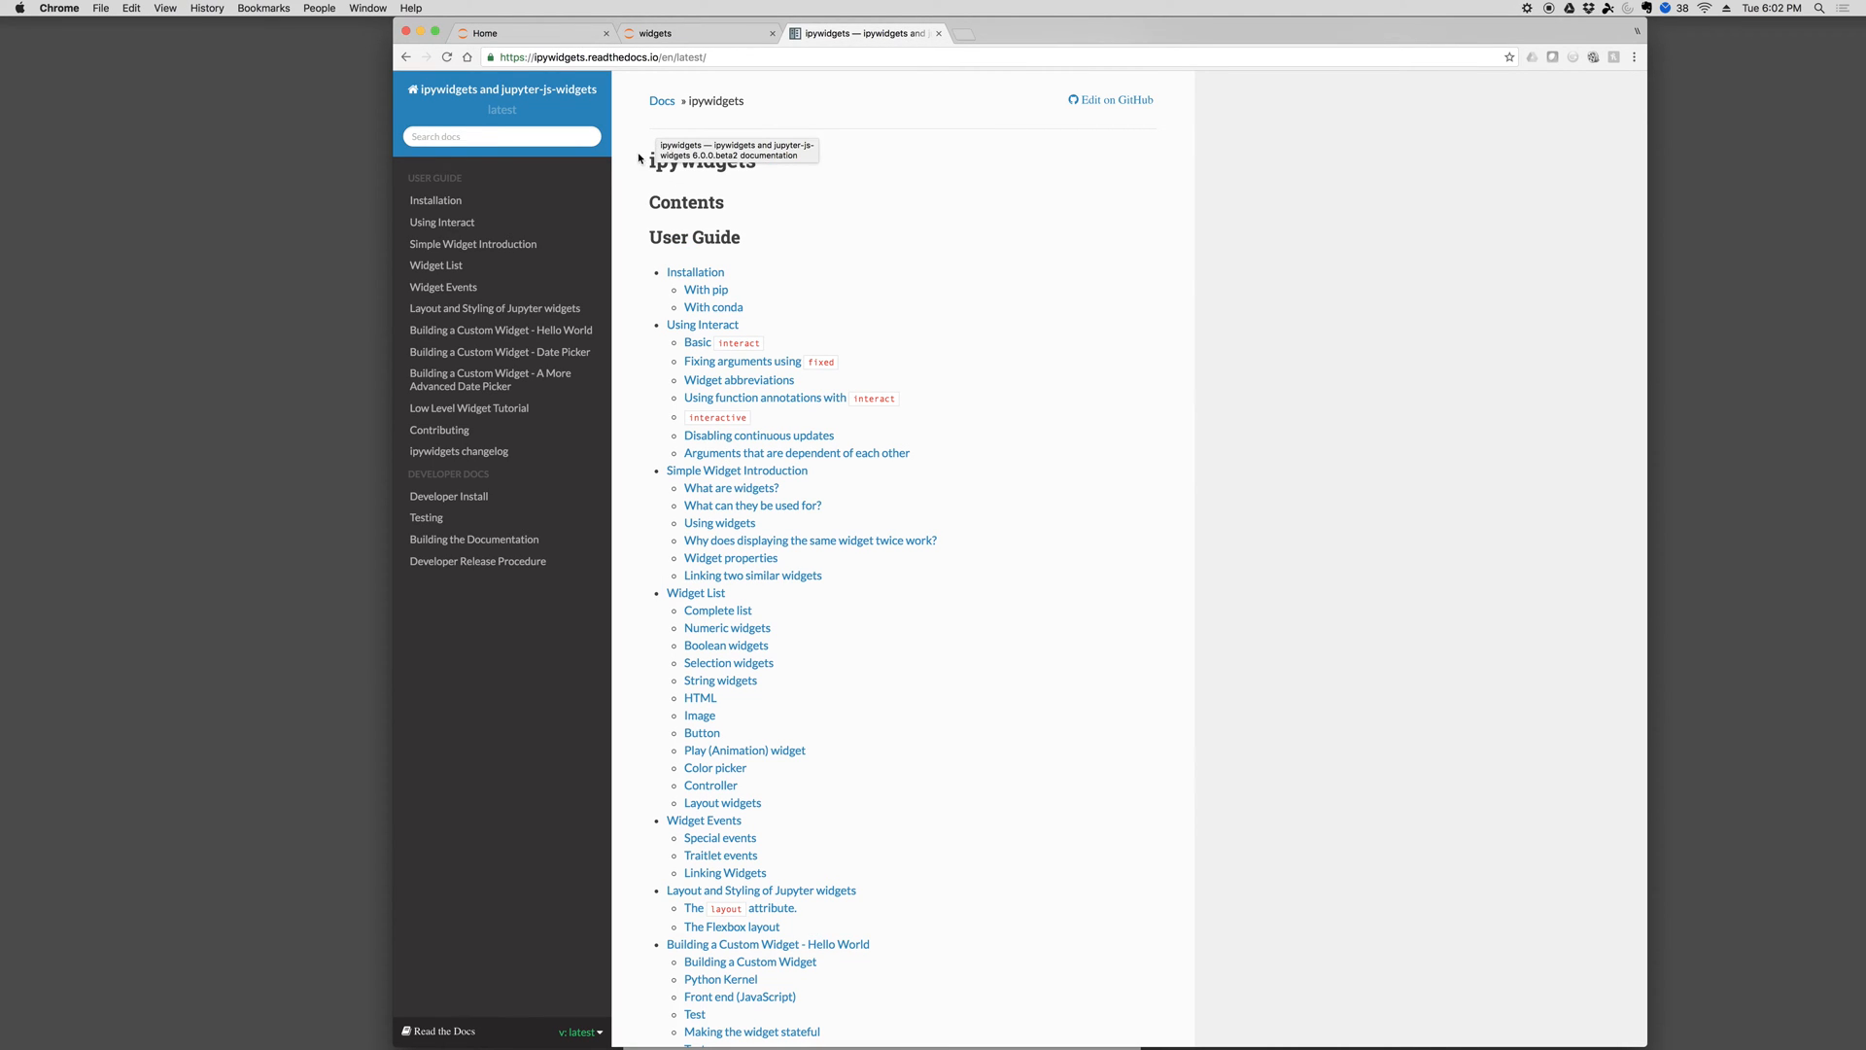
{"action": "mouse_move", "coordinate": [713, 306]}
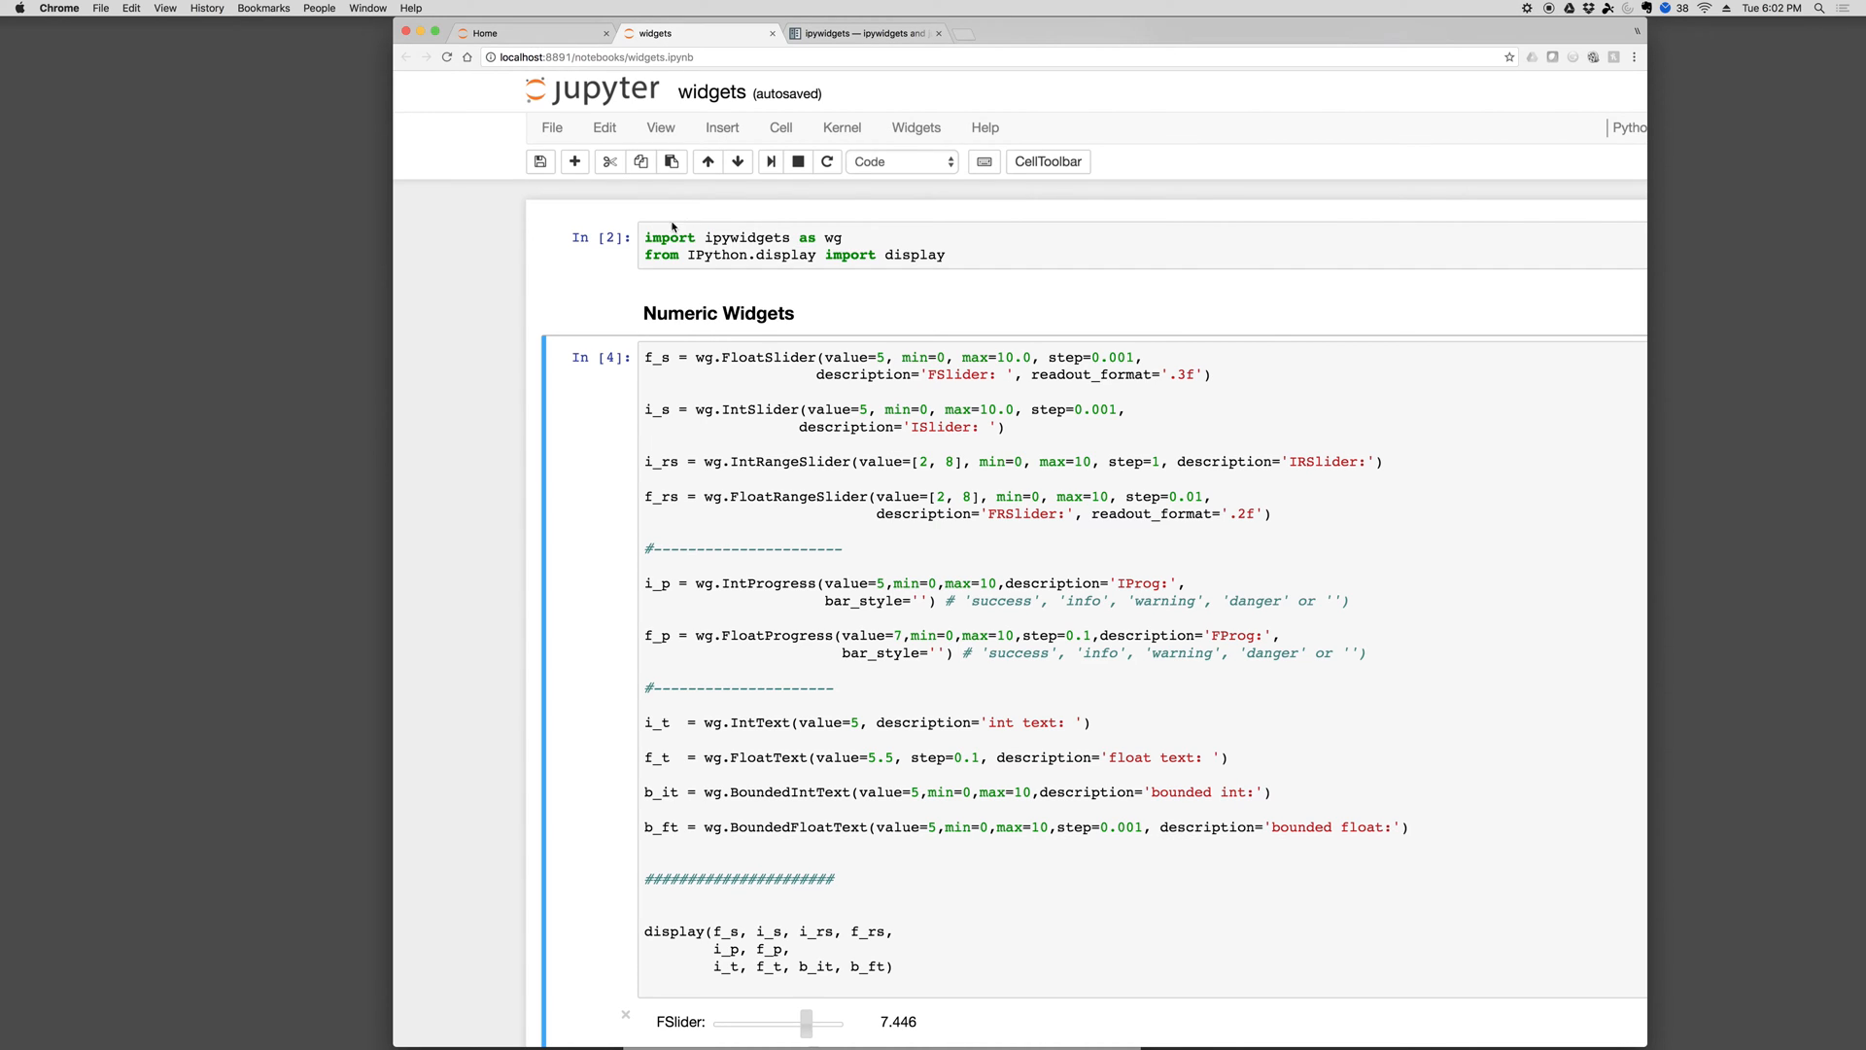
{"action": "mouse_move", "coordinate": [796, 242]}
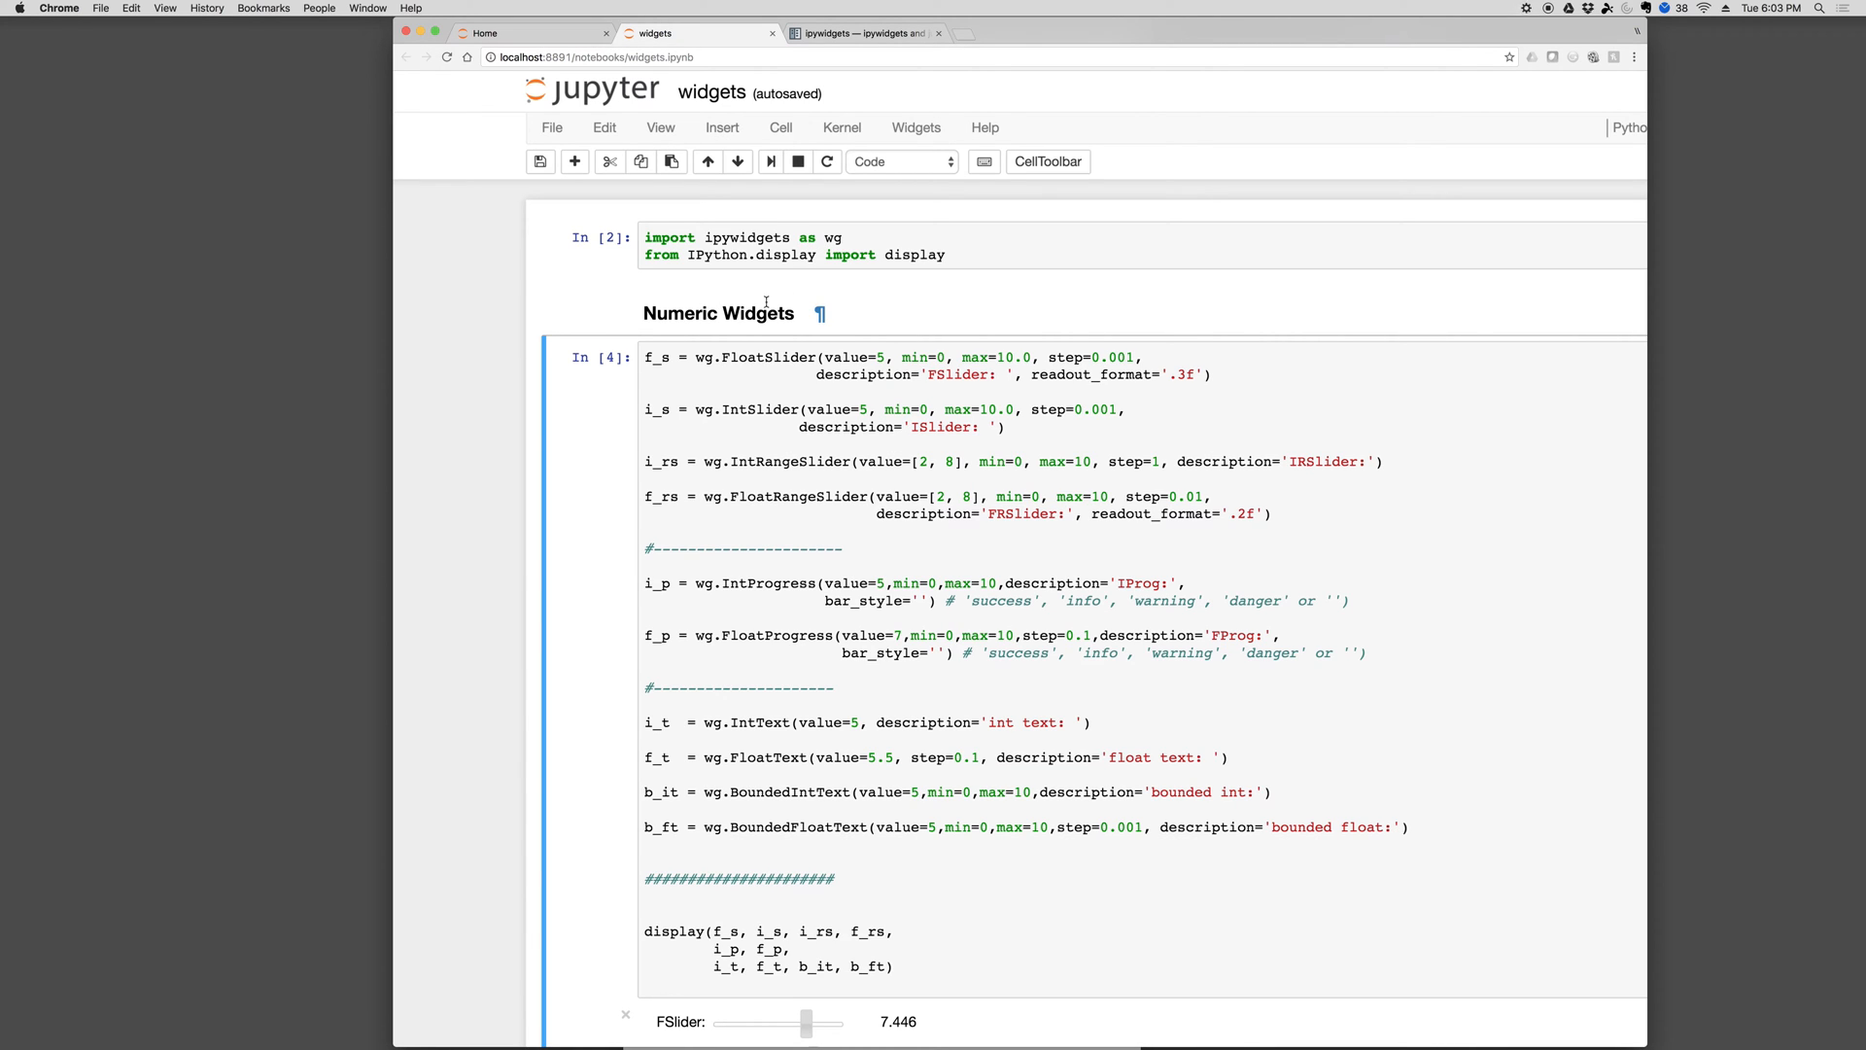
{"action": "scroll", "scroll_direction": "down", "scroll_amount": 3}
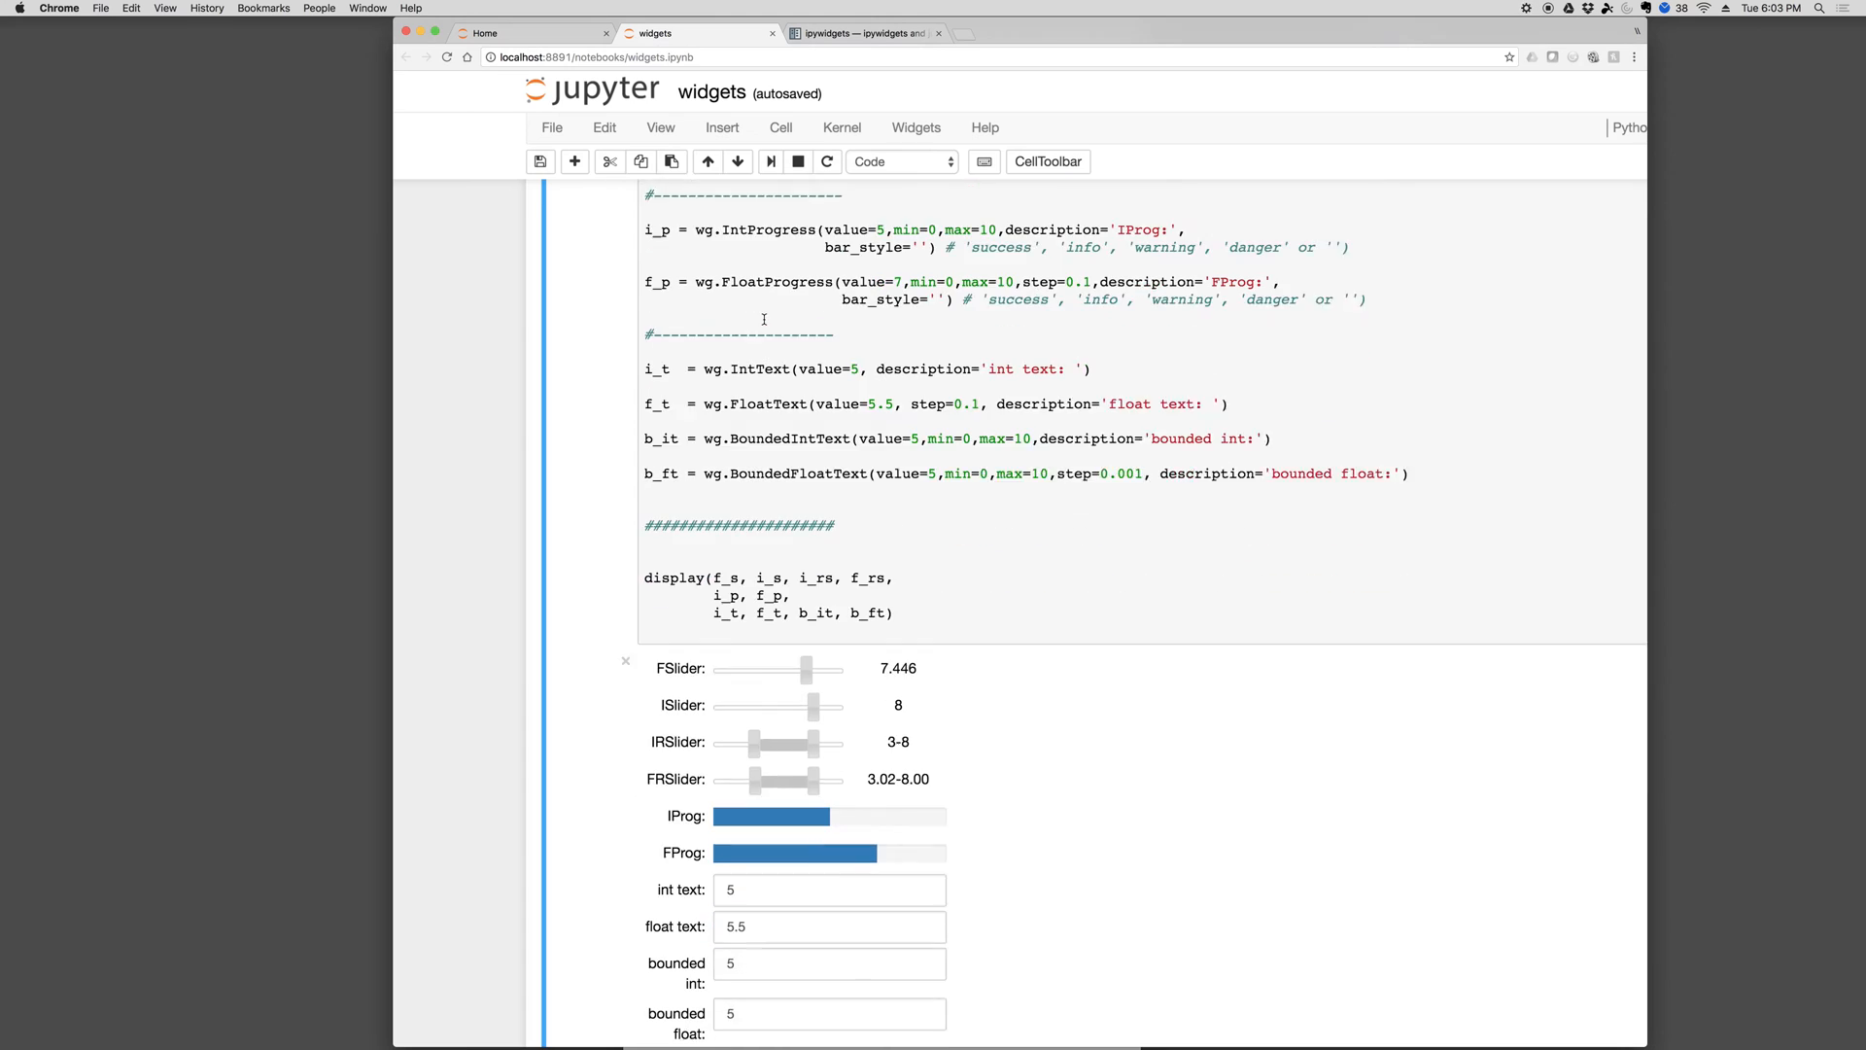
{"action": "scroll", "scroll_direction": "down", "scroll_amount": 3}
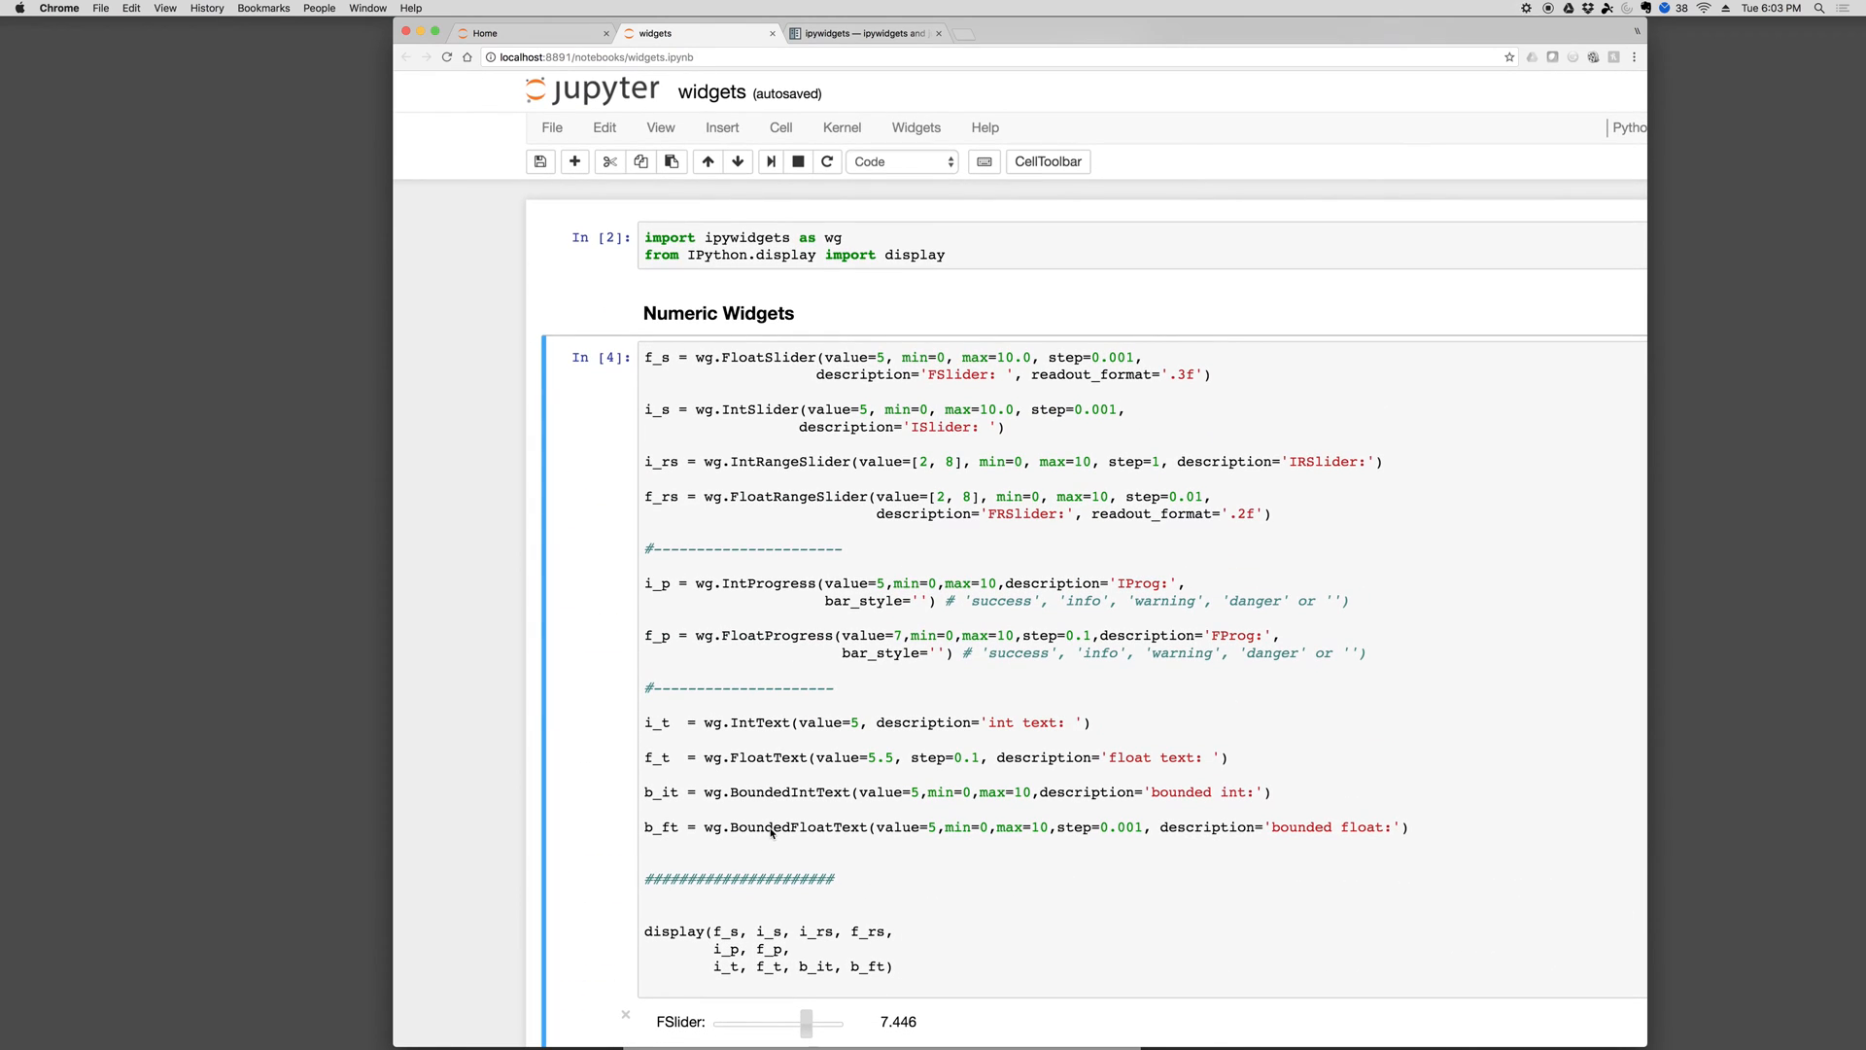
{"action": "mouse_move", "coordinate": [753, 537]}
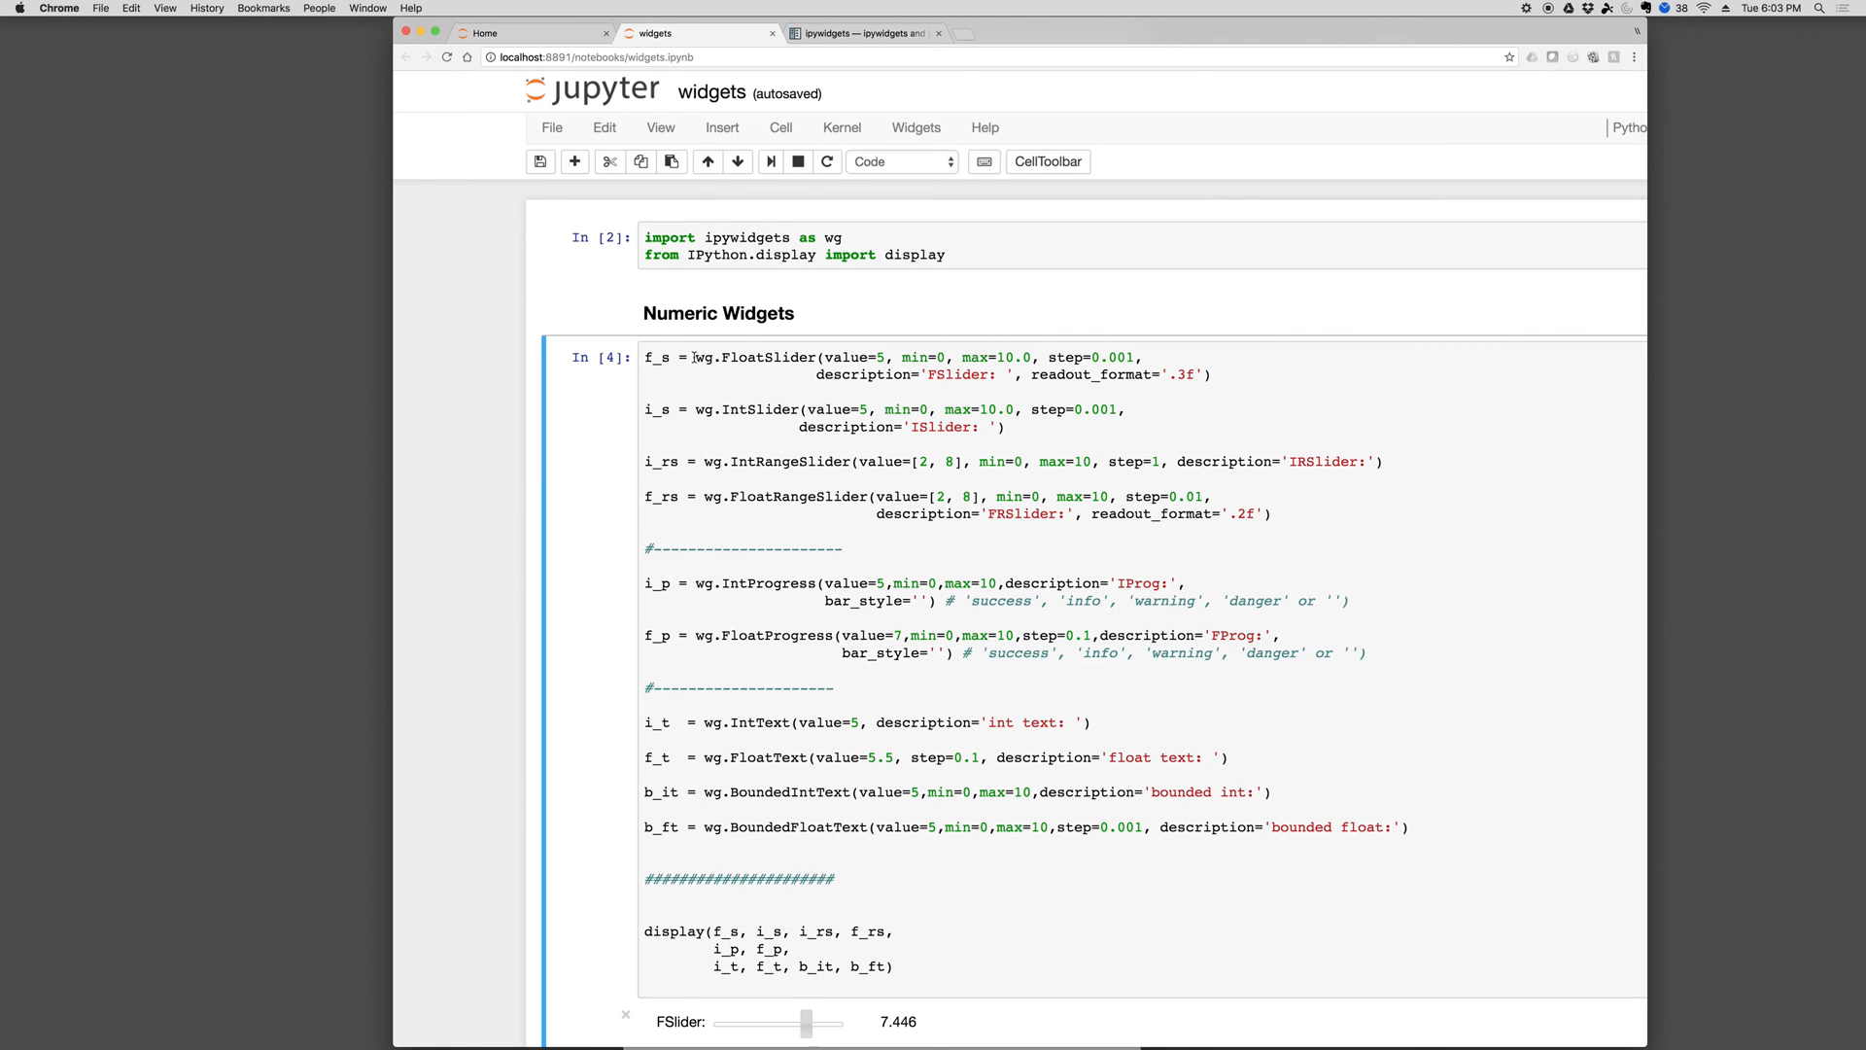
{"action": "left_click", "coordinate": [662, 357]}
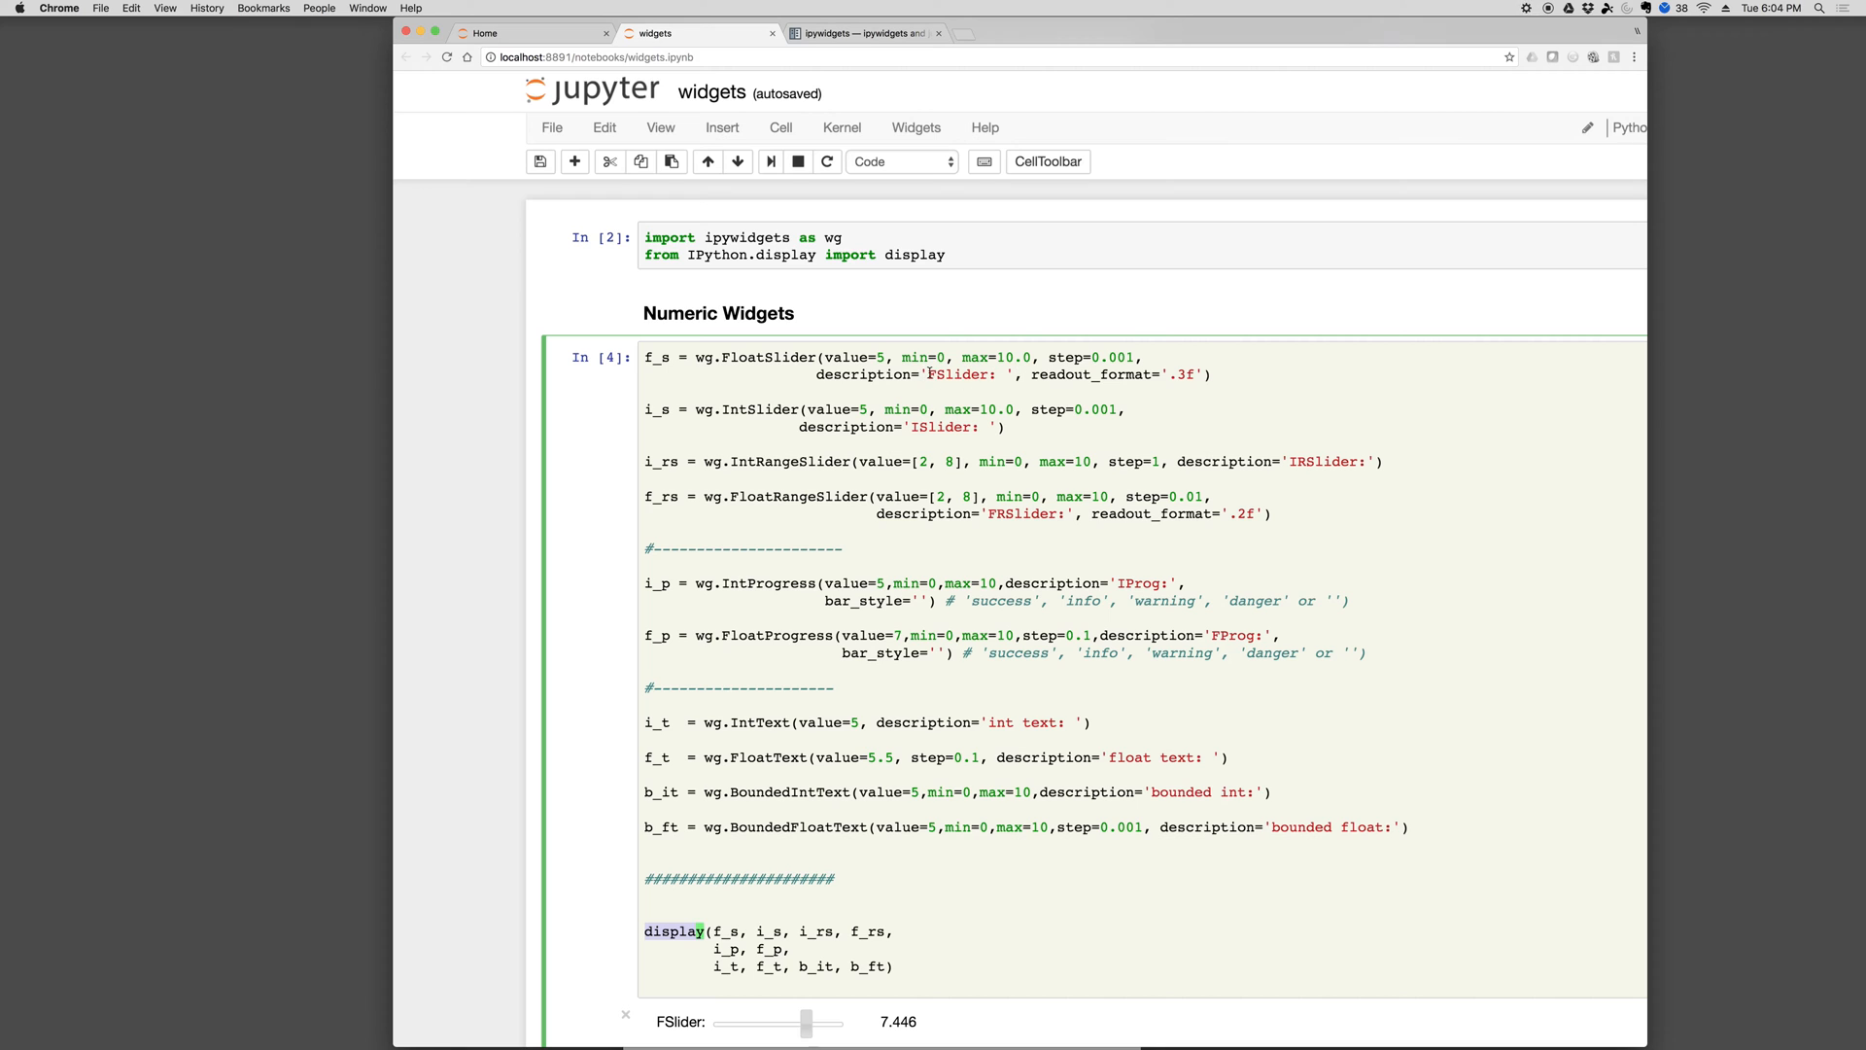
Set the FSlider to 3.141, the ISlider to 3 and the IRSlider to 2–8
{"action": "double_click", "coordinate": [959, 374]}
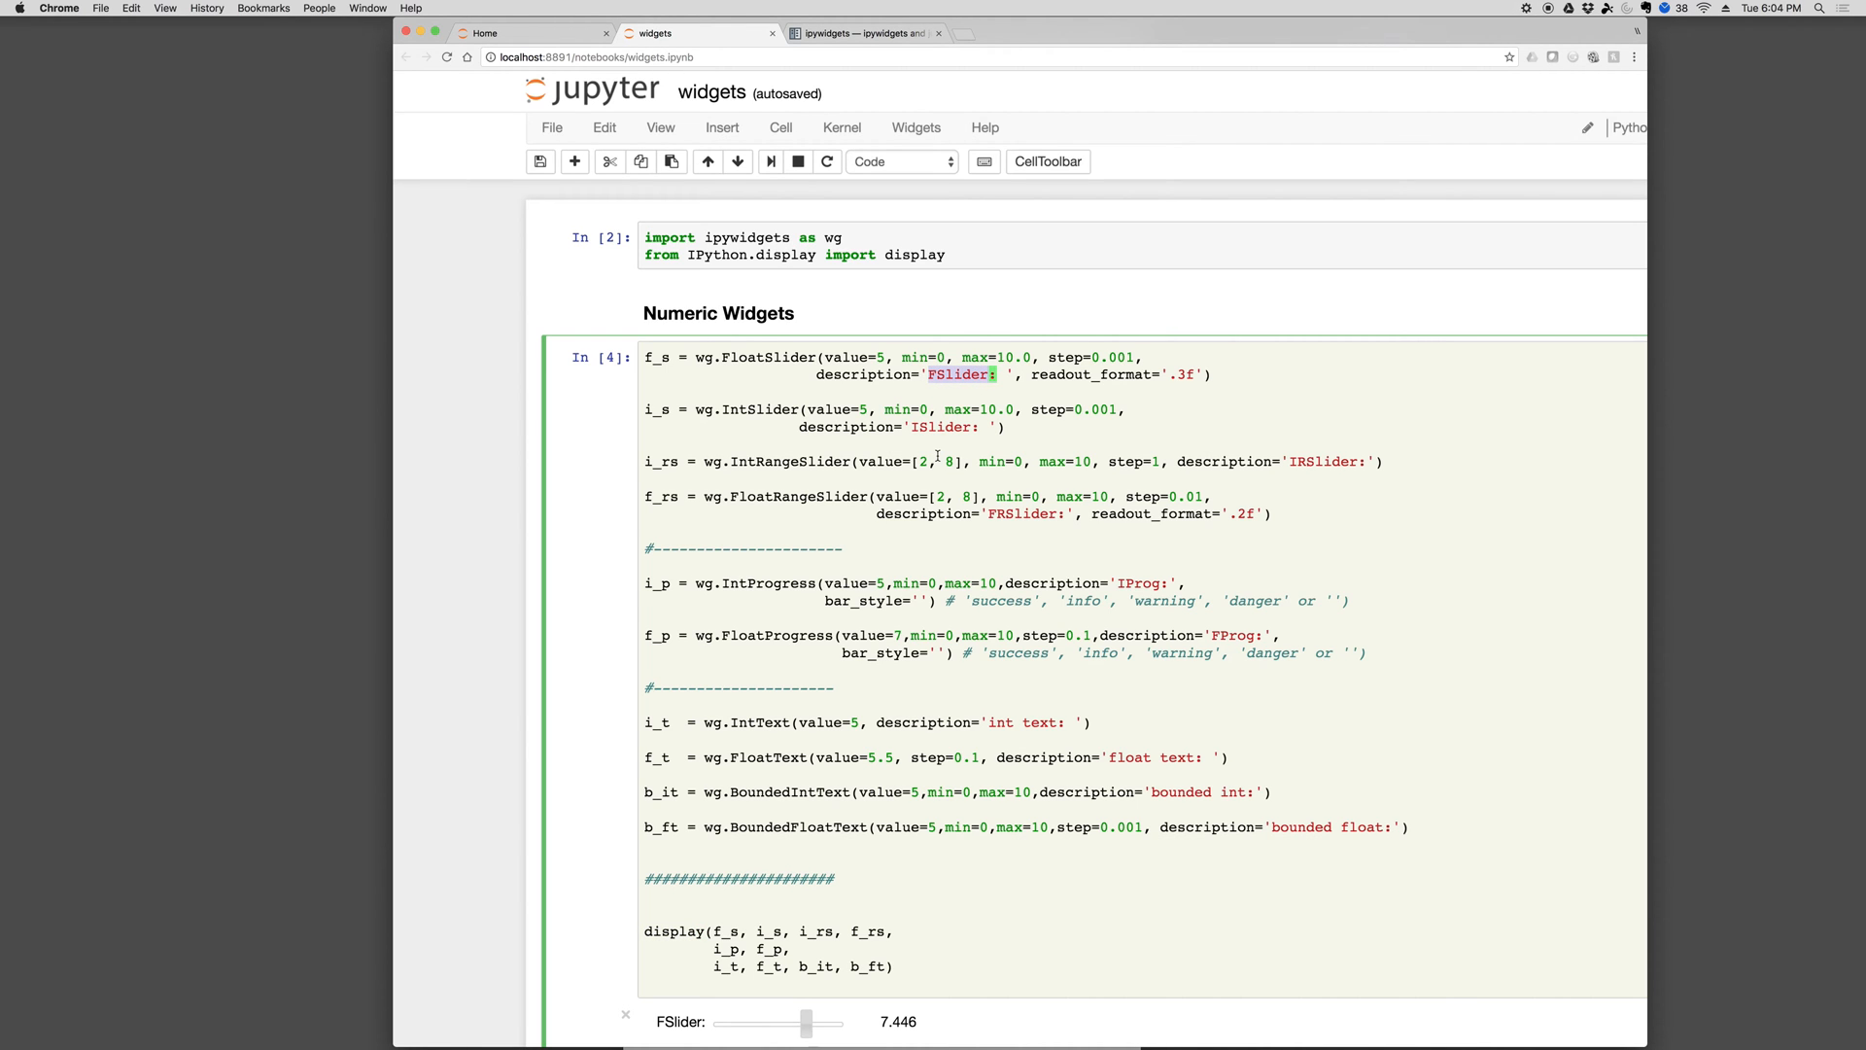
{"action": "scroll", "scroll_direction": "down", "scroll_amount": 3}
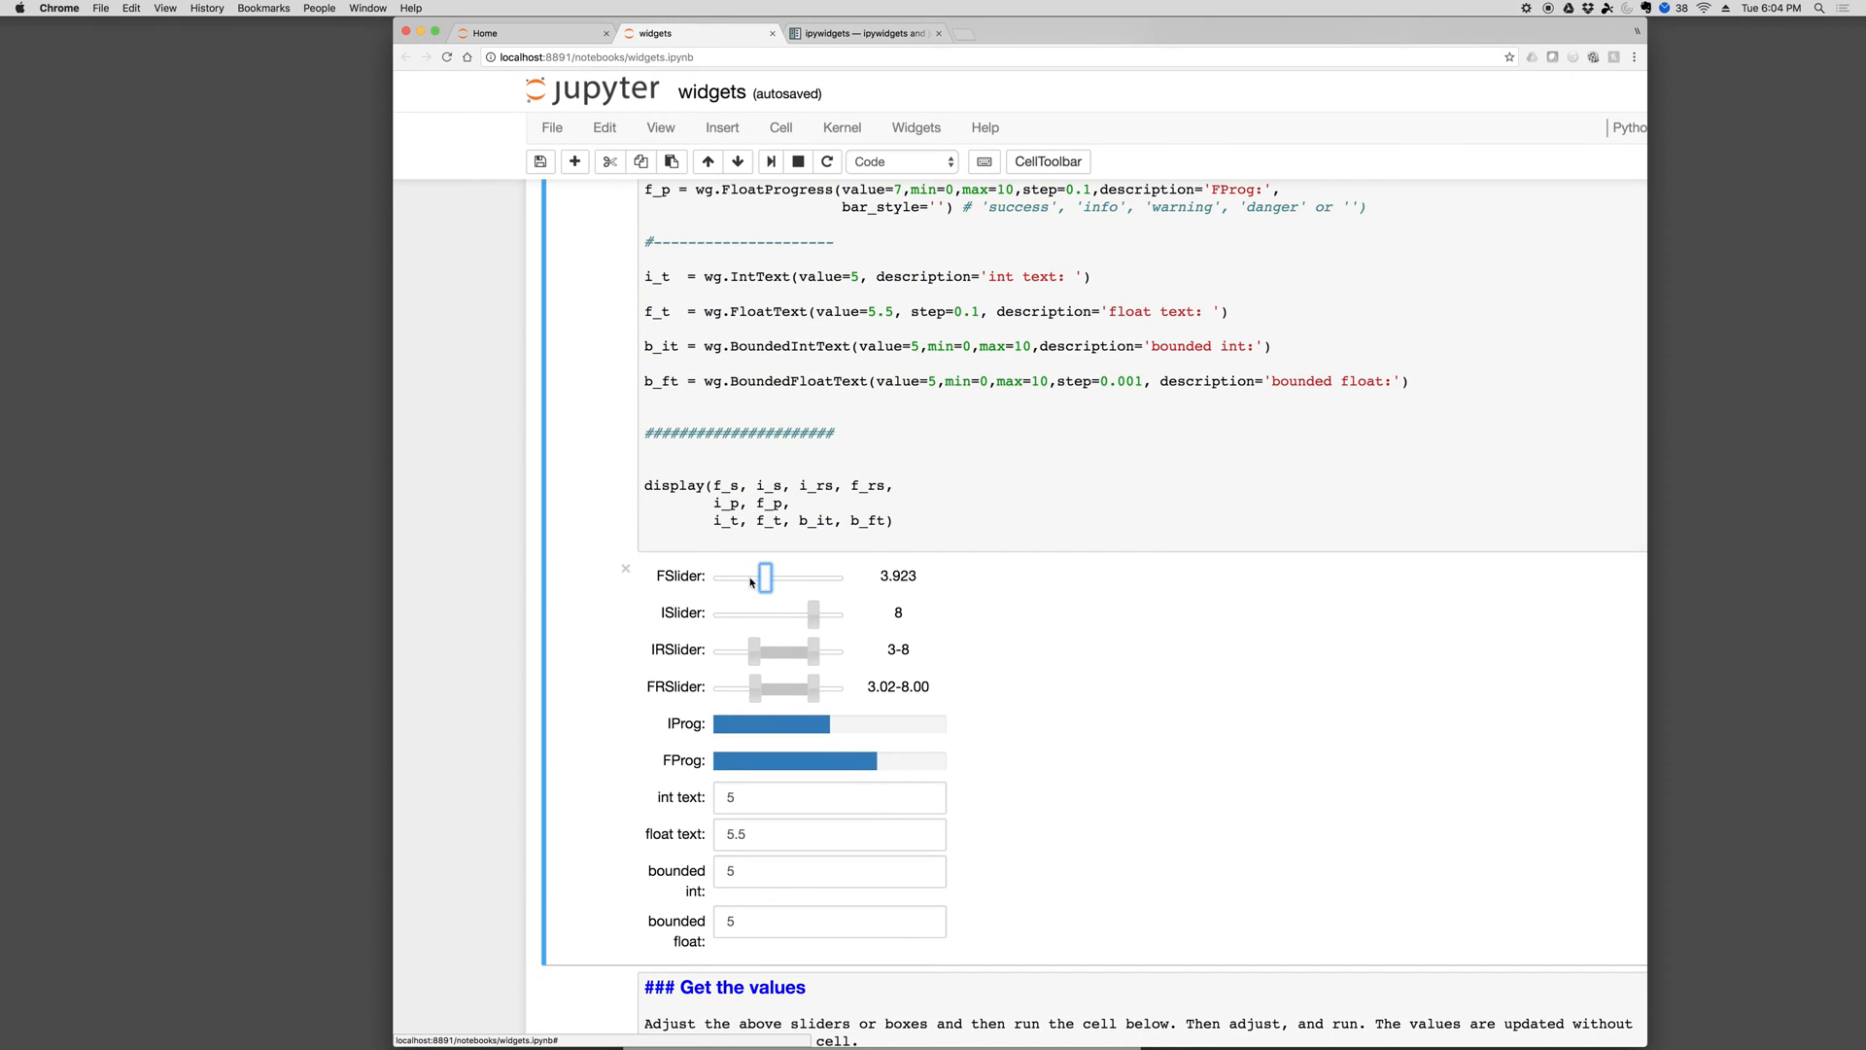
{"action": "left_click_drag", "start_coordinate": [765, 578], "coordinate": [771, 578]}
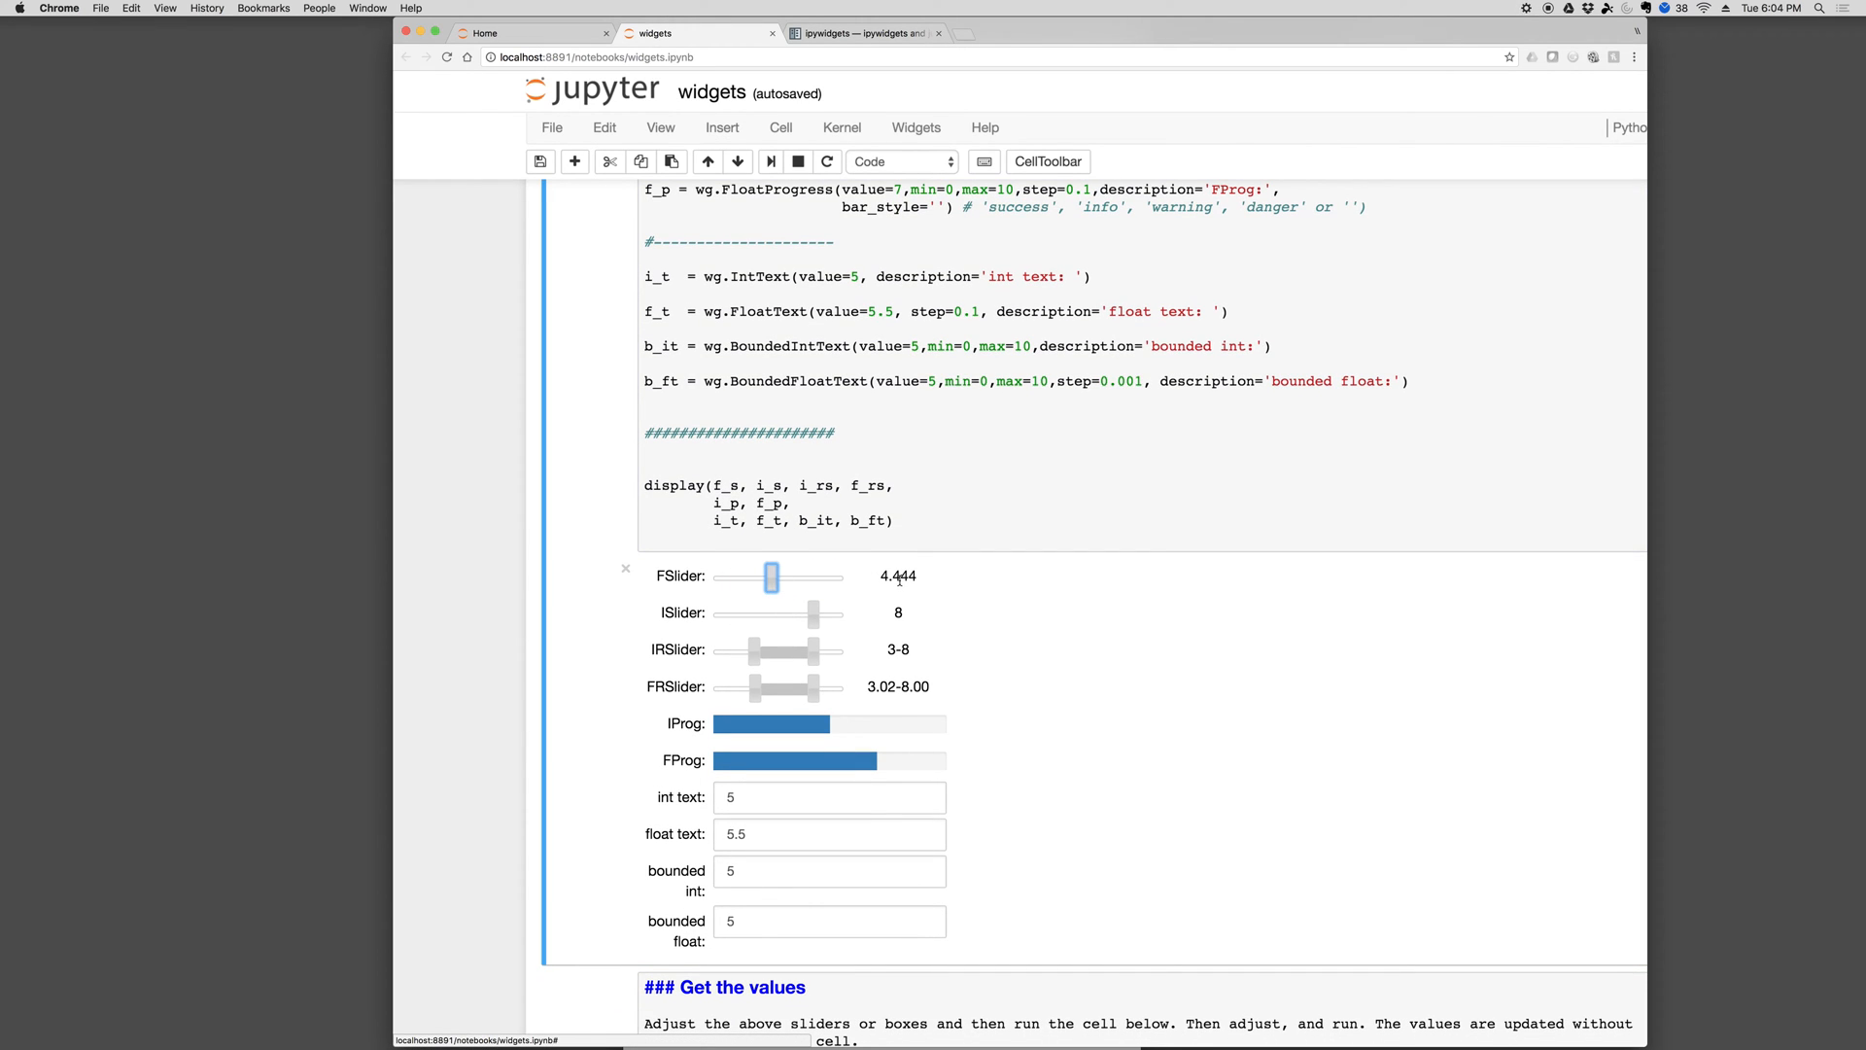
{"action": "left_click", "coordinate": [896, 577]}
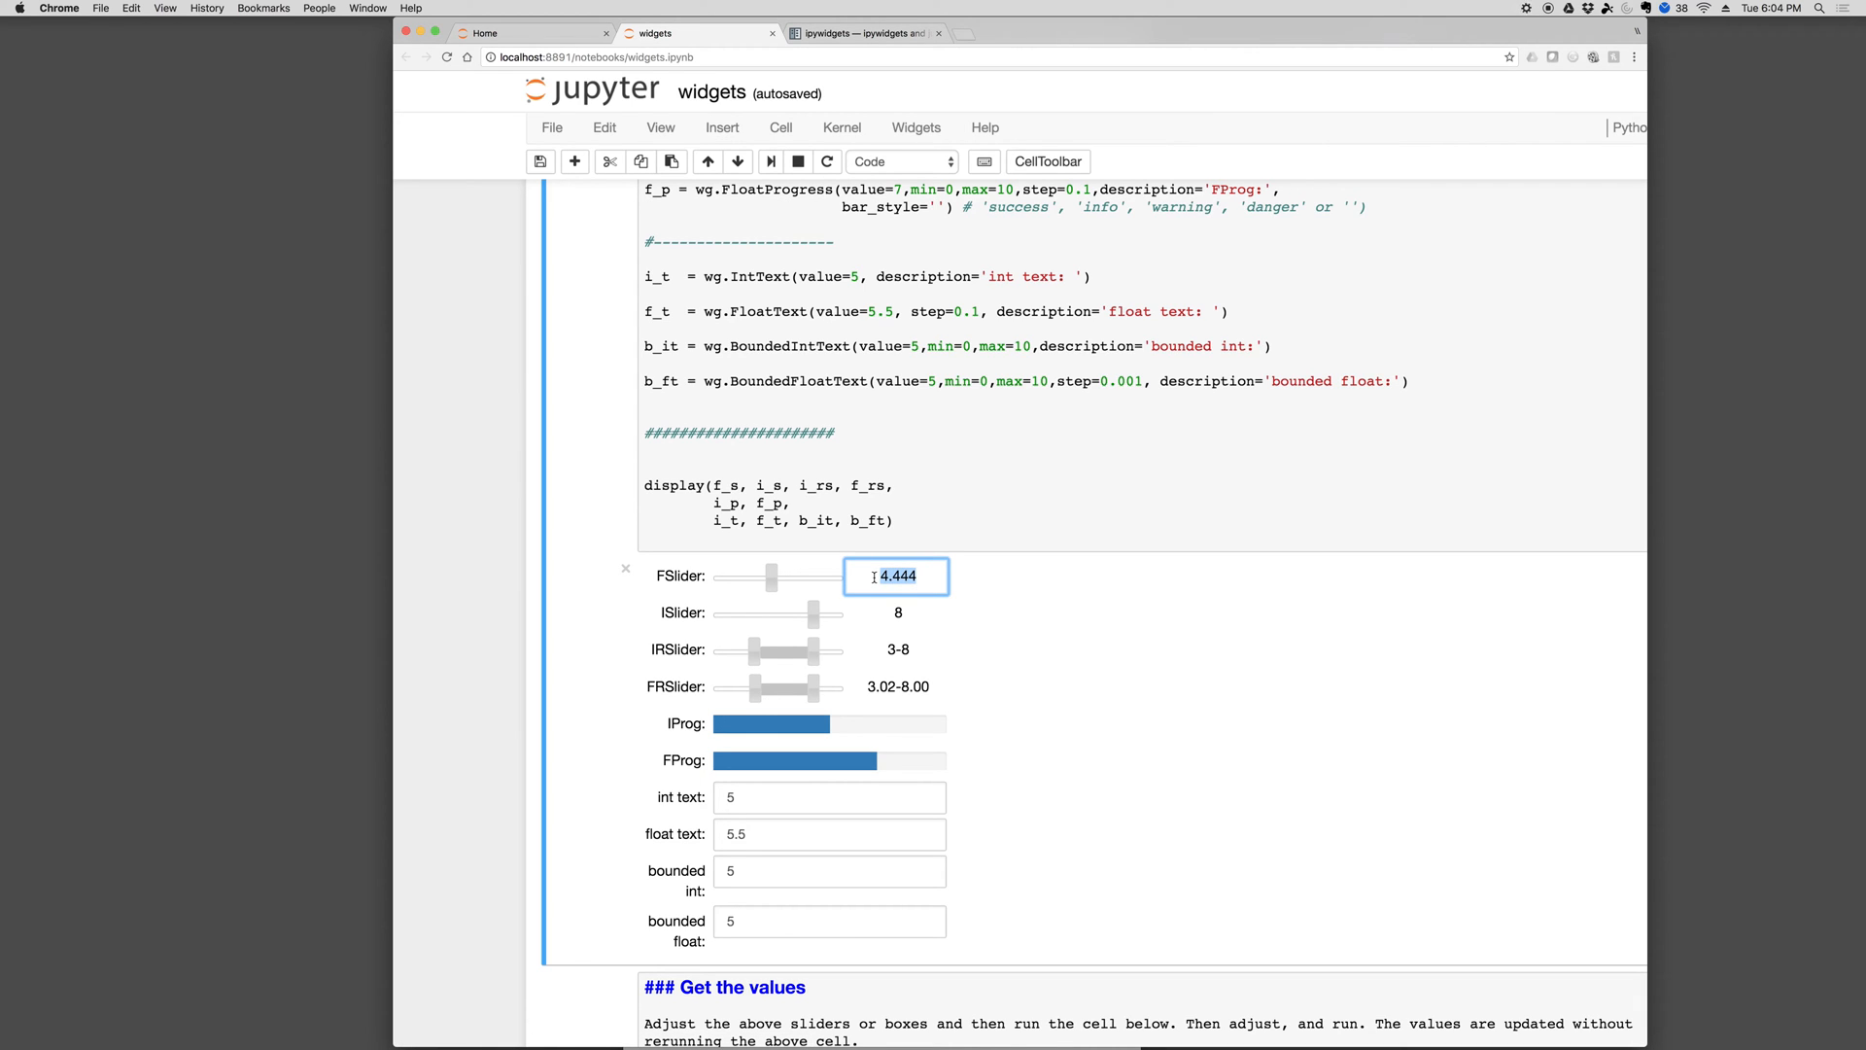
{"action": "type", "text": "3.141"}
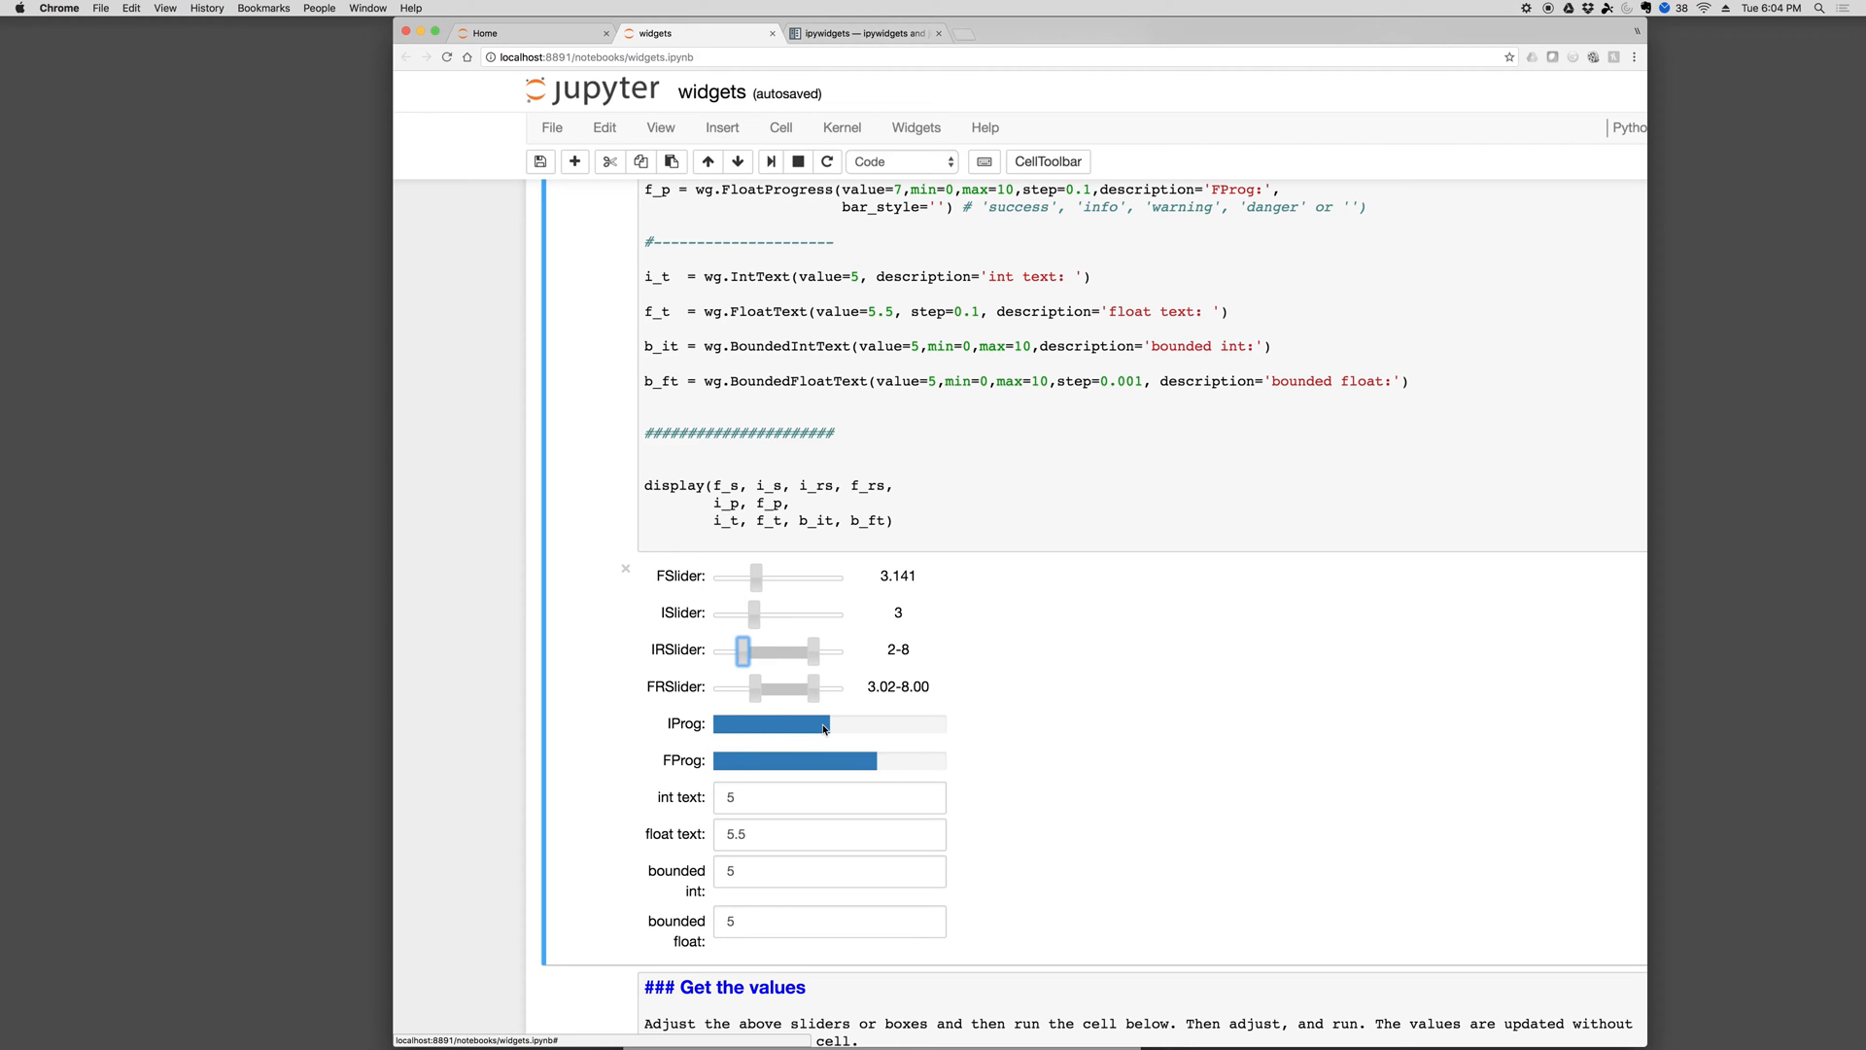
{"action": "scroll", "scroll_direction": "down", "scroll_amount": 3}
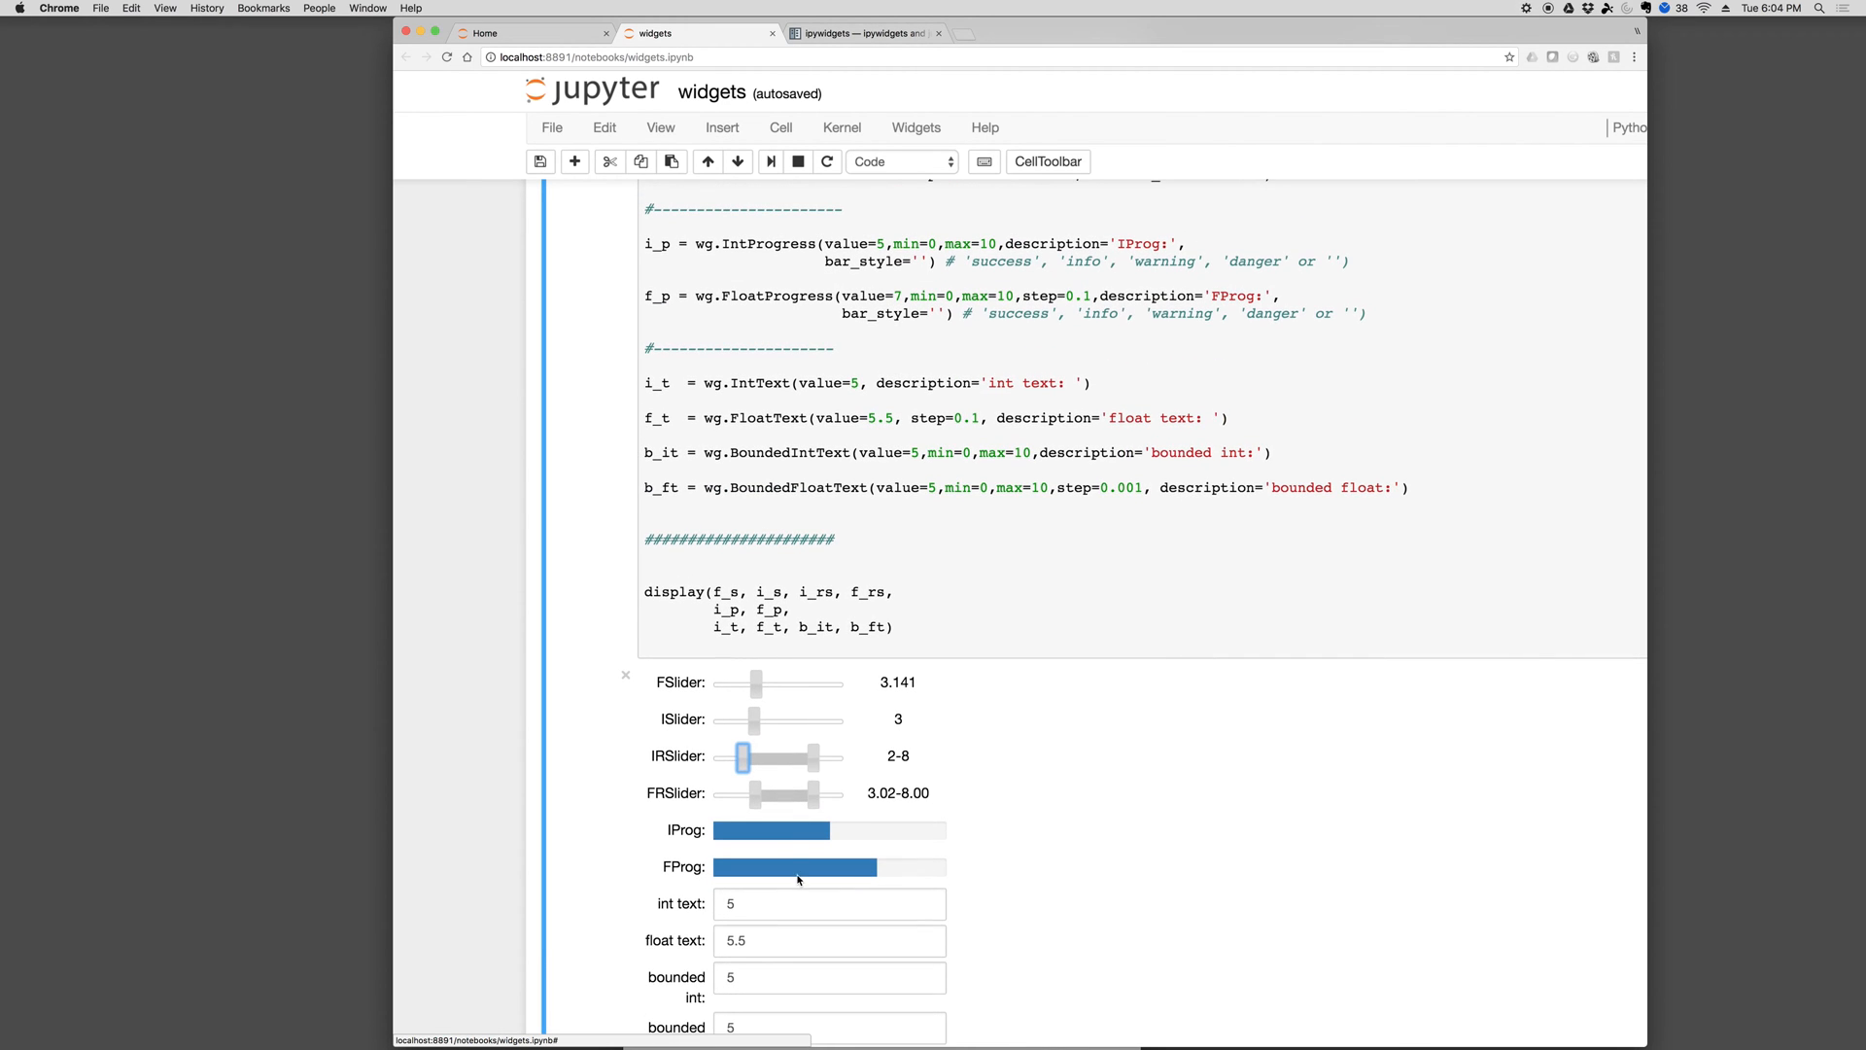
{"action": "scroll", "scroll_direction": "down", "scroll_amount": 3}
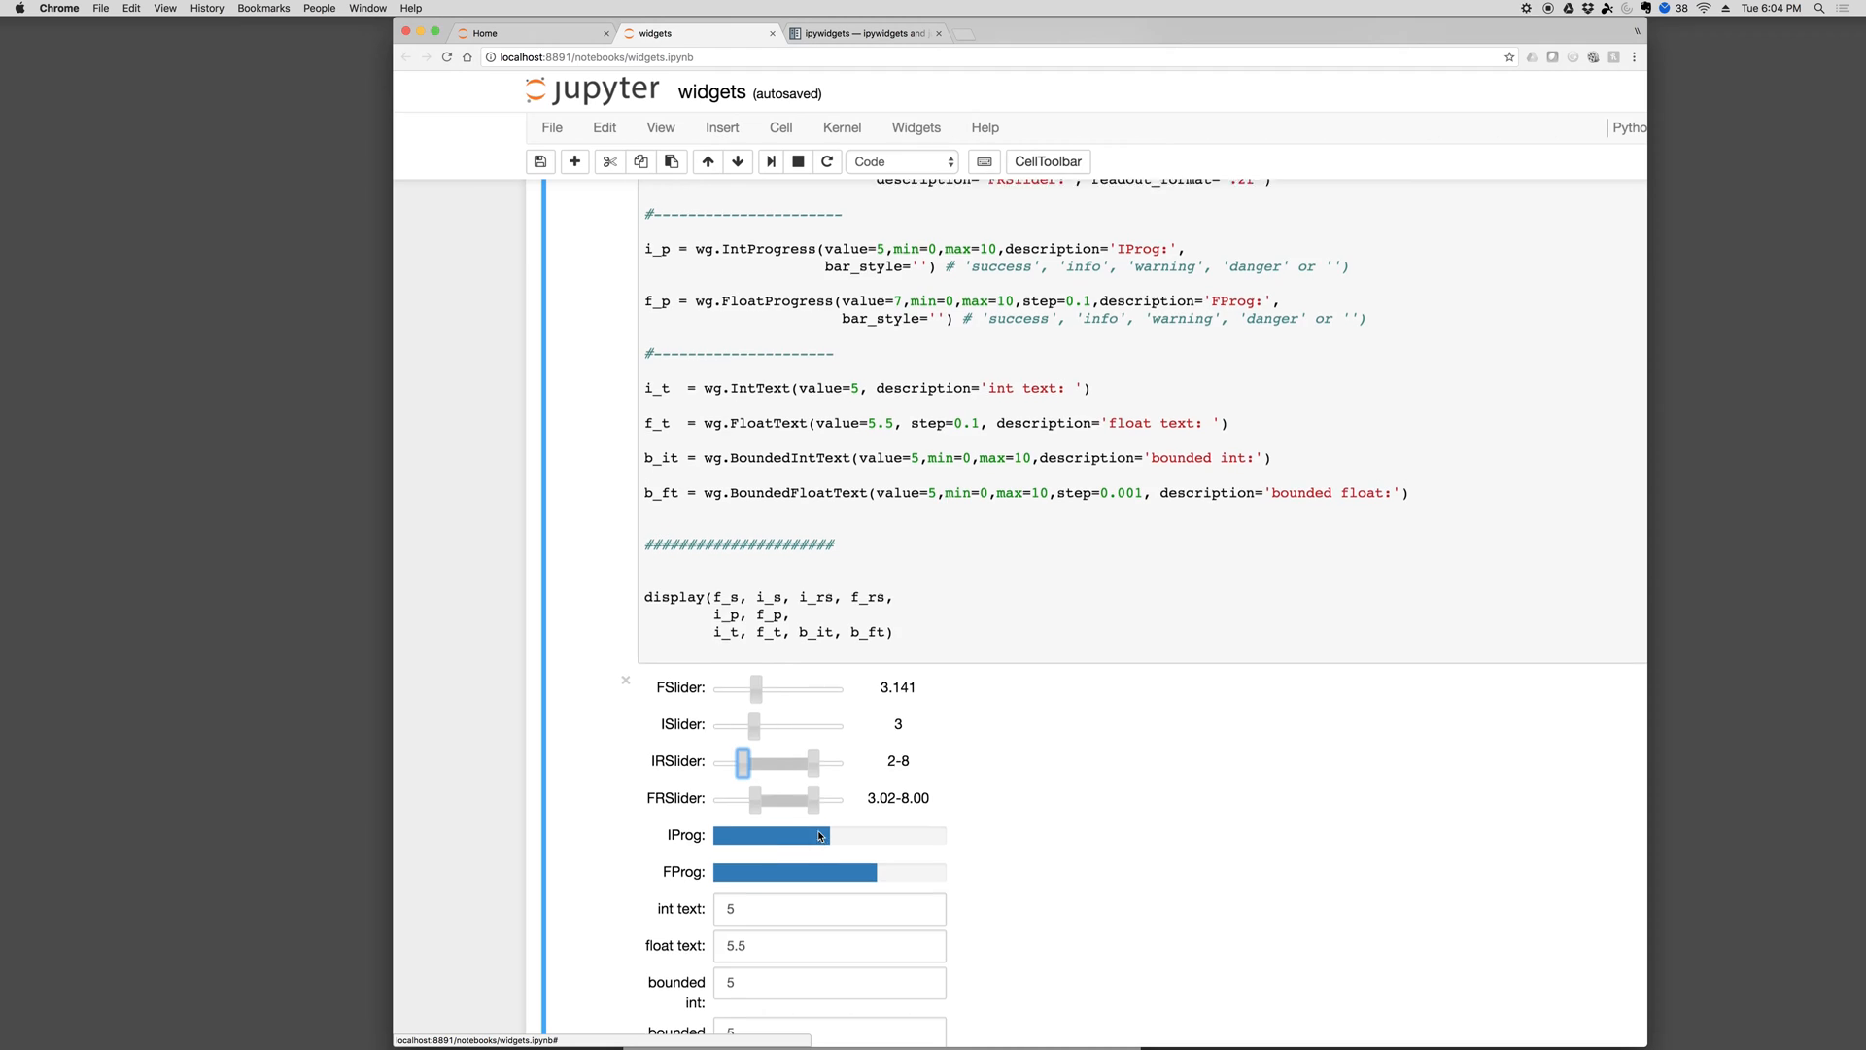
{"action": "scroll", "scroll_direction": "down", "scroll_amount": 3}
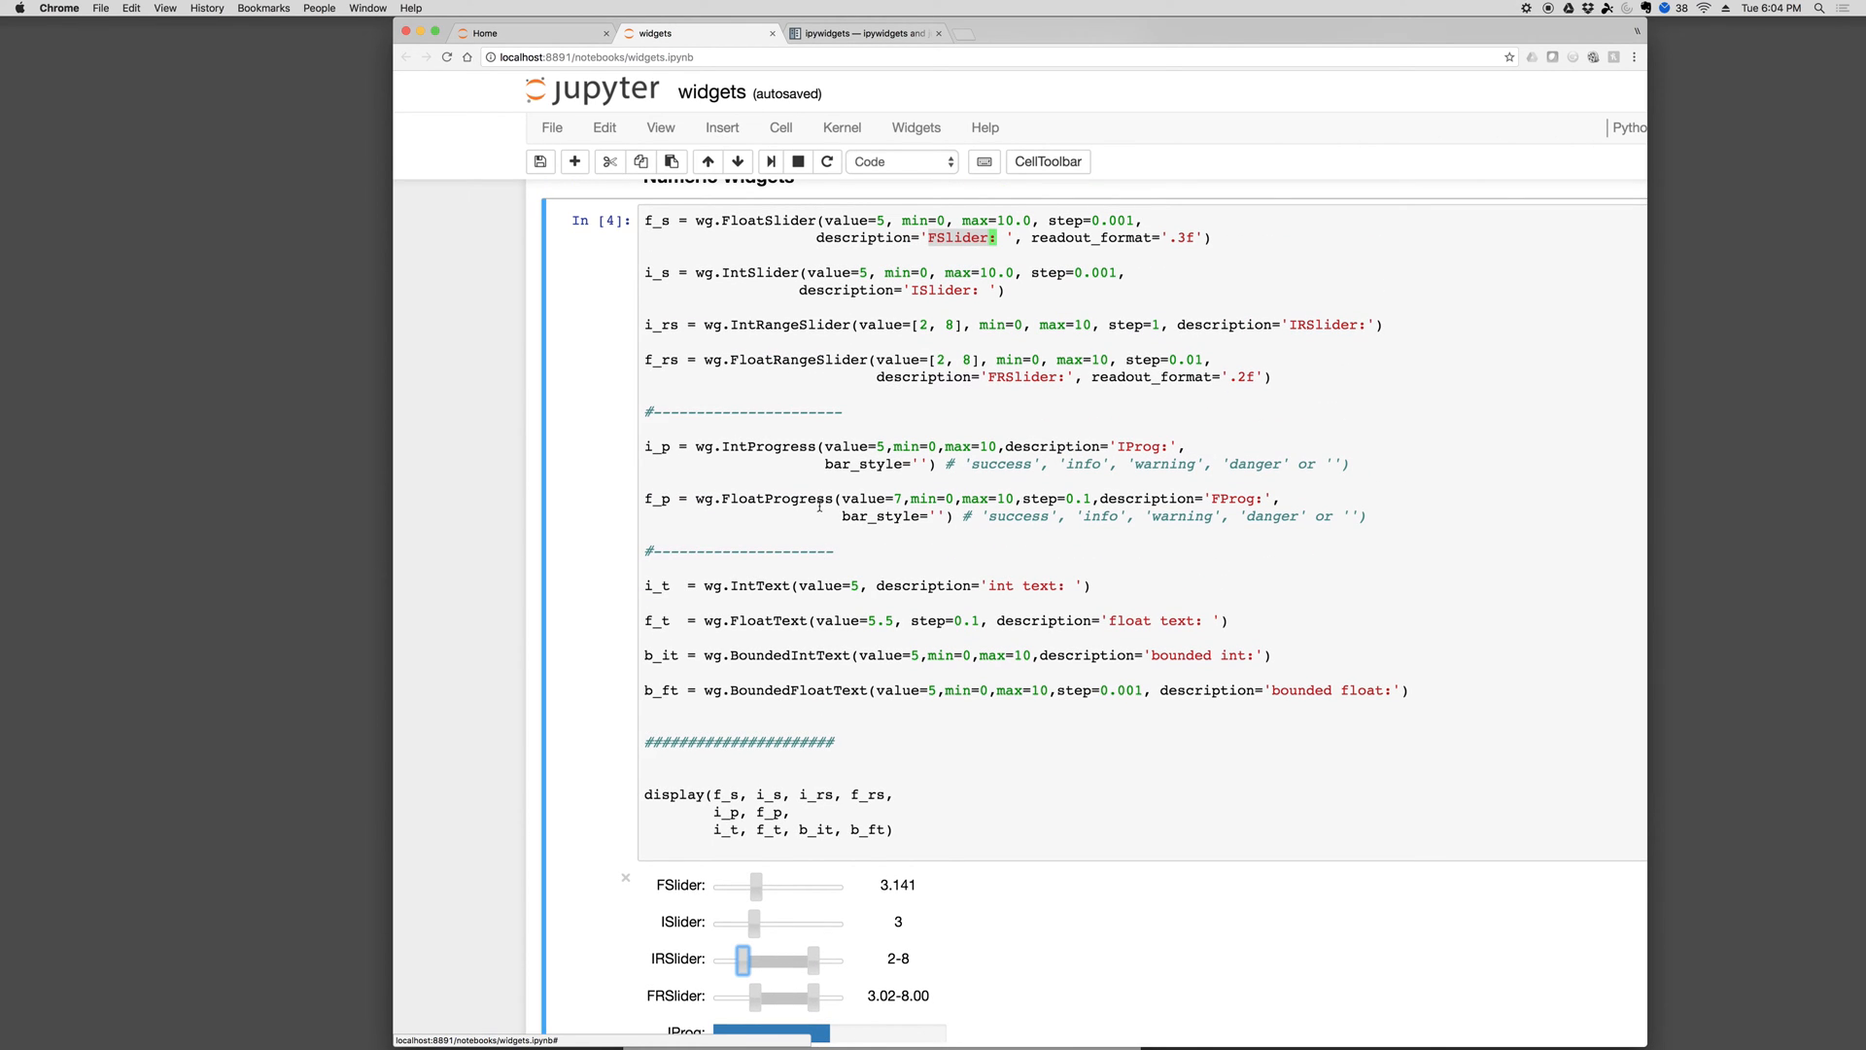
{"action": "mouse_move", "coordinate": [855, 445]}
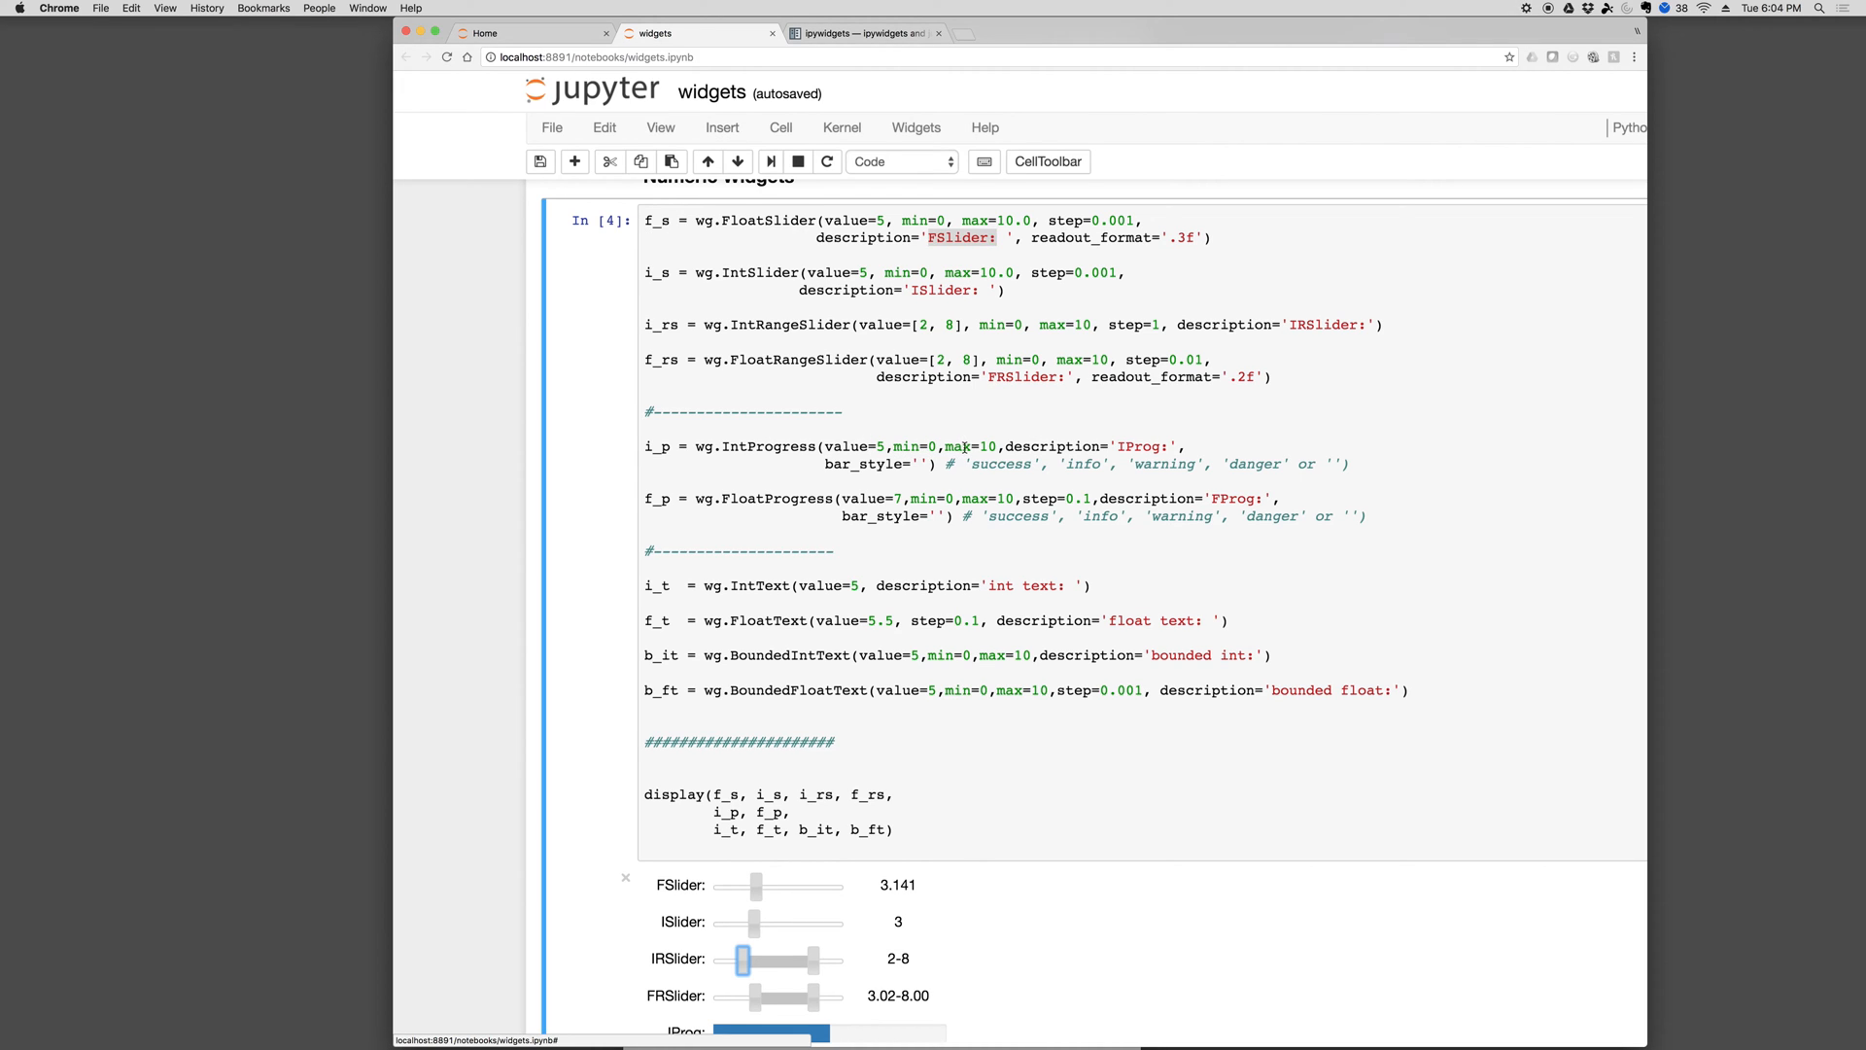
{"action": "scroll", "scroll_direction": "down", "scroll_amount": 3}
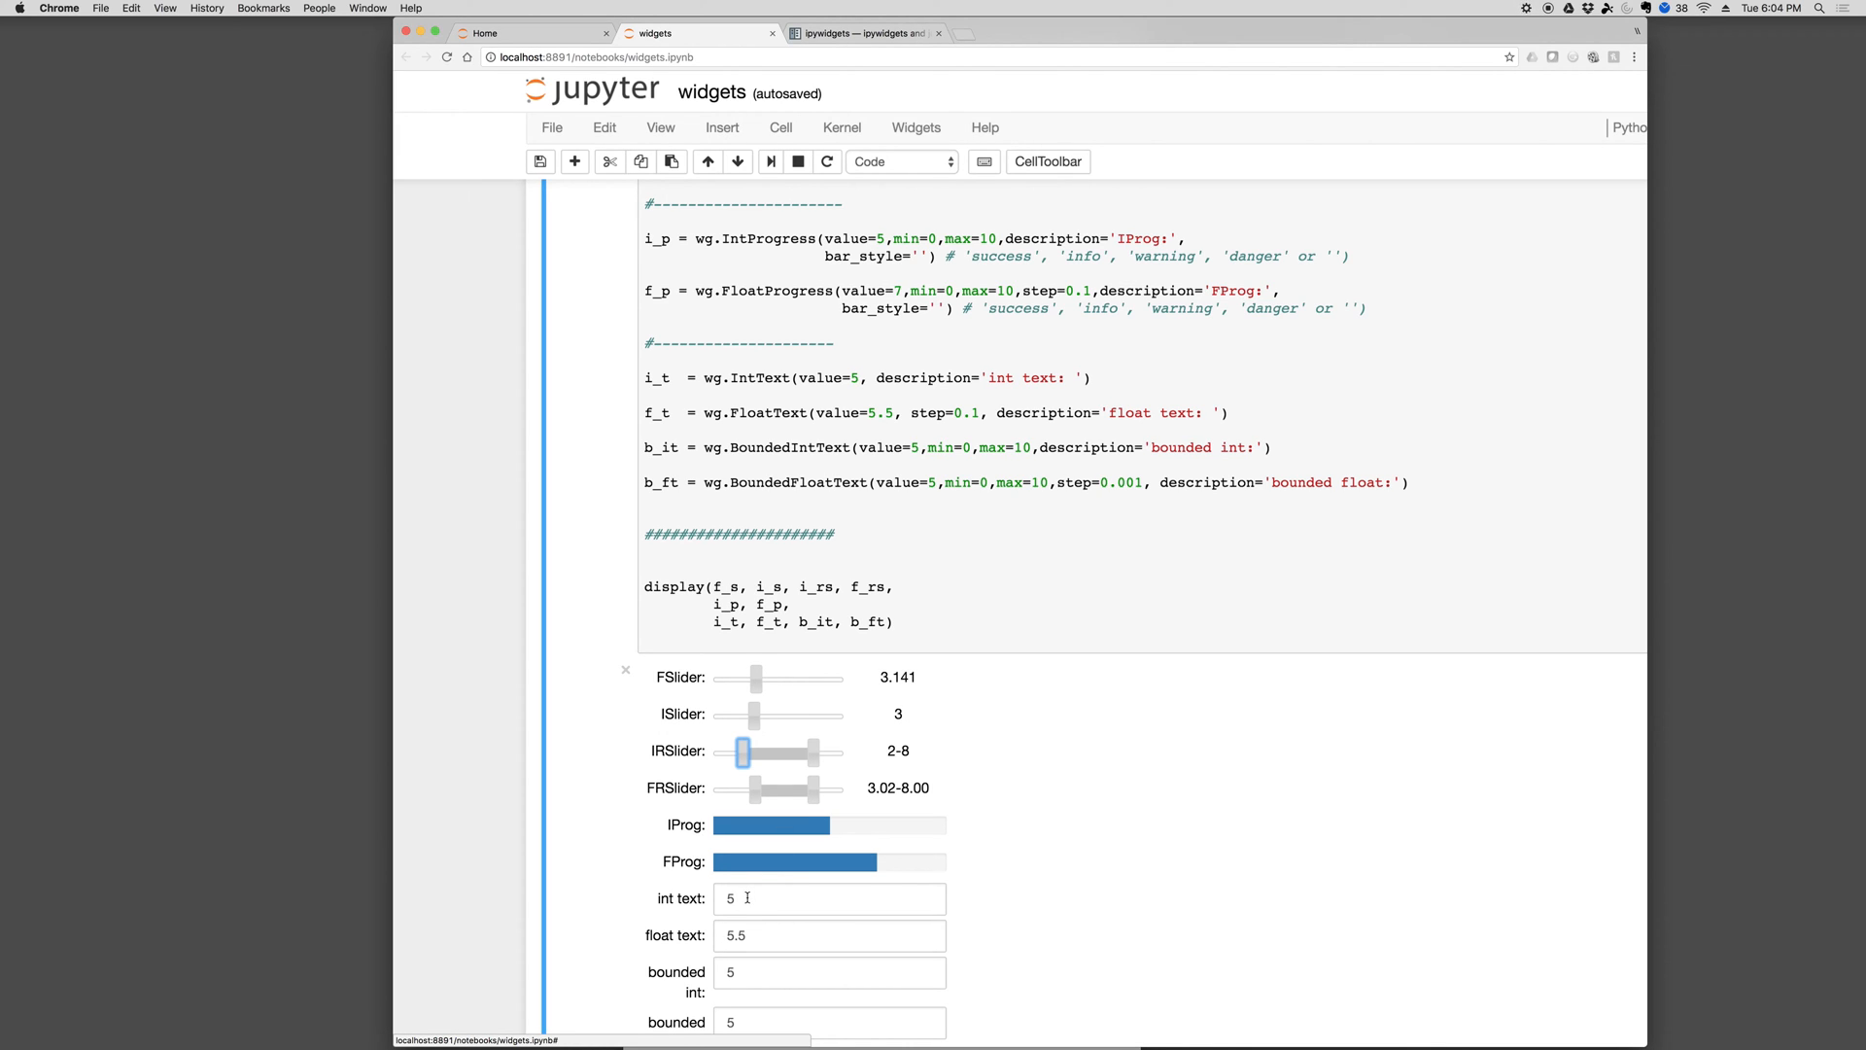
Set the int text widget to 10 and select the float text value
{"action": "left_click", "coordinate": [827, 897]}
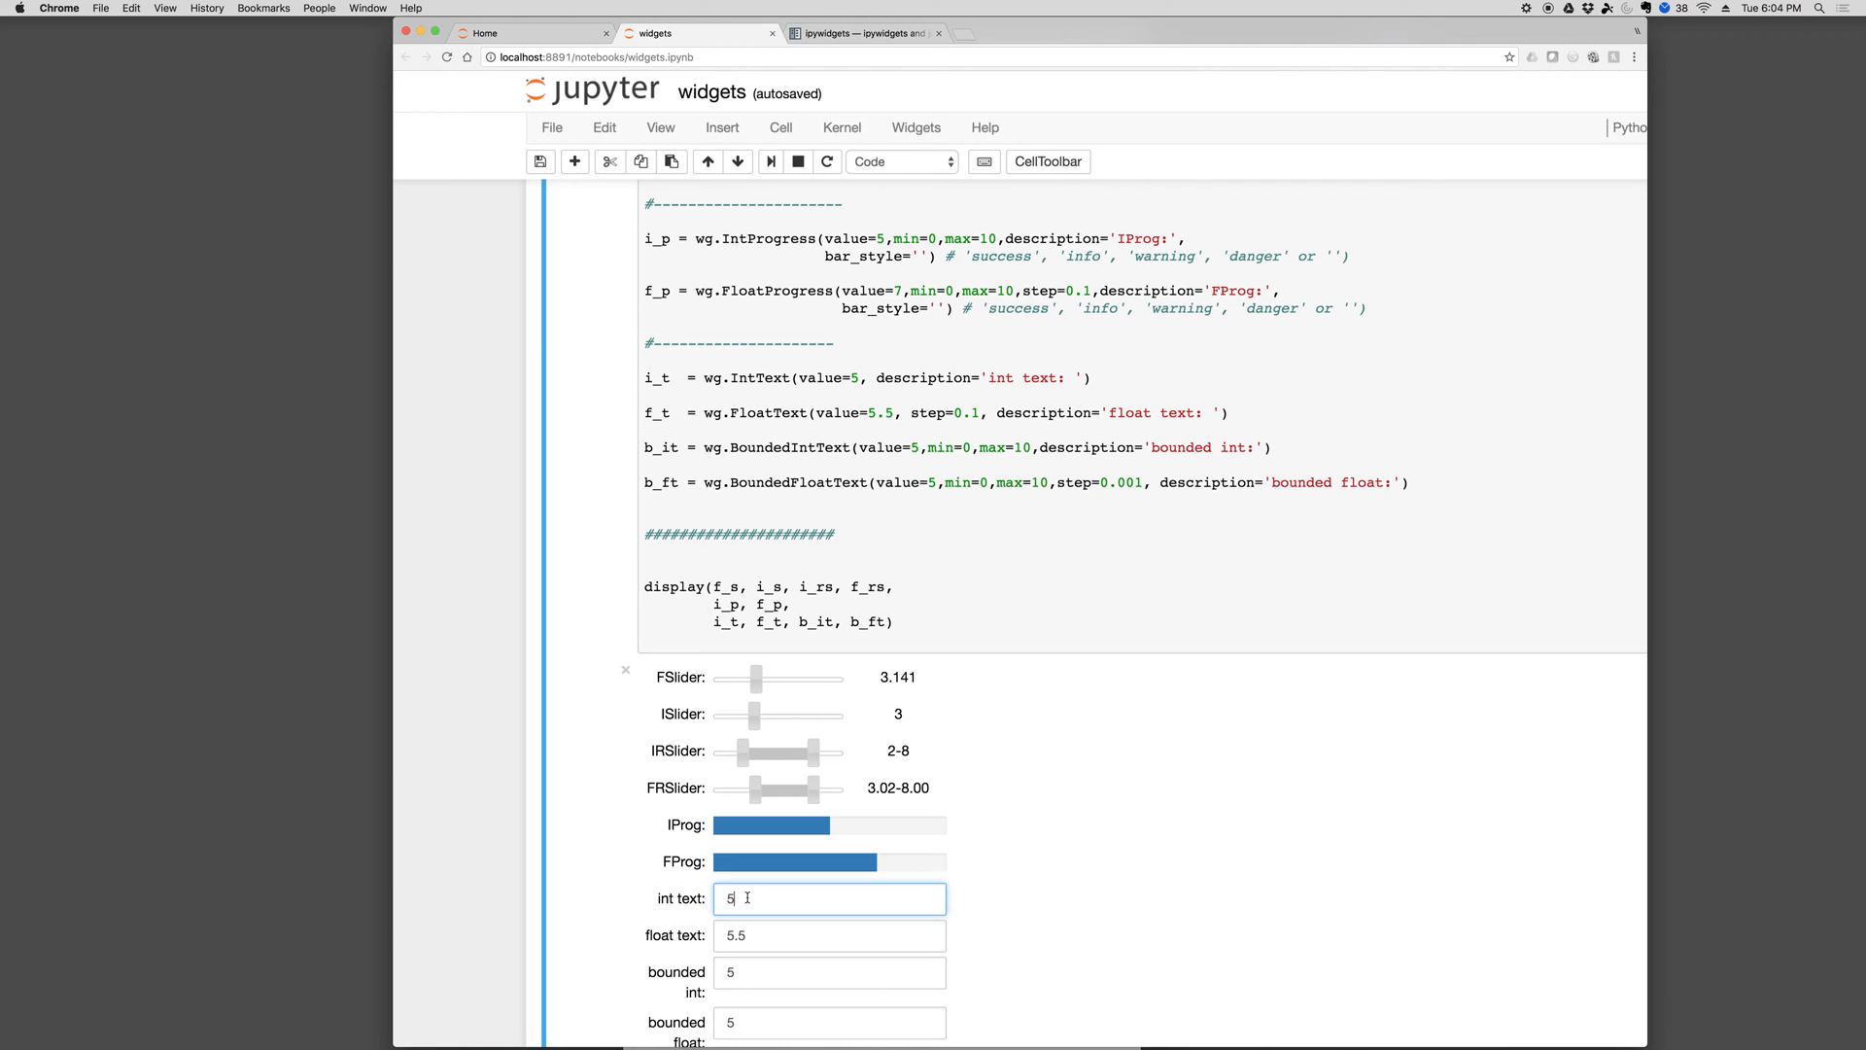
{"action": "key", "text": "backspace"}
{"action": "type", "text": "10"}
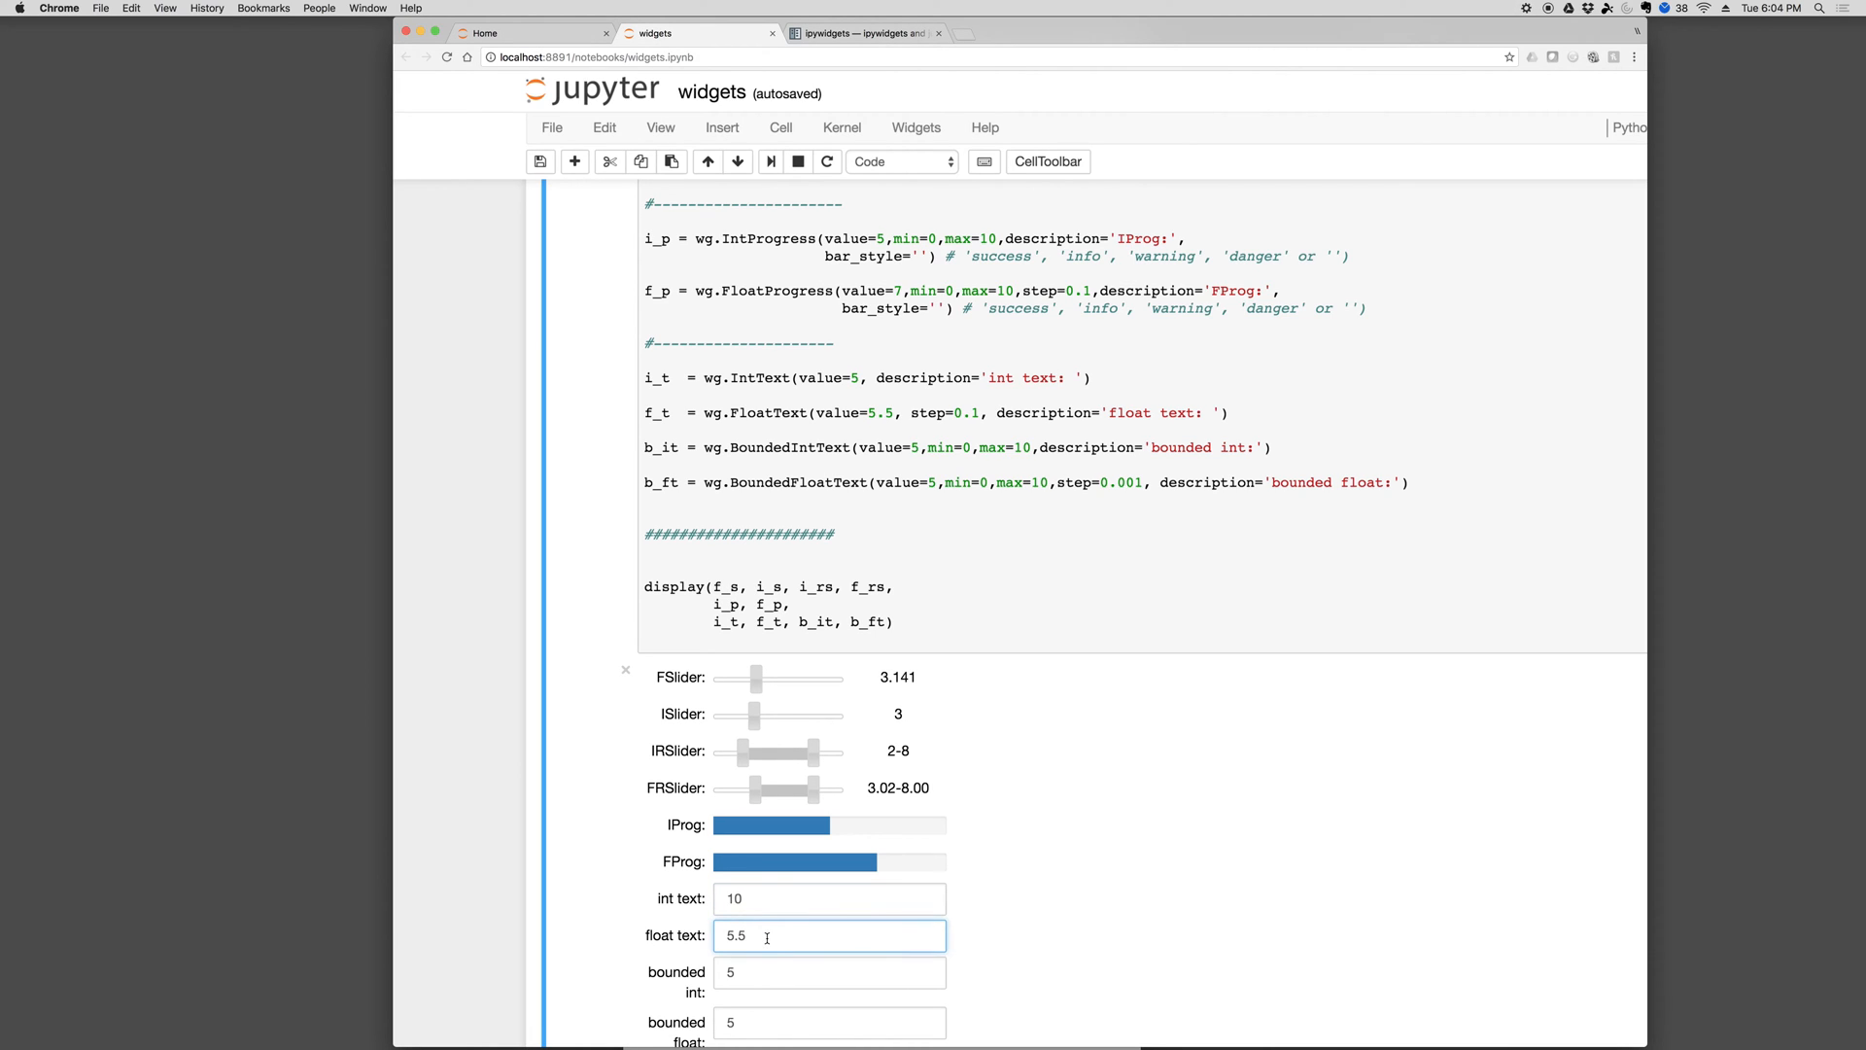
{"action": "double_click", "coordinate": [735, 934]}
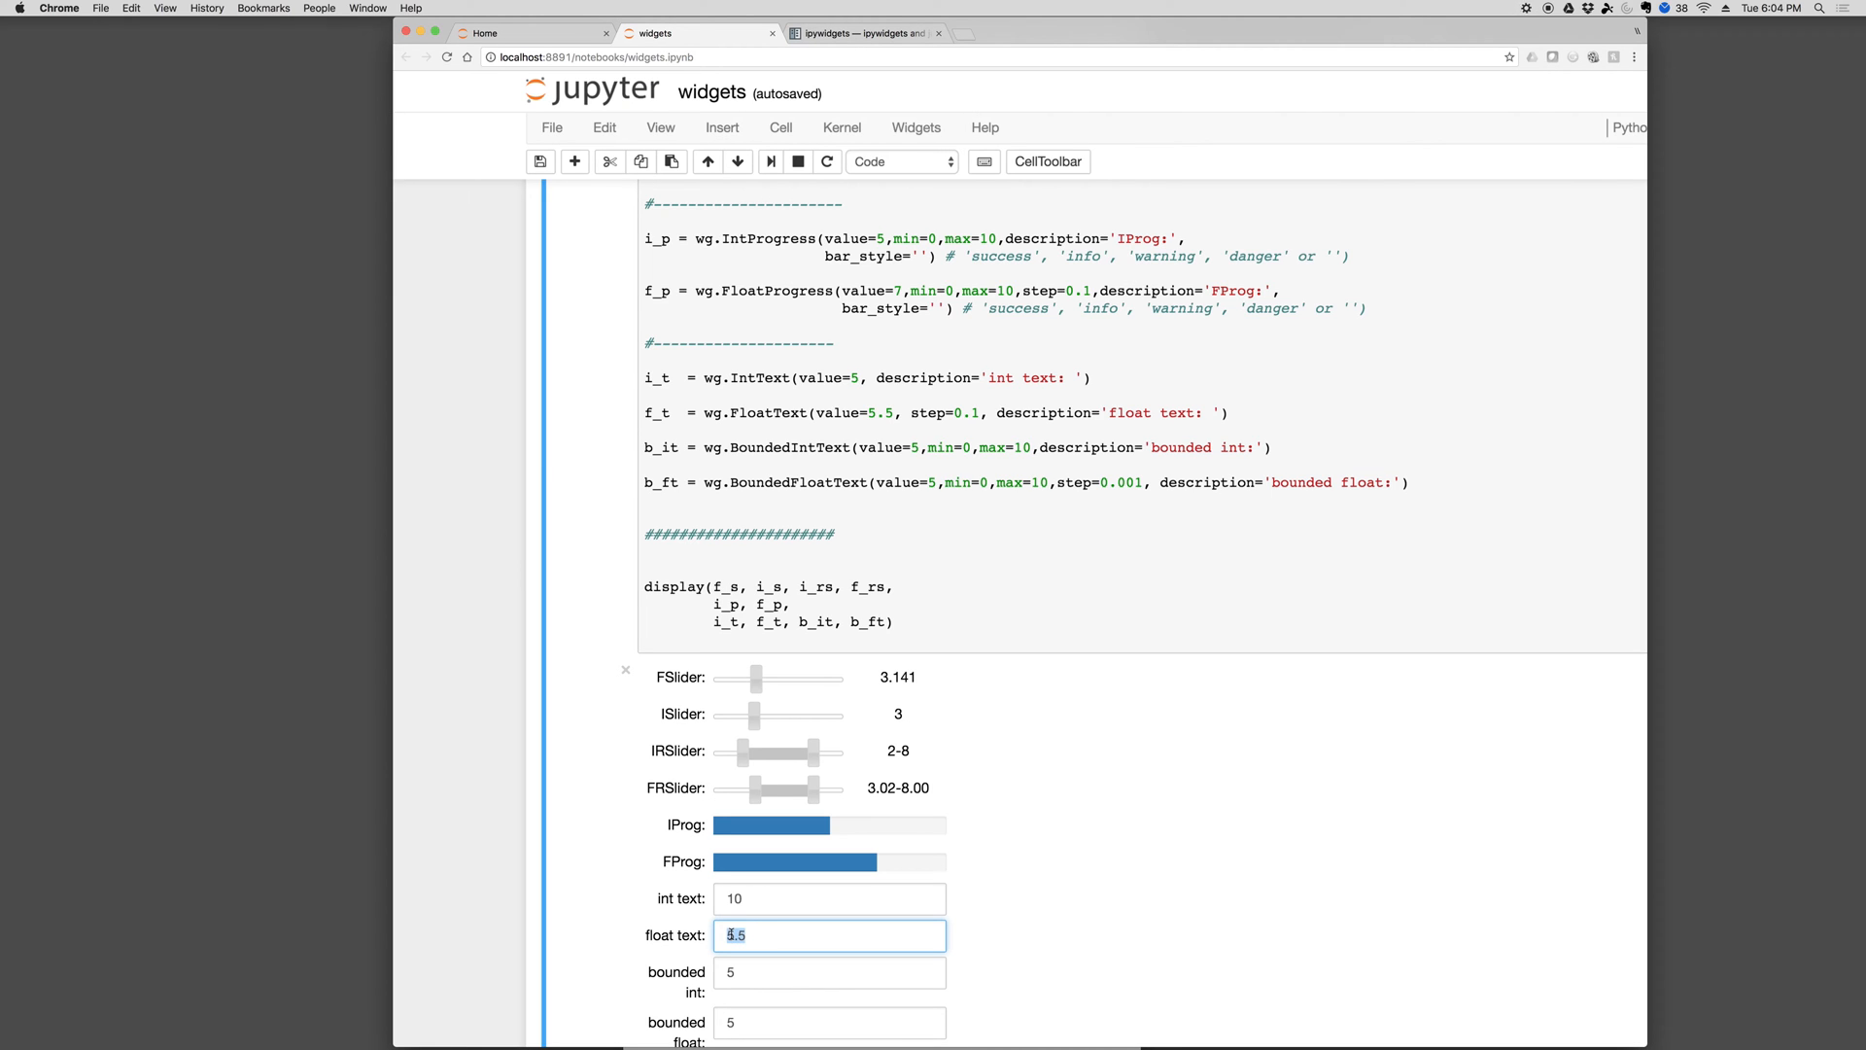
{"action": "scroll", "scroll_direction": "down", "scroll_amount": 3}
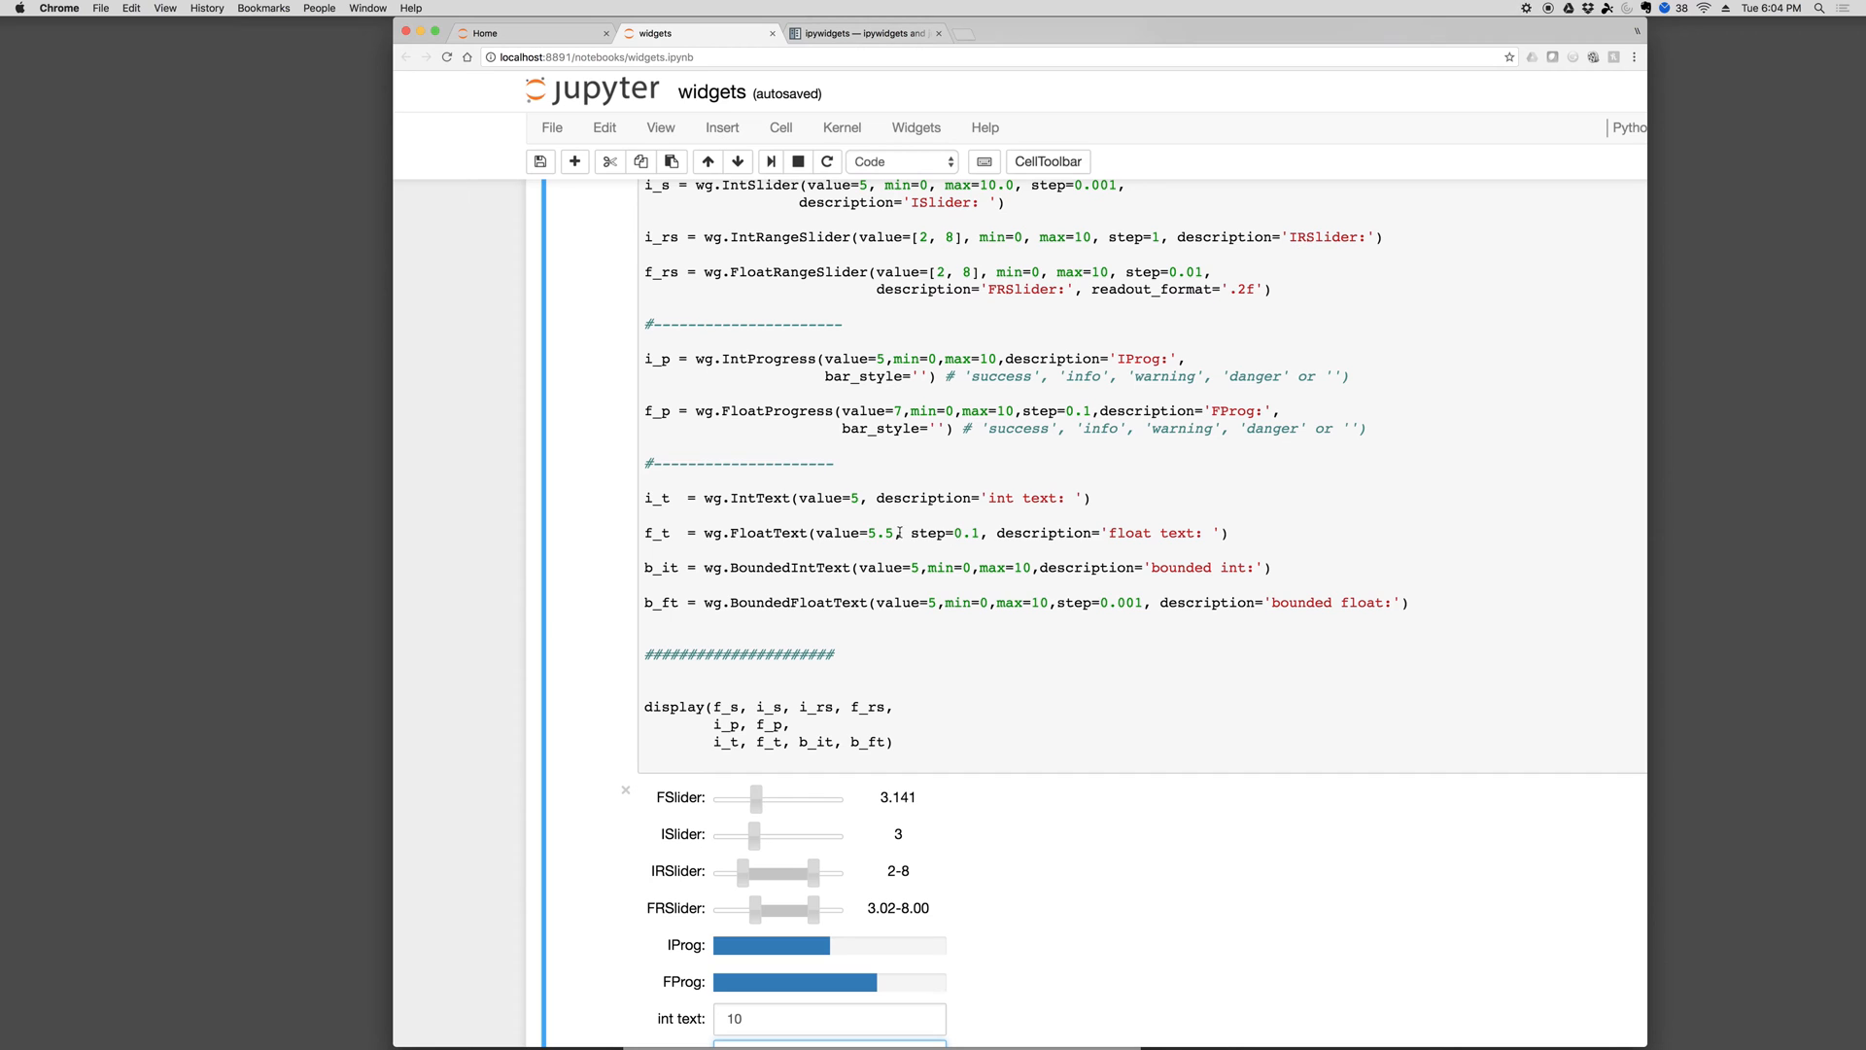
{"action": "left_click", "coordinate": [828, 796]}
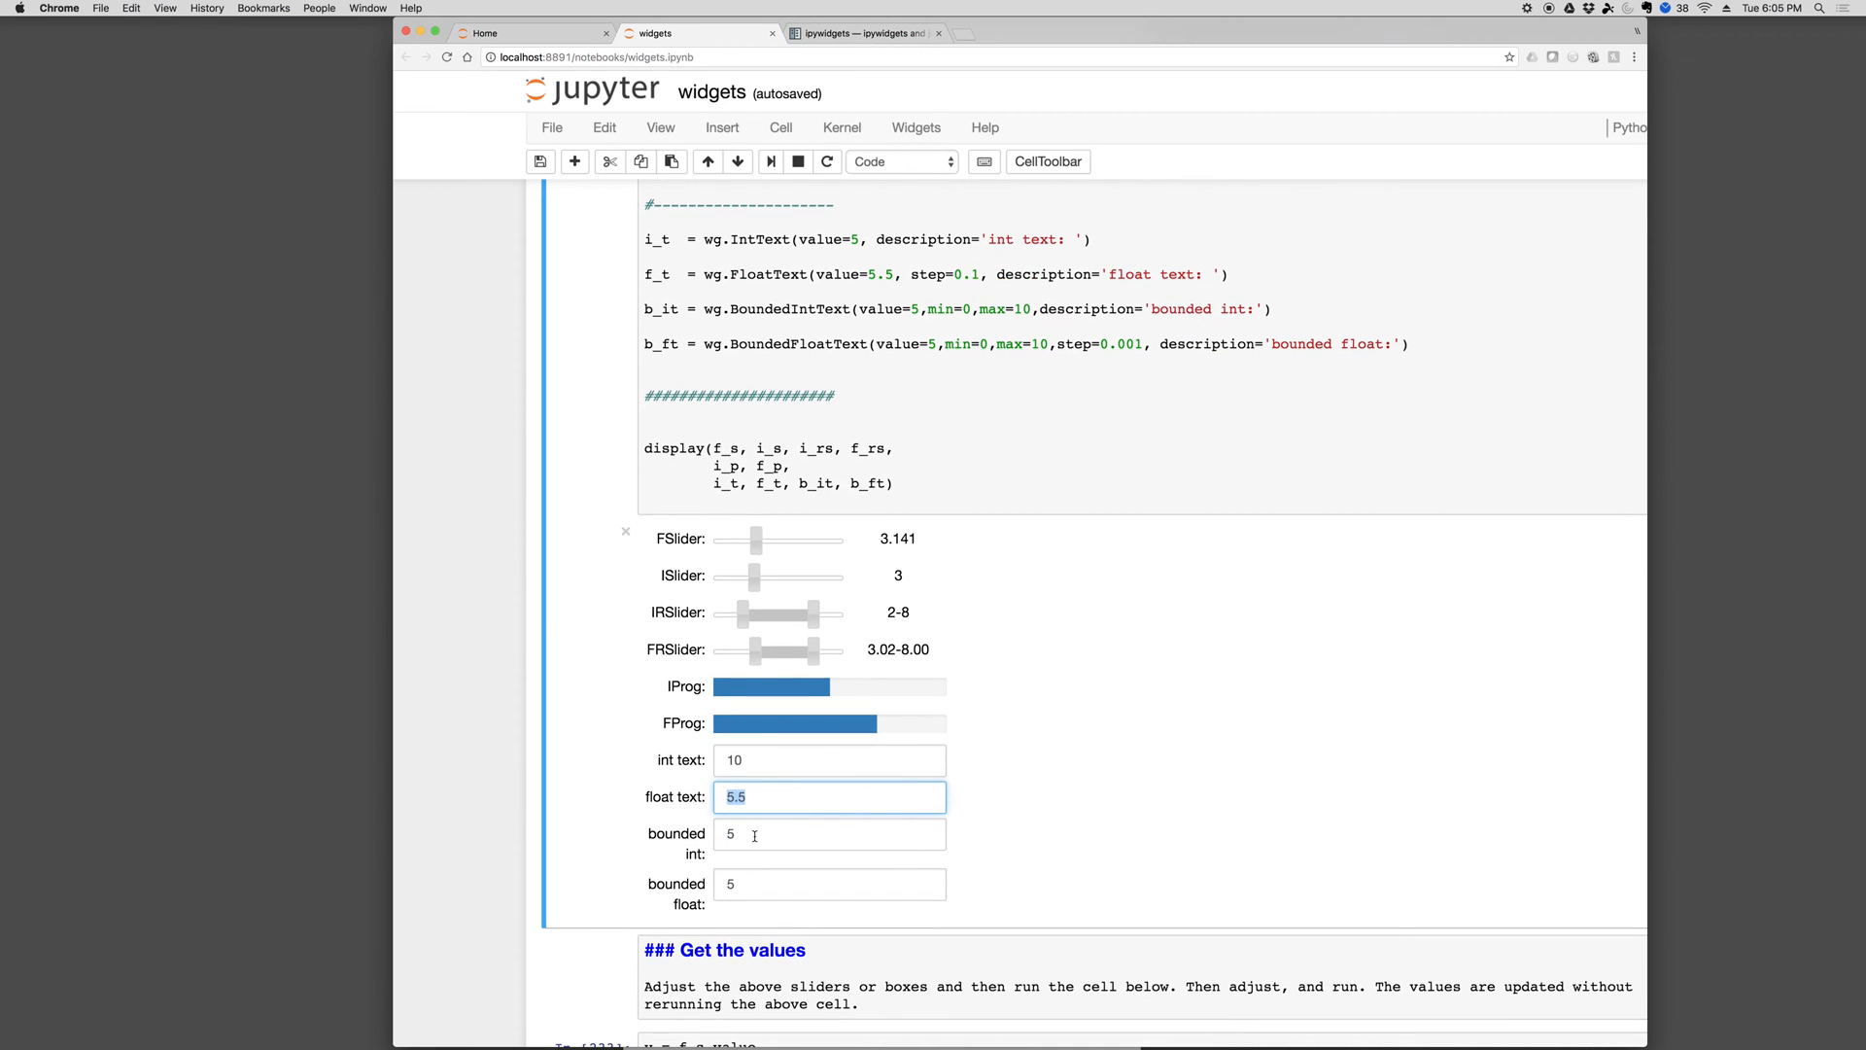
{"action": "mouse_move", "coordinate": [800, 746]}
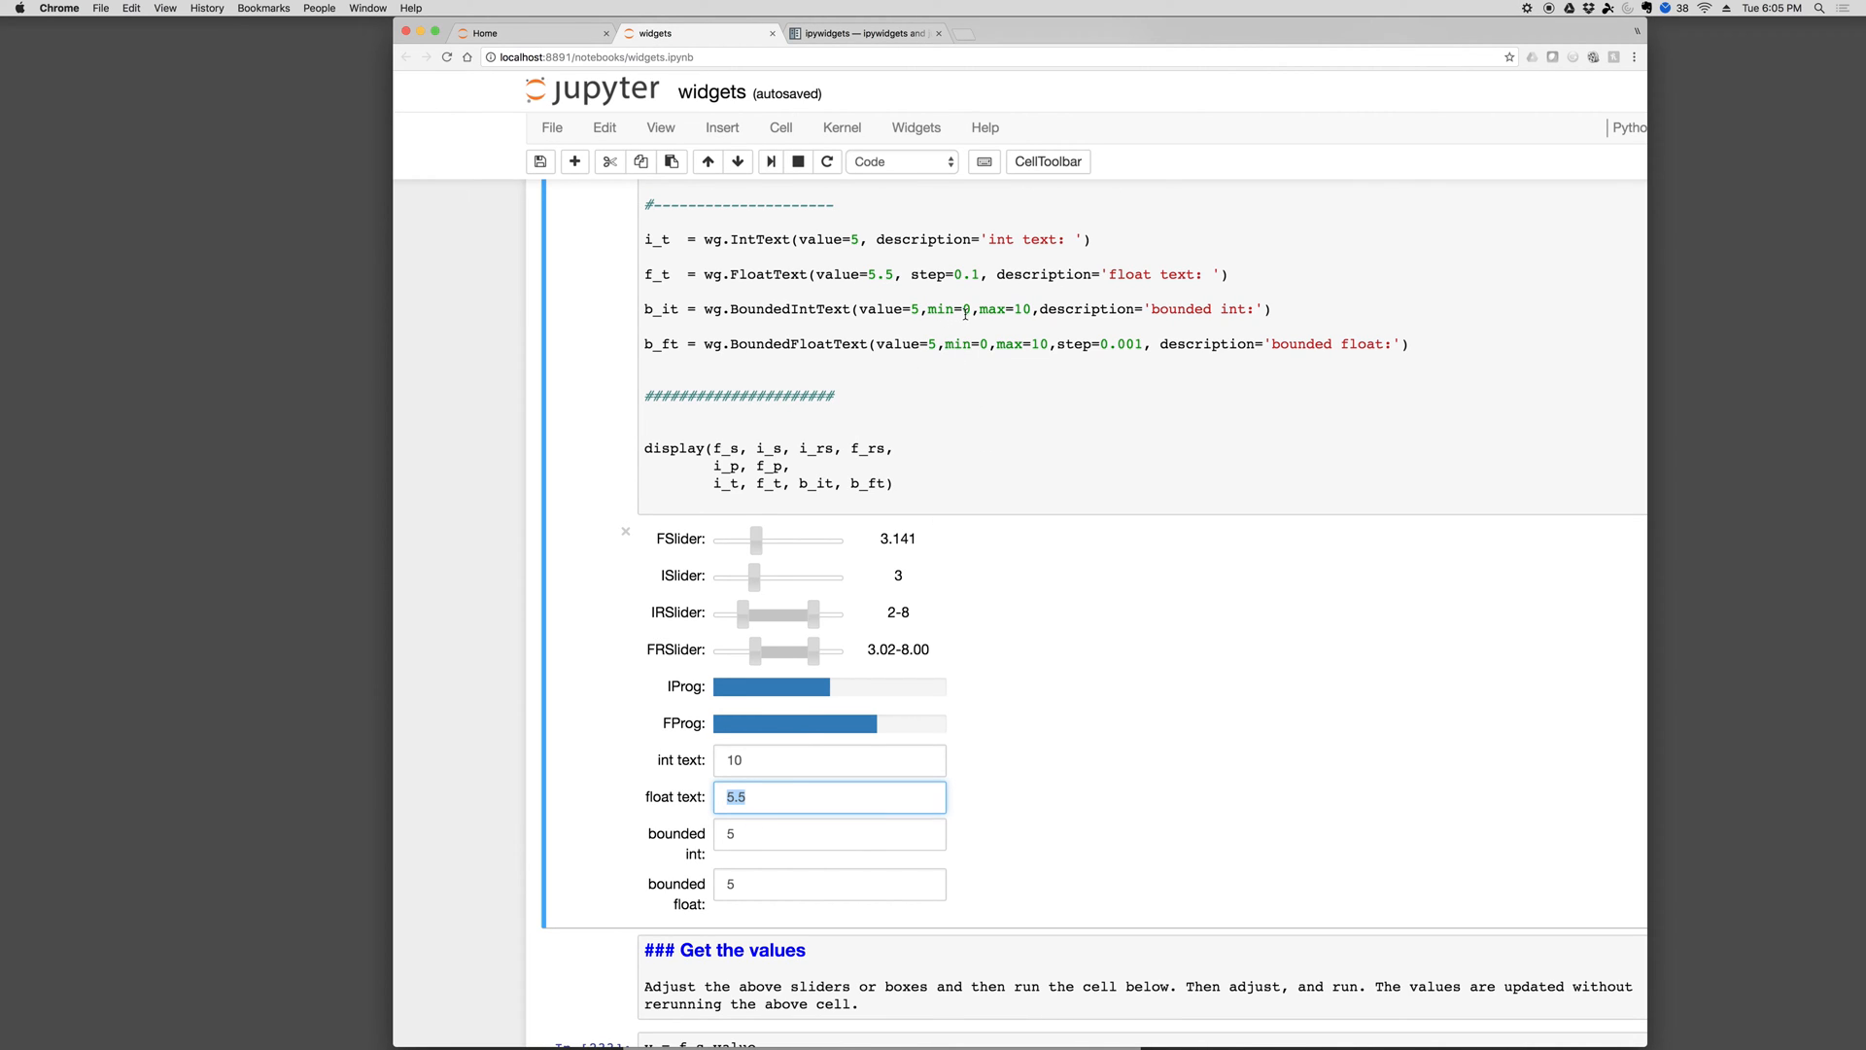
Enter 0 in the bounded int box and 5.7 in the bounded float box
{"action": "left_click", "coordinate": [828, 833]}
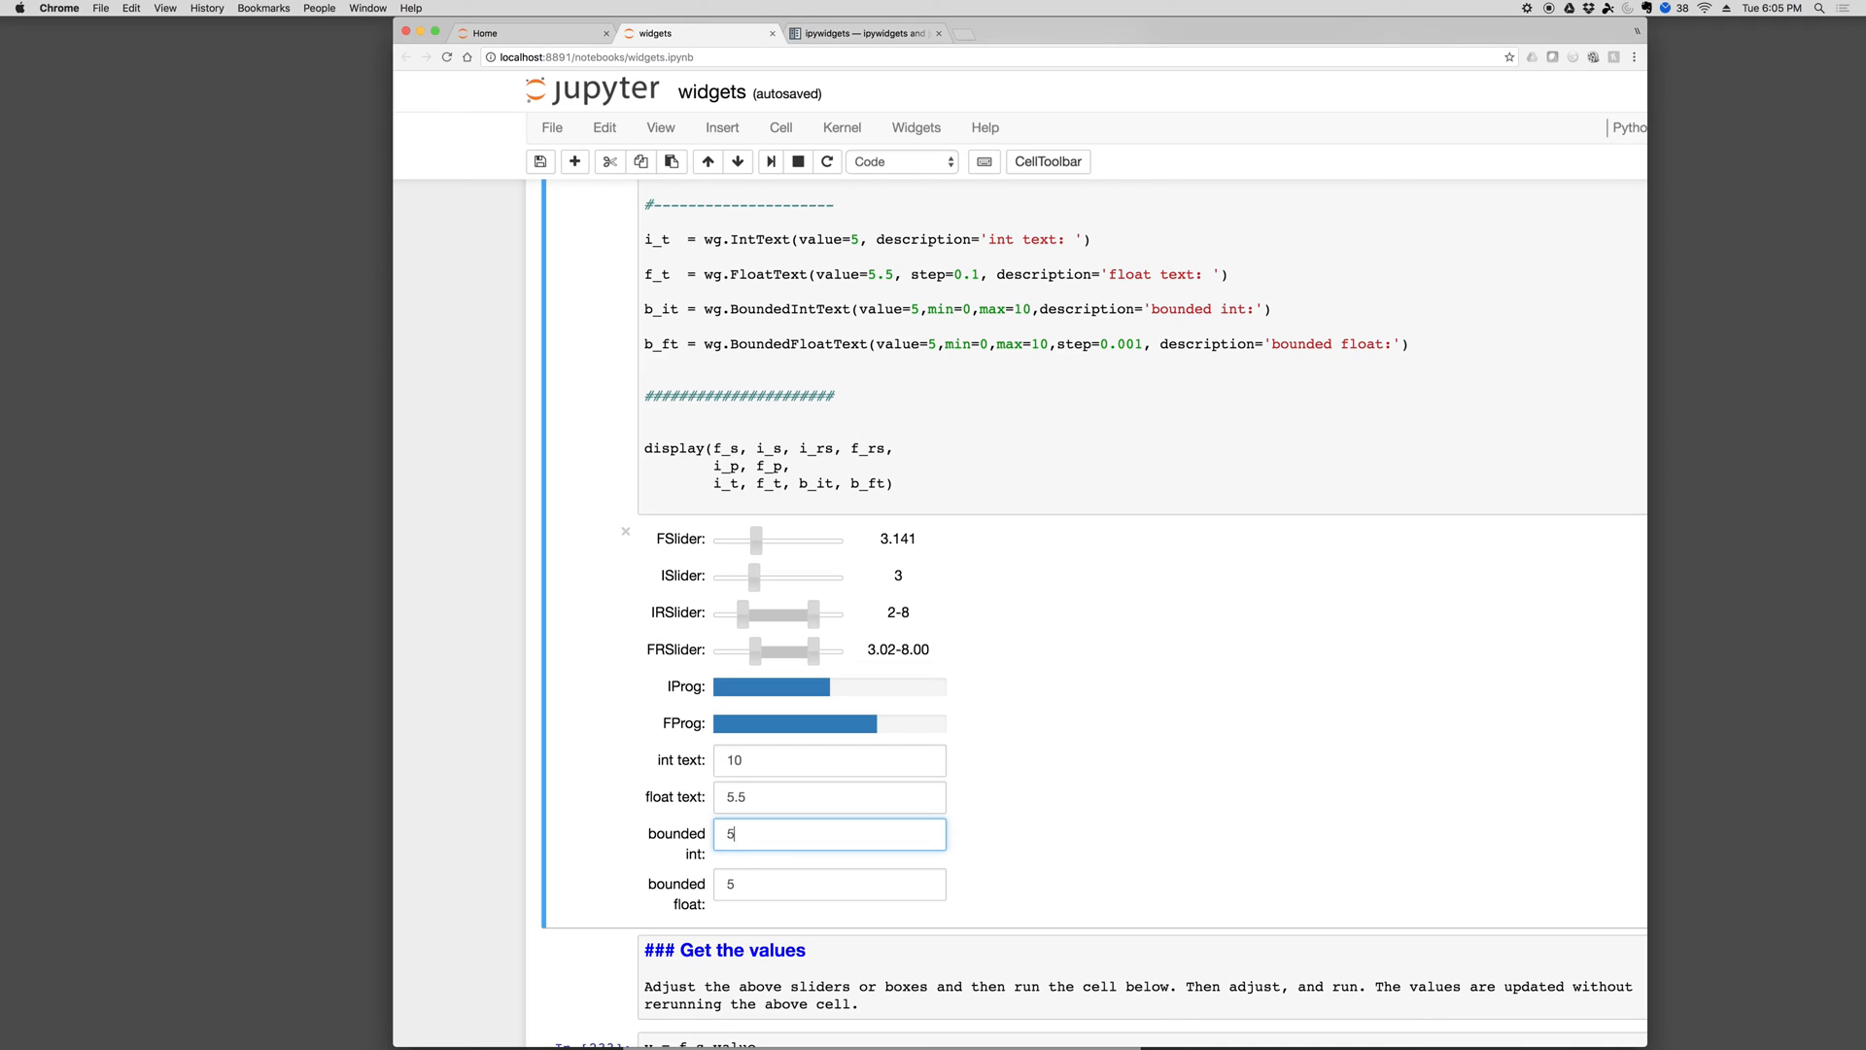
{"action": "key", "text": "Backspace"}
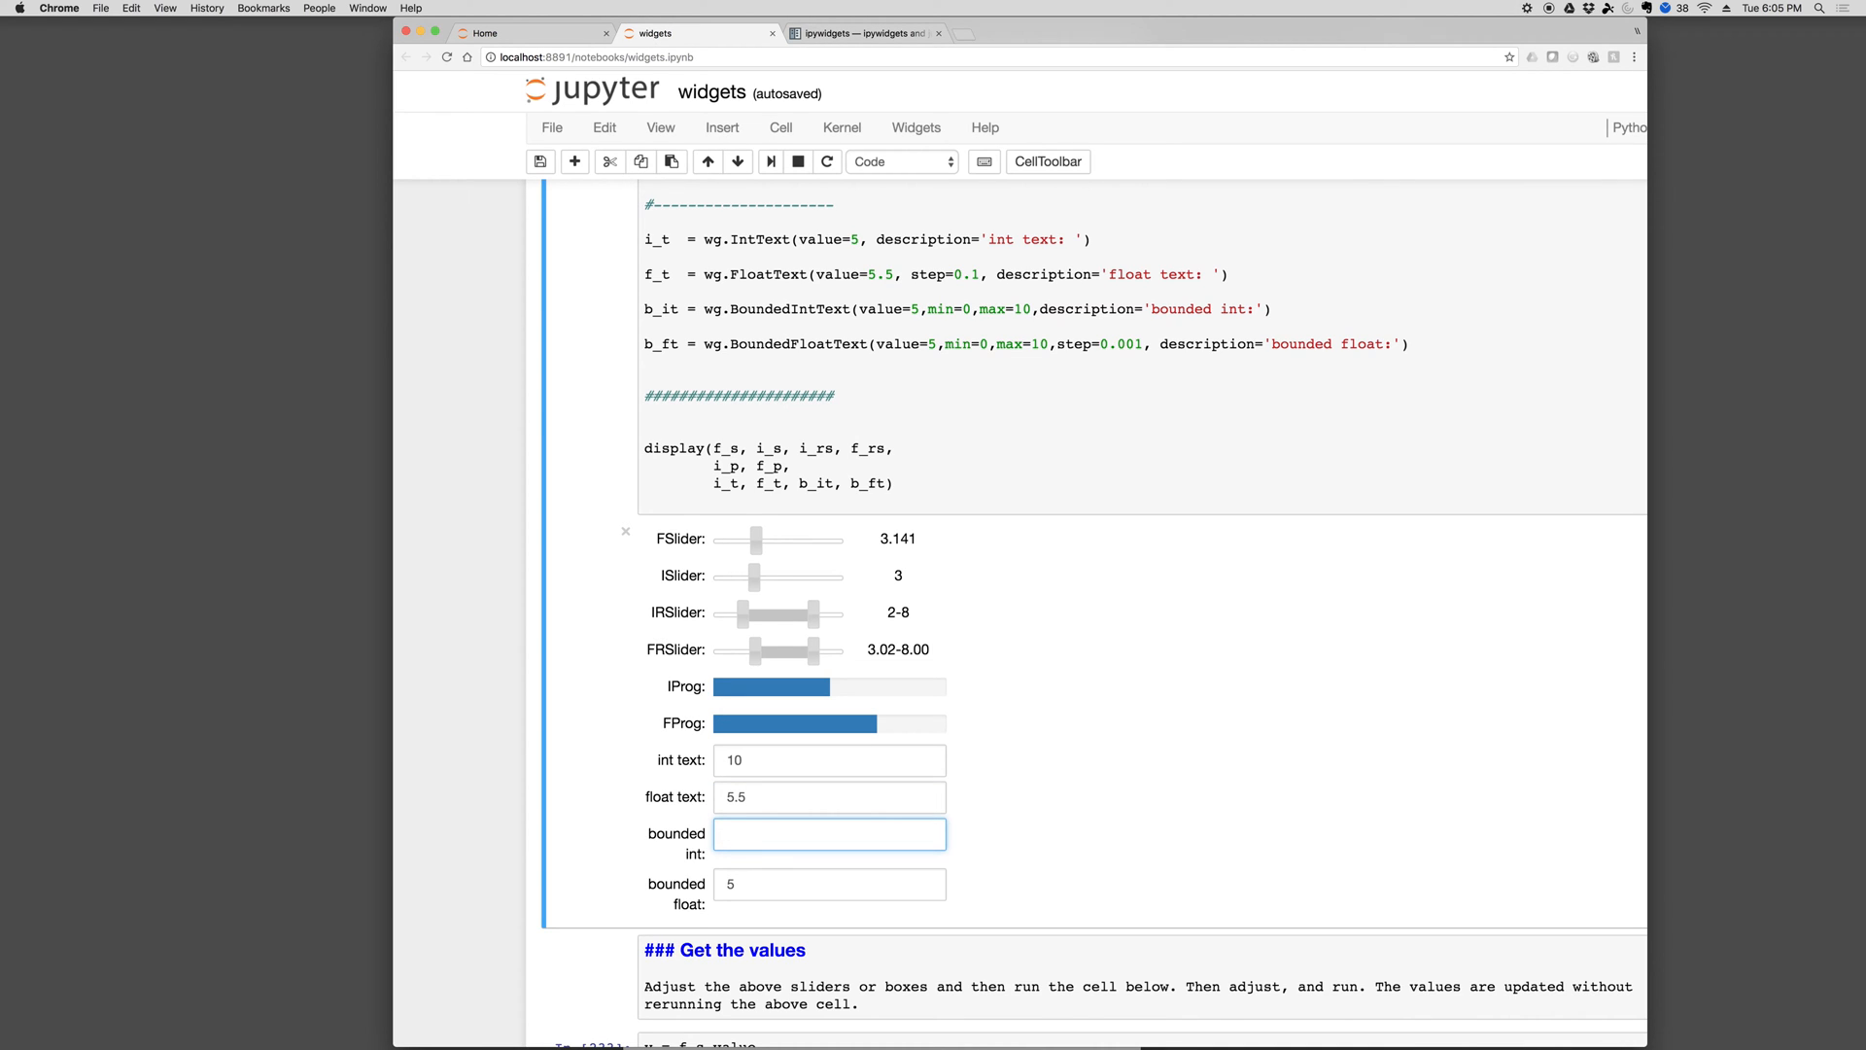
{"action": "left_click", "coordinate": [828, 834]}
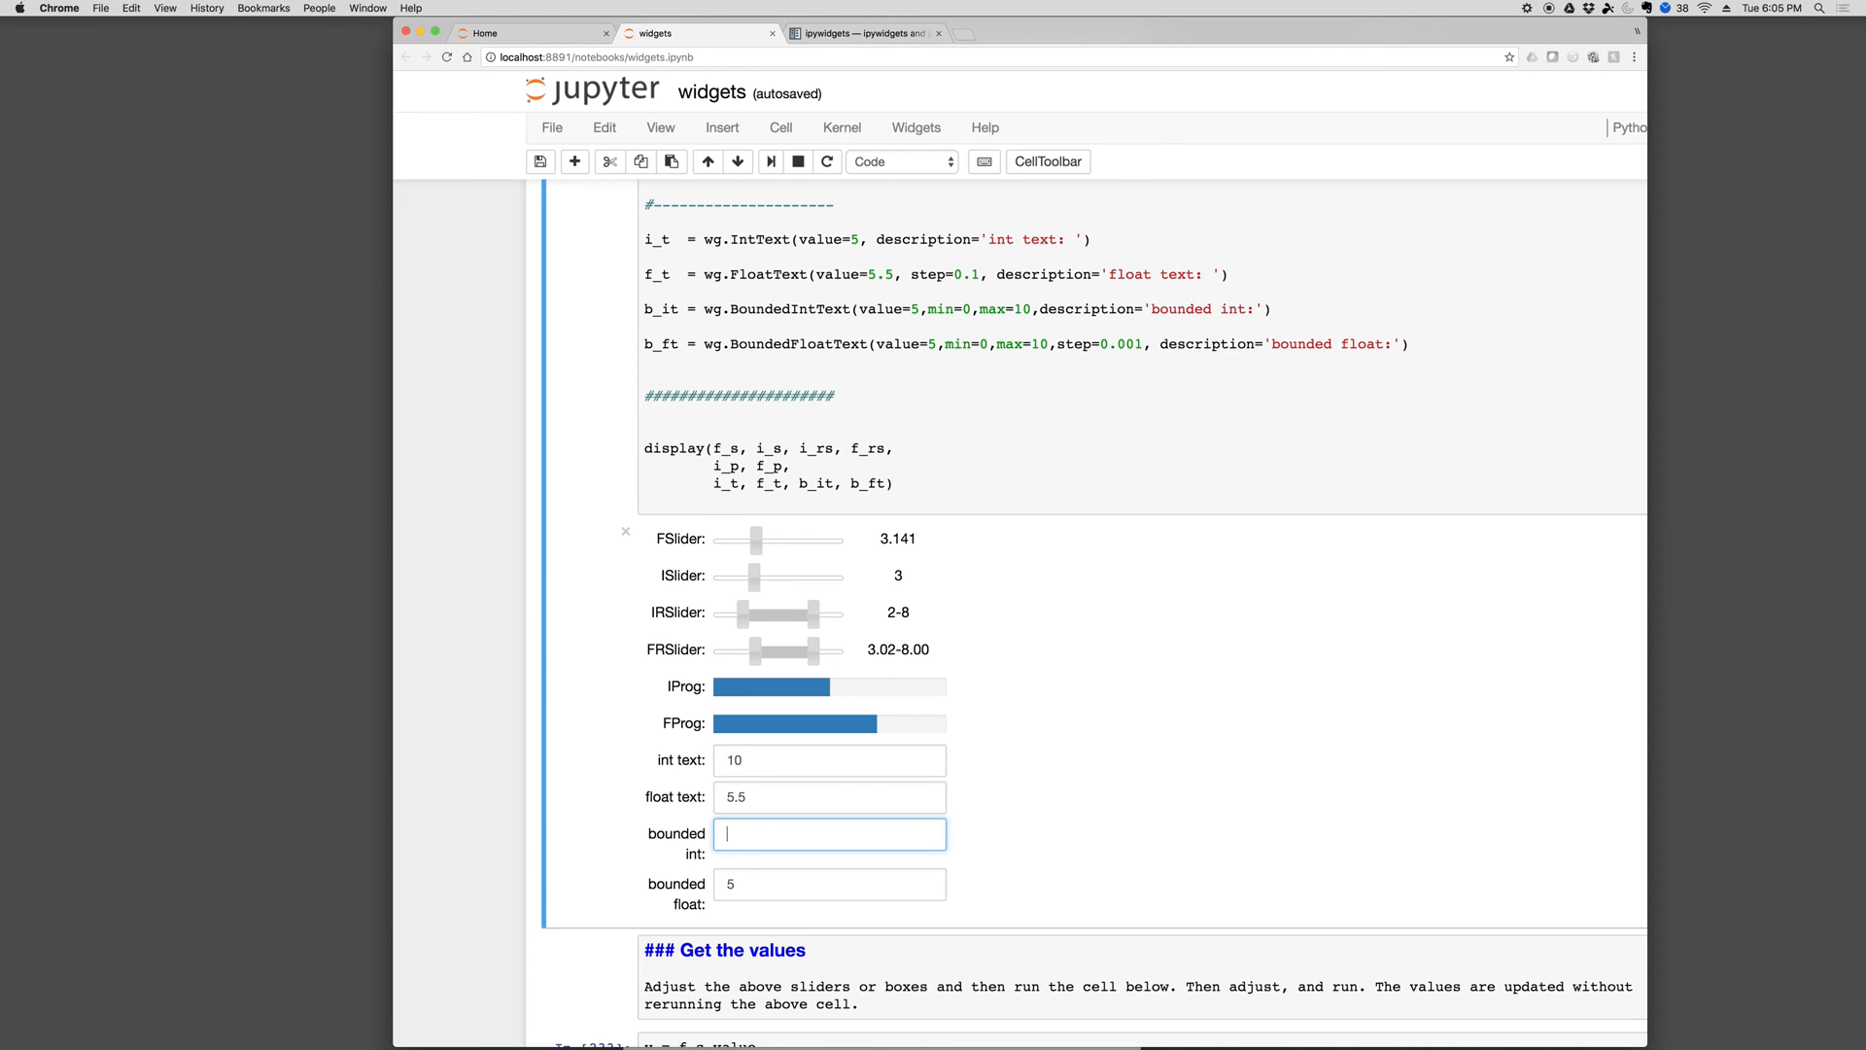
{"action": "type", "text": "-5"}
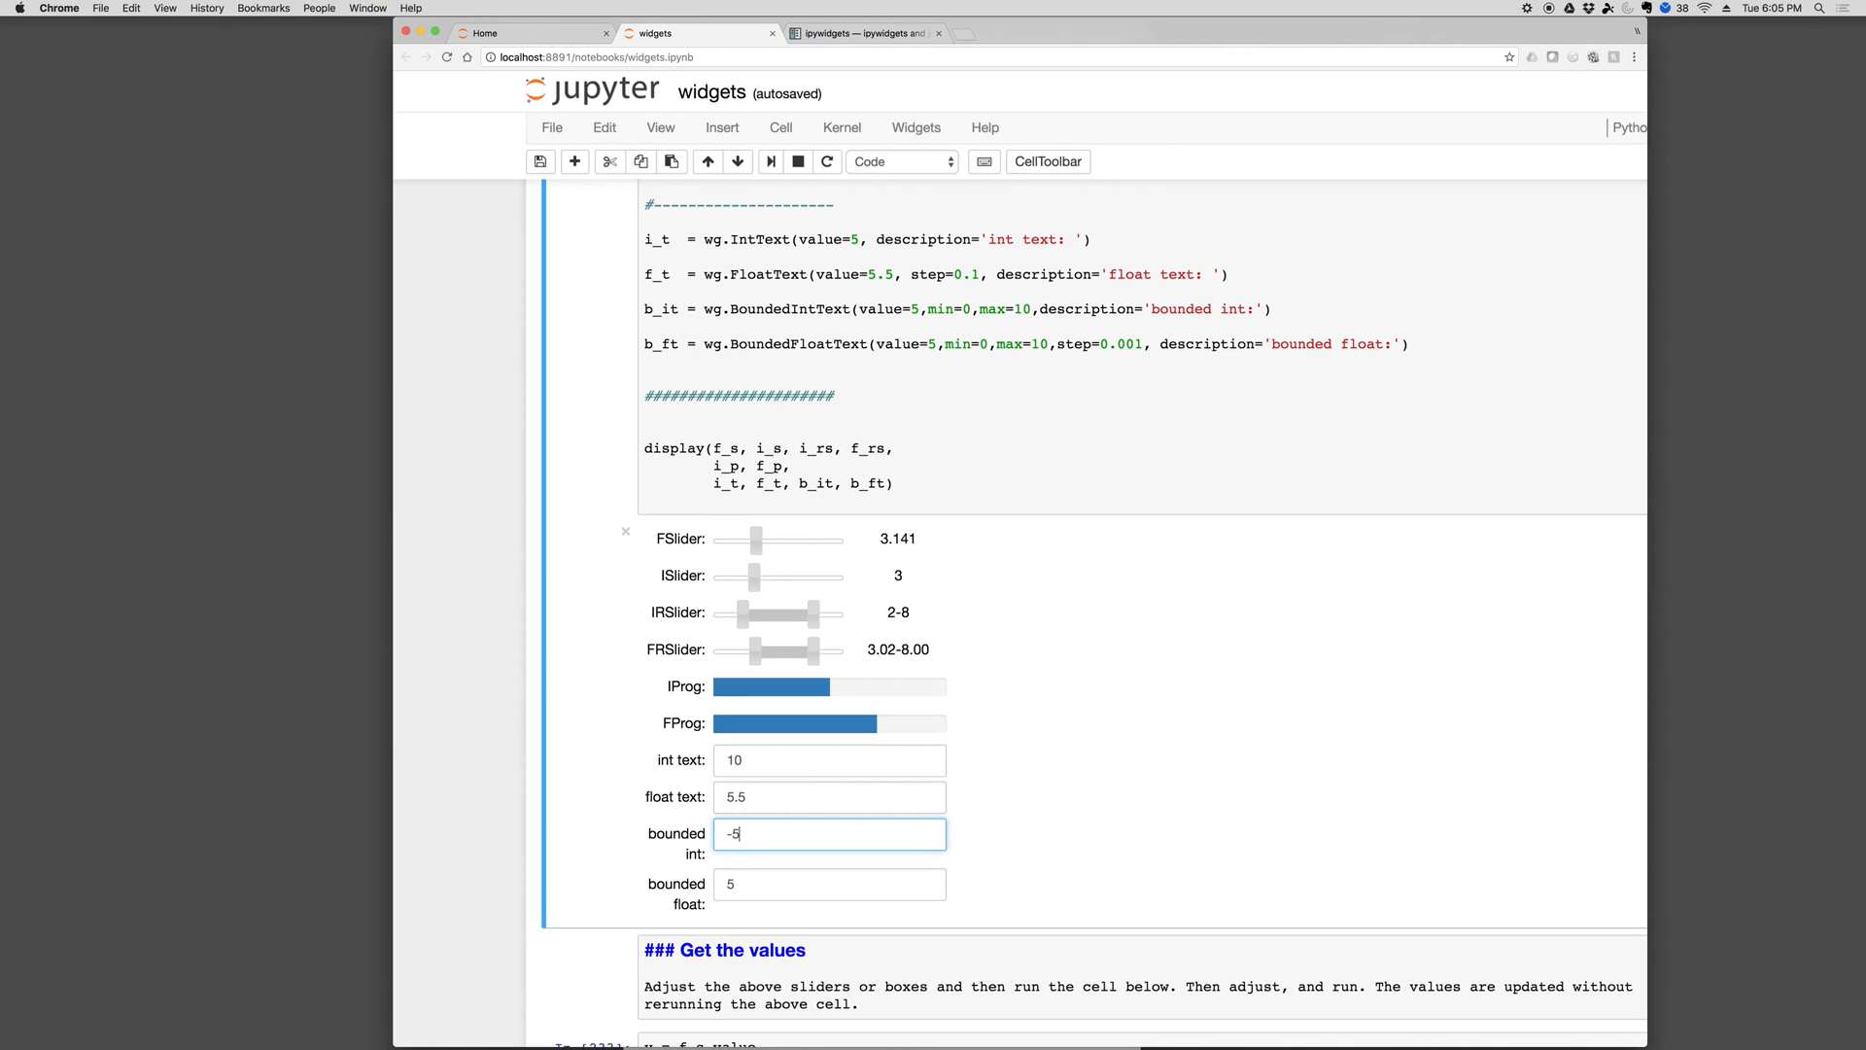
{"action": "type", "text": "0"}
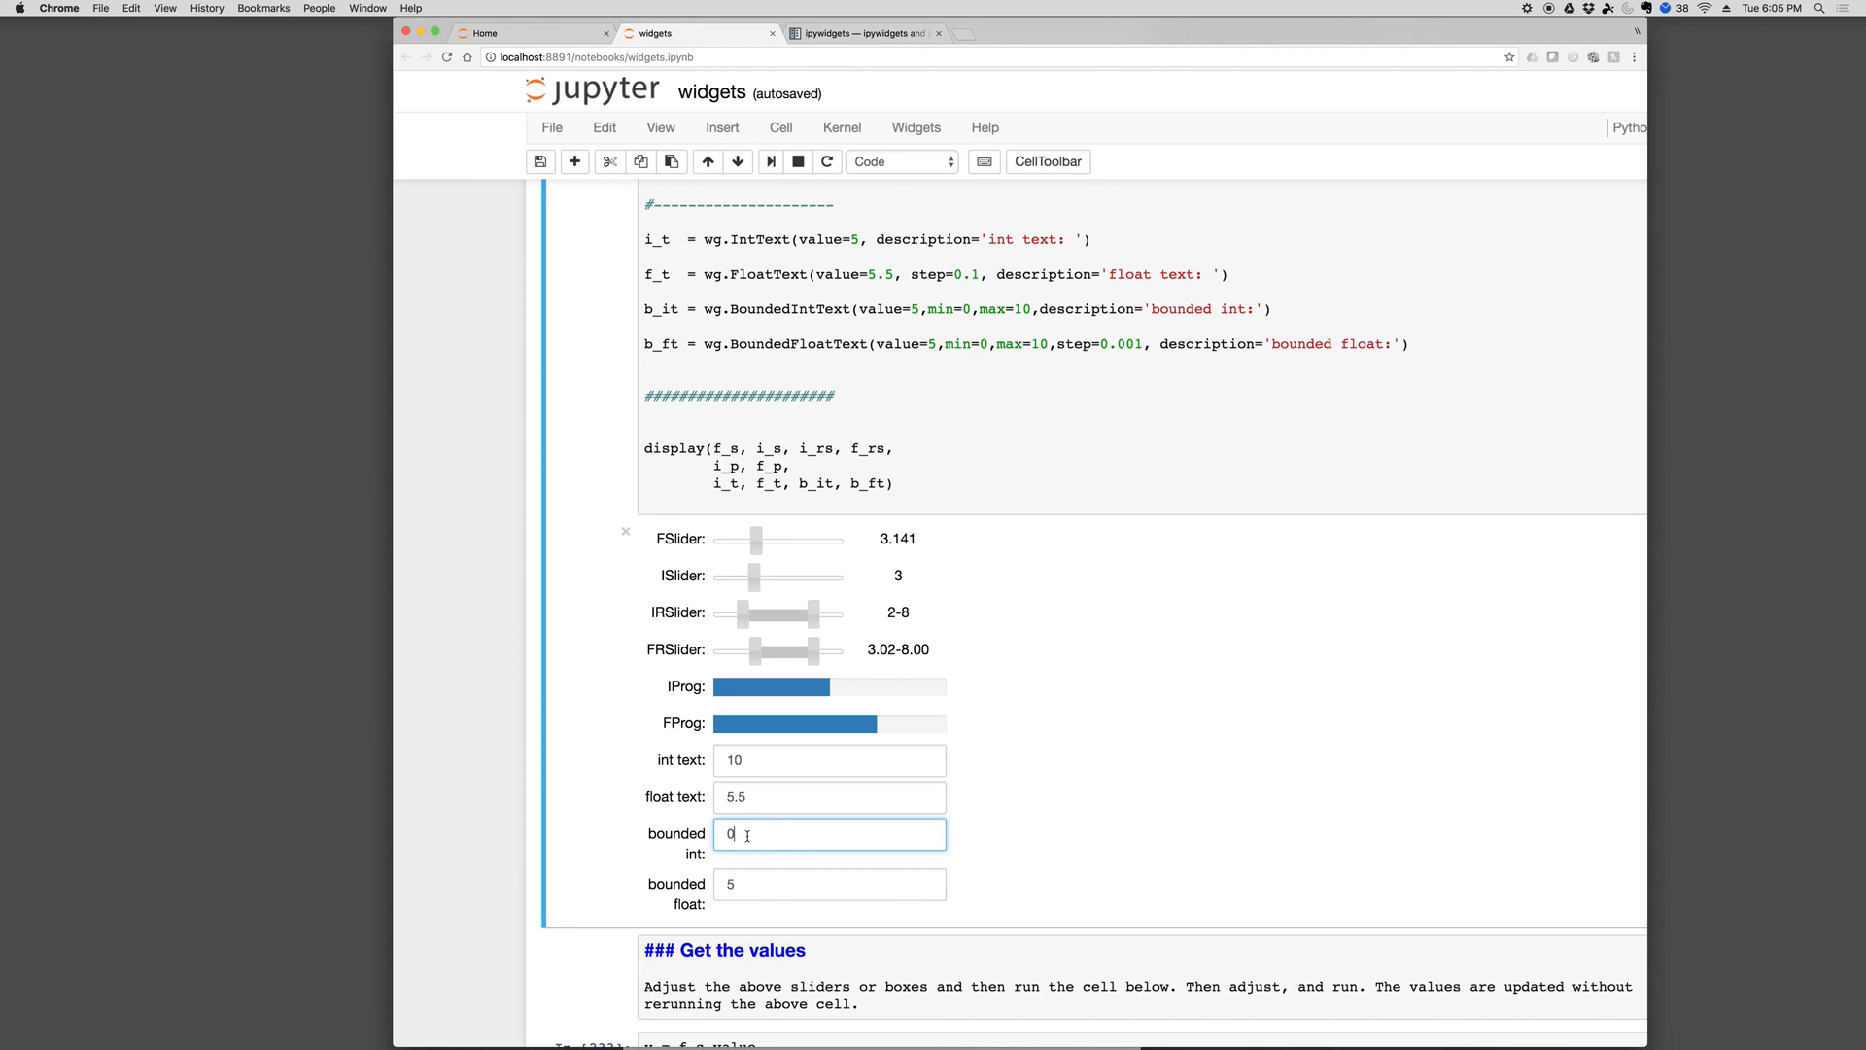
{"action": "left_click", "coordinate": [828, 884]}
{"action": "type", "text": "05.5"}
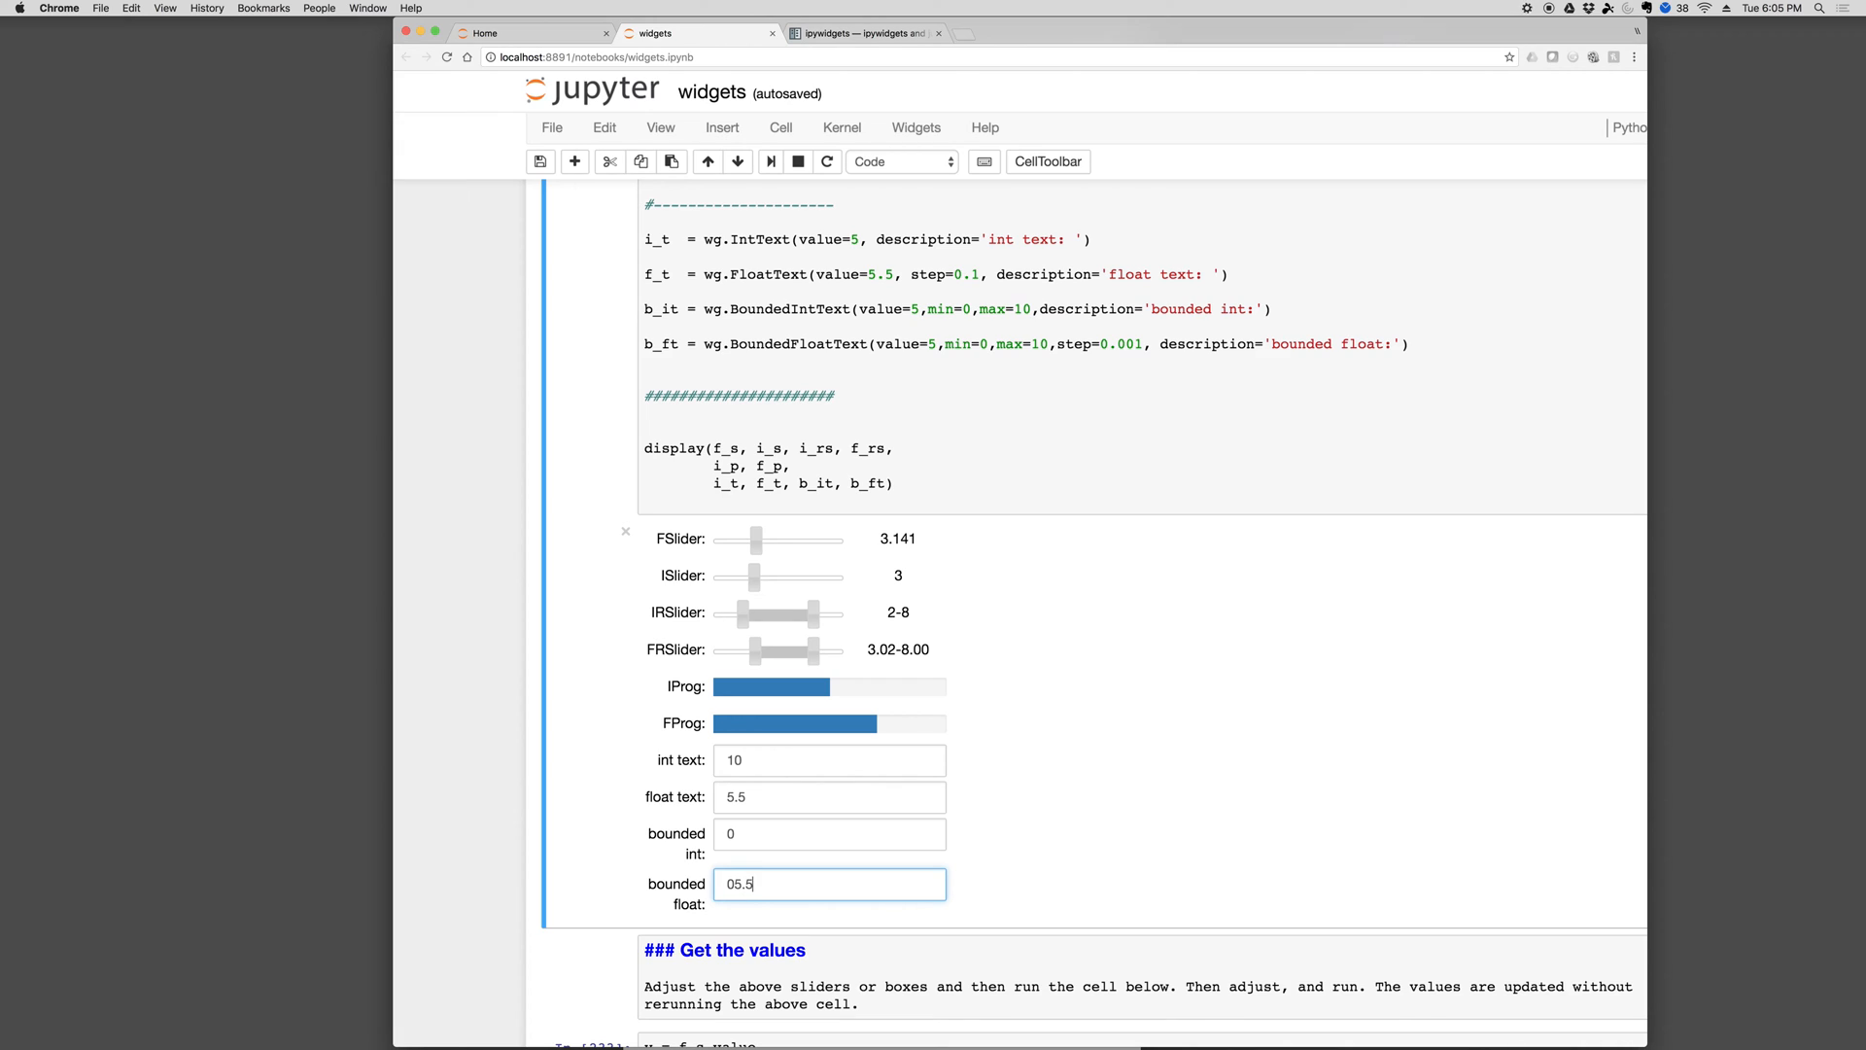
{"action": "type", "text": "-5.5"}
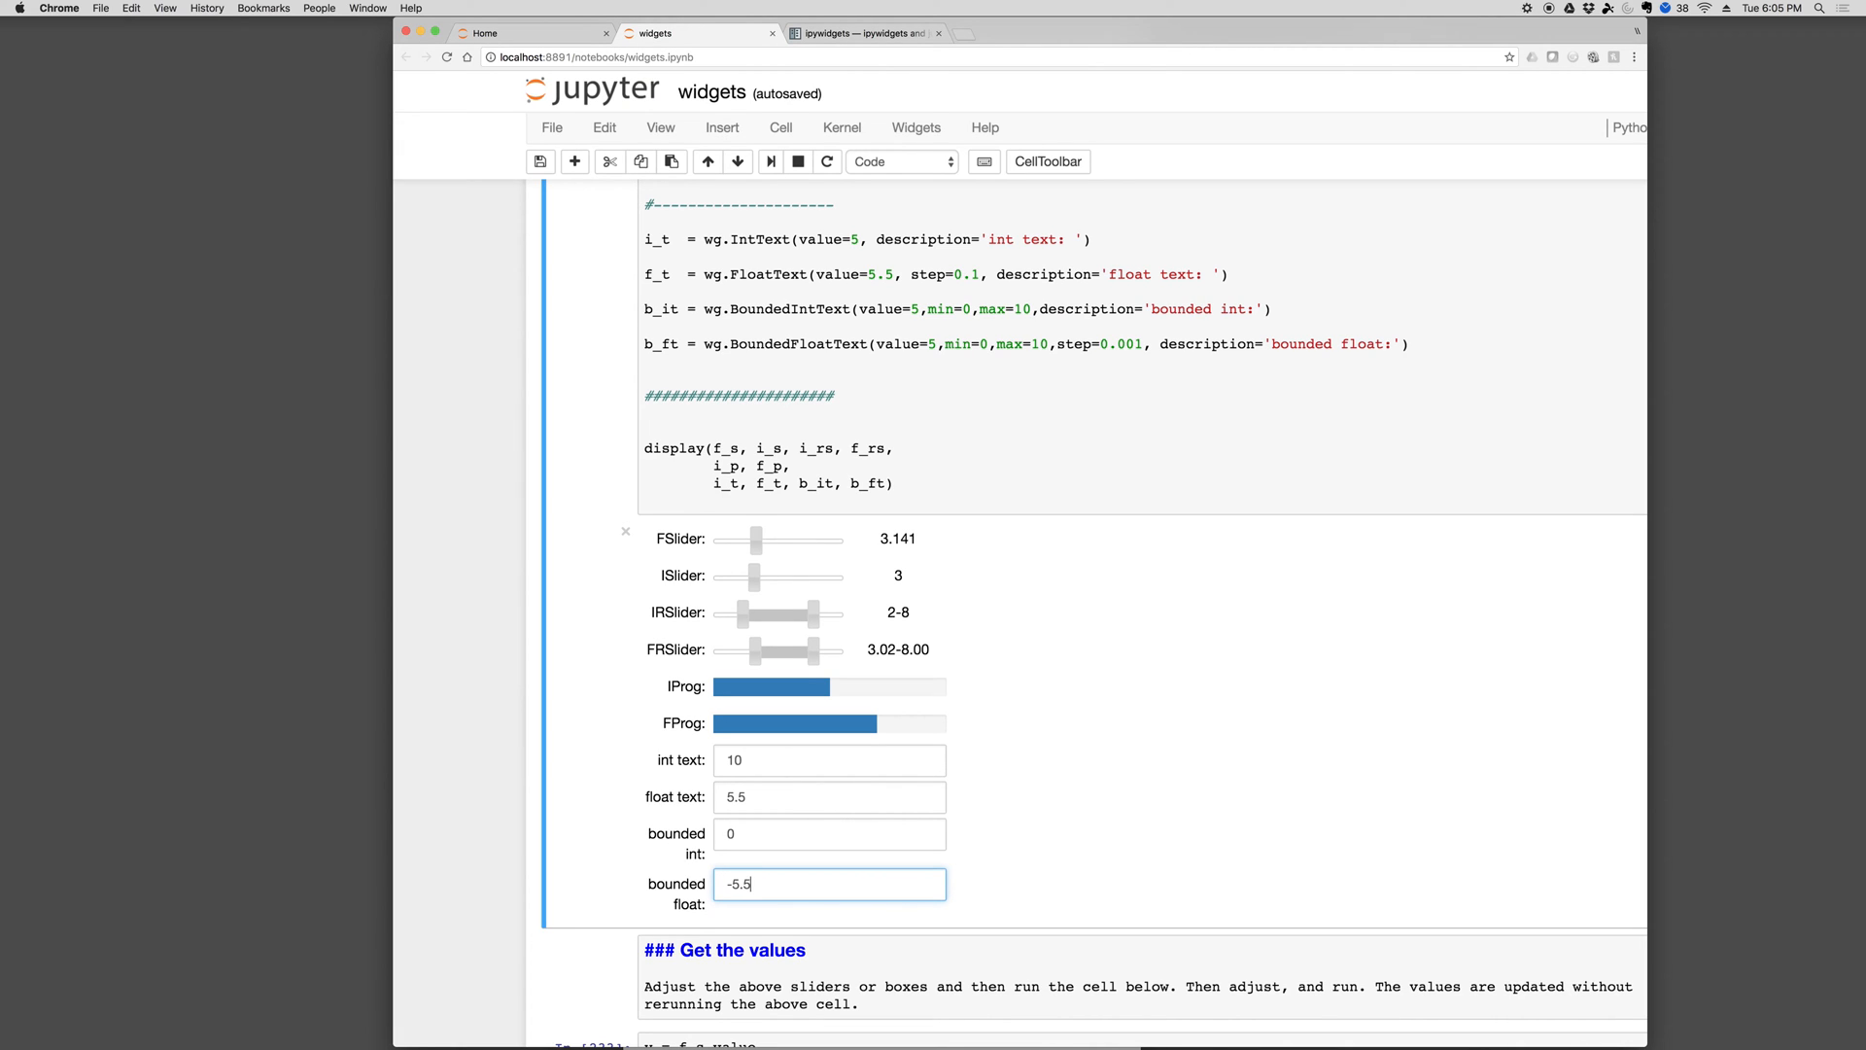
{"action": "type", "text": "5.7"}
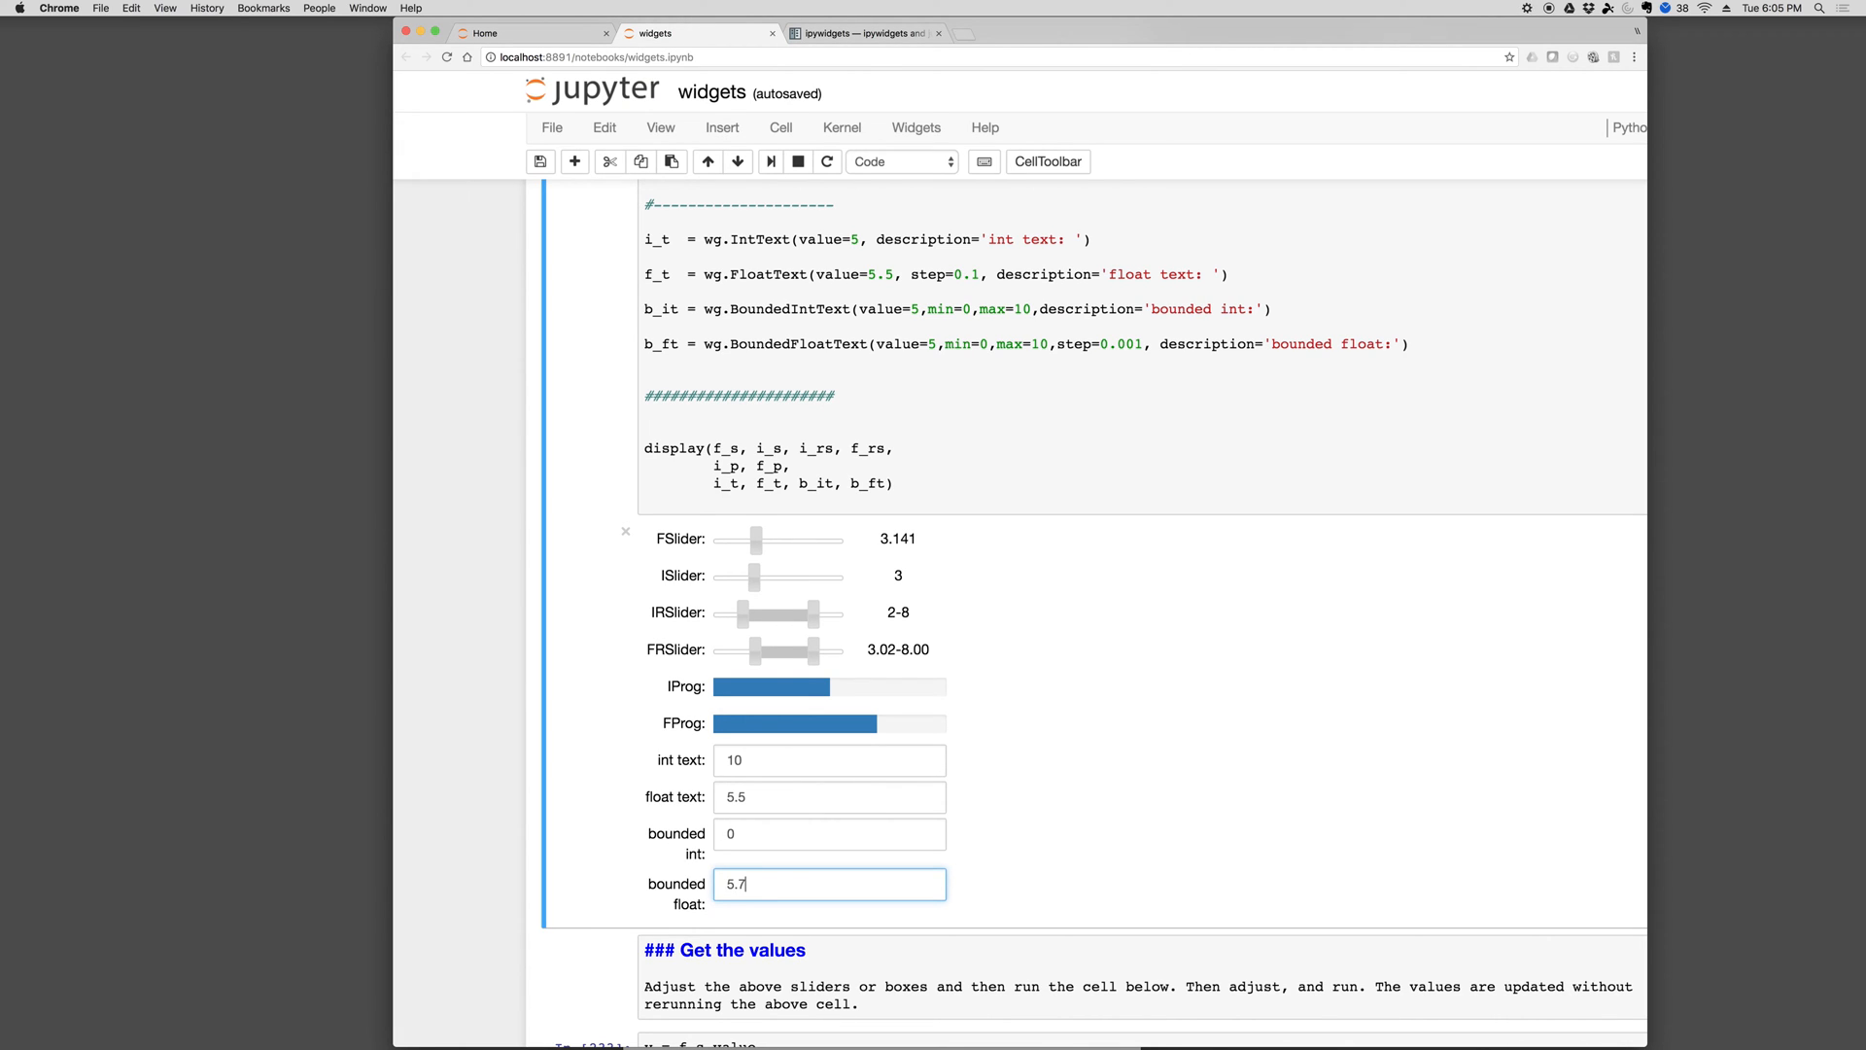
{"action": "mouse_move", "coordinate": [764, 940]}
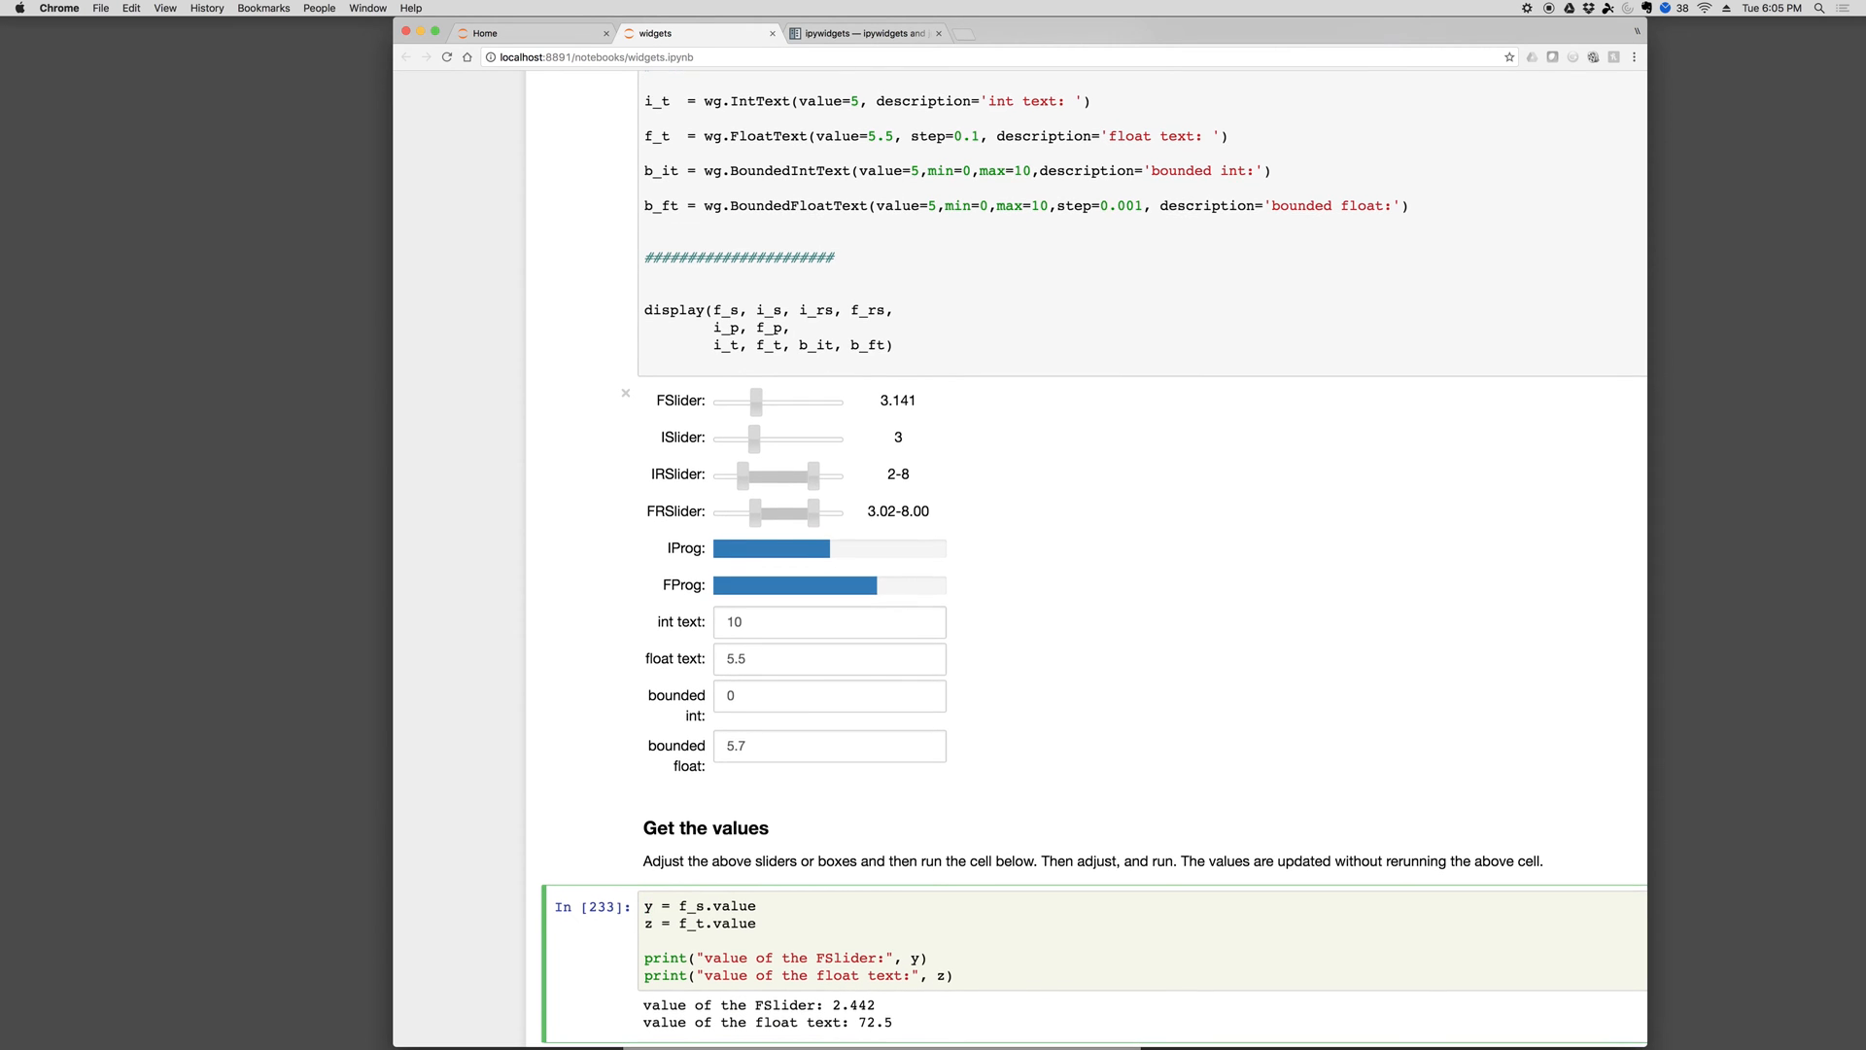
Set the FSlider value to 5.557
{"action": "scroll", "scroll_direction": "down", "scroll_amount": 3}
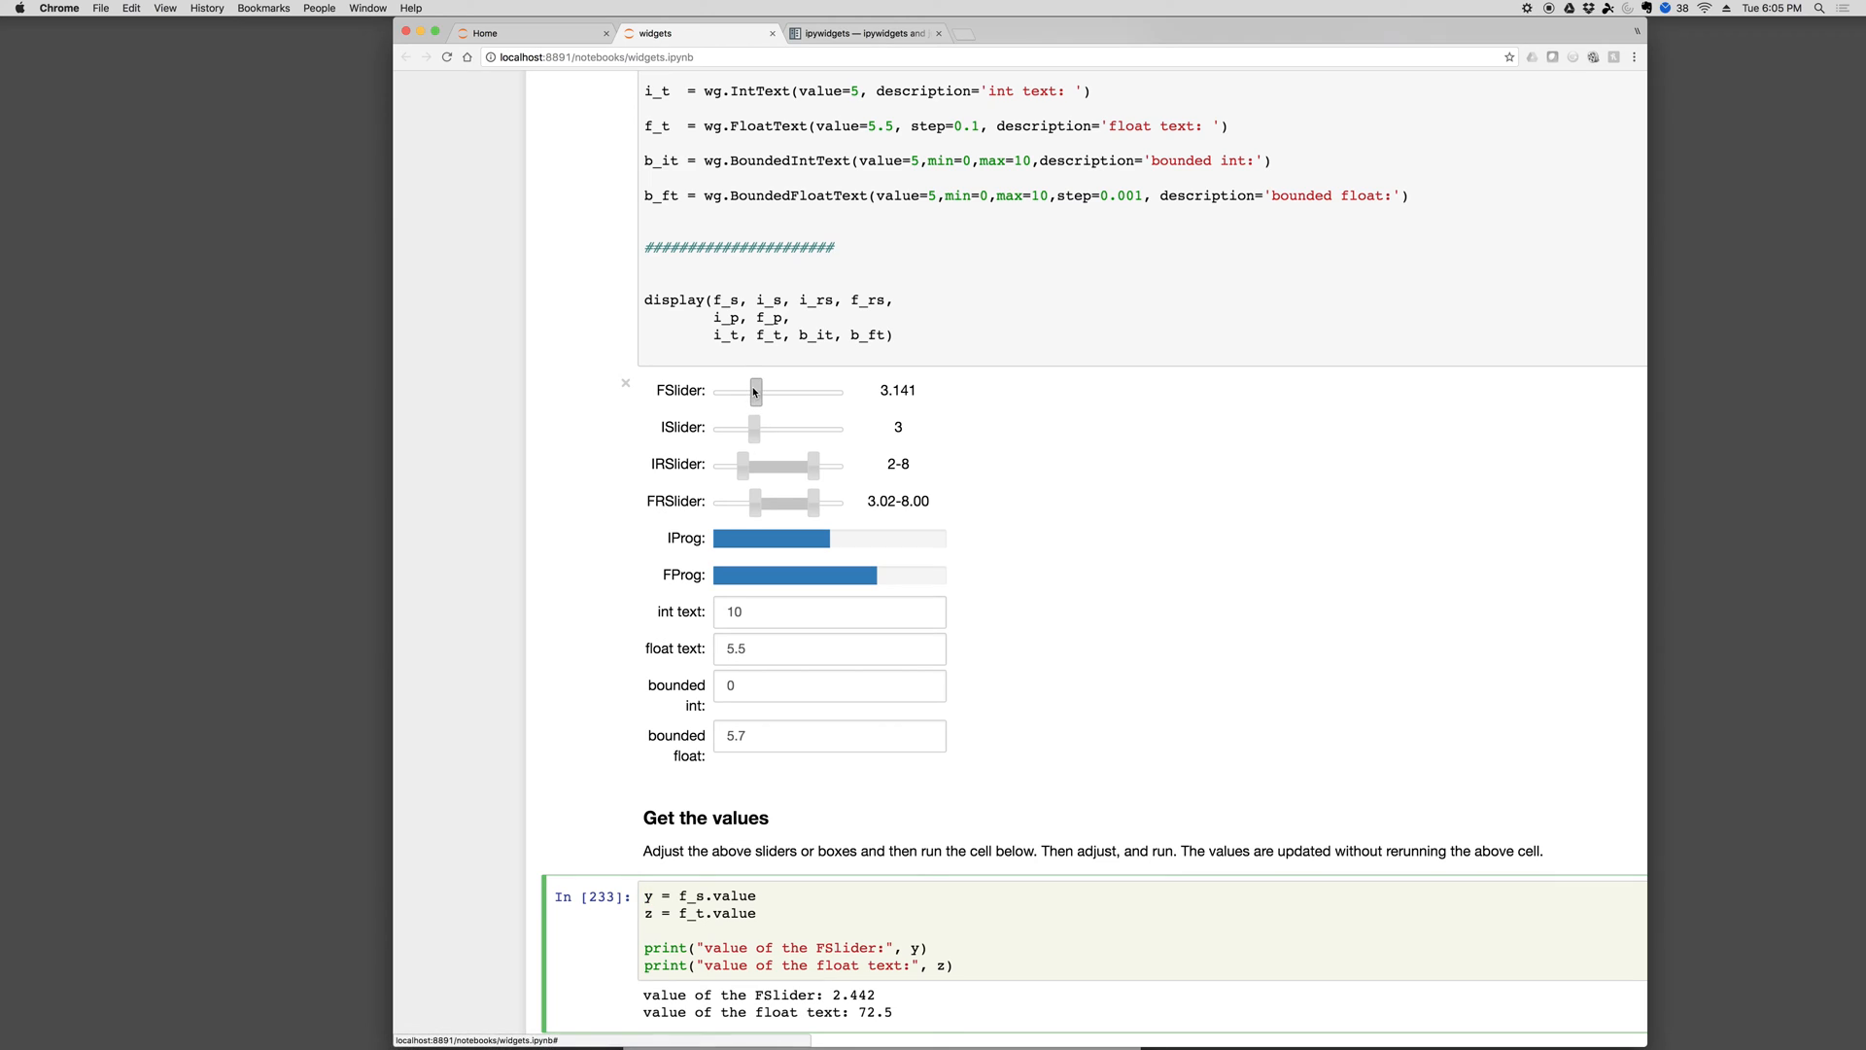
{"action": "left_click", "coordinate": [896, 391]}
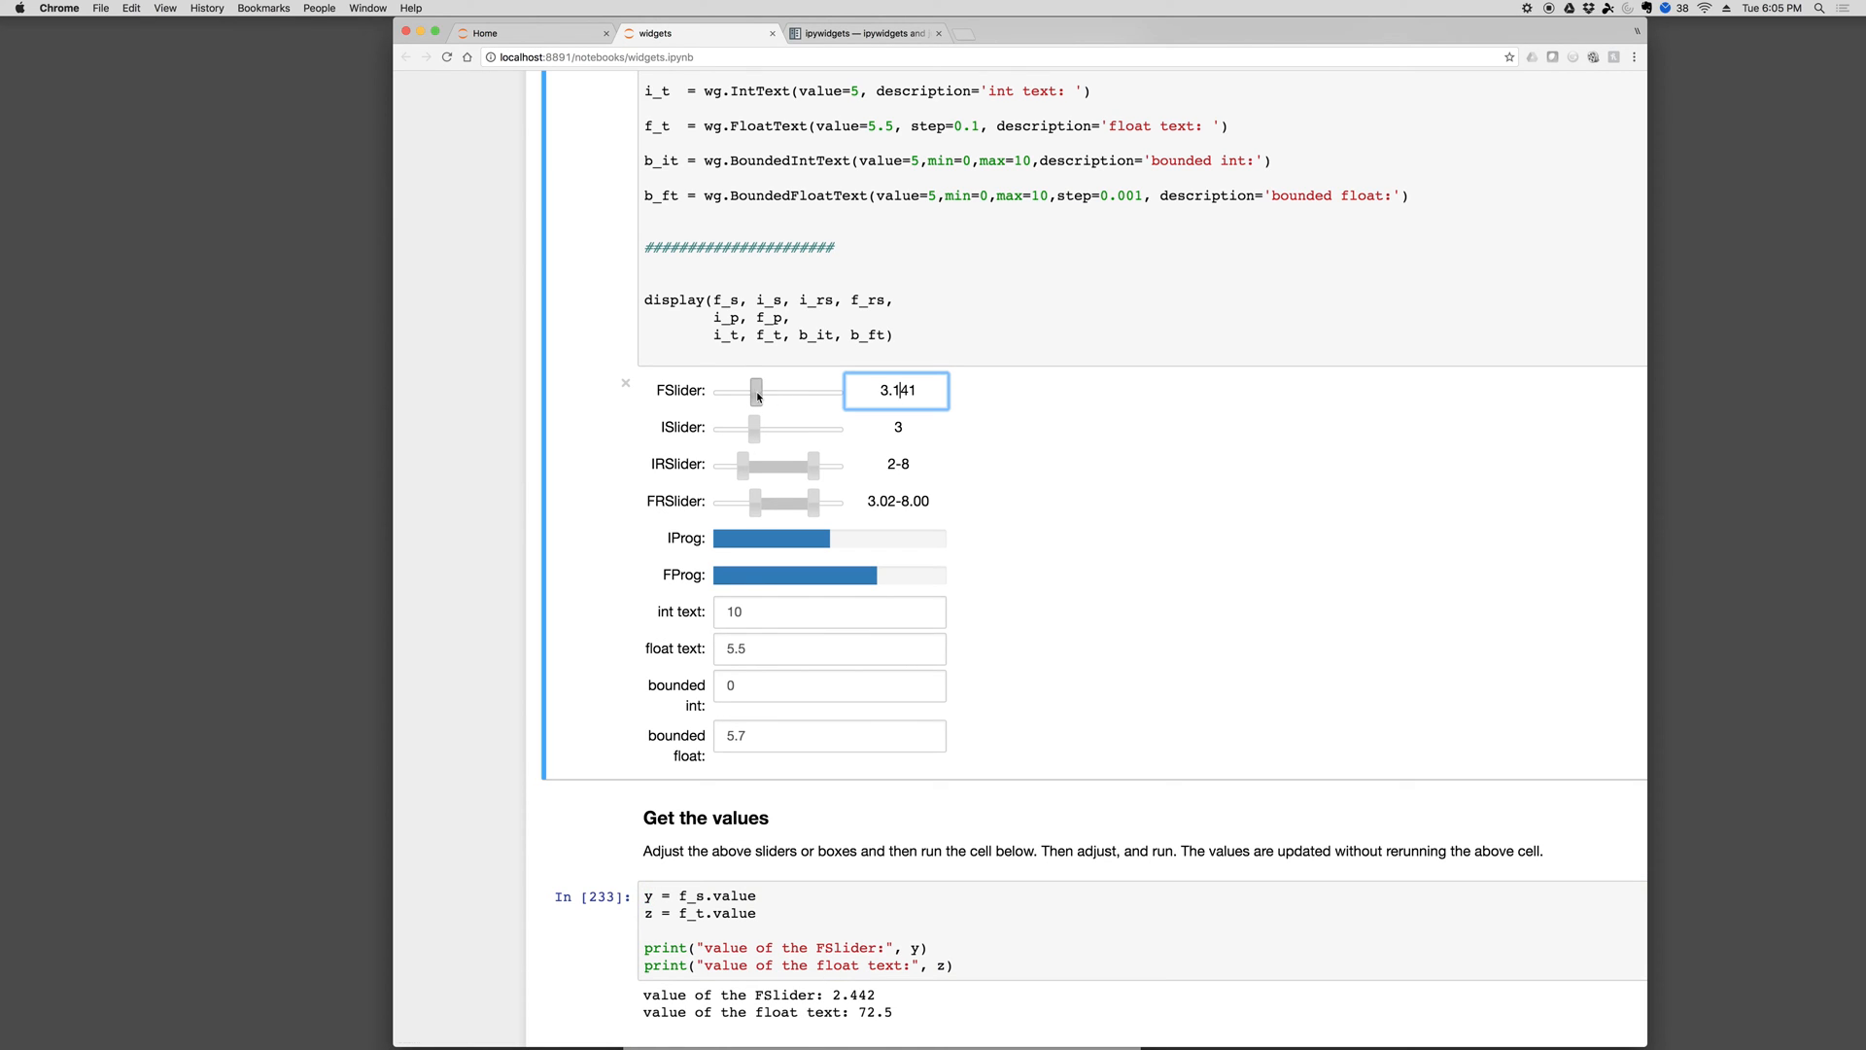
{"action": "left_click_drag", "start_coordinate": [755, 391], "coordinate": [809, 390]}
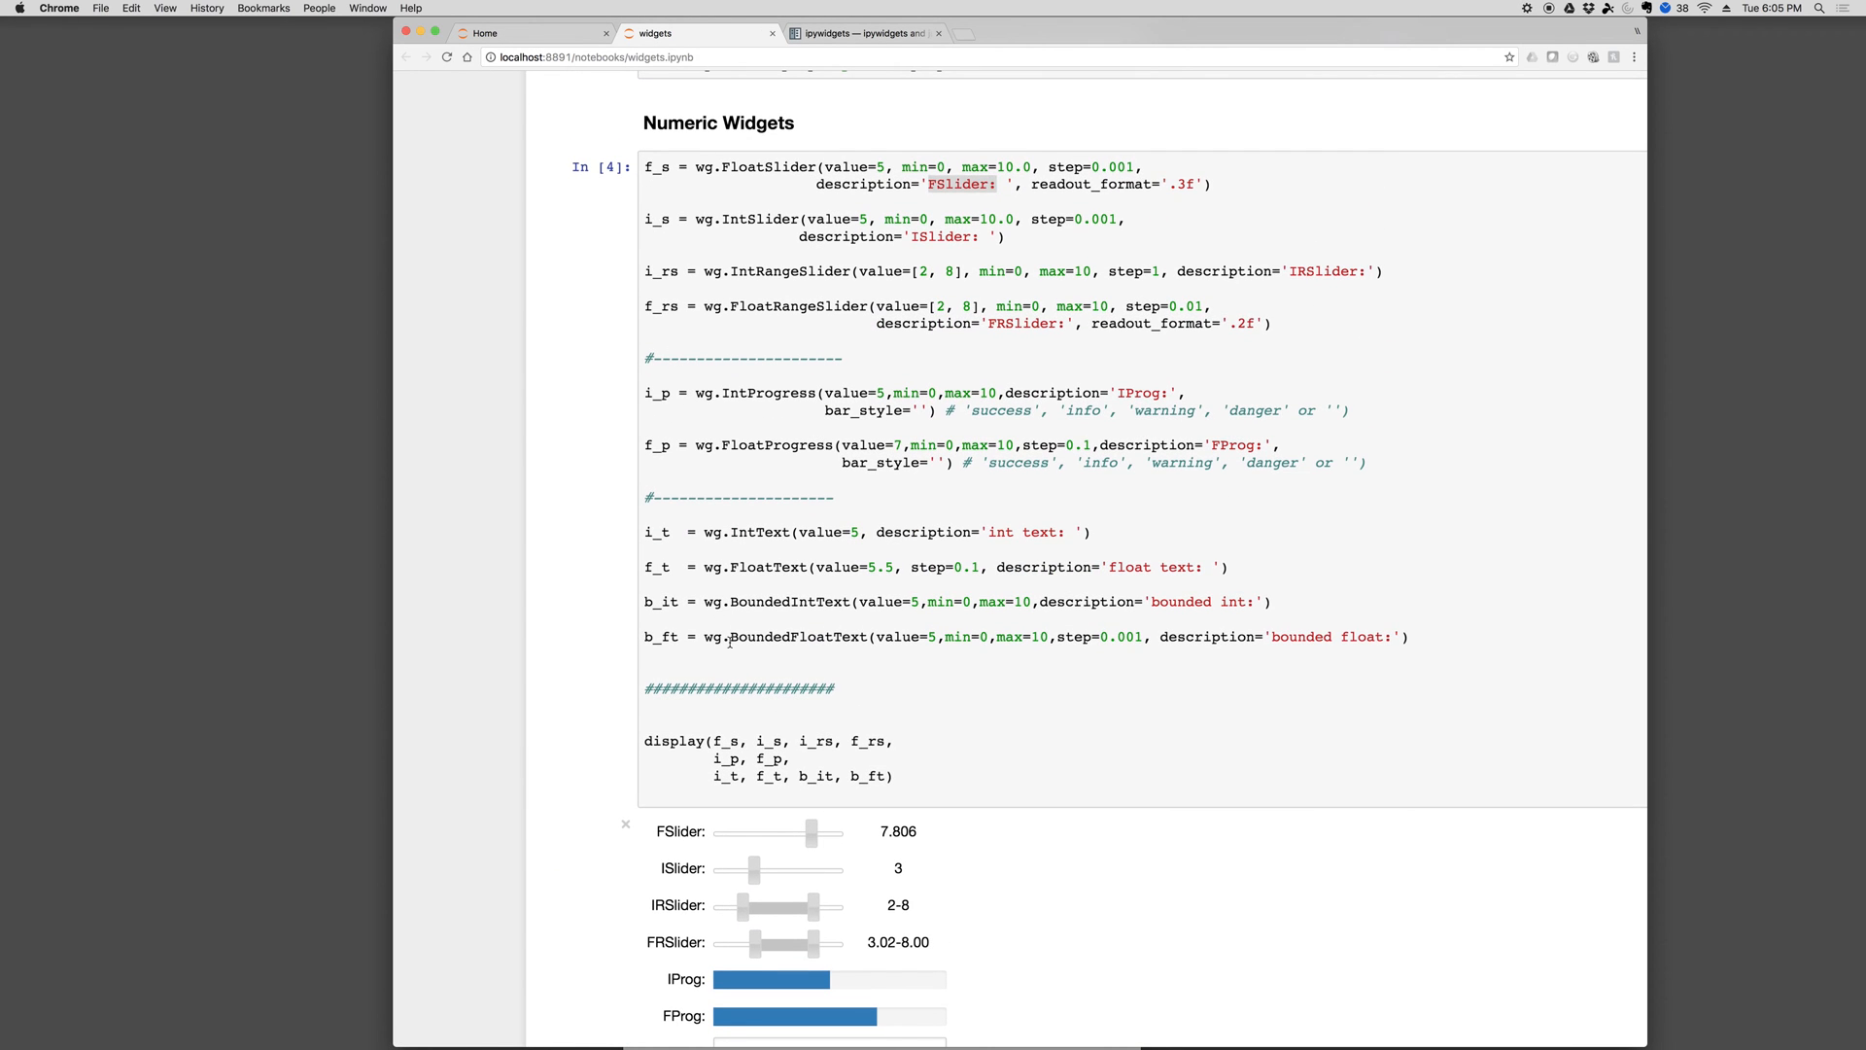
{"action": "scroll", "scroll_direction": "down", "scroll_amount": 3}
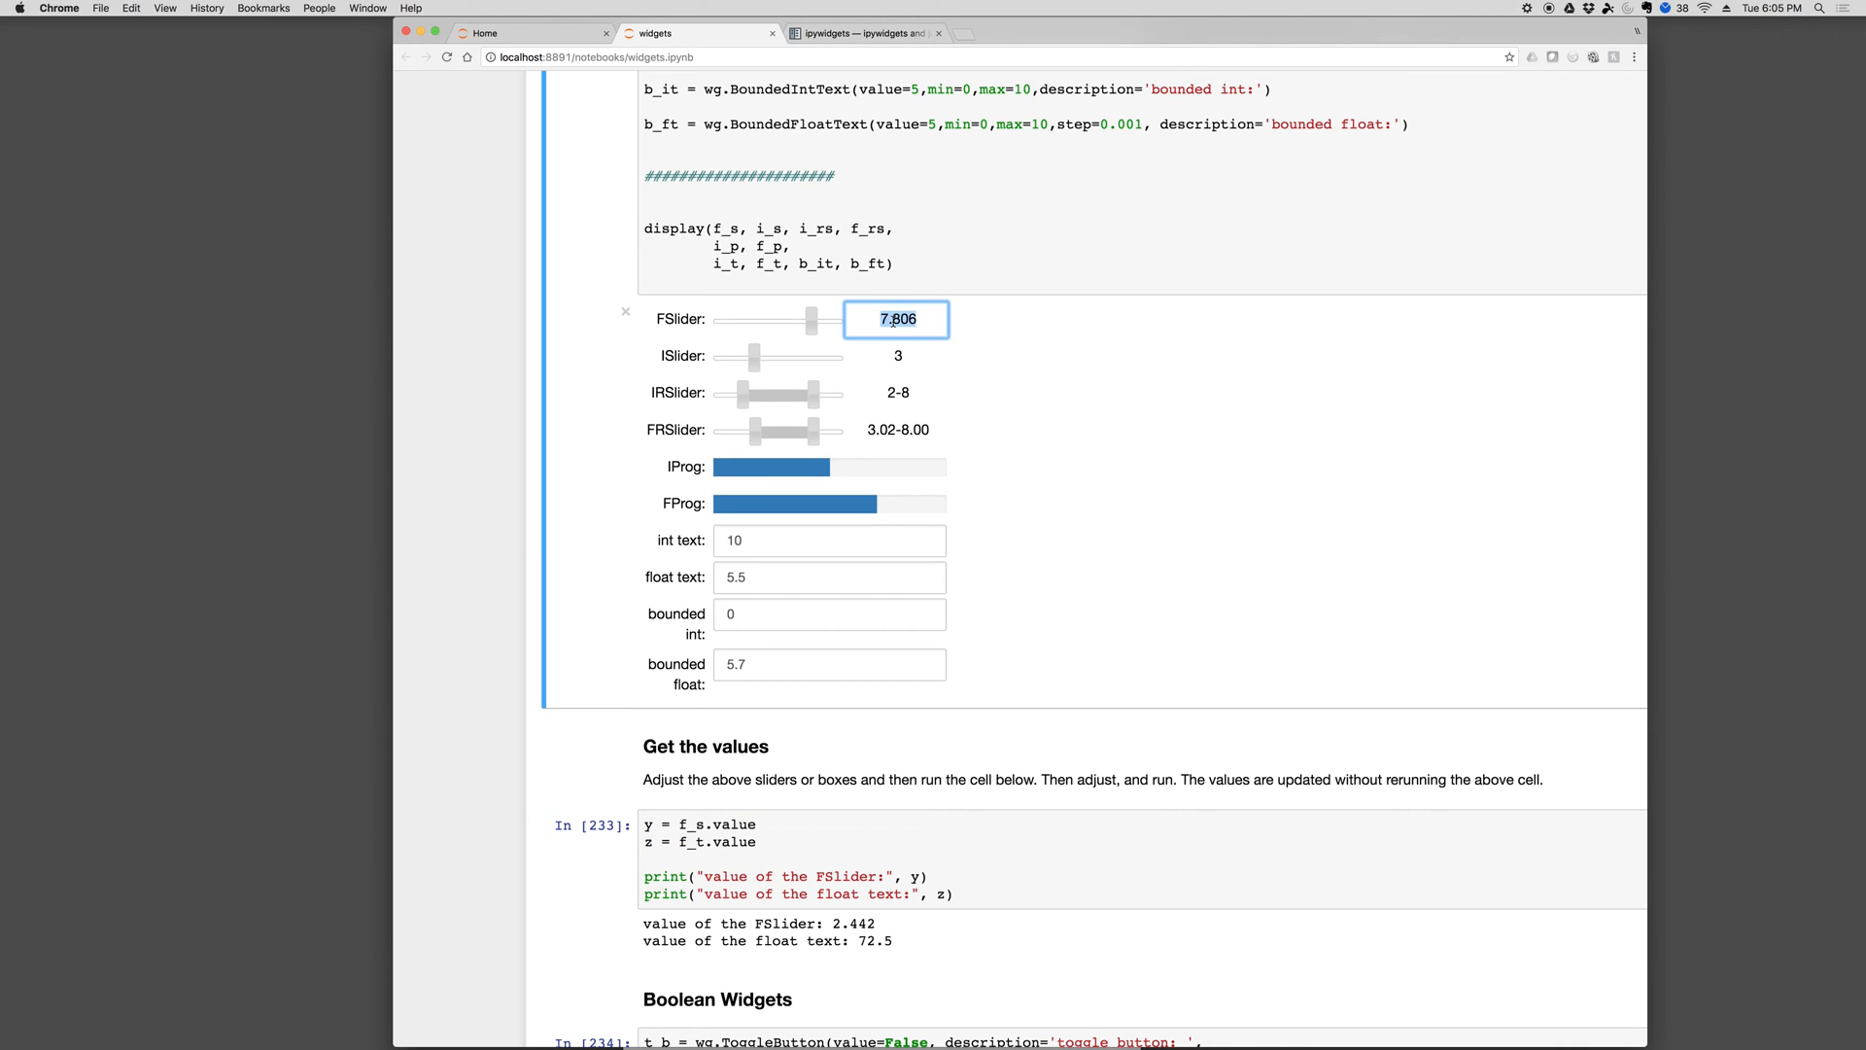
{"action": "type", "text": "5.557"}
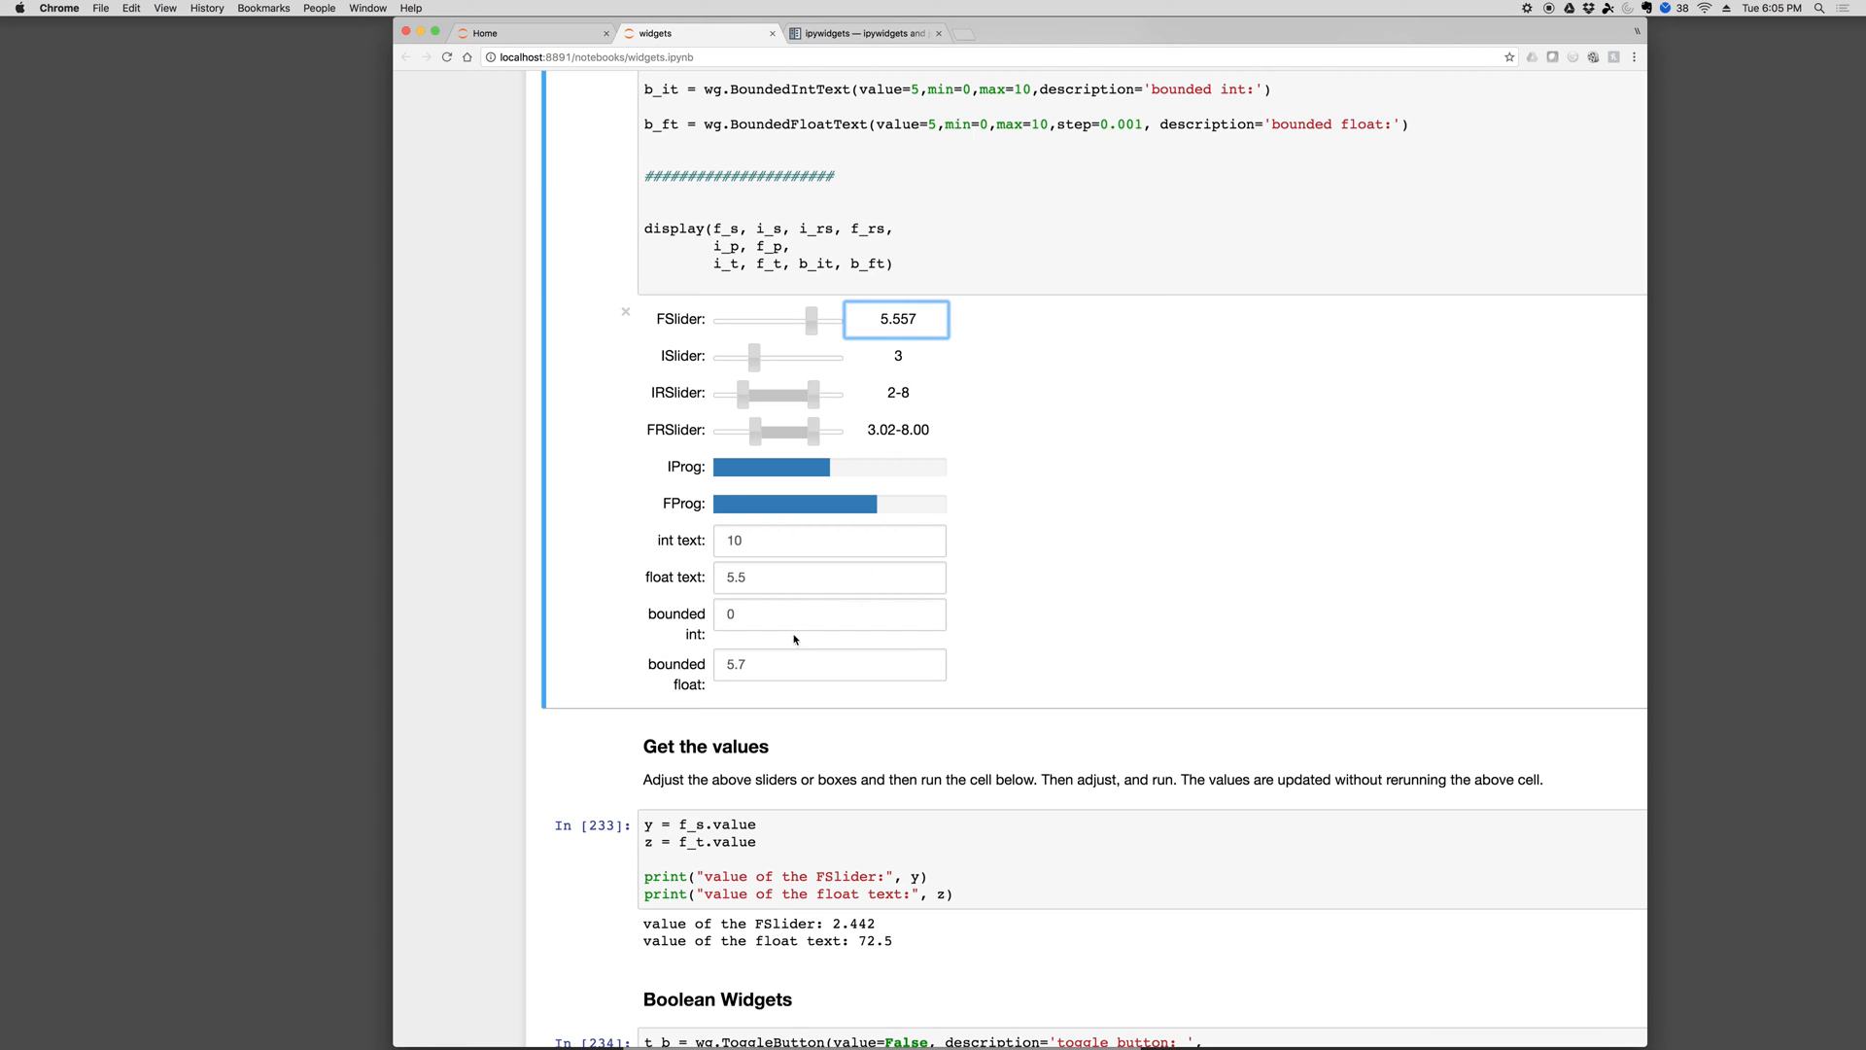
Enter 3.28084 in float text and rerun the Get the values cell
{"action": "left_click", "coordinate": [829, 578]}
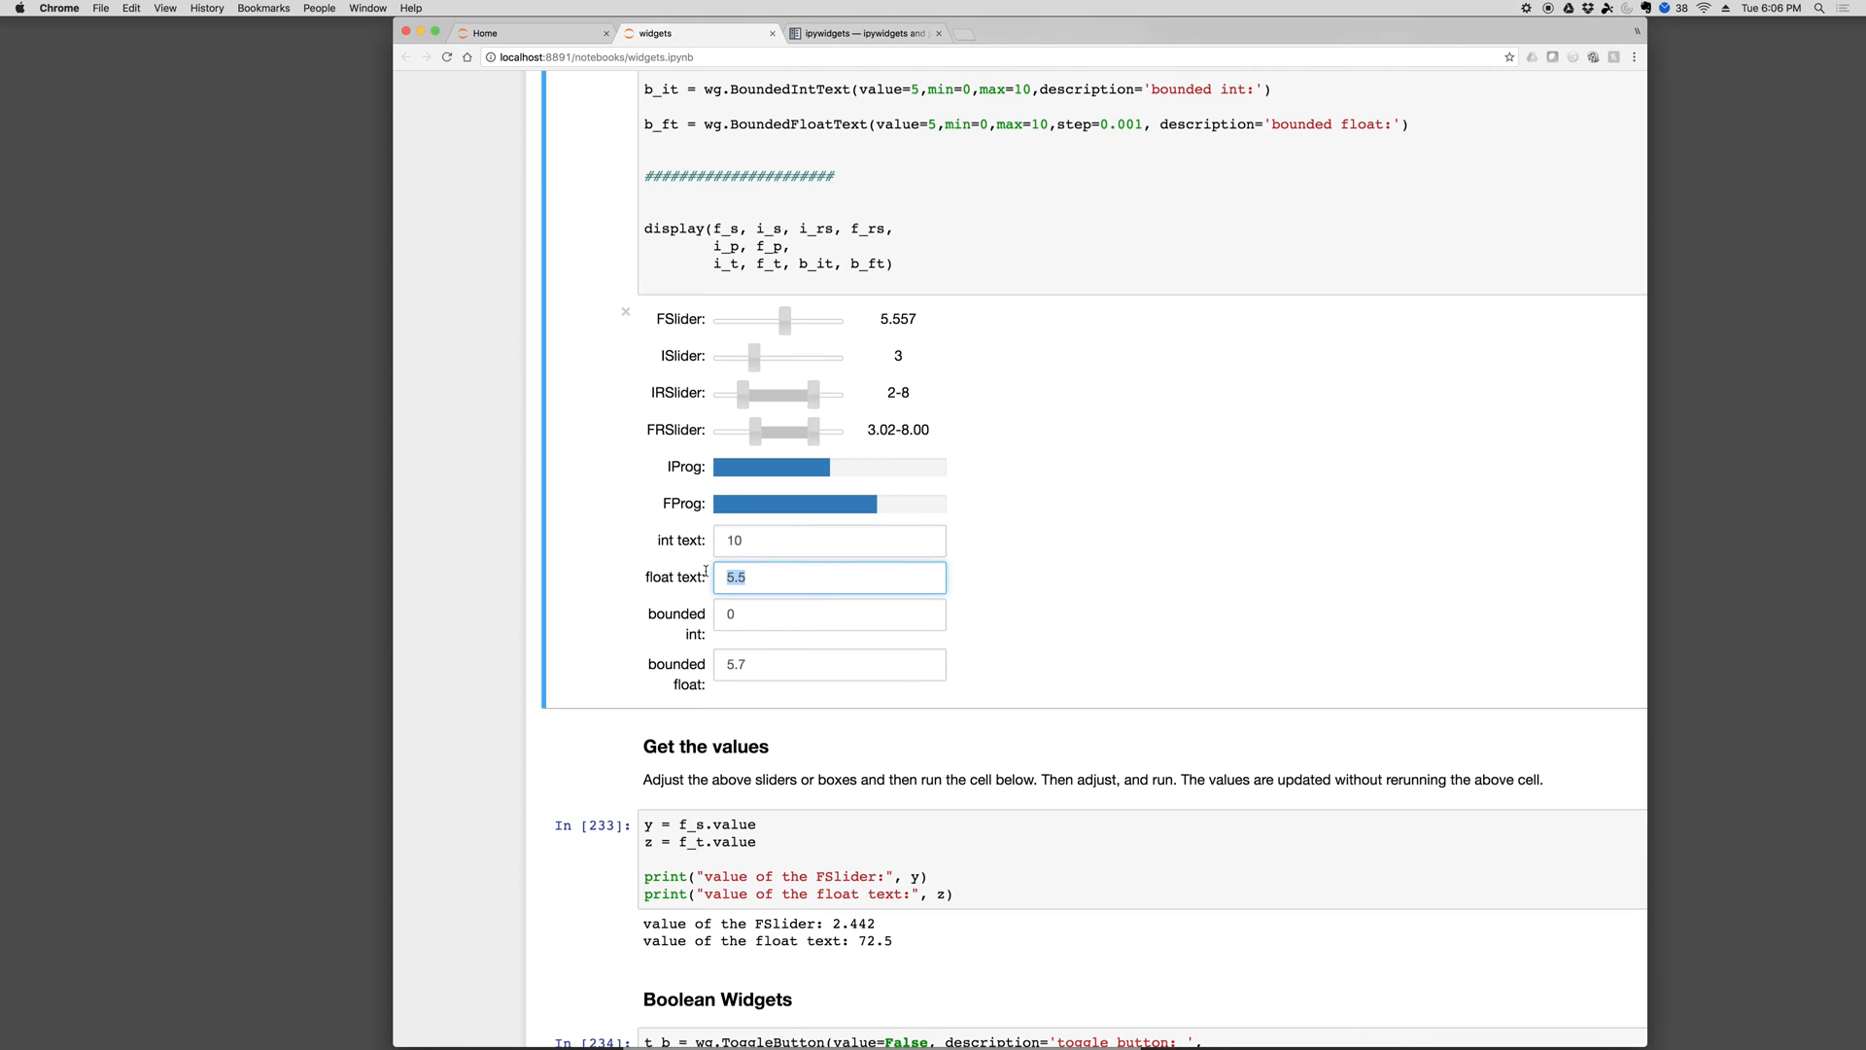
{"action": "type", "text": "3.2804"}
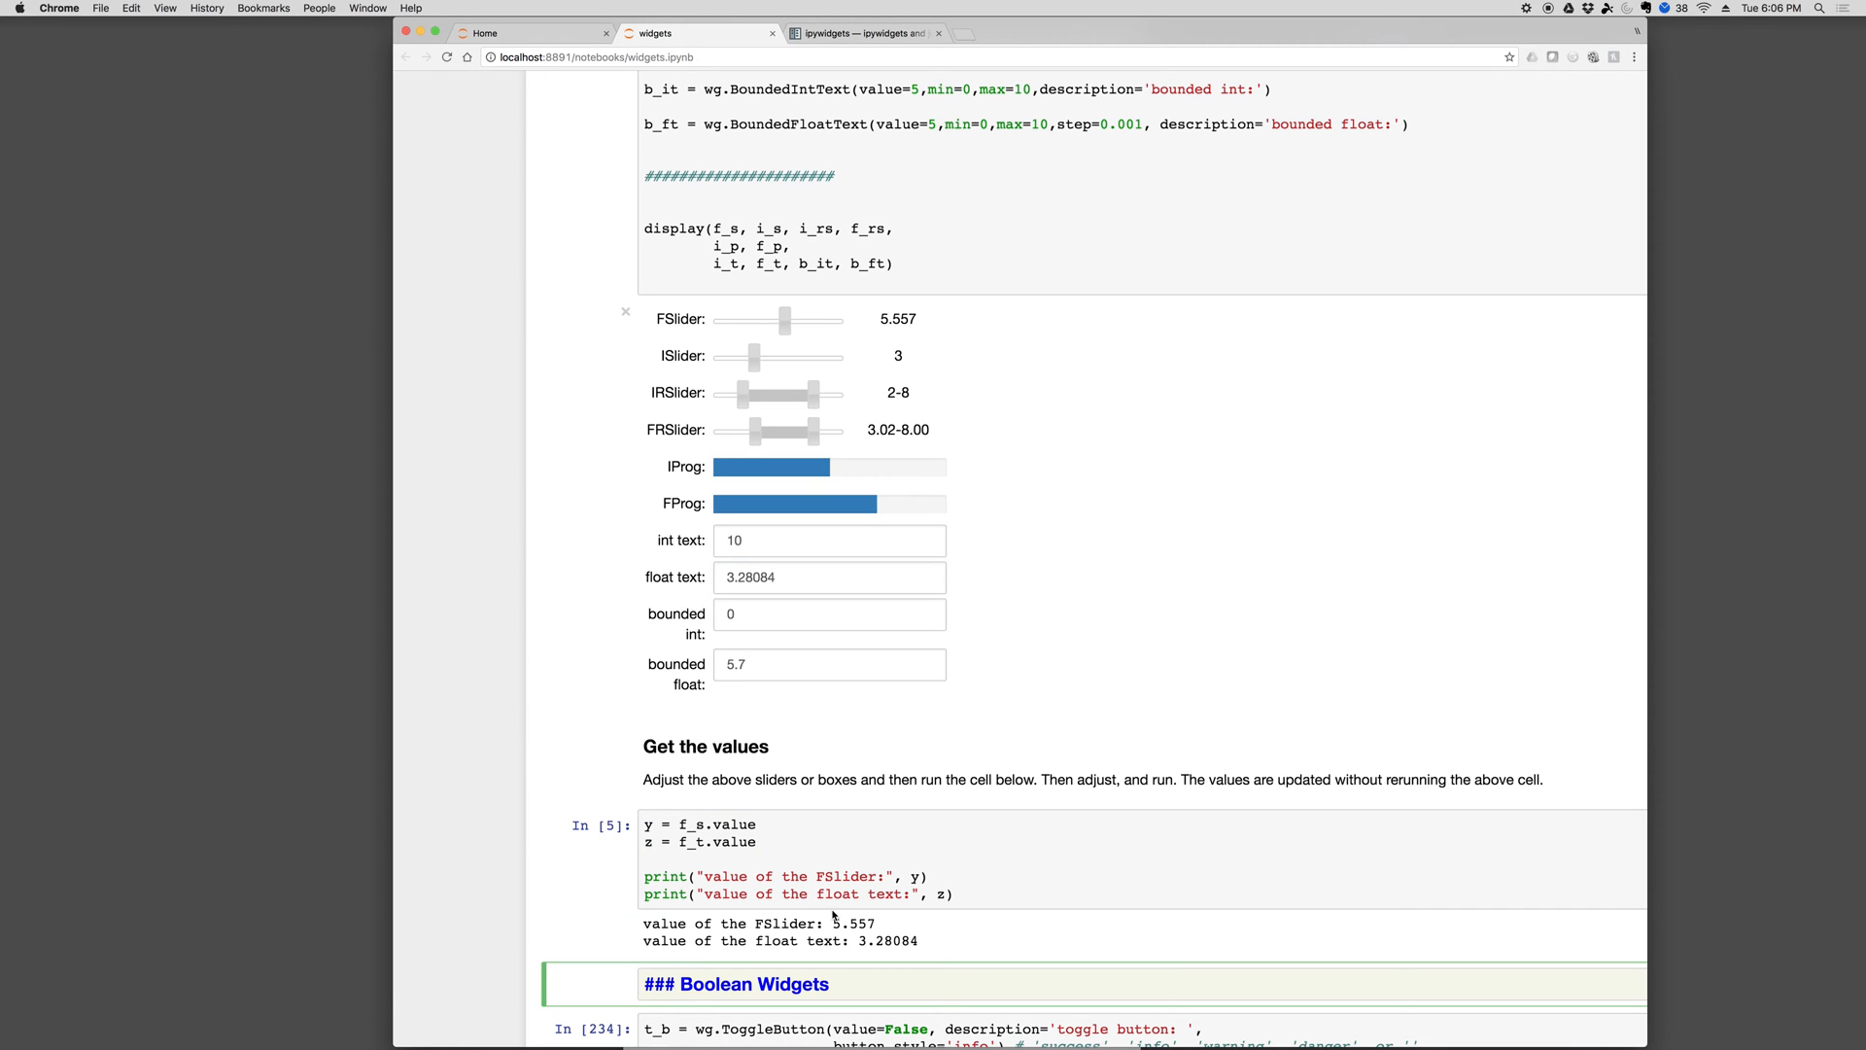
{"action": "double_click", "coordinate": [852, 923]}
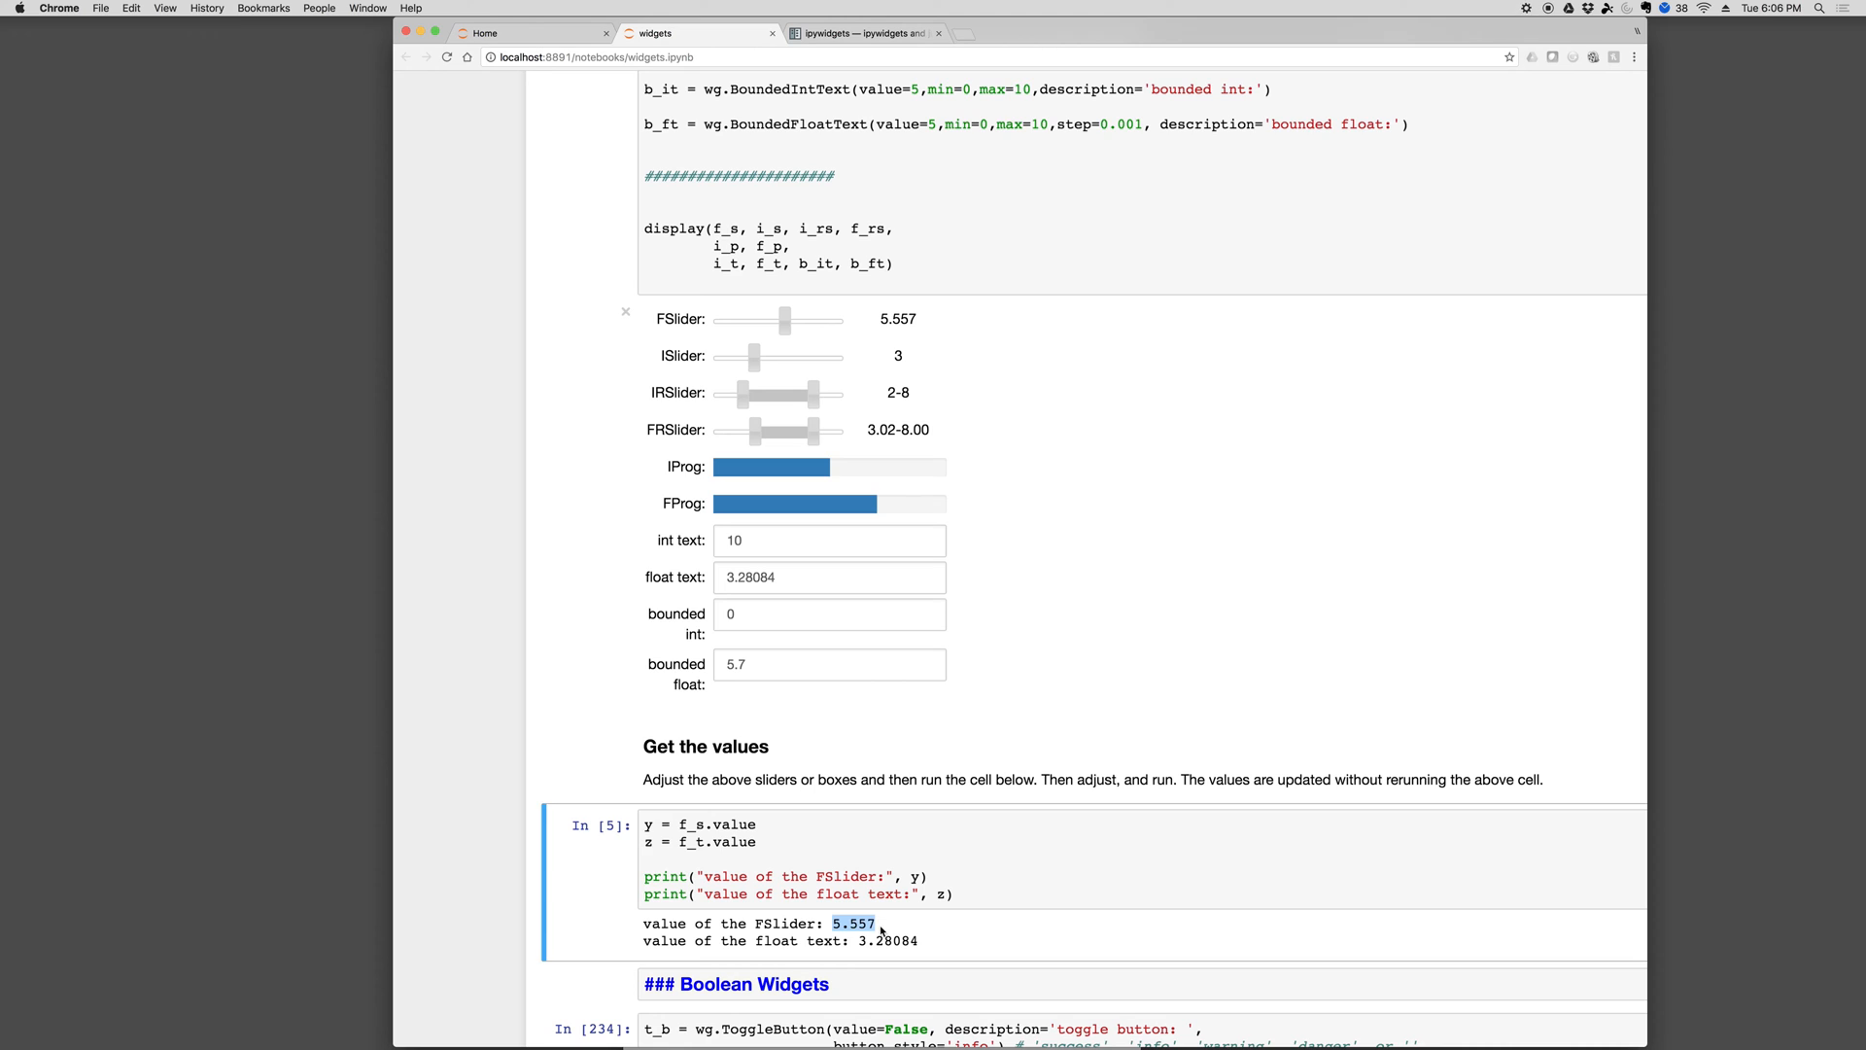
{"action": "left_click", "coordinate": [735, 841]}
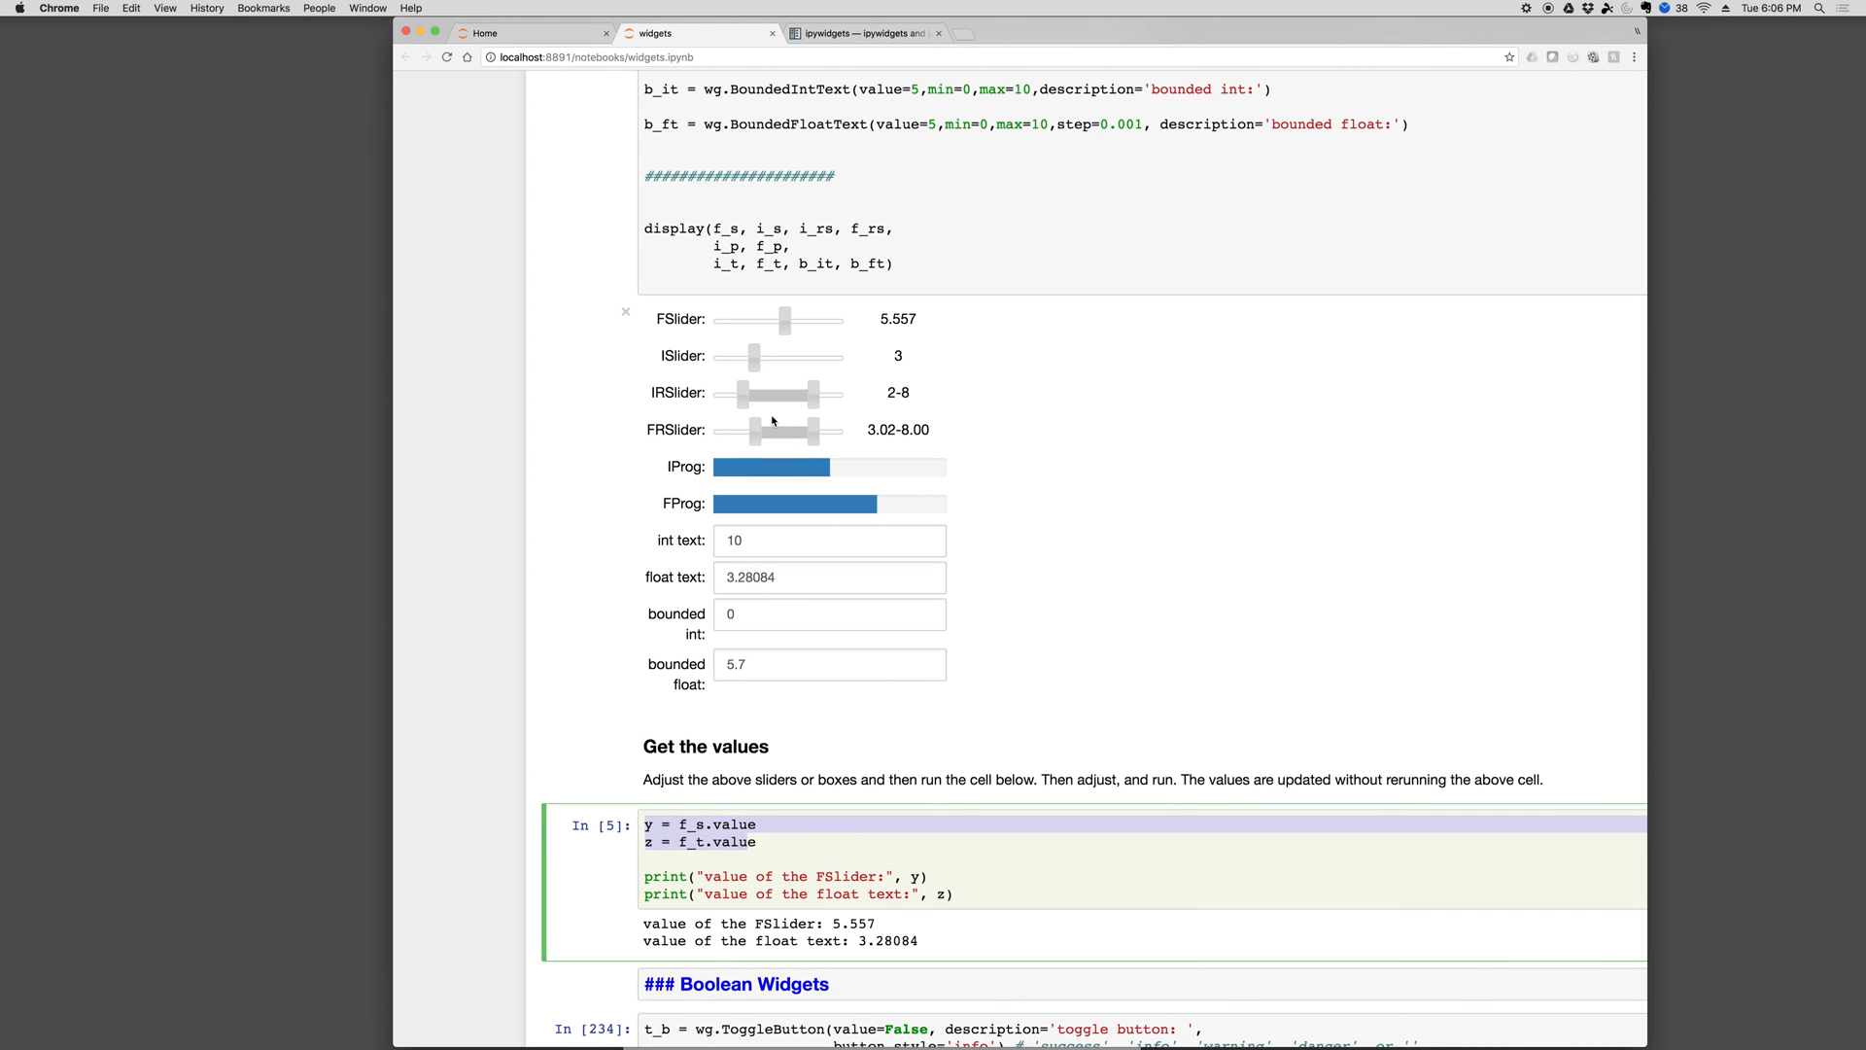
Untick and re-tick the check box, then switch the toggle button
{"action": "scroll", "scroll_direction": "down", "scroll_amount": 3}
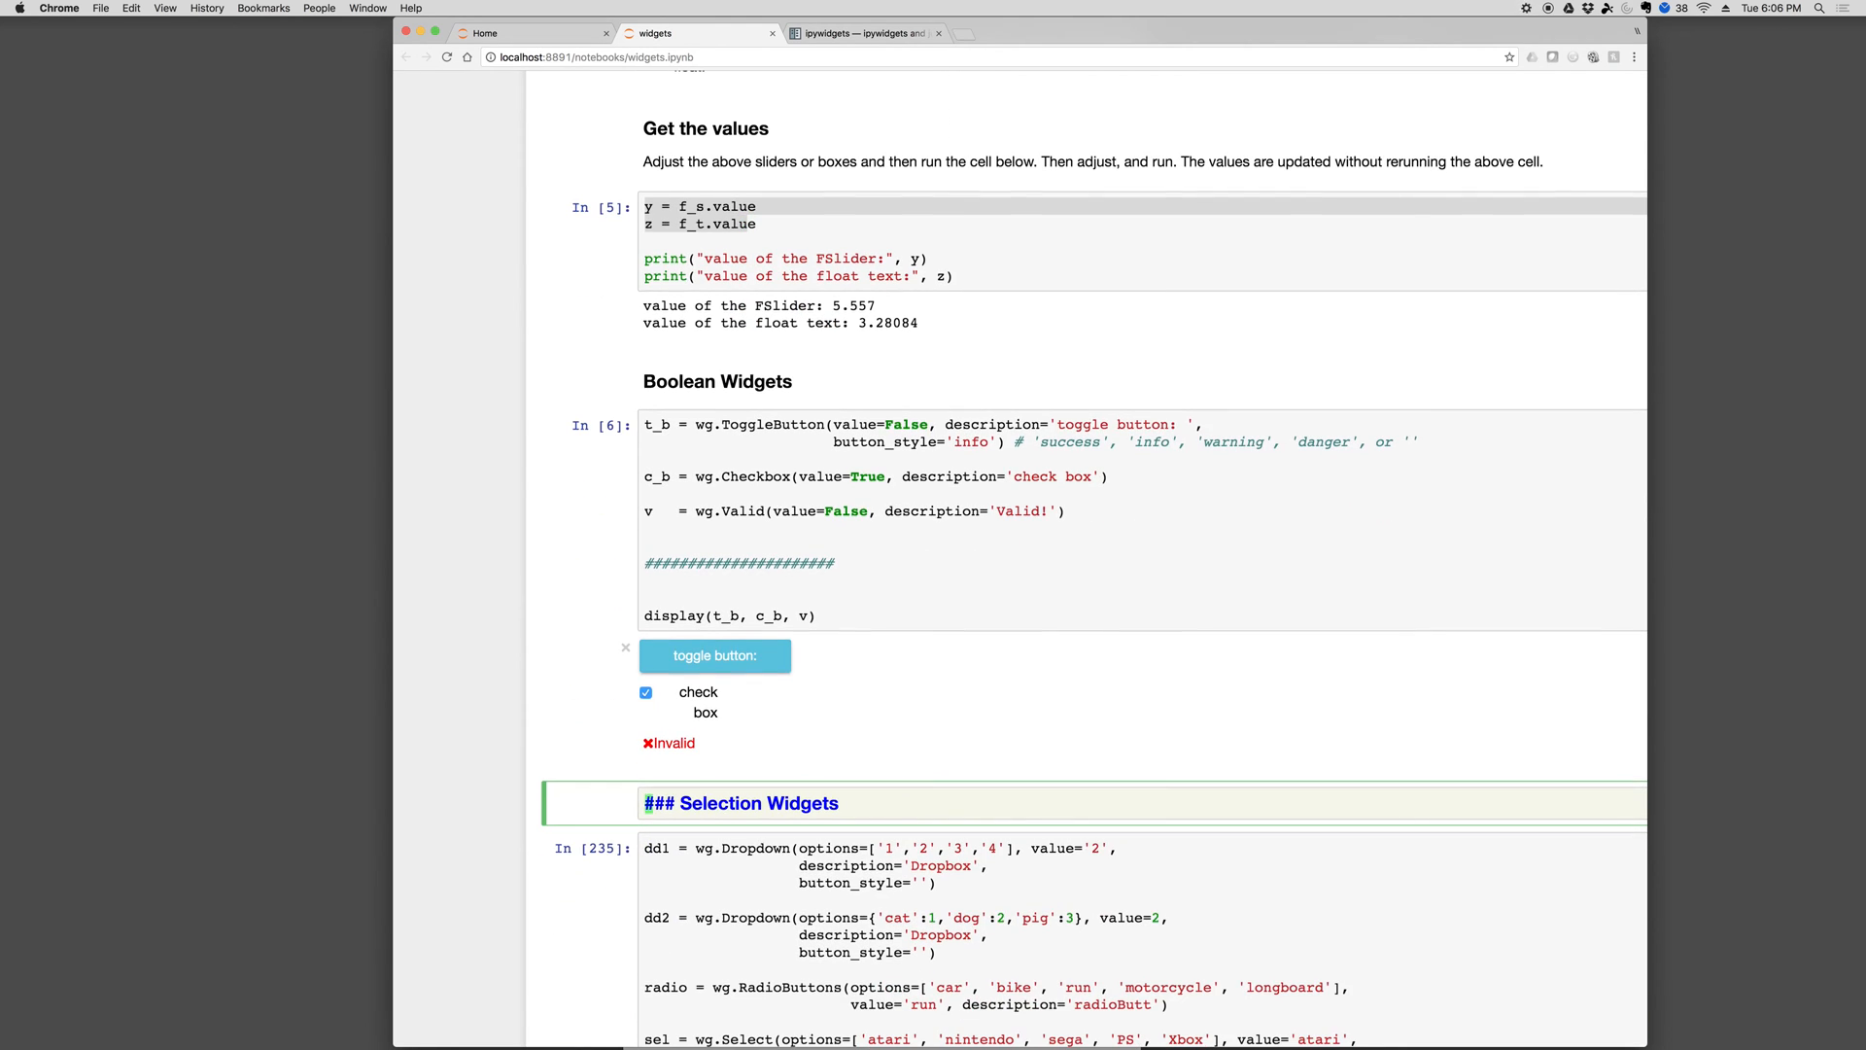
{"action": "left_click", "coordinate": [646, 691]}
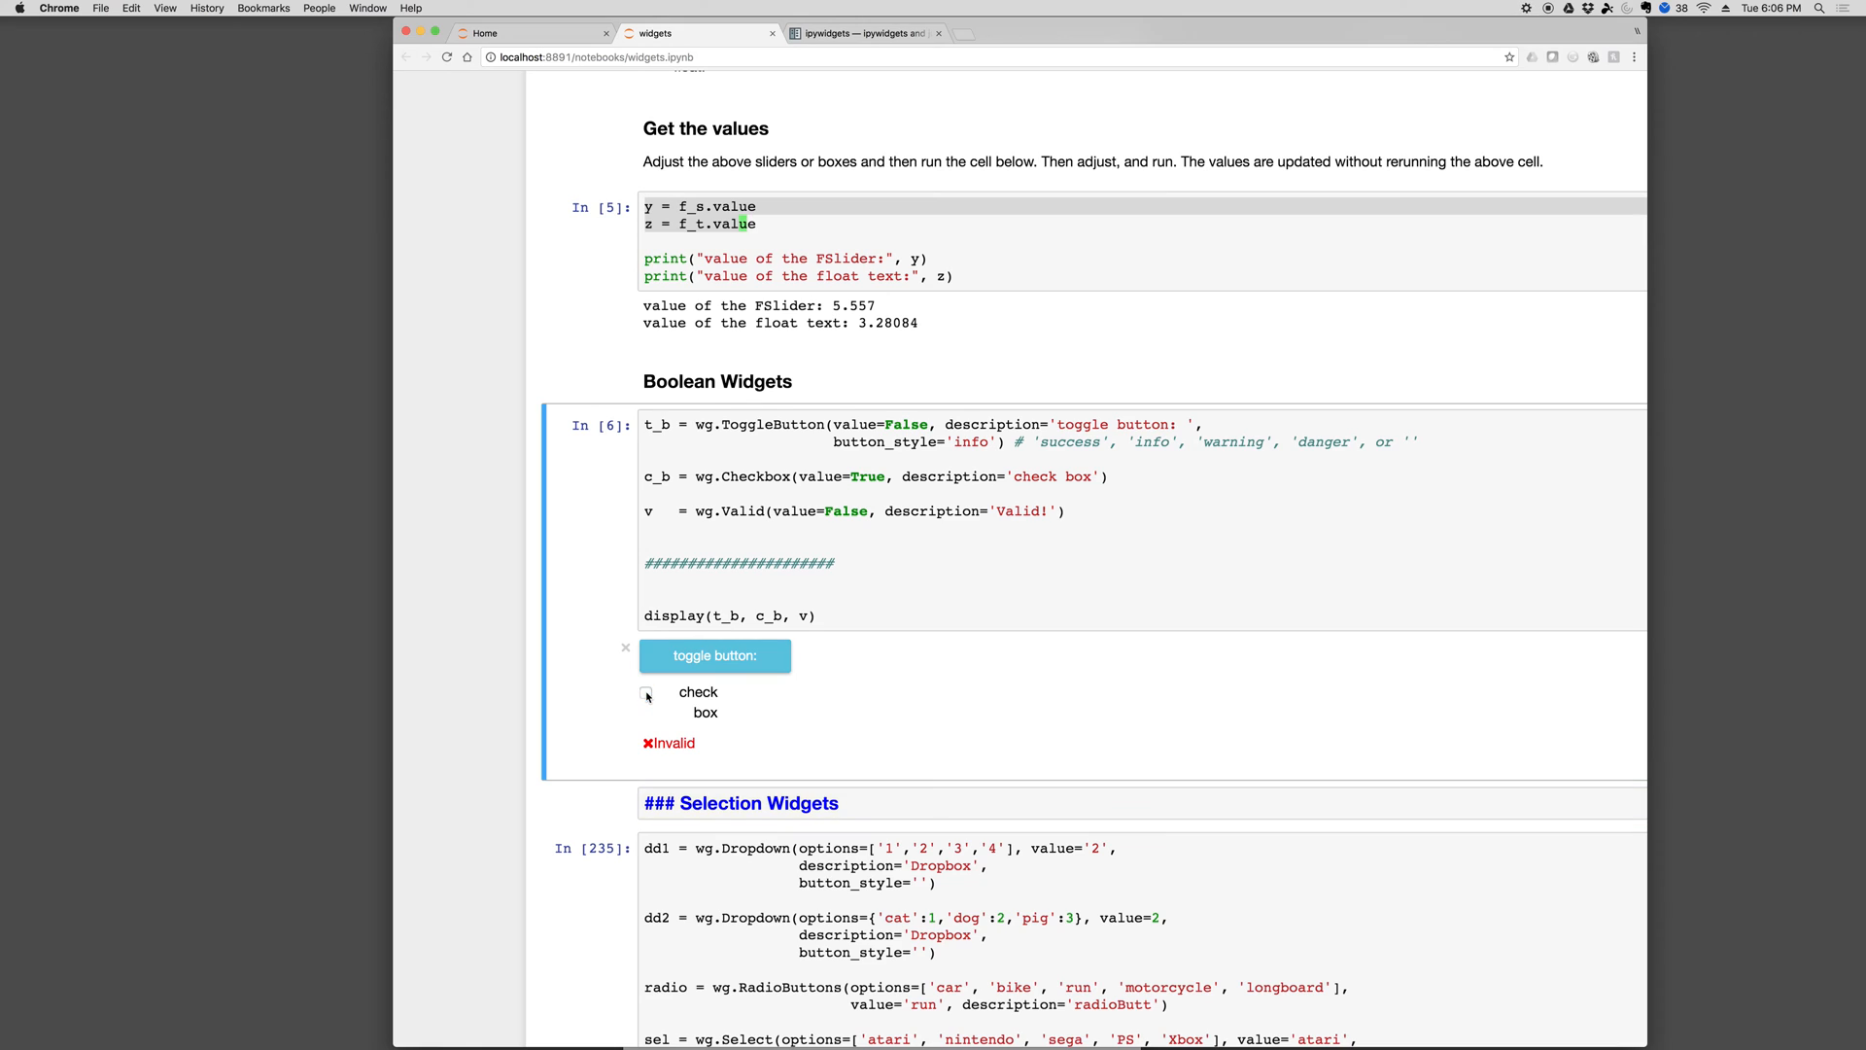
{"action": "left_click", "coordinate": [646, 693]}
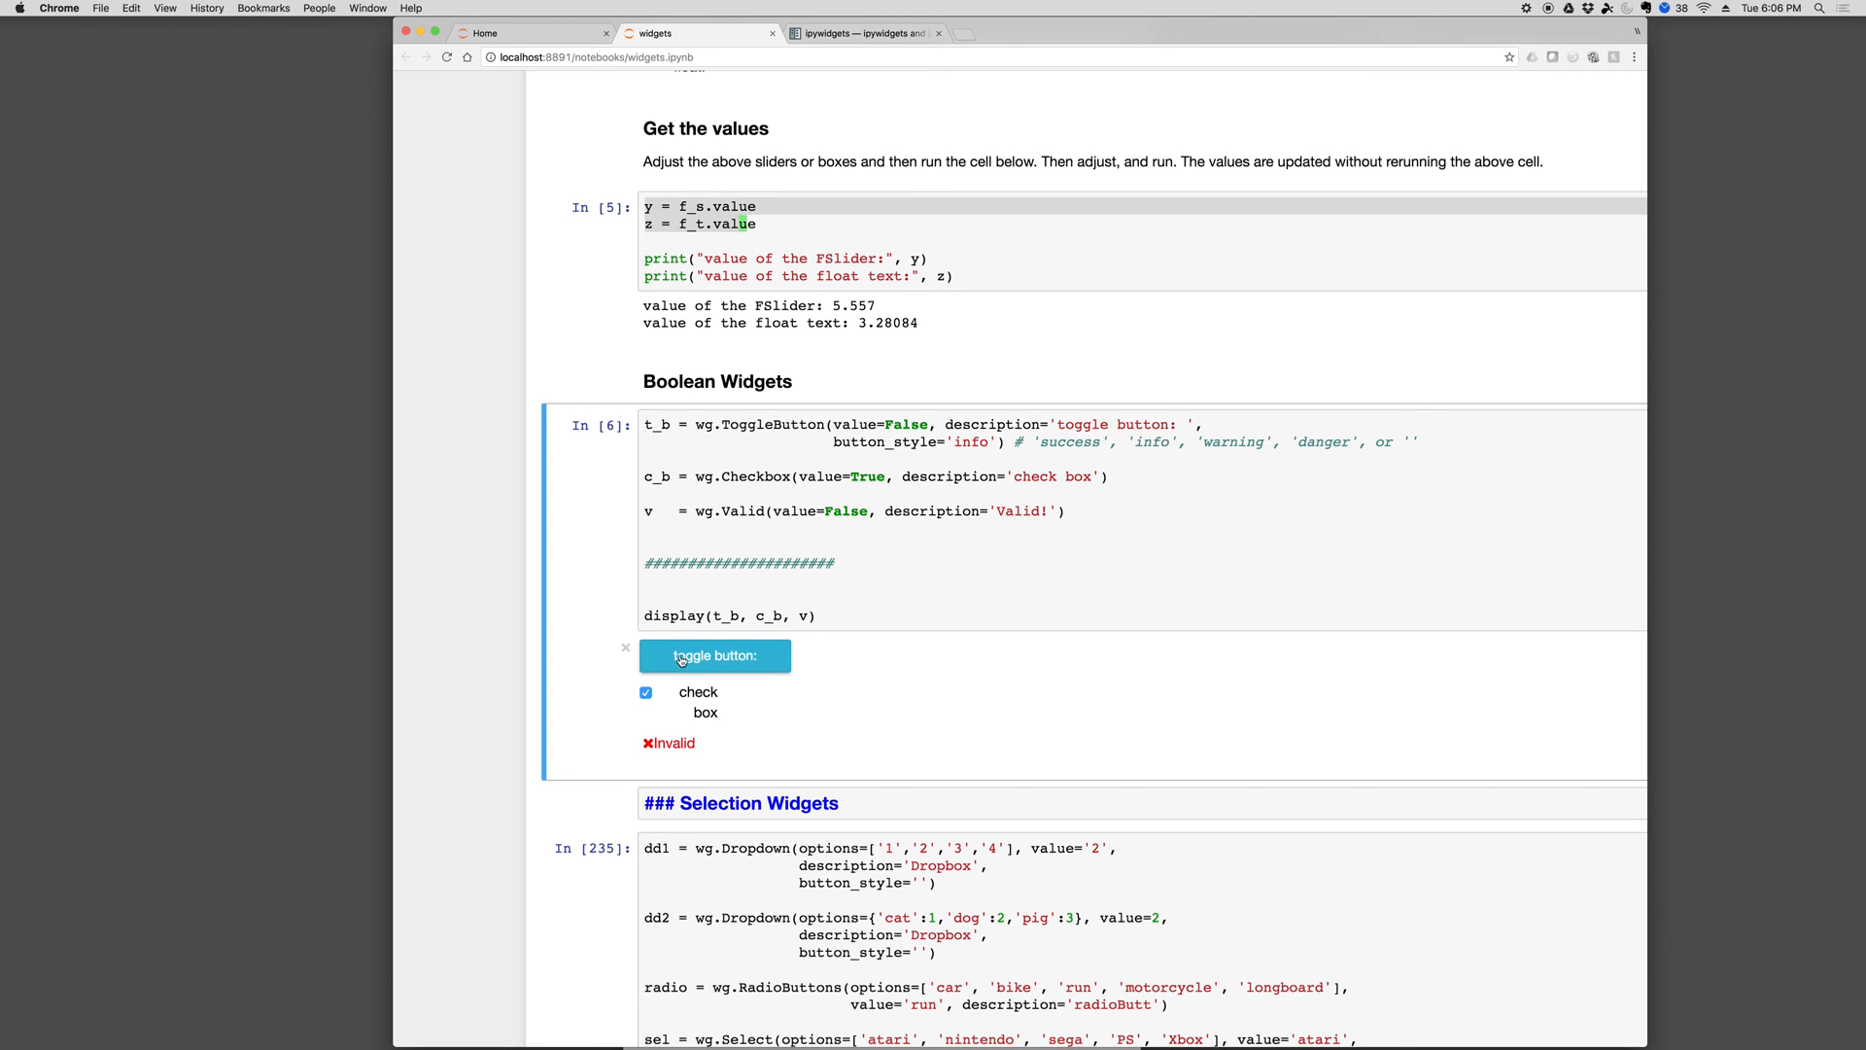
{"action": "left_click", "coordinate": [714, 656]}
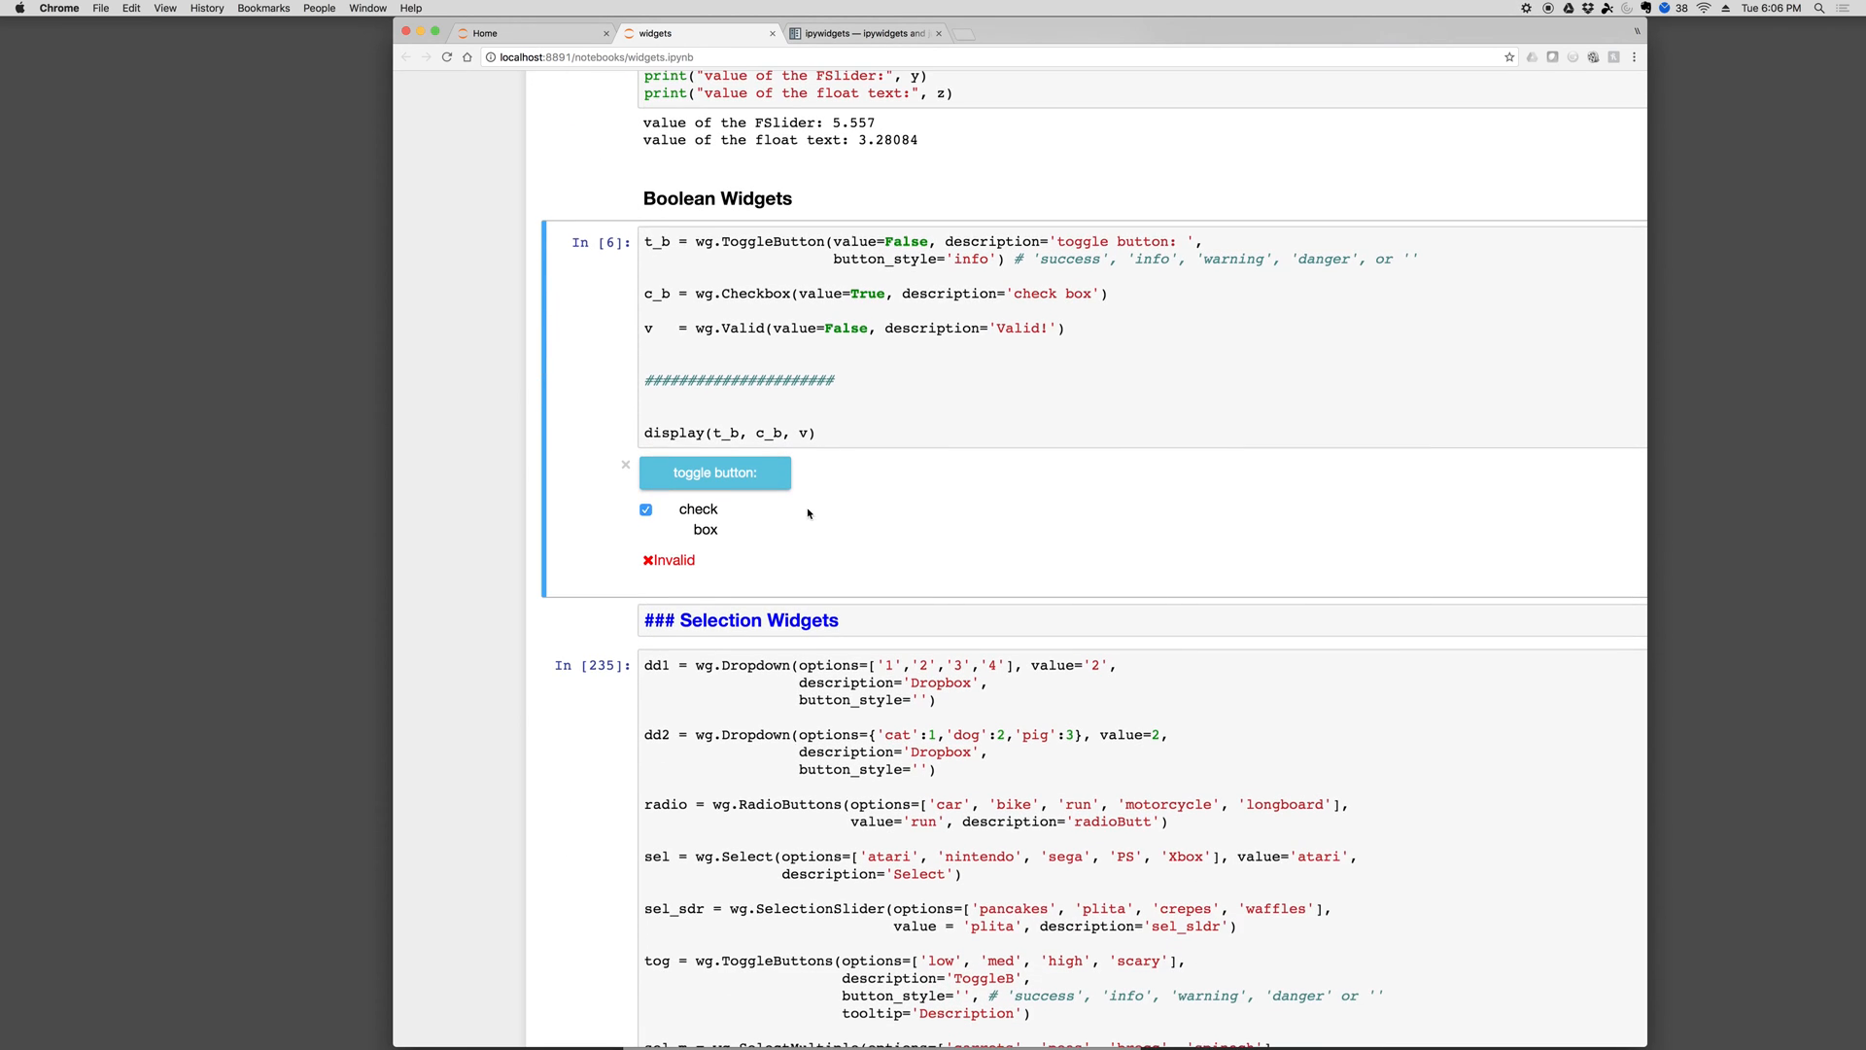
Choose cat in the second Dropbox dropdown and PS in the Select list
{"action": "scroll", "scroll_direction": "down", "scroll_amount": 3}
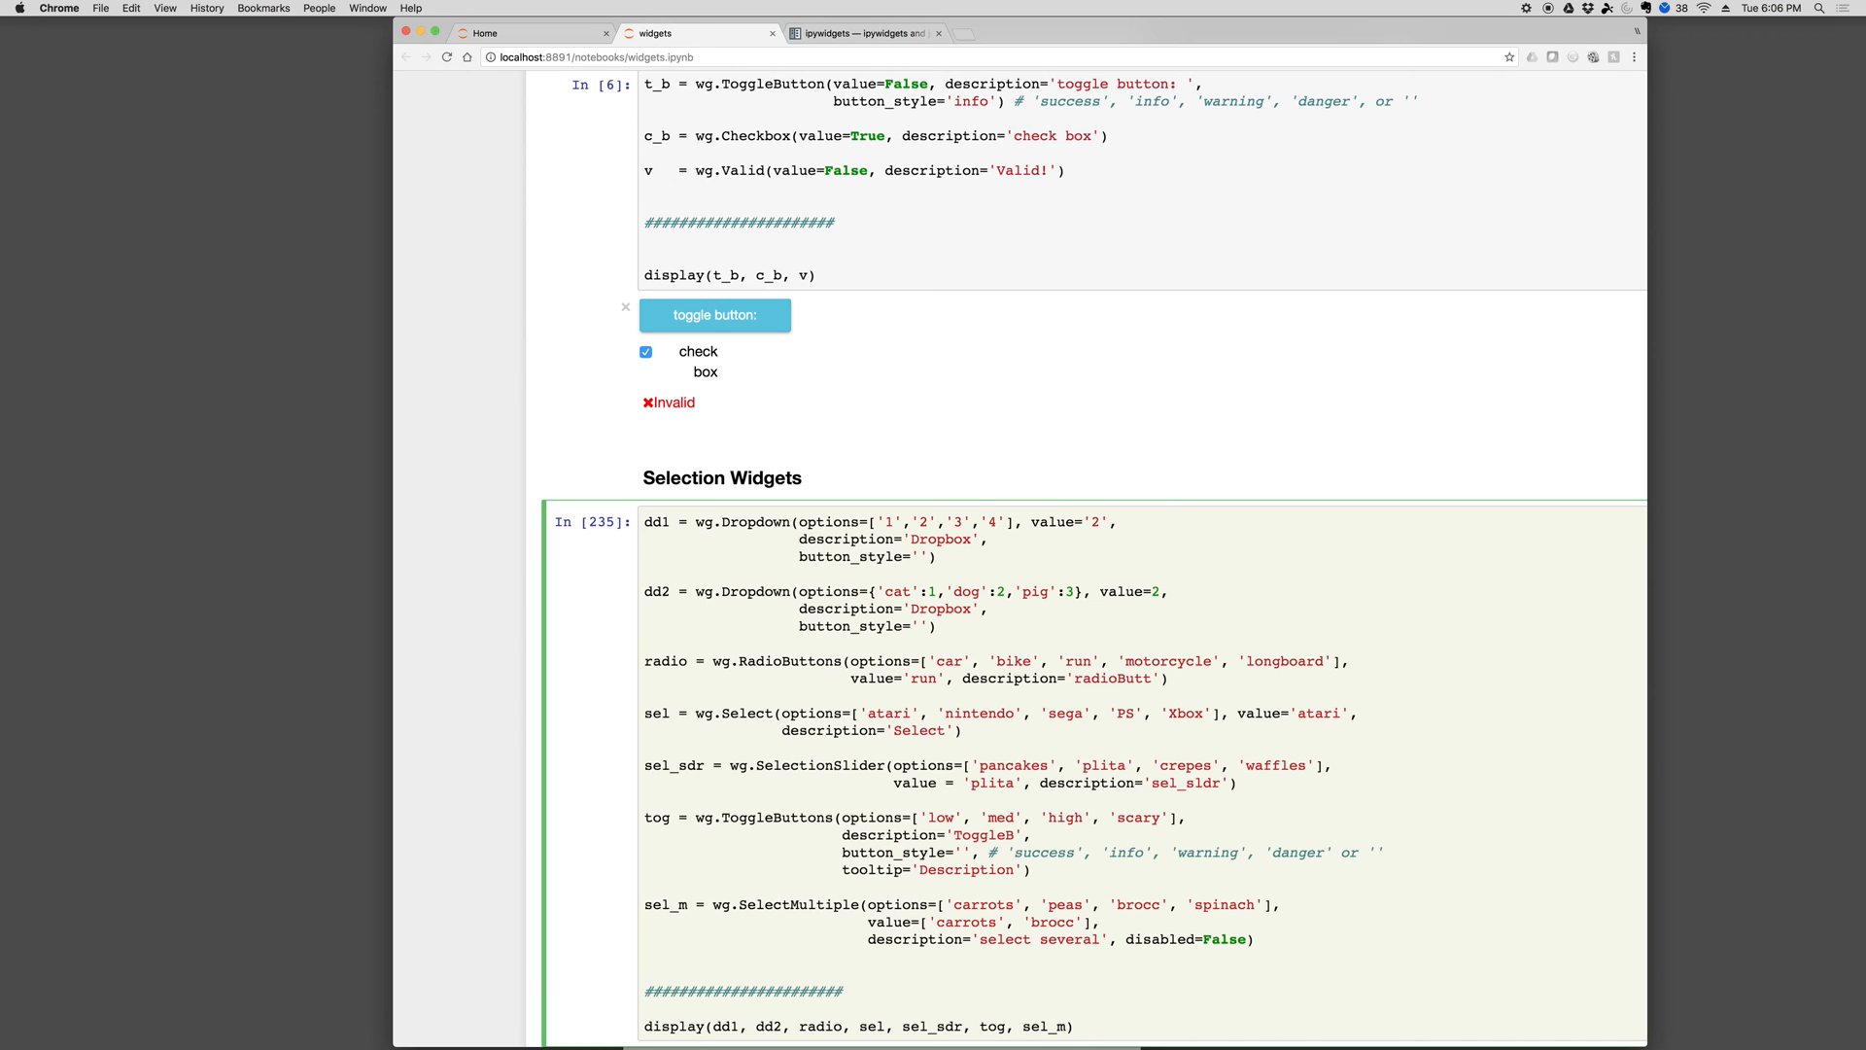
{"action": "scroll", "scroll_direction": "down", "scroll_amount": 3}
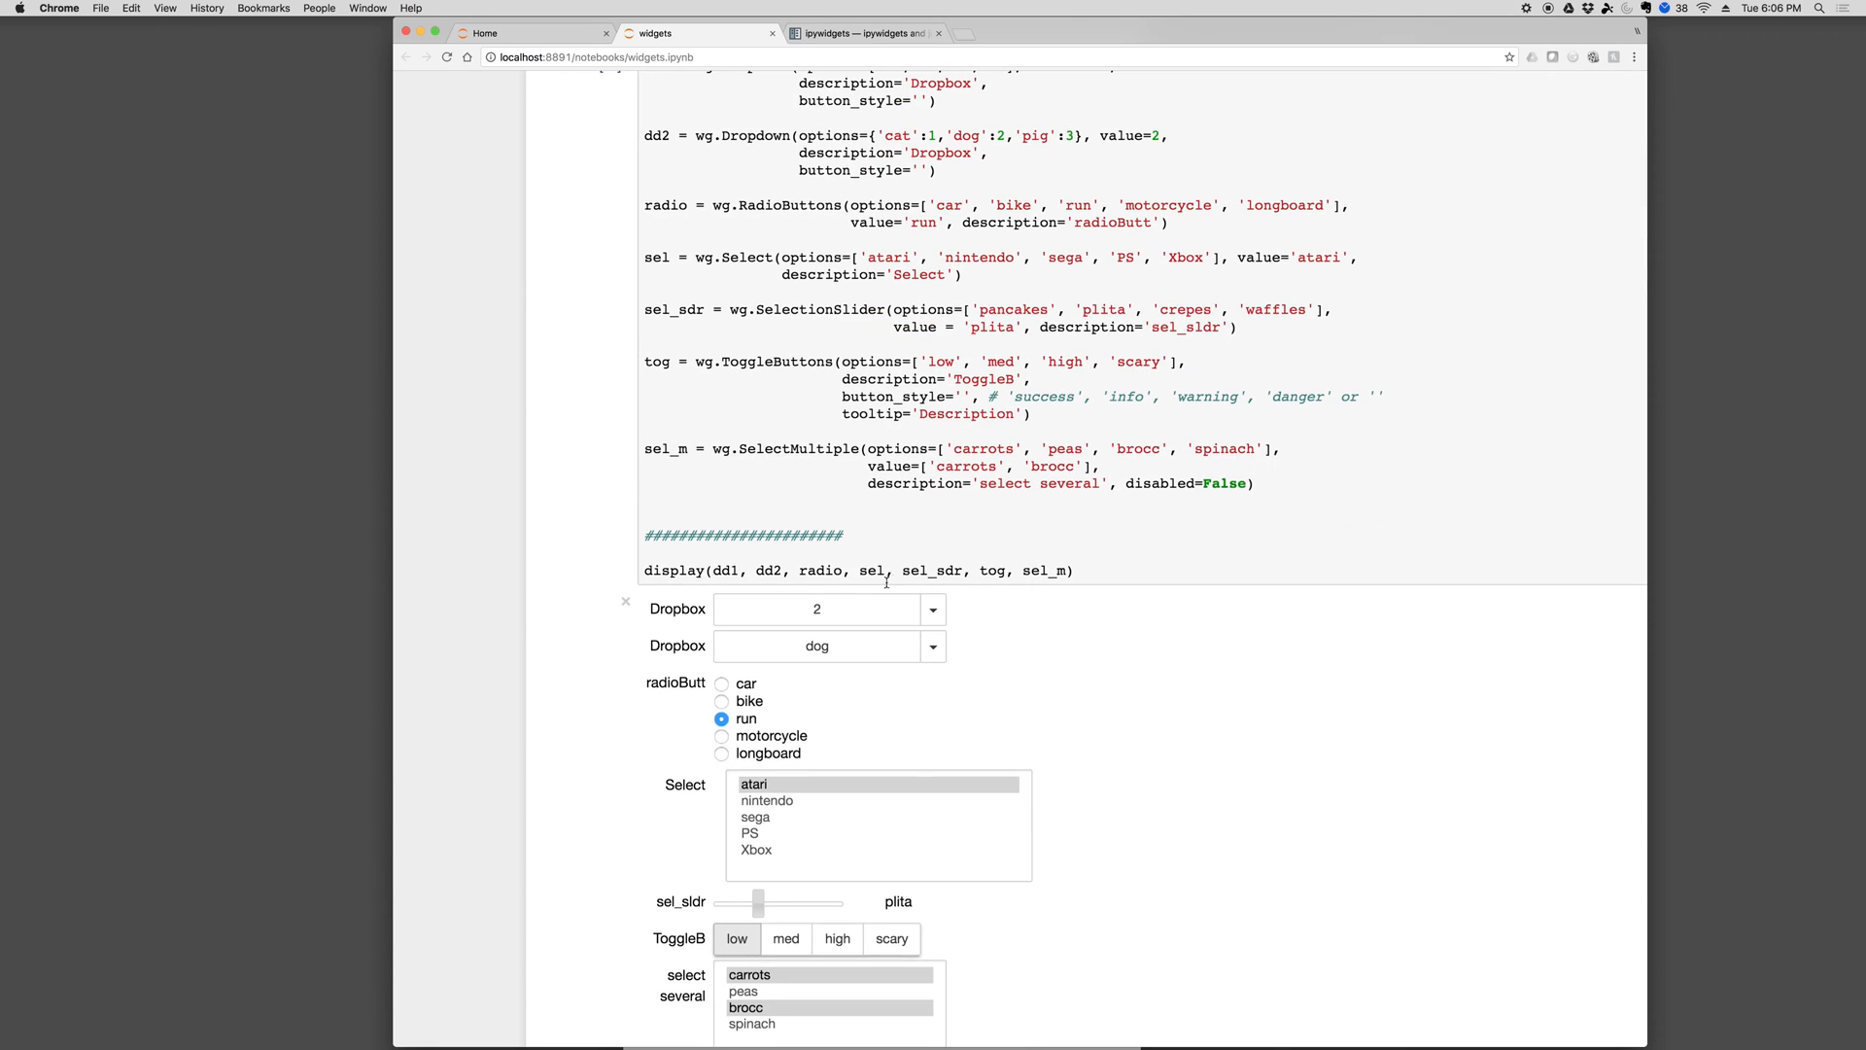
{"action": "scroll", "scroll_direction": "down", "scroll_amount": 3}
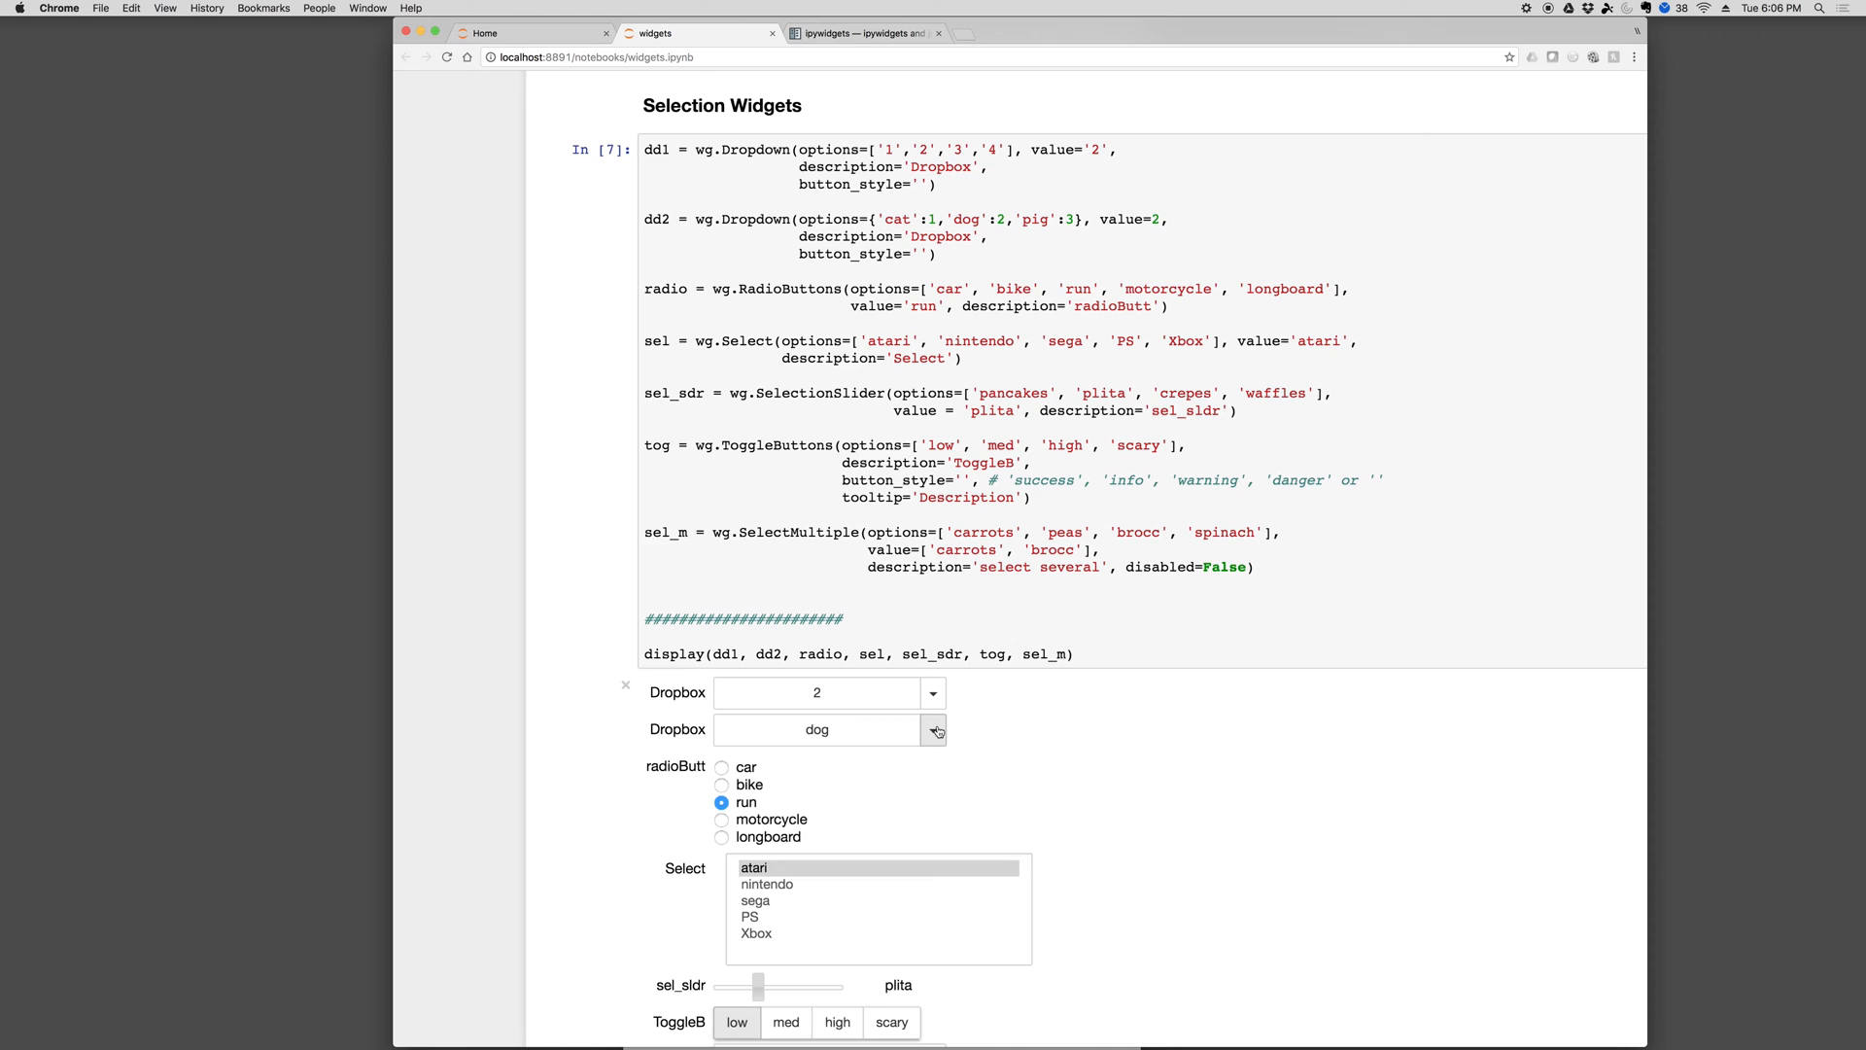
{"action": "left_click", "coordinate": [933, 730]}
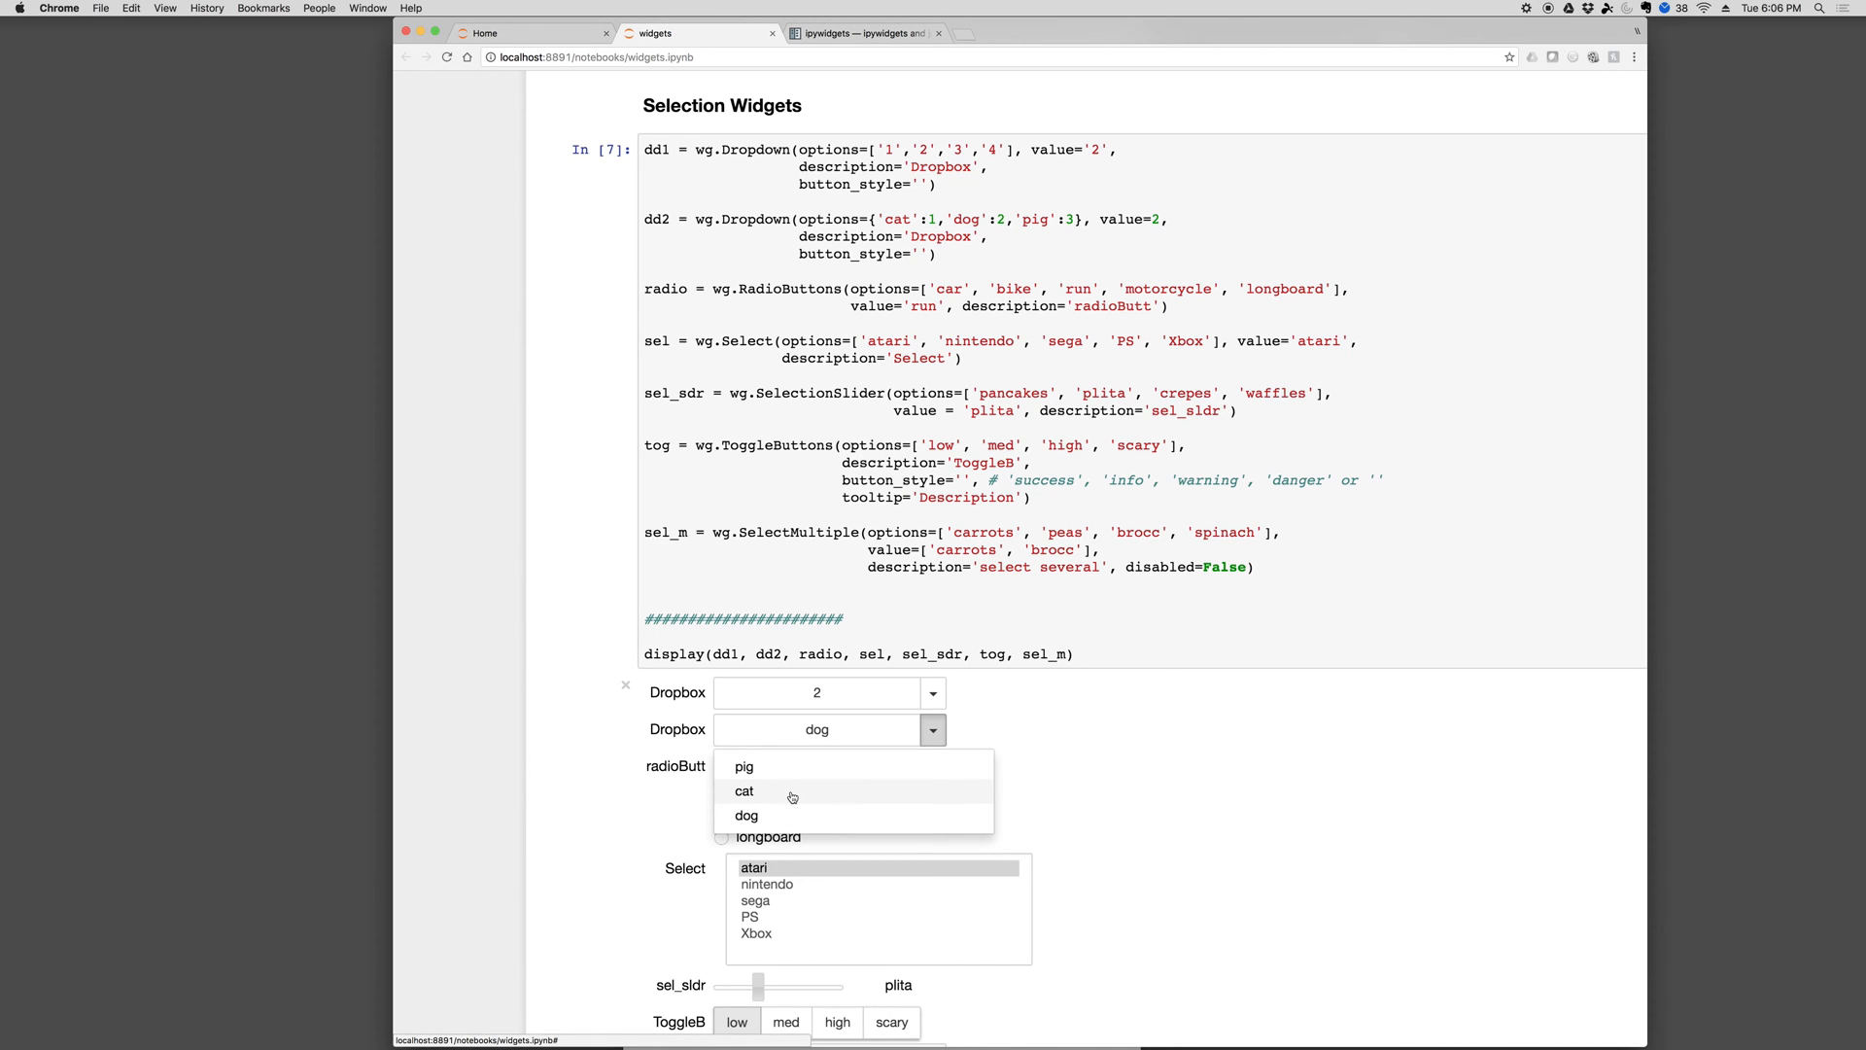
{"action": "left_click", "coordinate": [744, 791]}
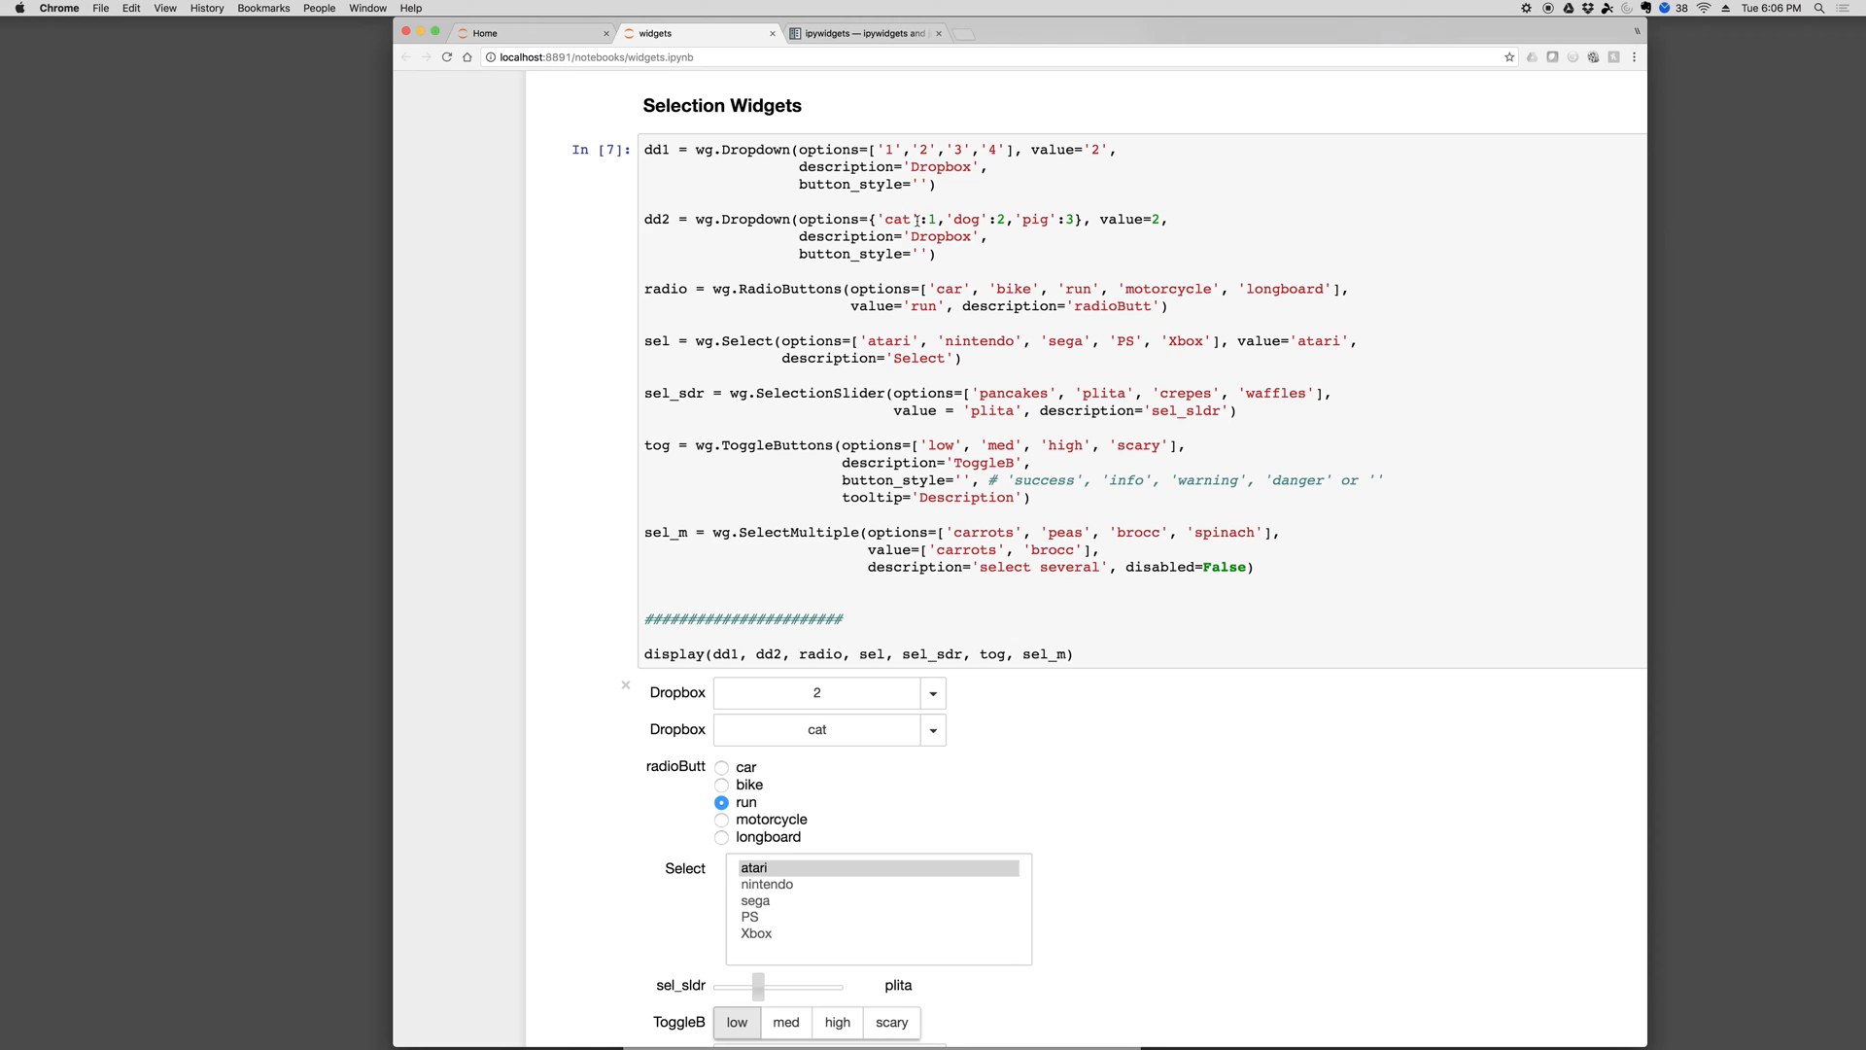
{"action": "left_click", "coordinate": [932, 730]}
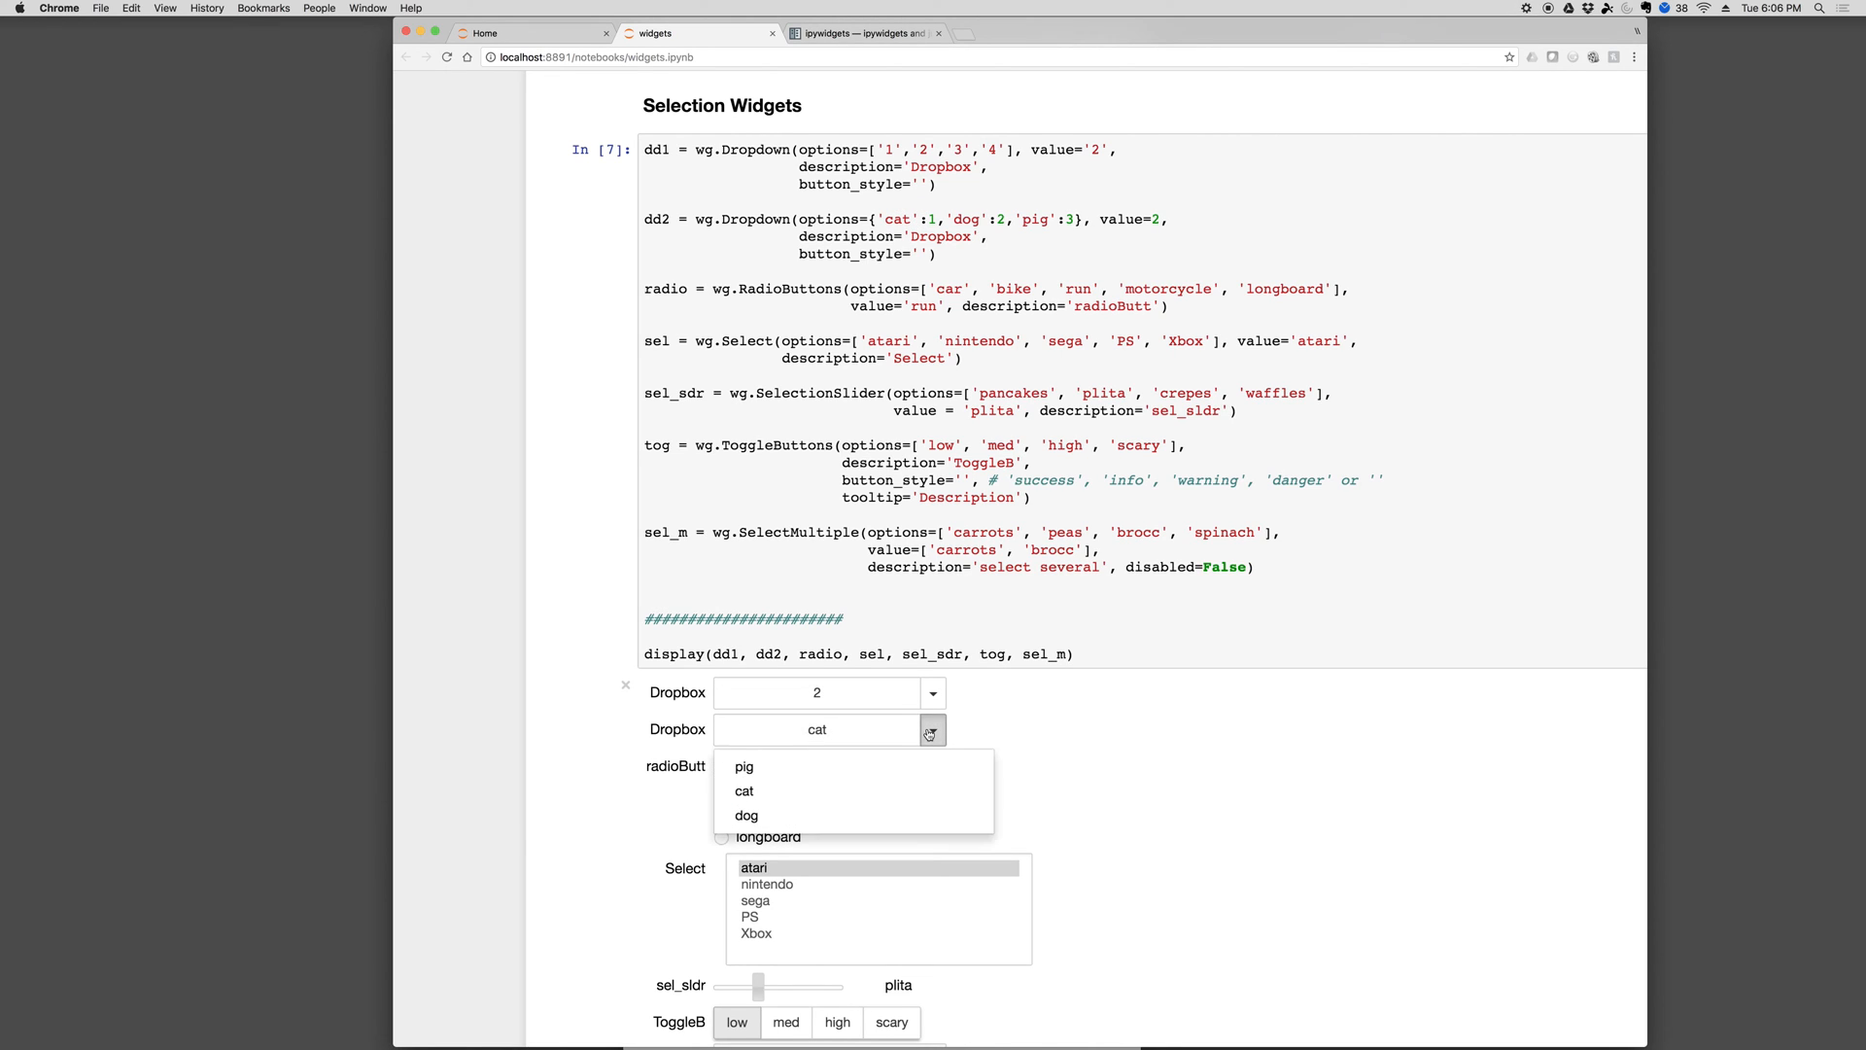
{"action": "left_click", "coordinate": [932, 730]}
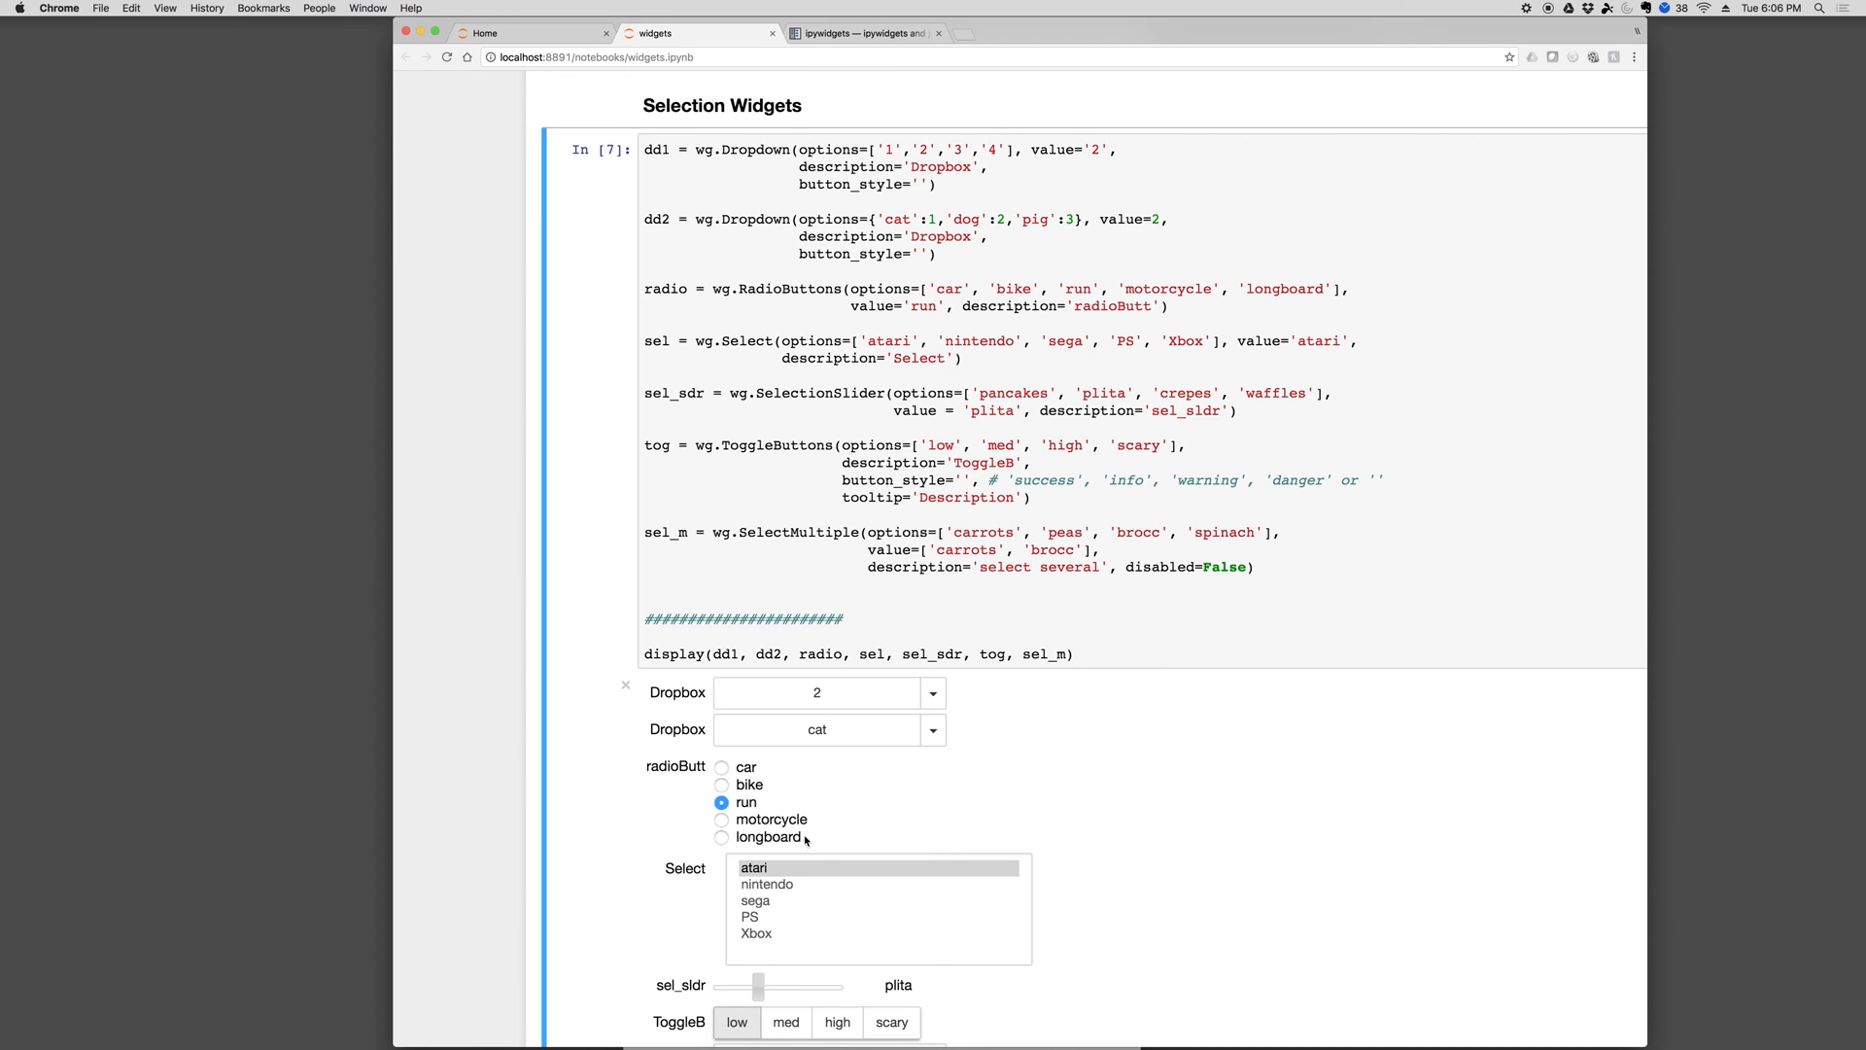
{"action": "left_click", "coordinate": [751, 917]}
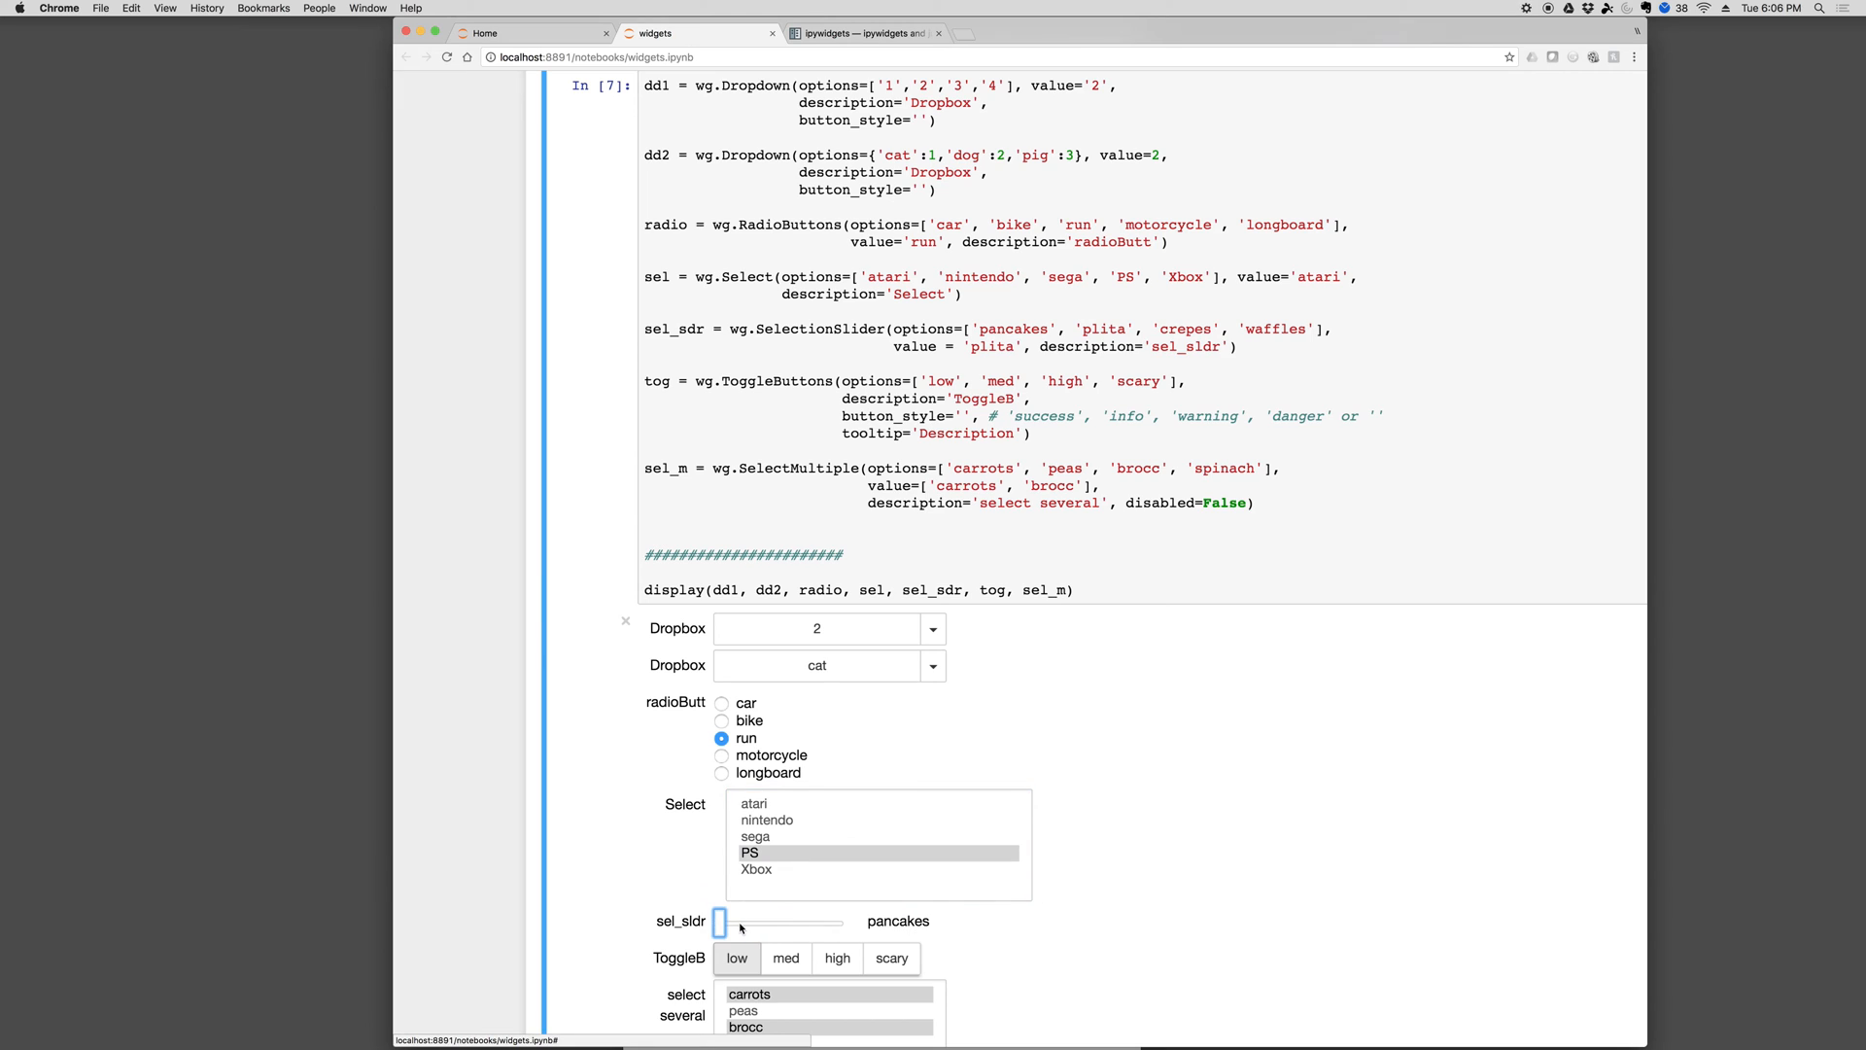
Slide the selection slider to plita, select only peas, and pick motorcycle
{"action": "left_click_drag", "start_coordinate": [719, 921], "coordinate": [758, 922]}
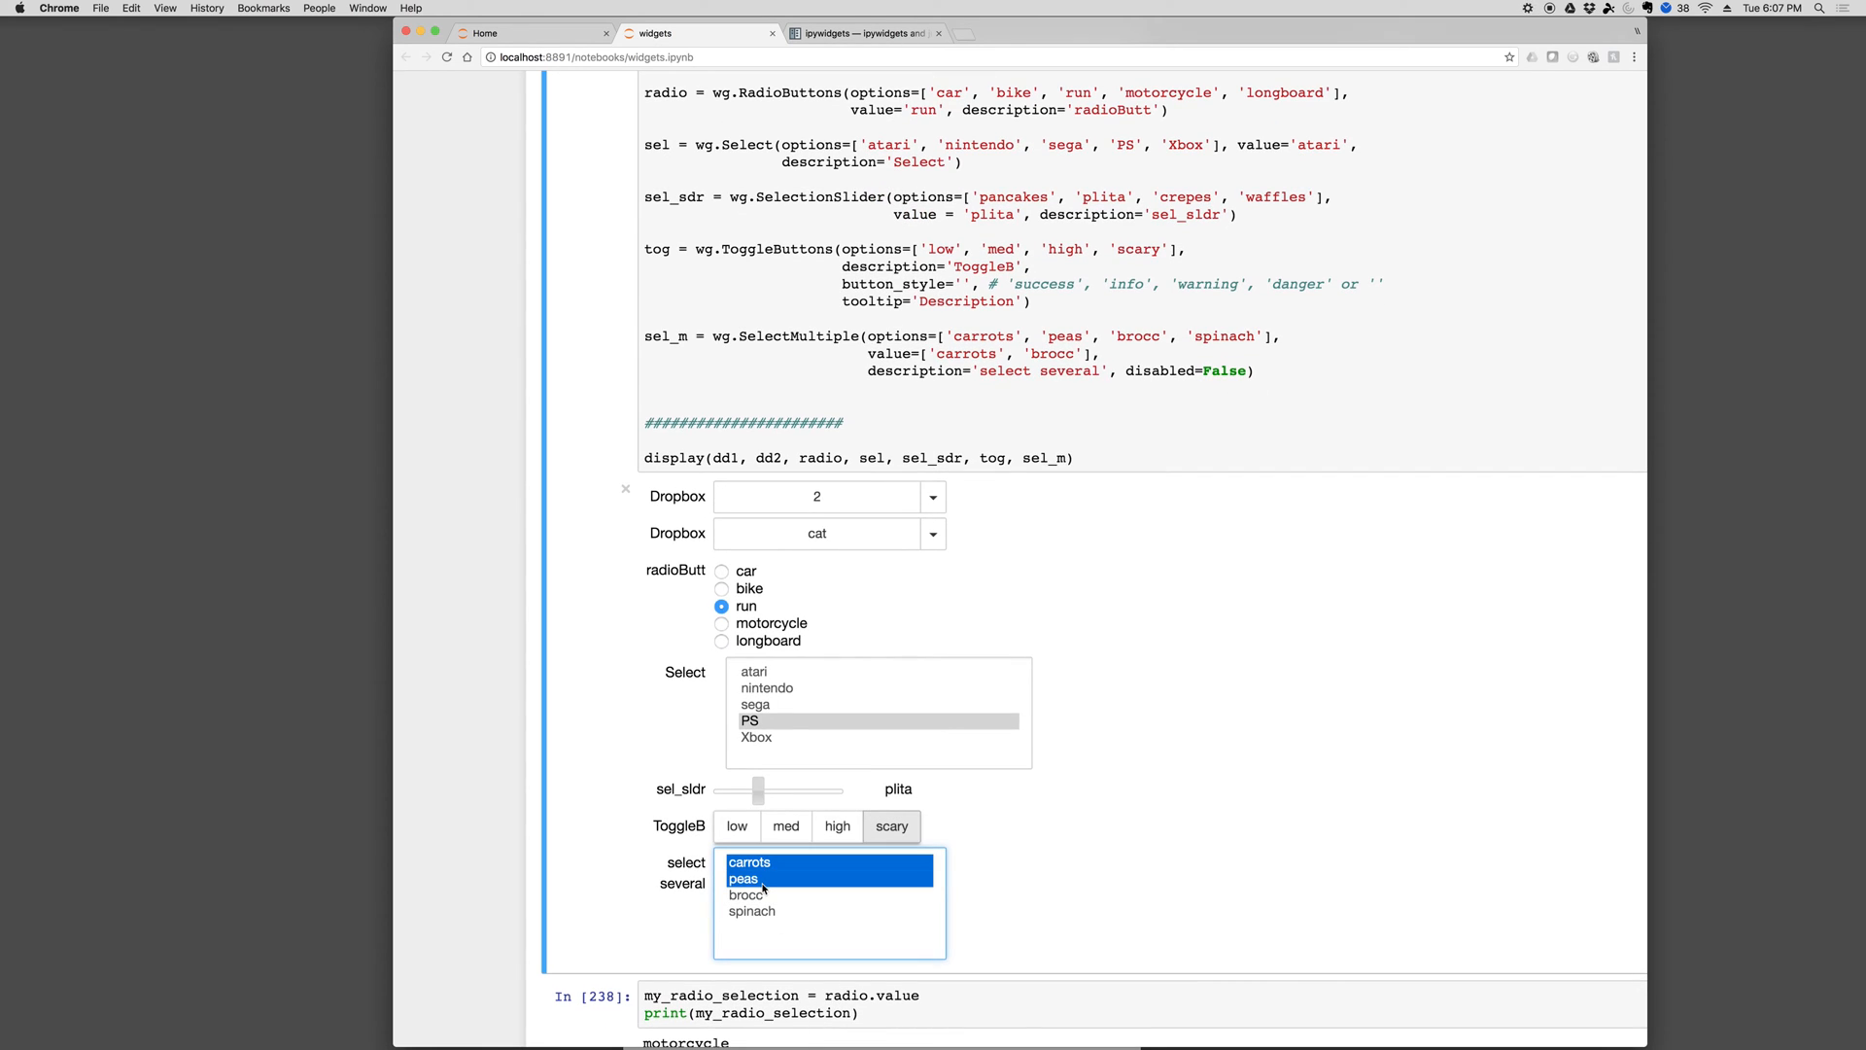
{"action": "left_click", "coordinate": [752, 911]}
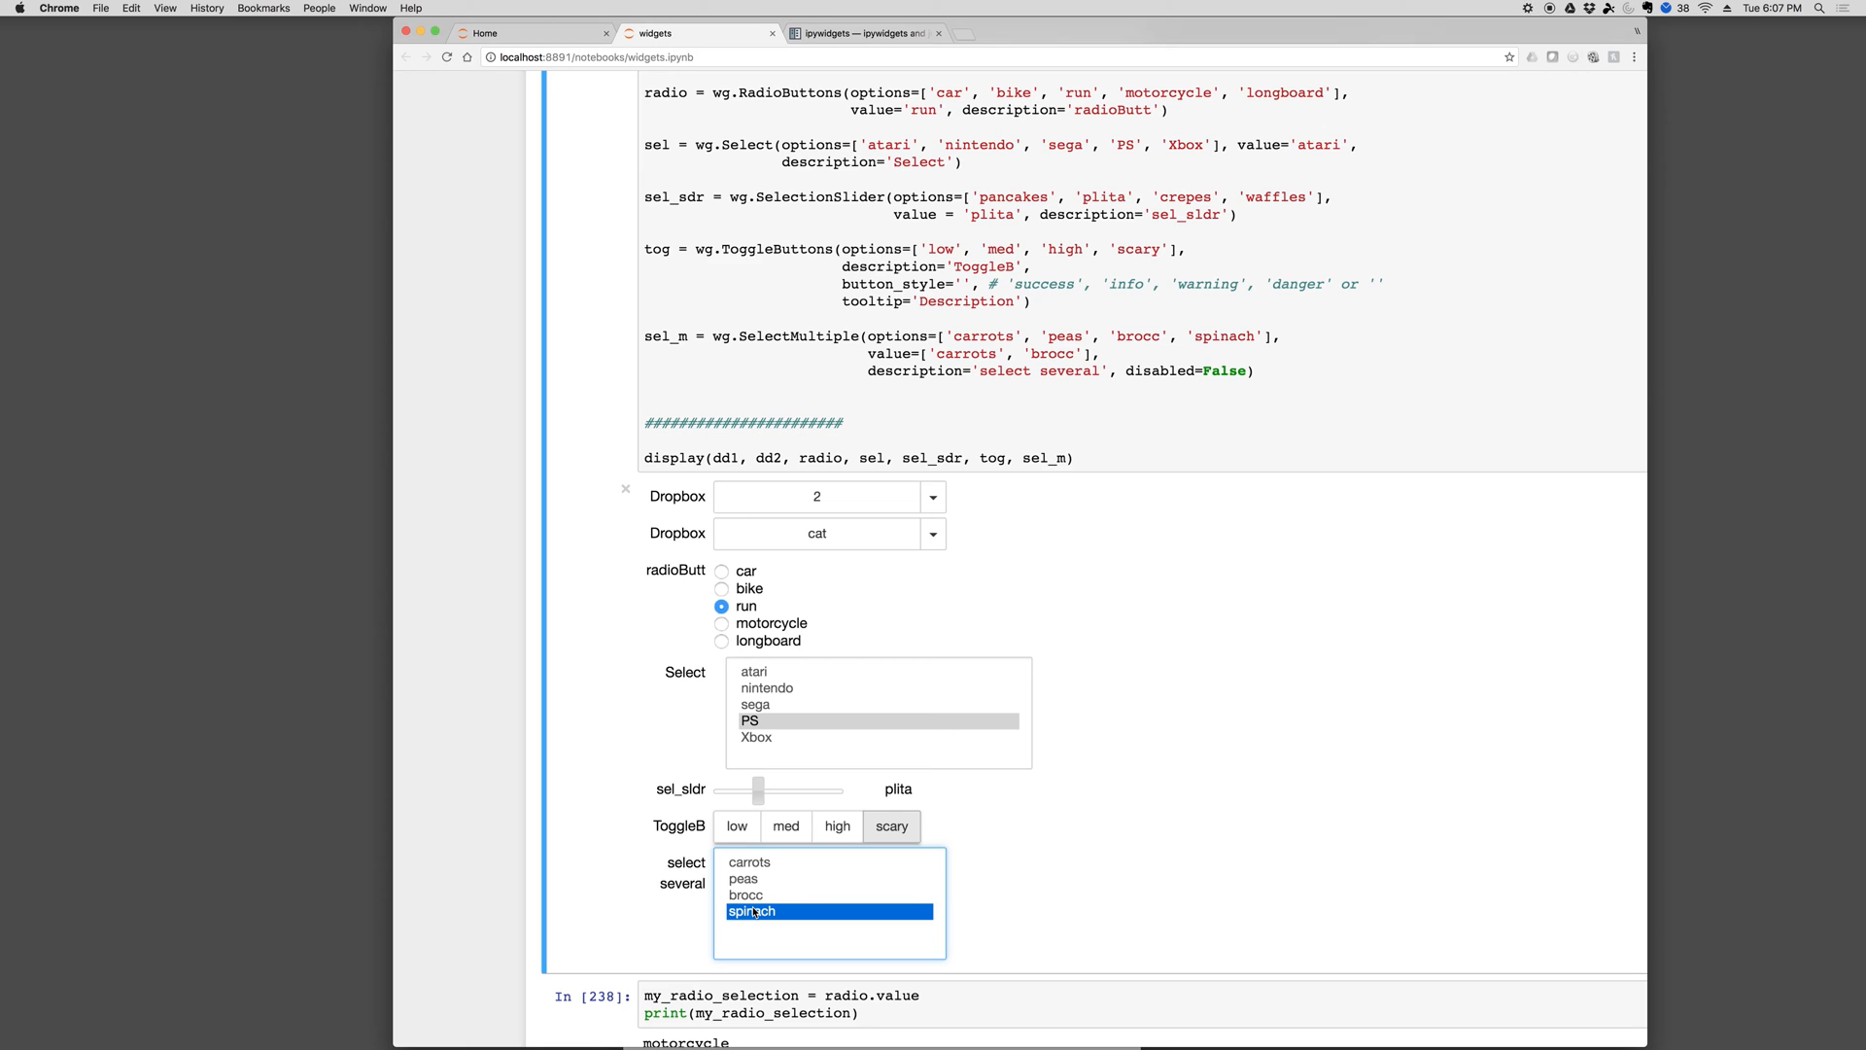
{"action": "left_click", "coordinate": [742, 879]}
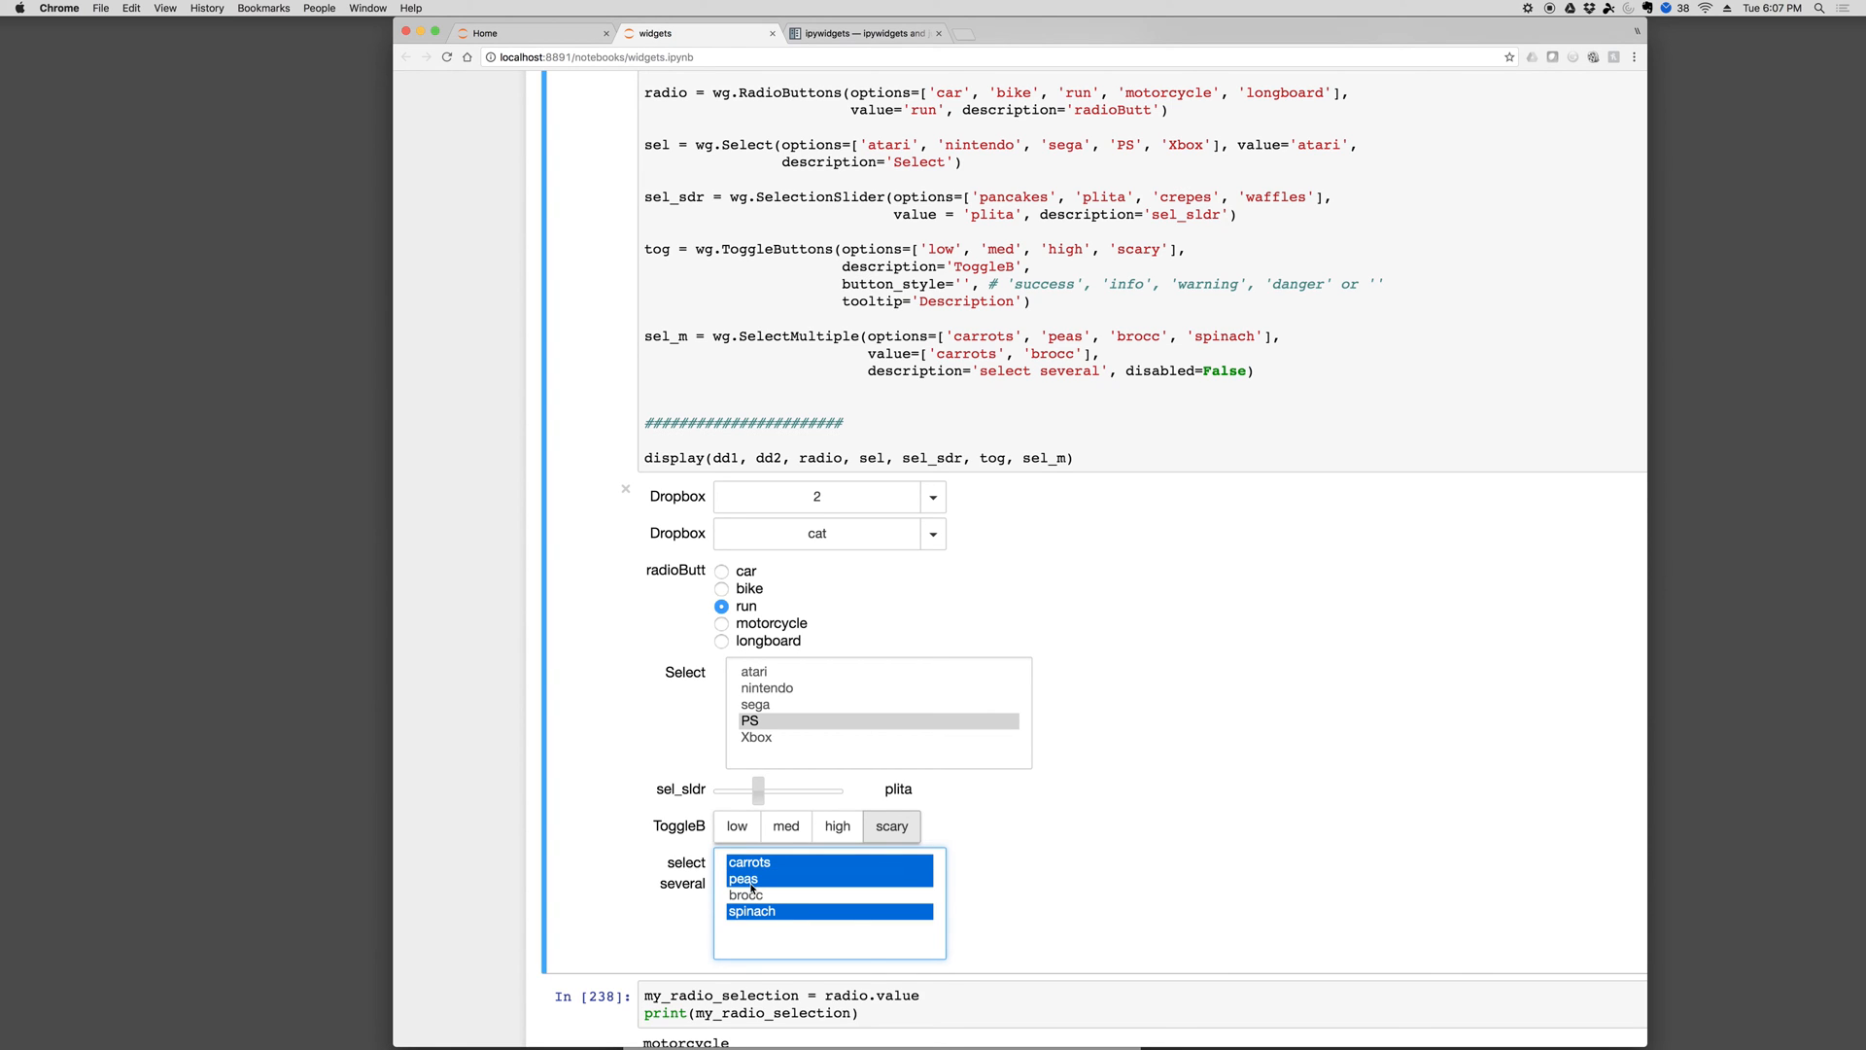
{"action": "left_click", "coordinate": [742, 879]}
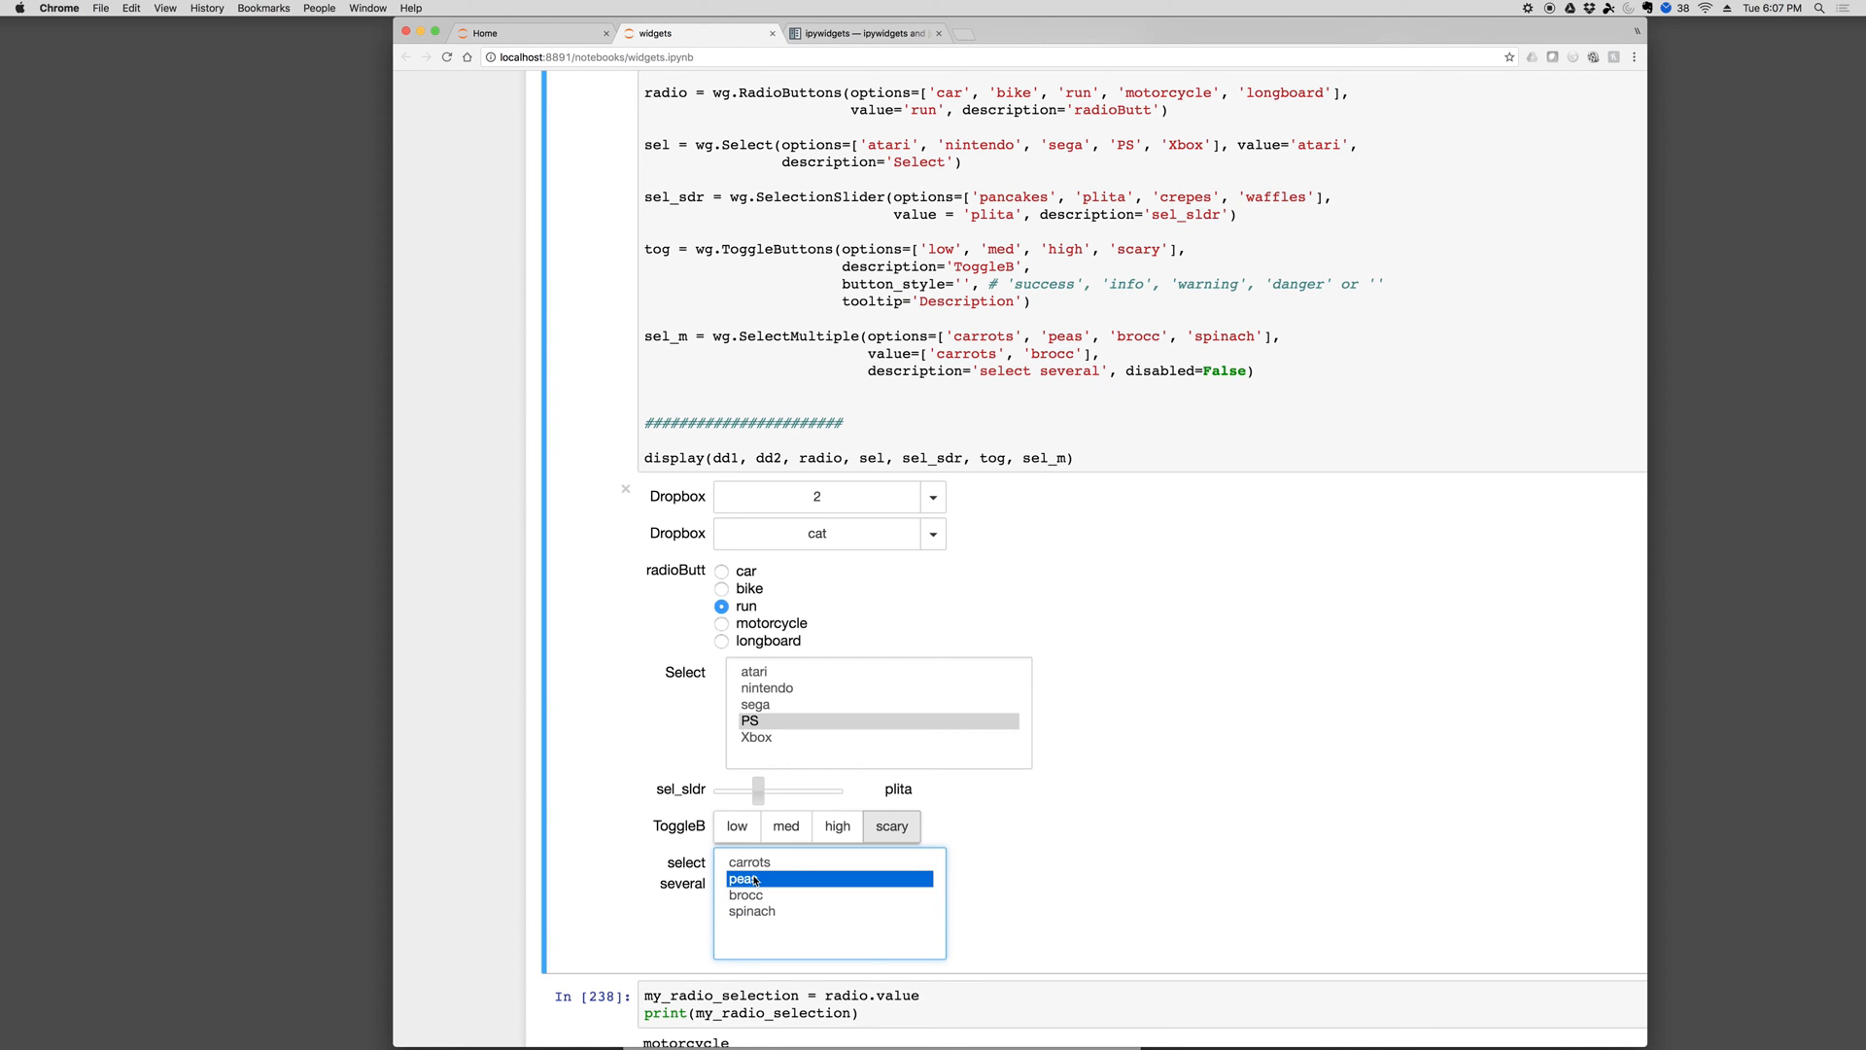
{"action": "scroll", "scroll_direction": "down", "scroll_amount": 3}
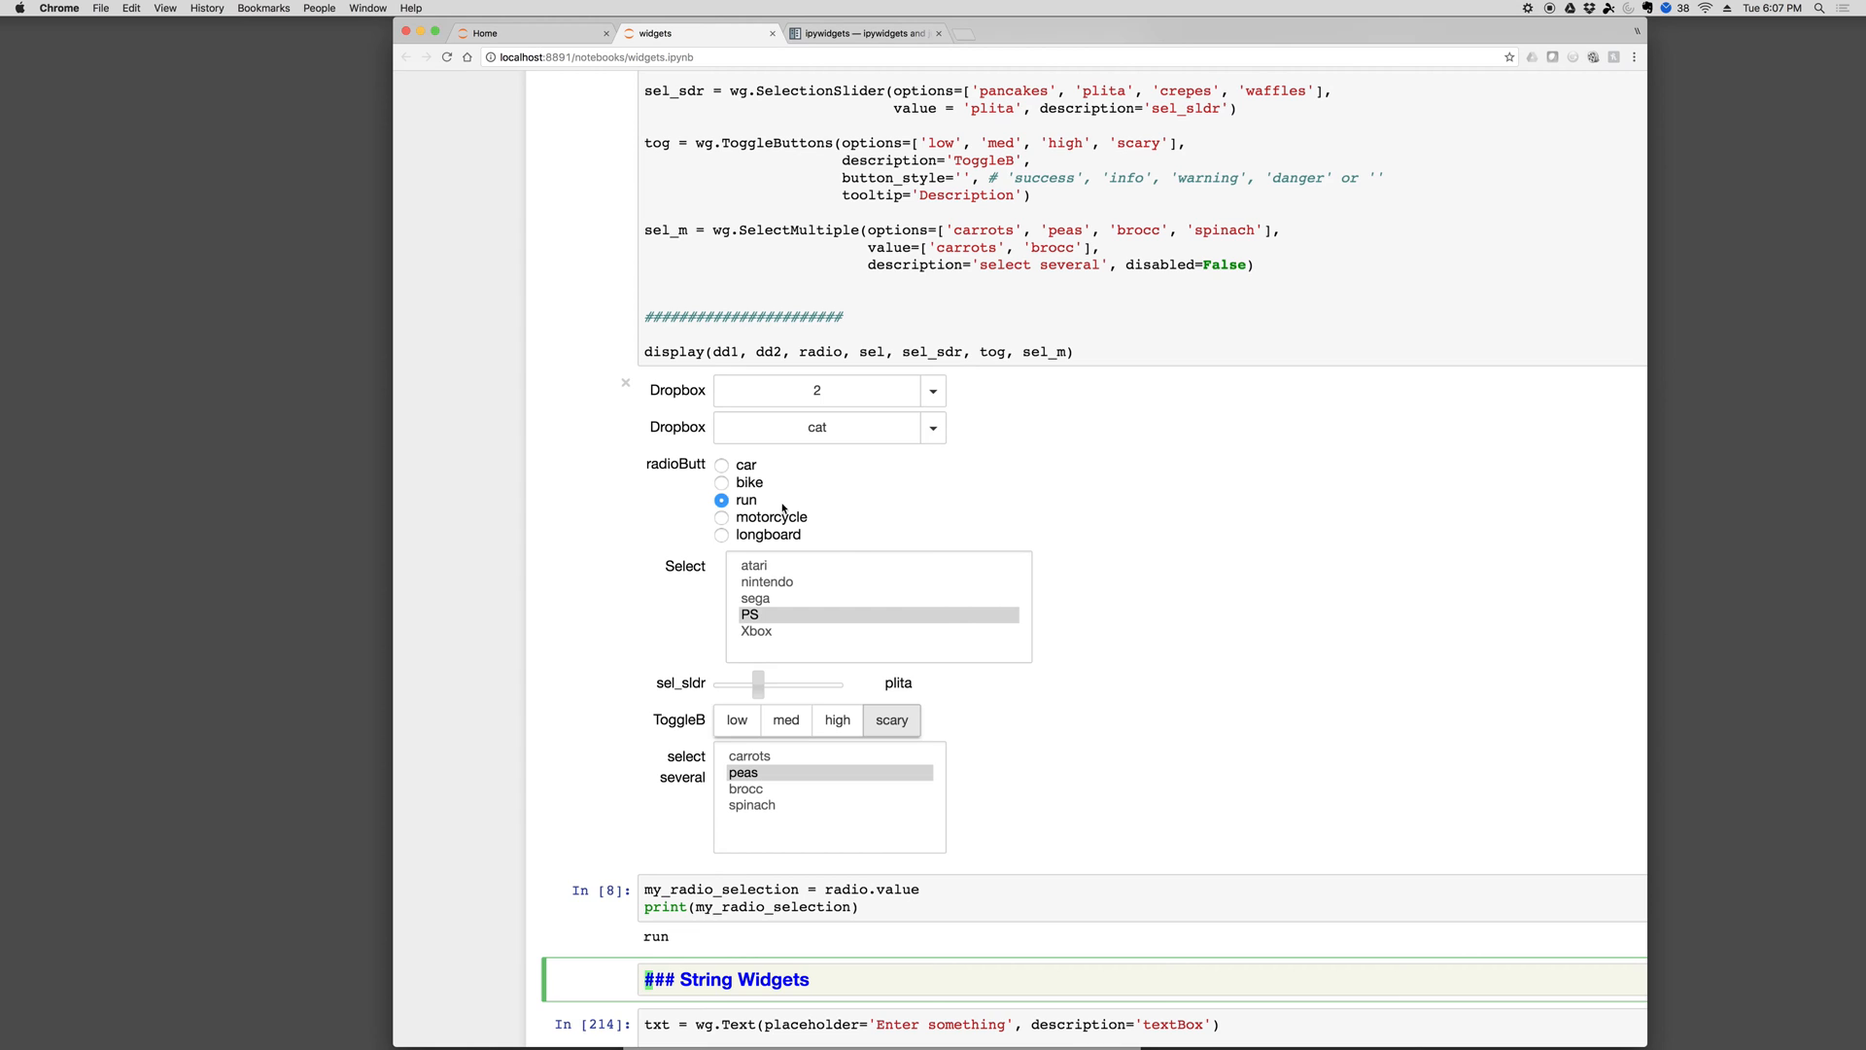
{"action": "left_click", "coordinate": [722, 517]}
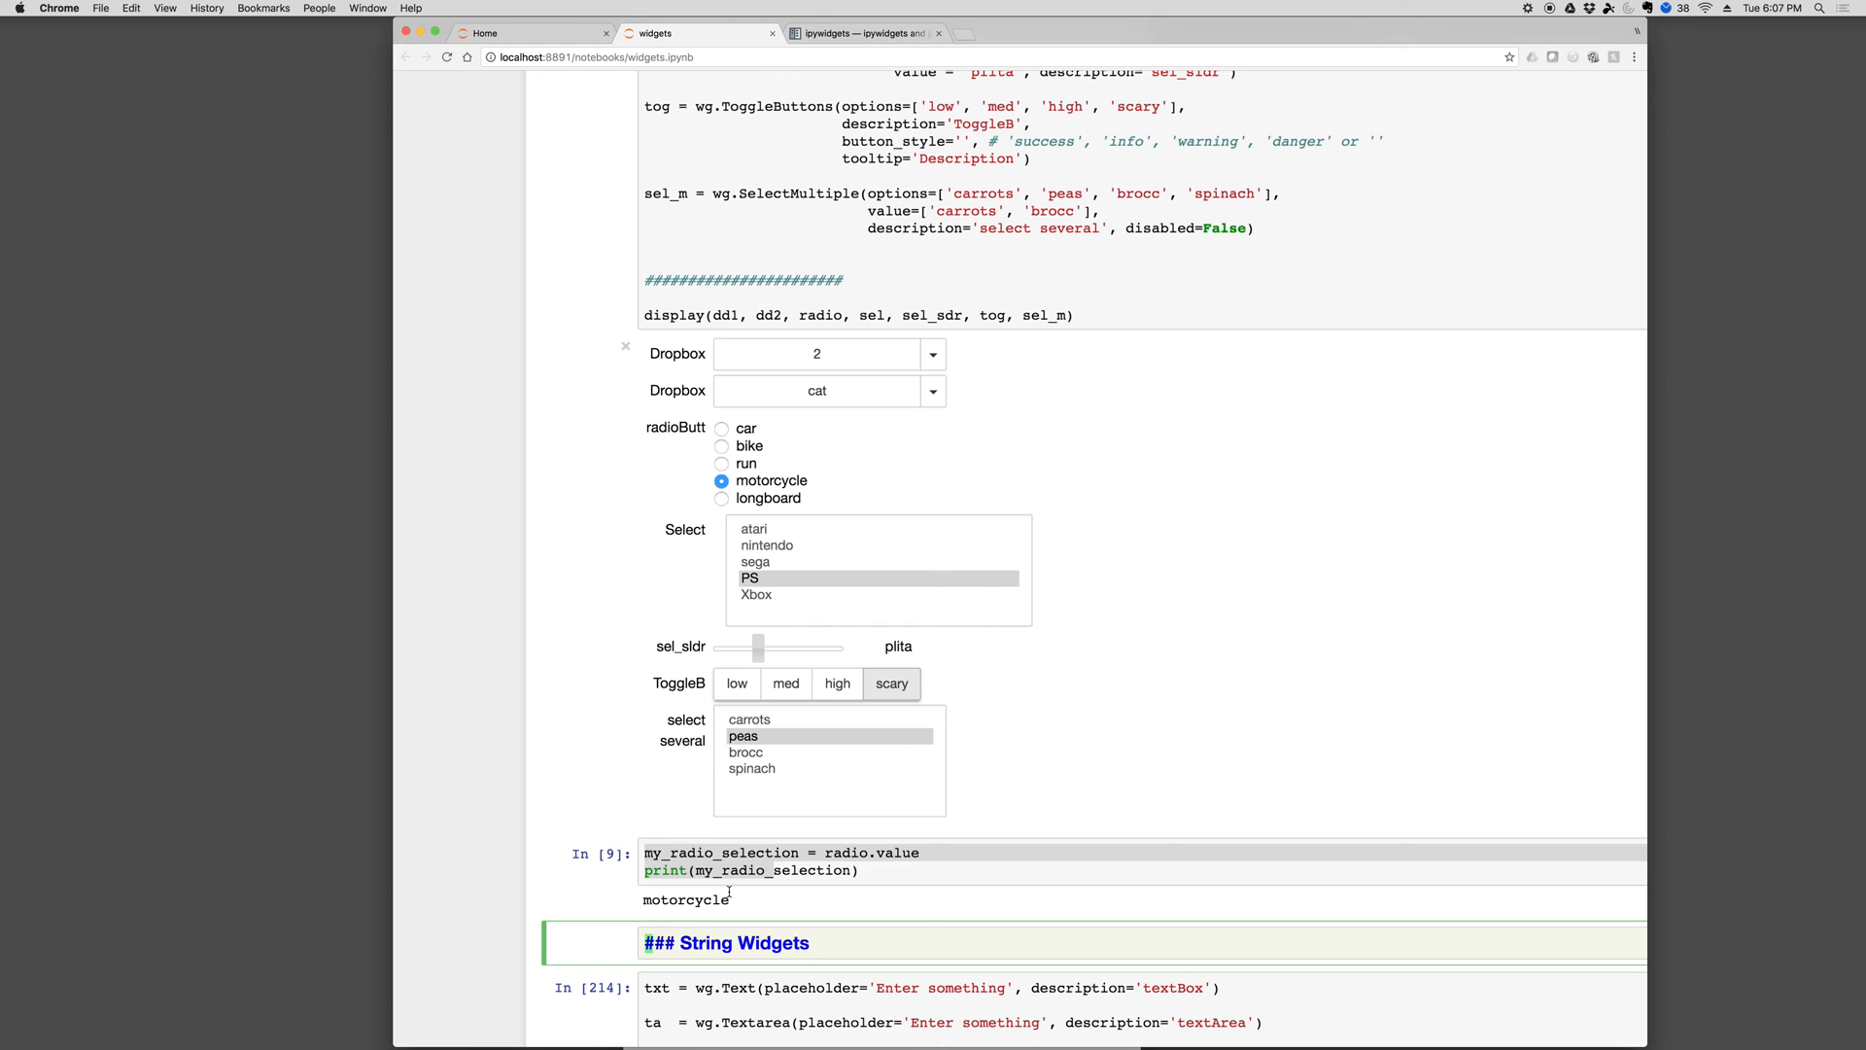
{"action": "scroll", "scroll_direction": "down", "scroll_amount": 3}
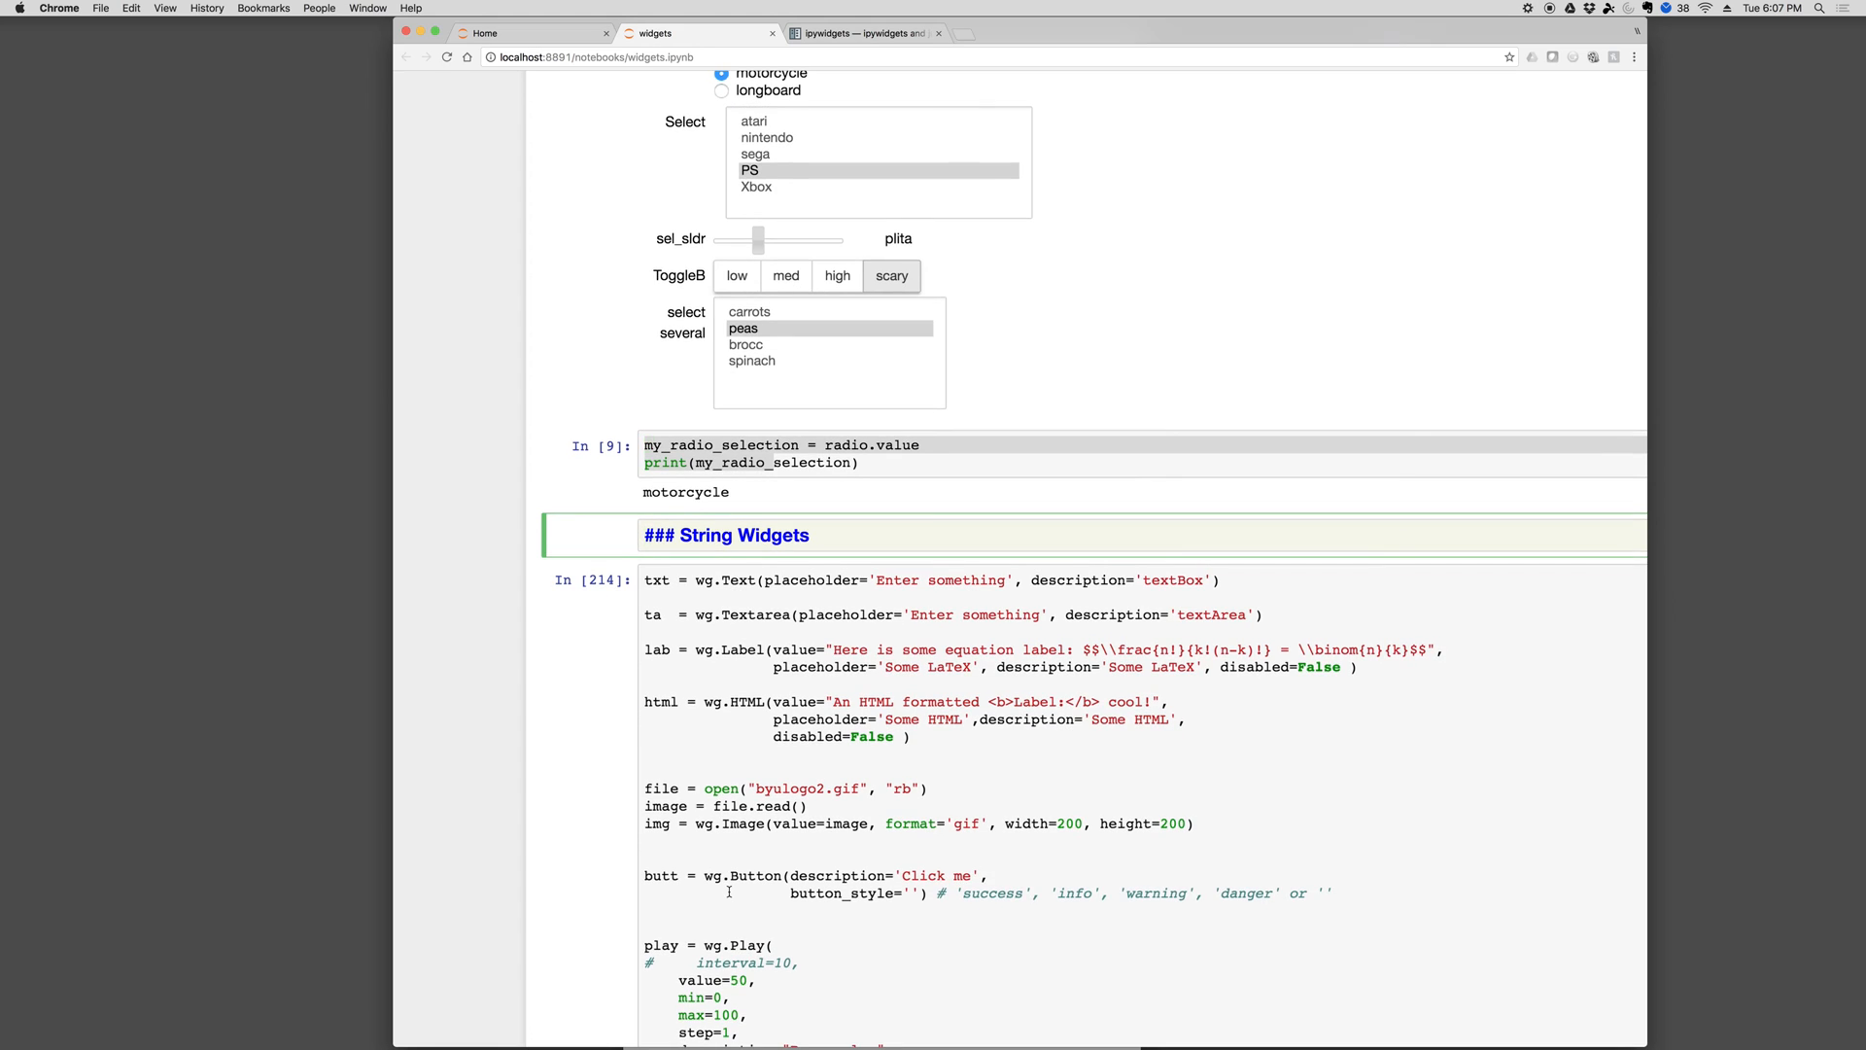
Change the colour picker from blue to #ff8b76 on the colour wheel
{"action": "scroll", "scroll_direction": "down", "scroll_amount": 3}
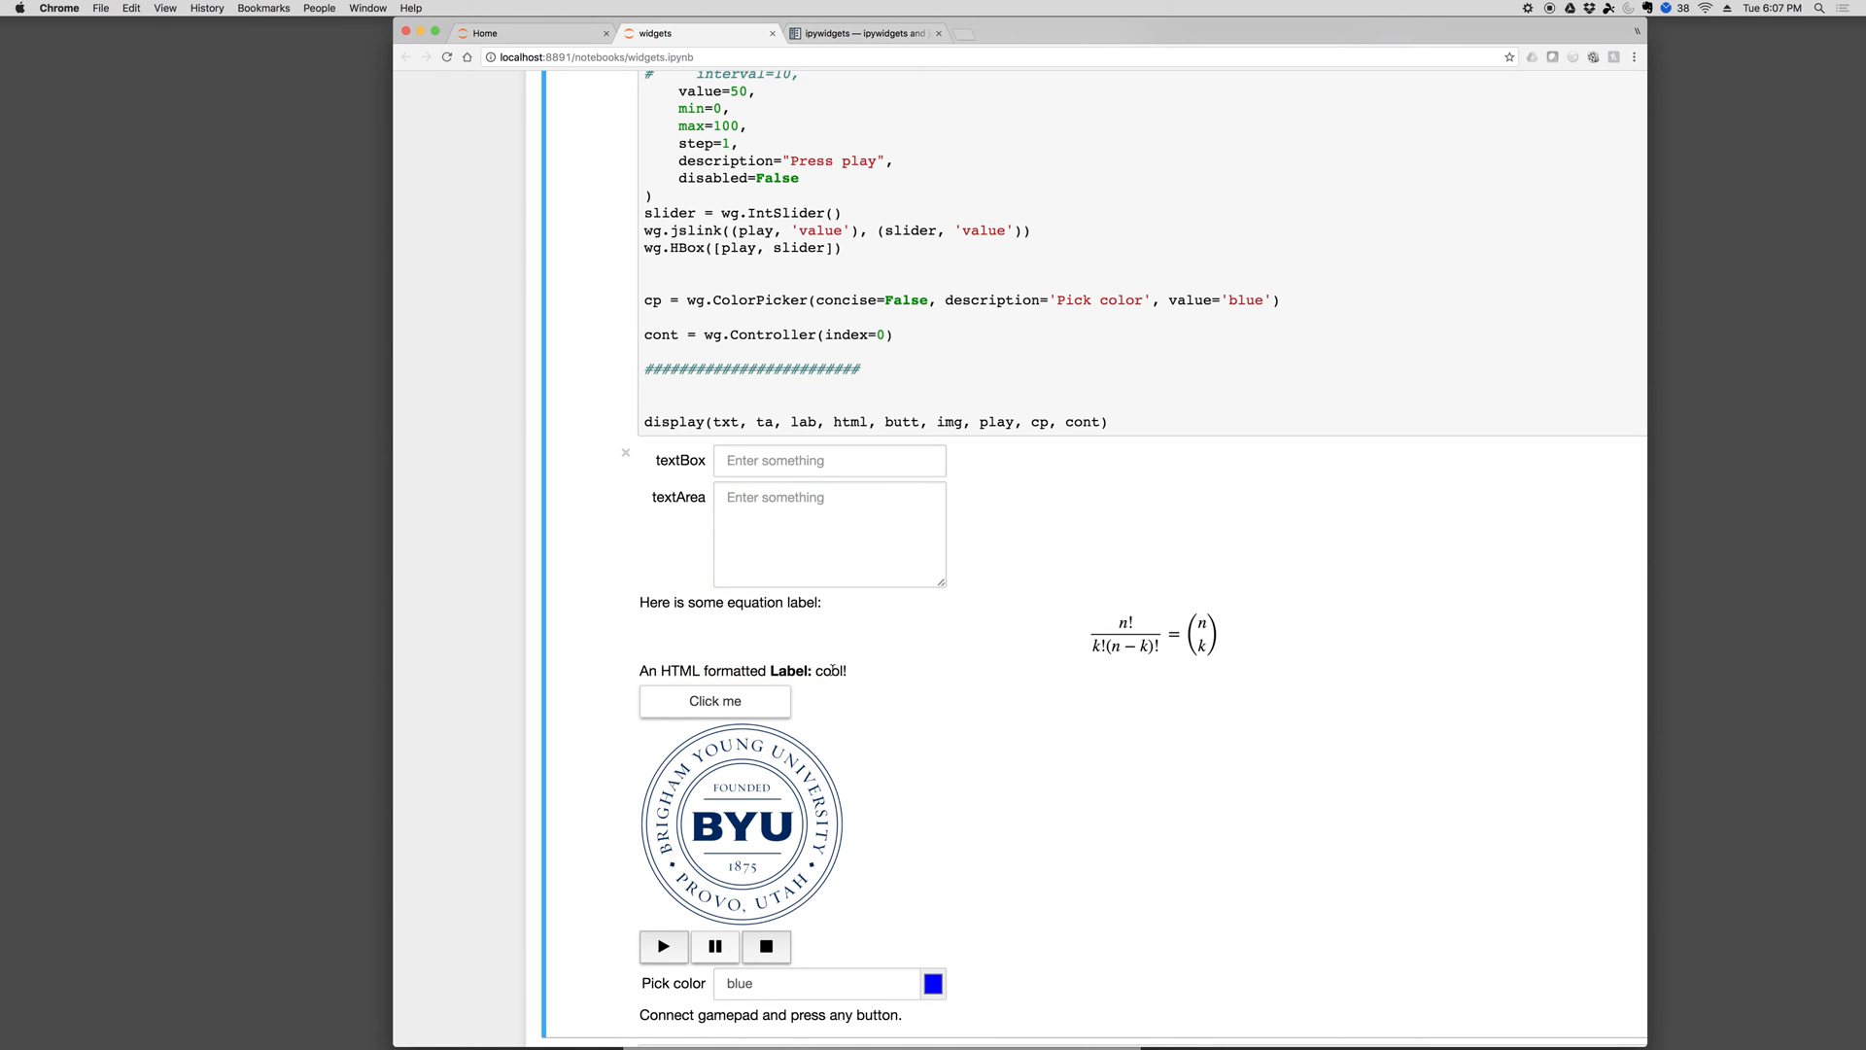
{"action": "scroll", "scroll_direction": "down", "scroll_amount": 3}
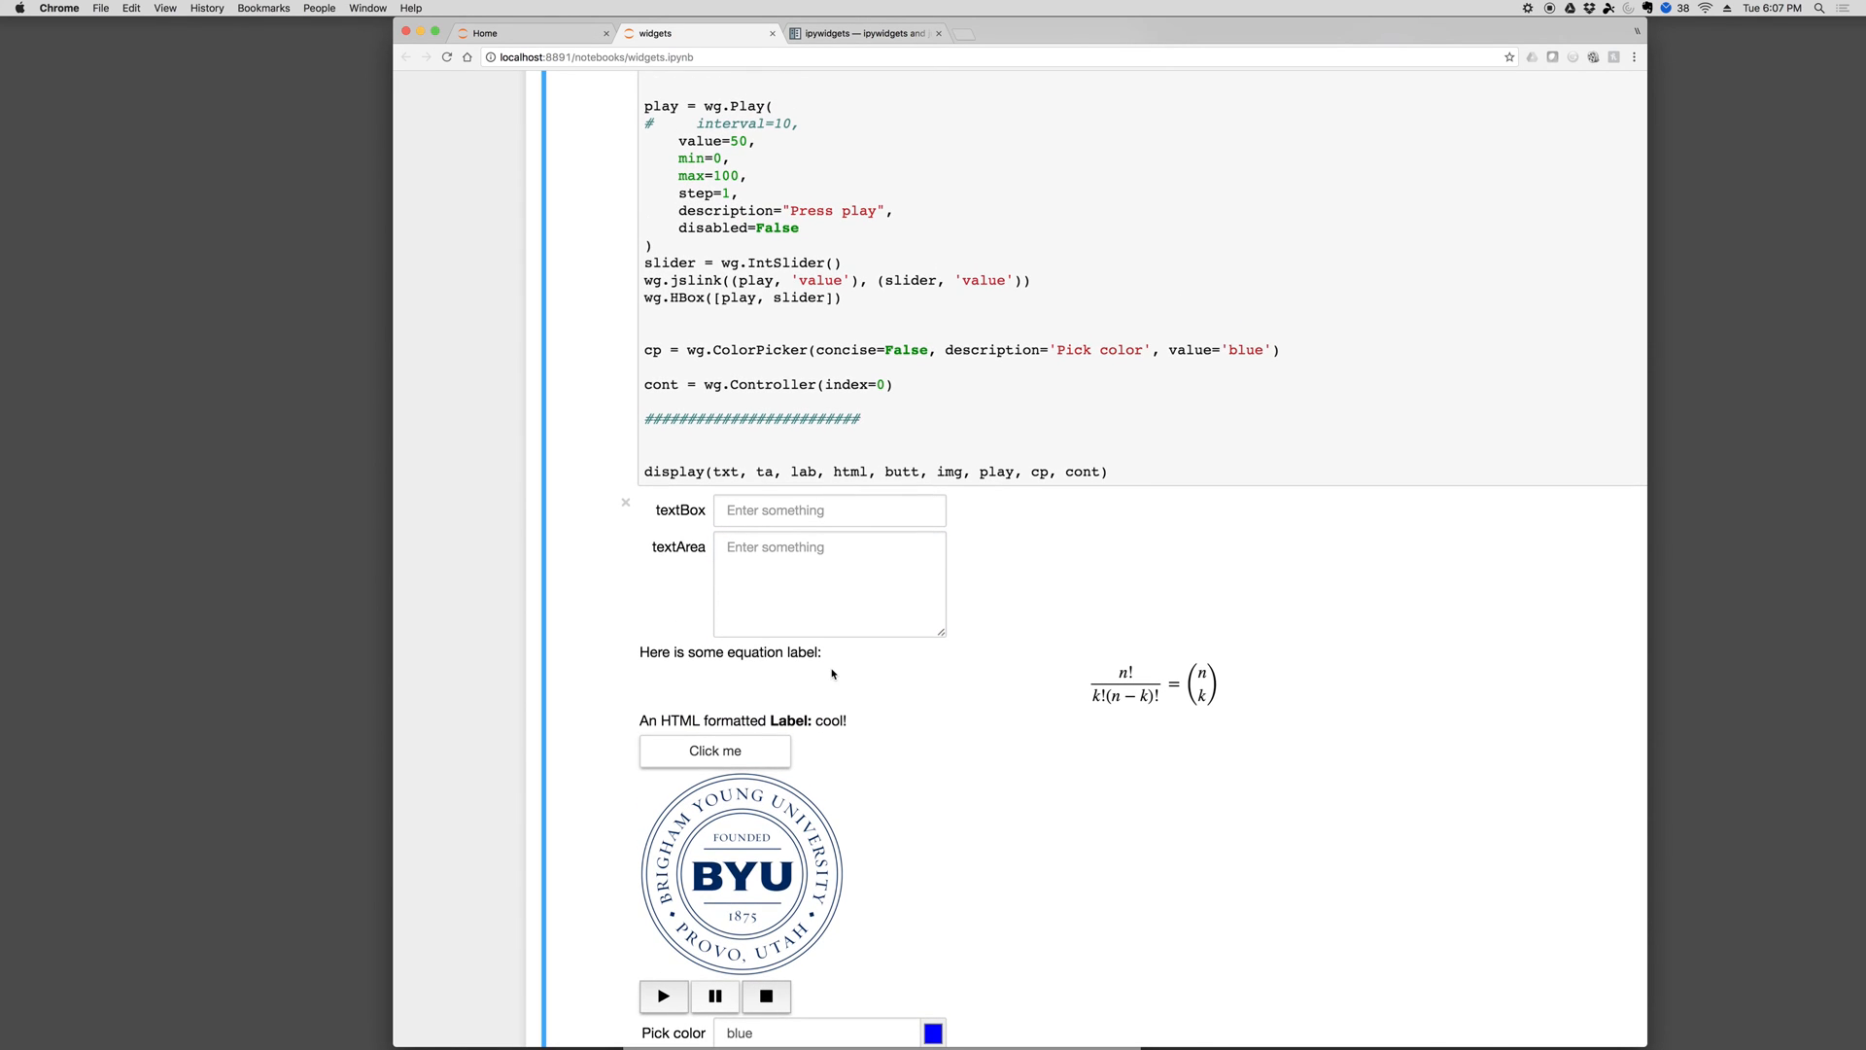
{"action": "scroll", "scroll_direction": "down", "scroll_amount": 3}
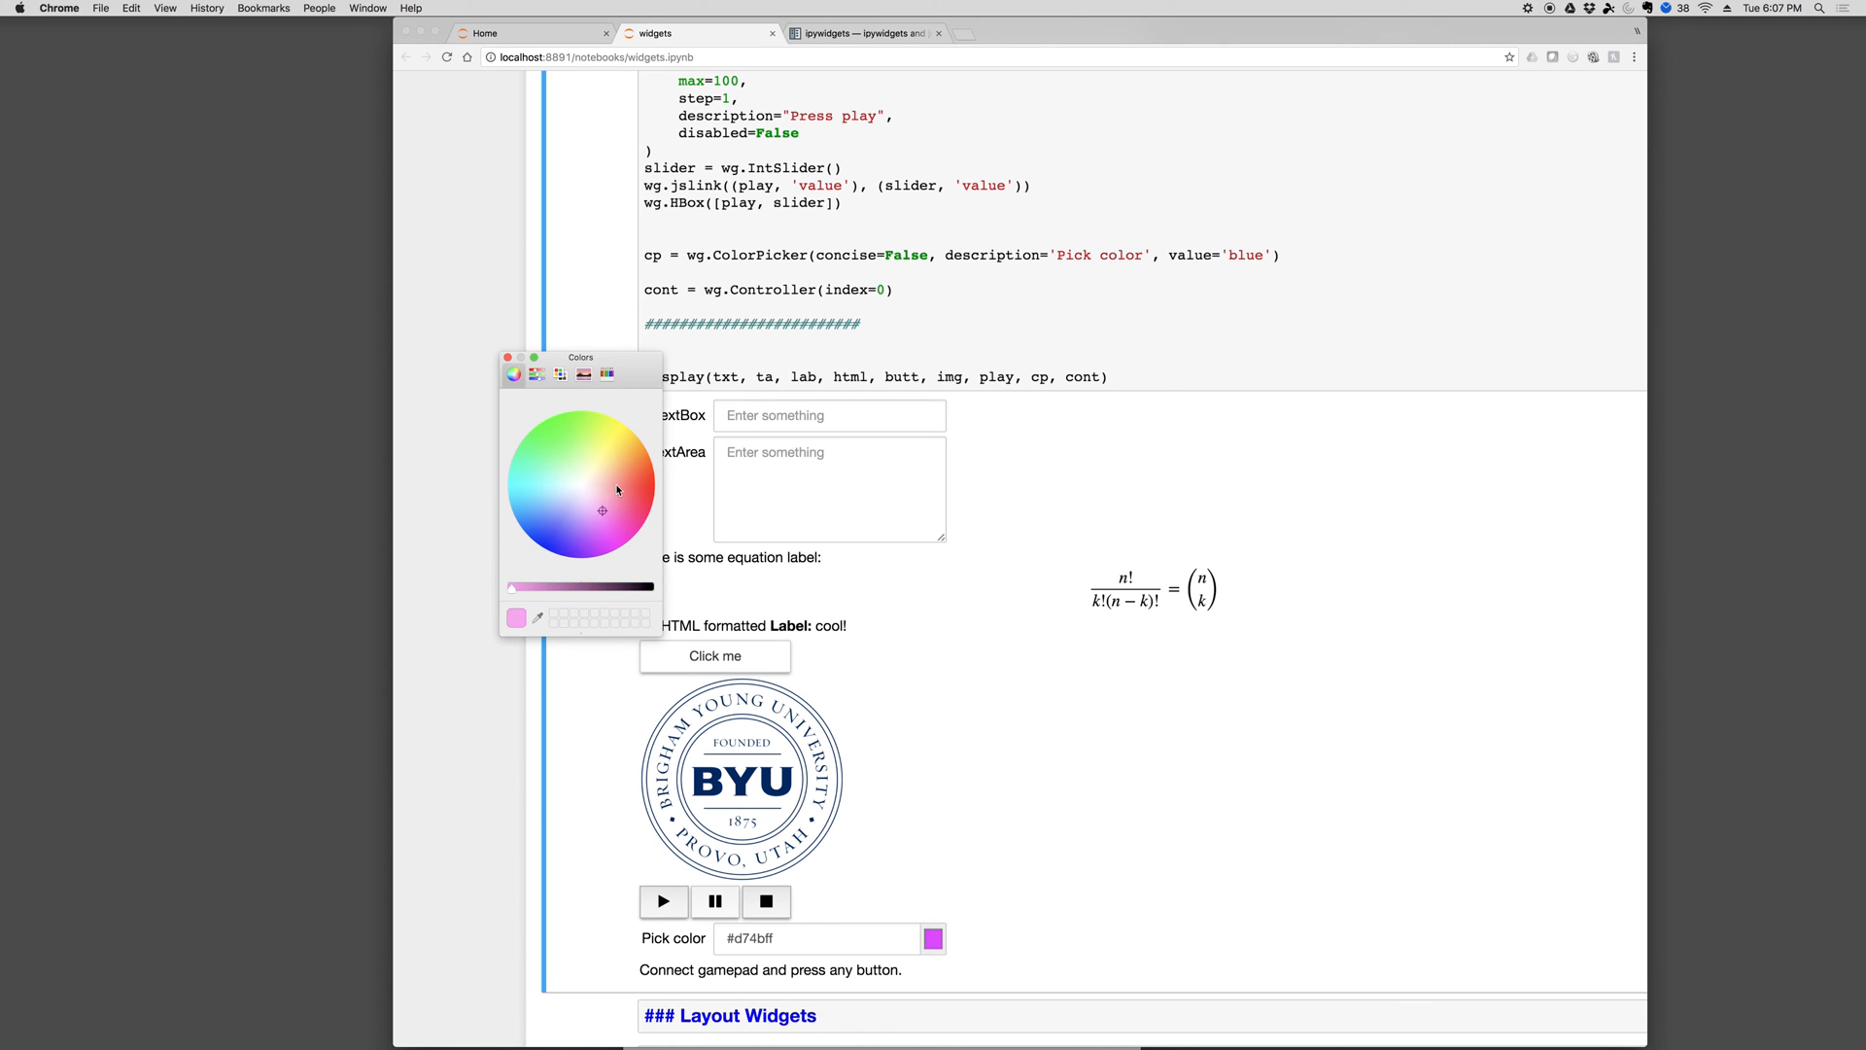
{"action": "left_click", "coordinate": [619, 478]}
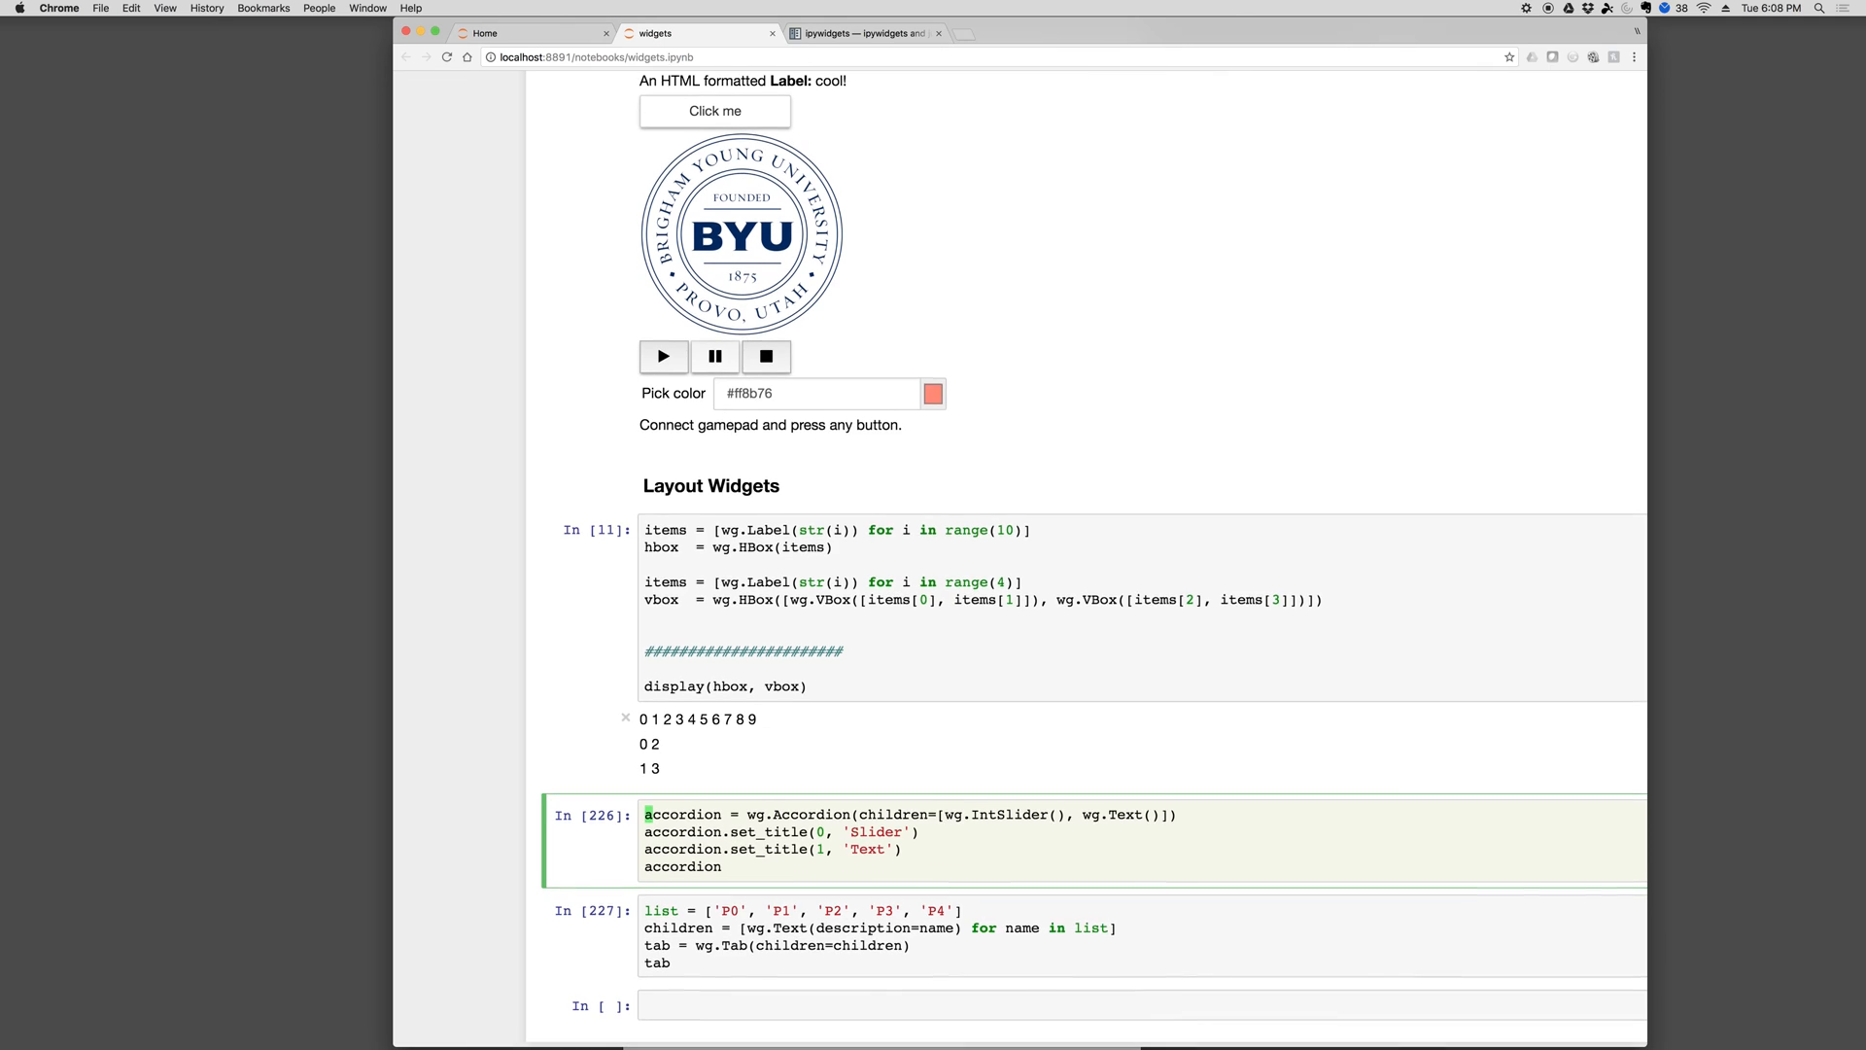
Run the accordion and tab cells and view the tab pages, including Page 2
{"action": "scroll", "scroll_direction": "down", "scroll_amount": 3}
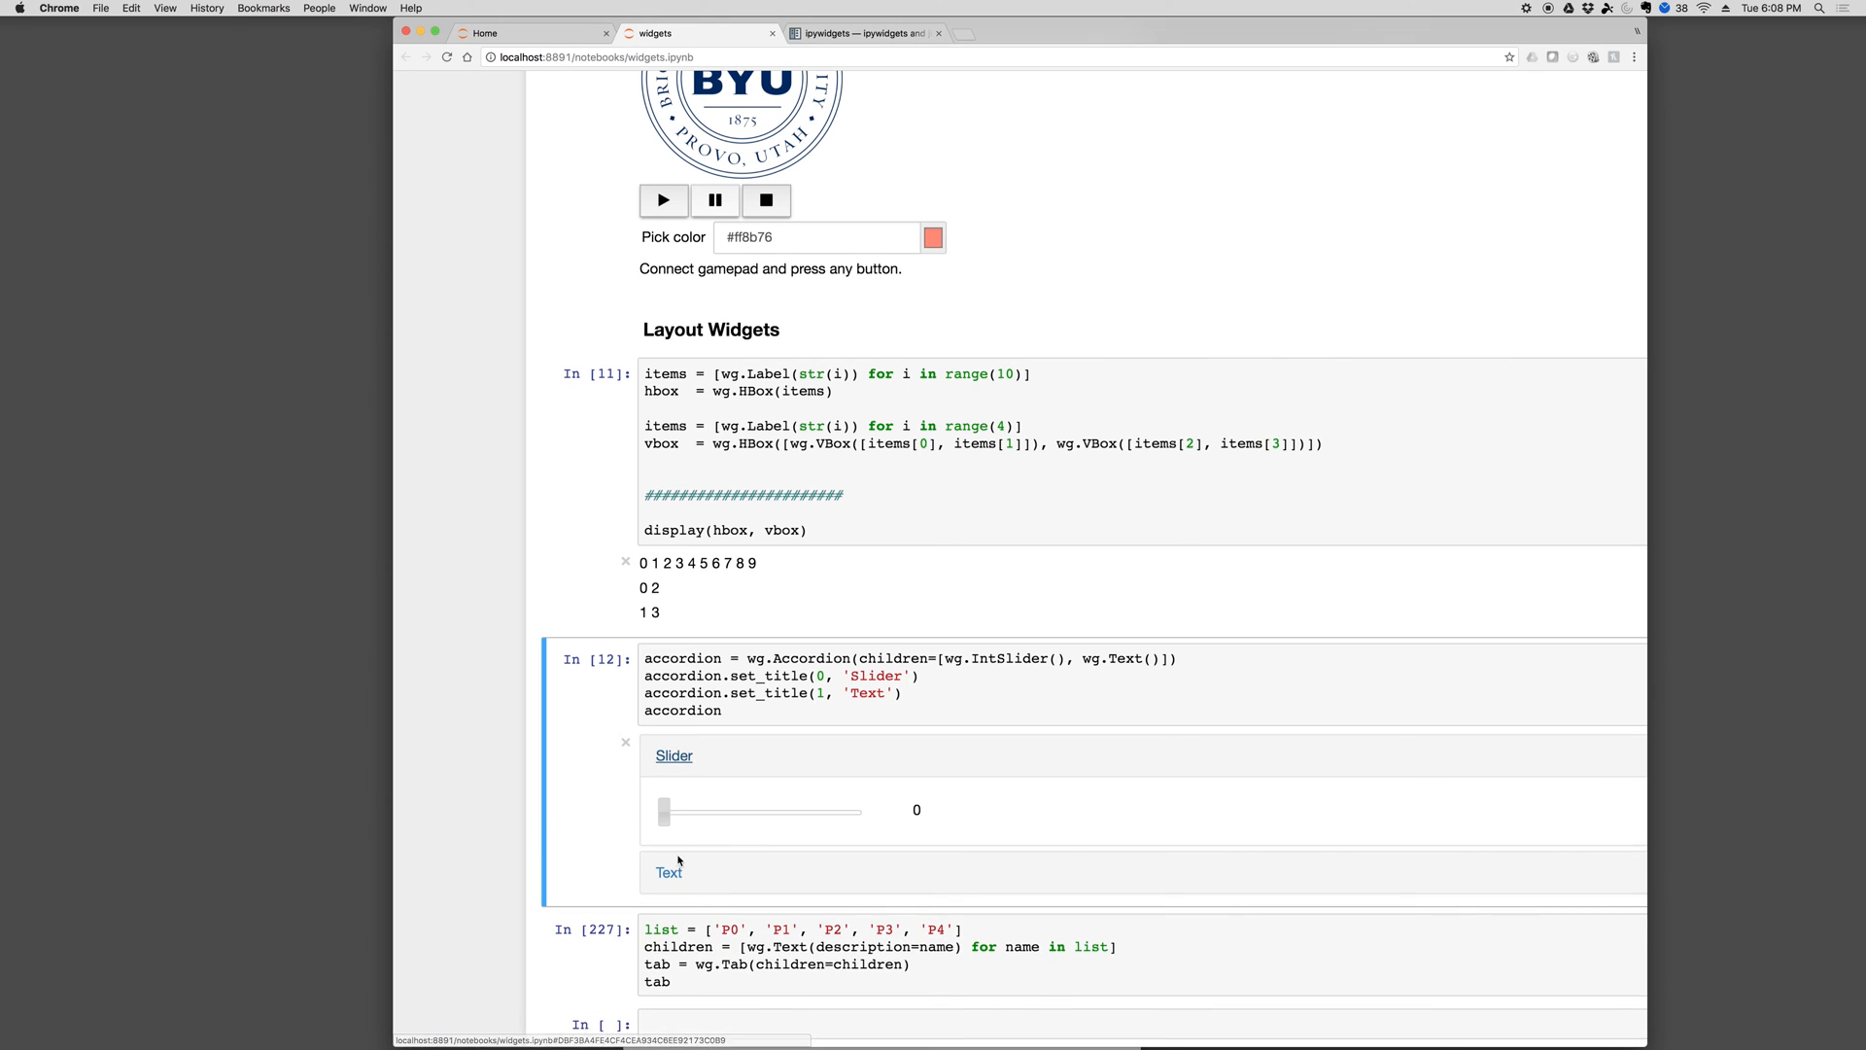
{"action": "left_click", "coordinate": [668, 871]}
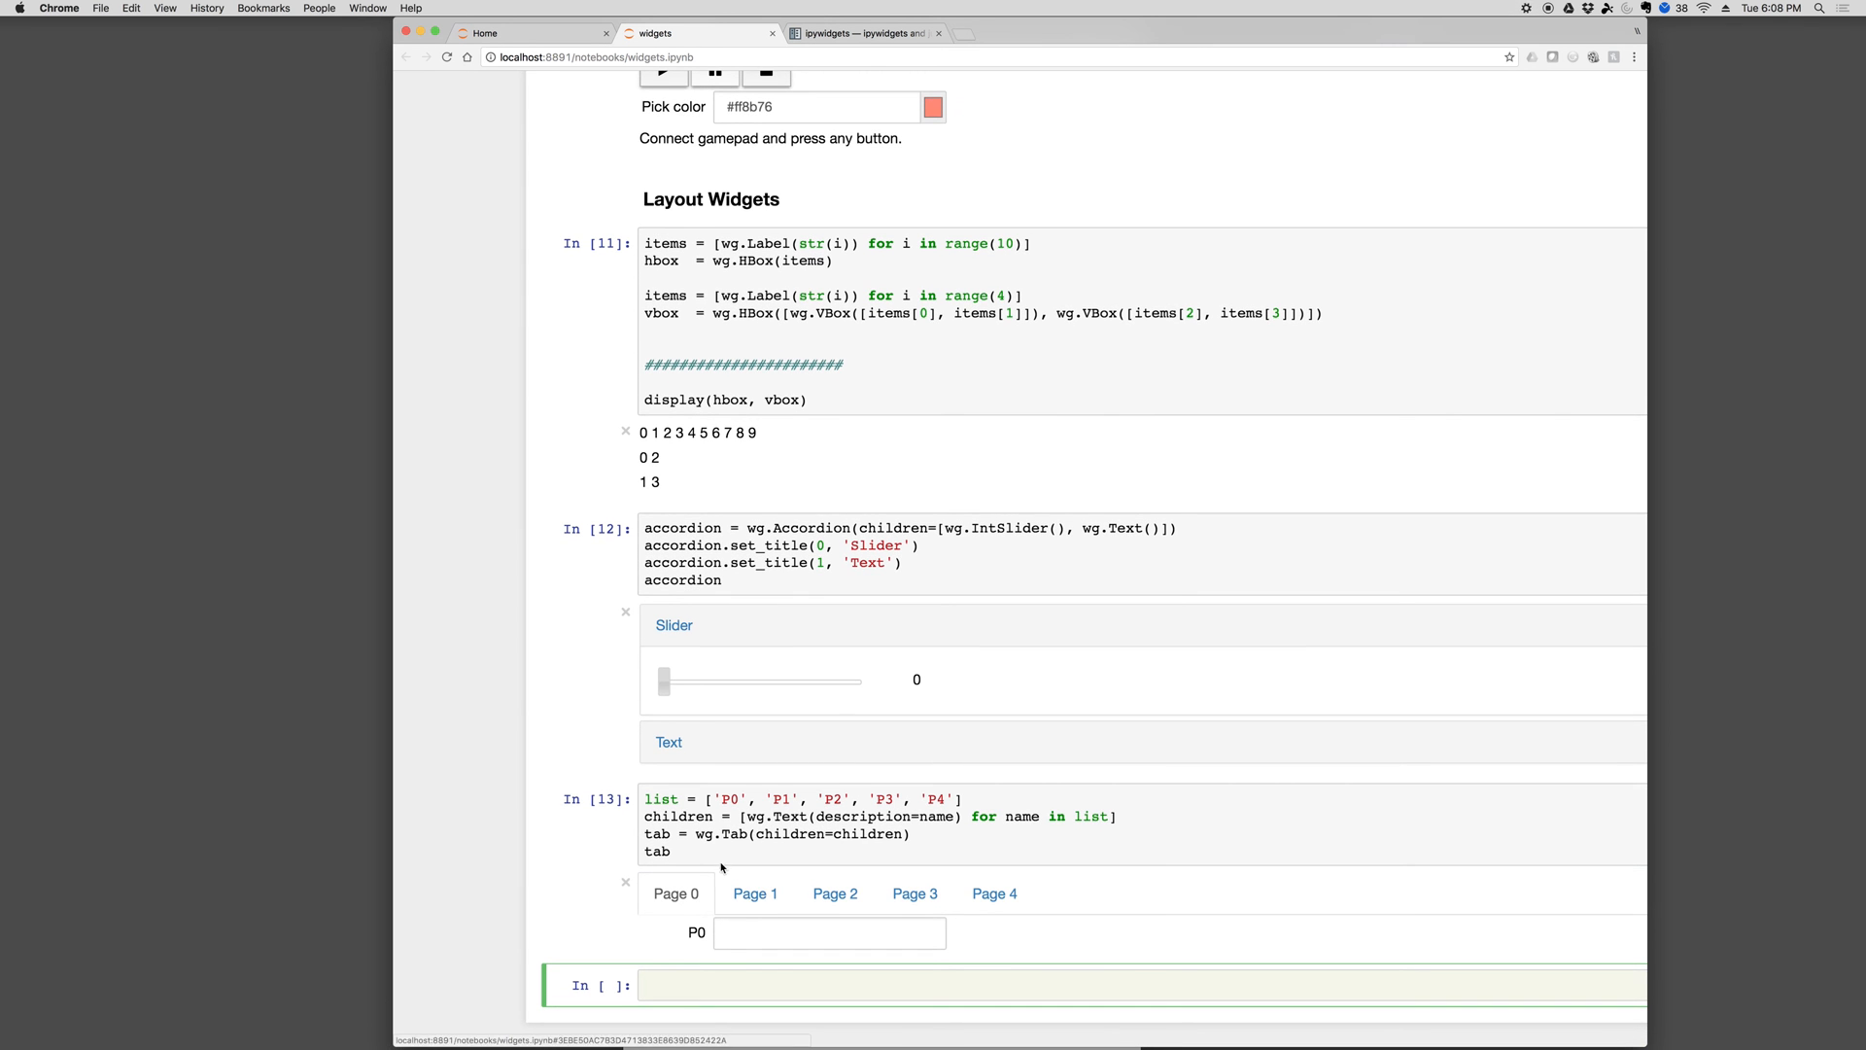
{"action": "left_click", "coordinate": [834, 893]}
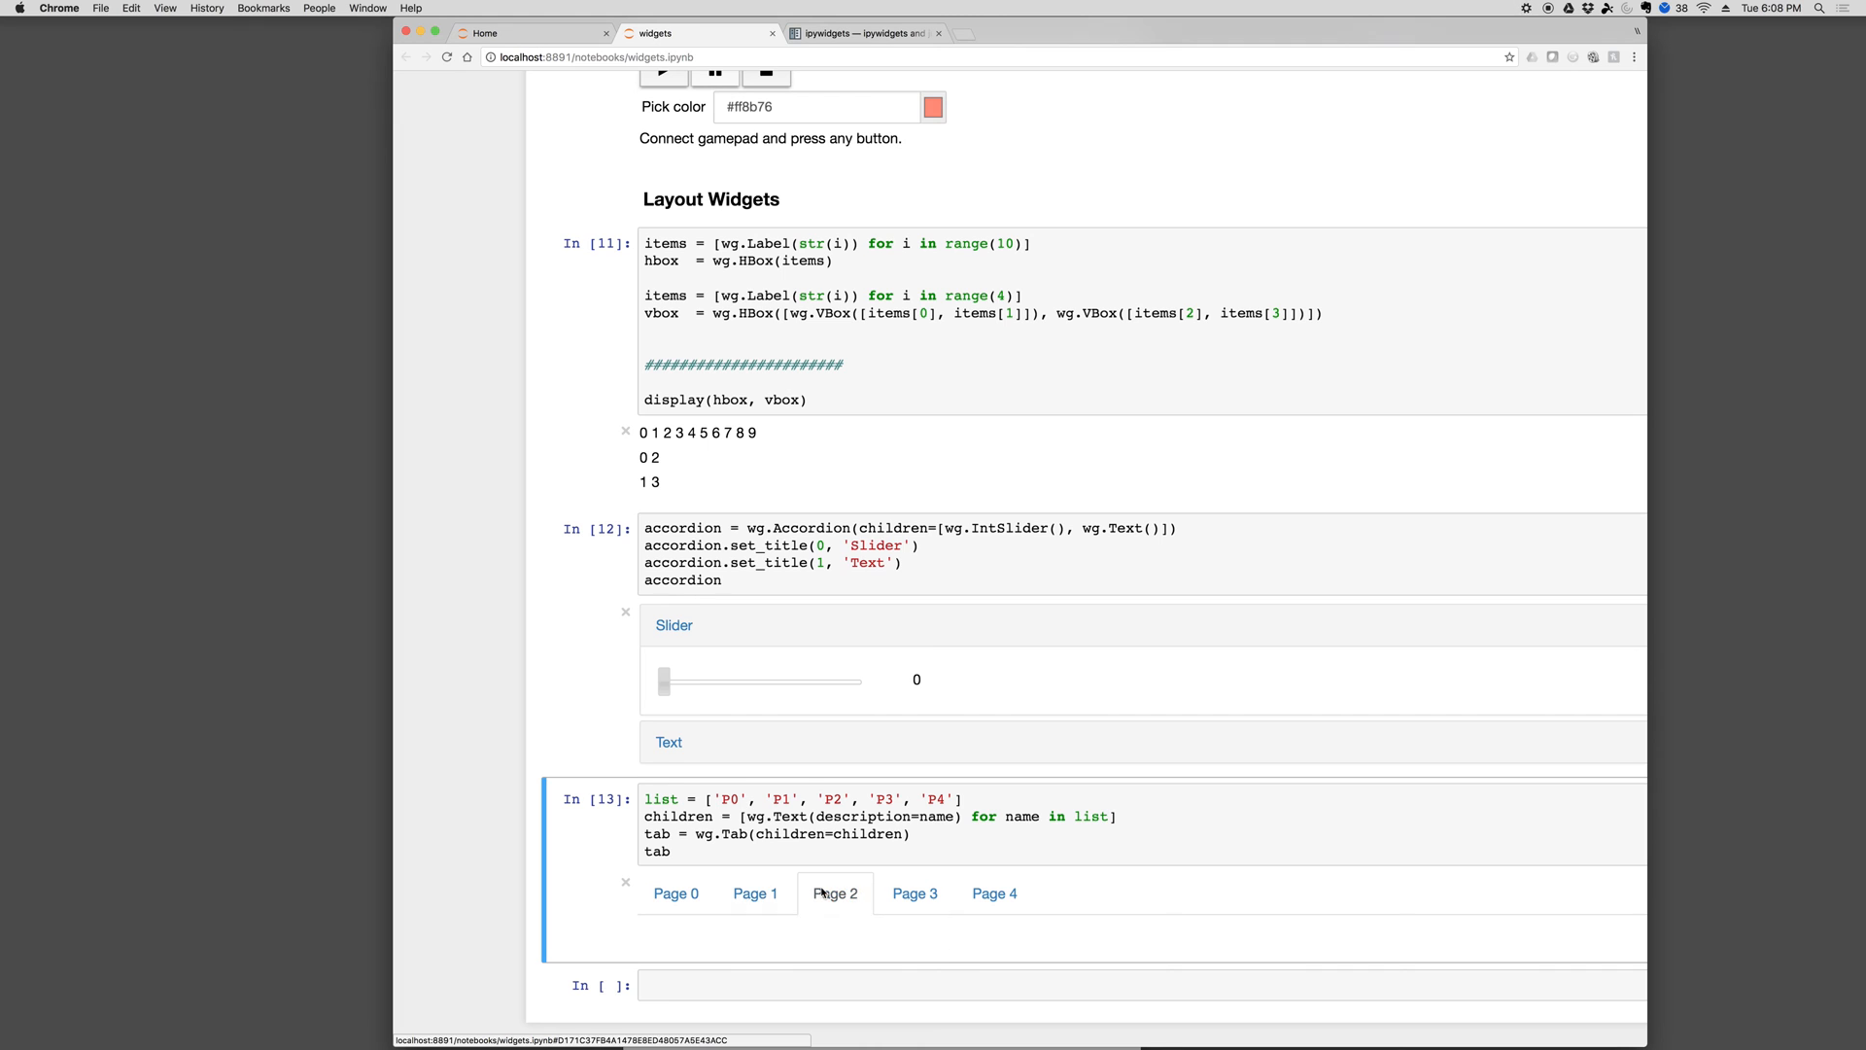
{"action": "left_click", "coordinate": [676, 894]}
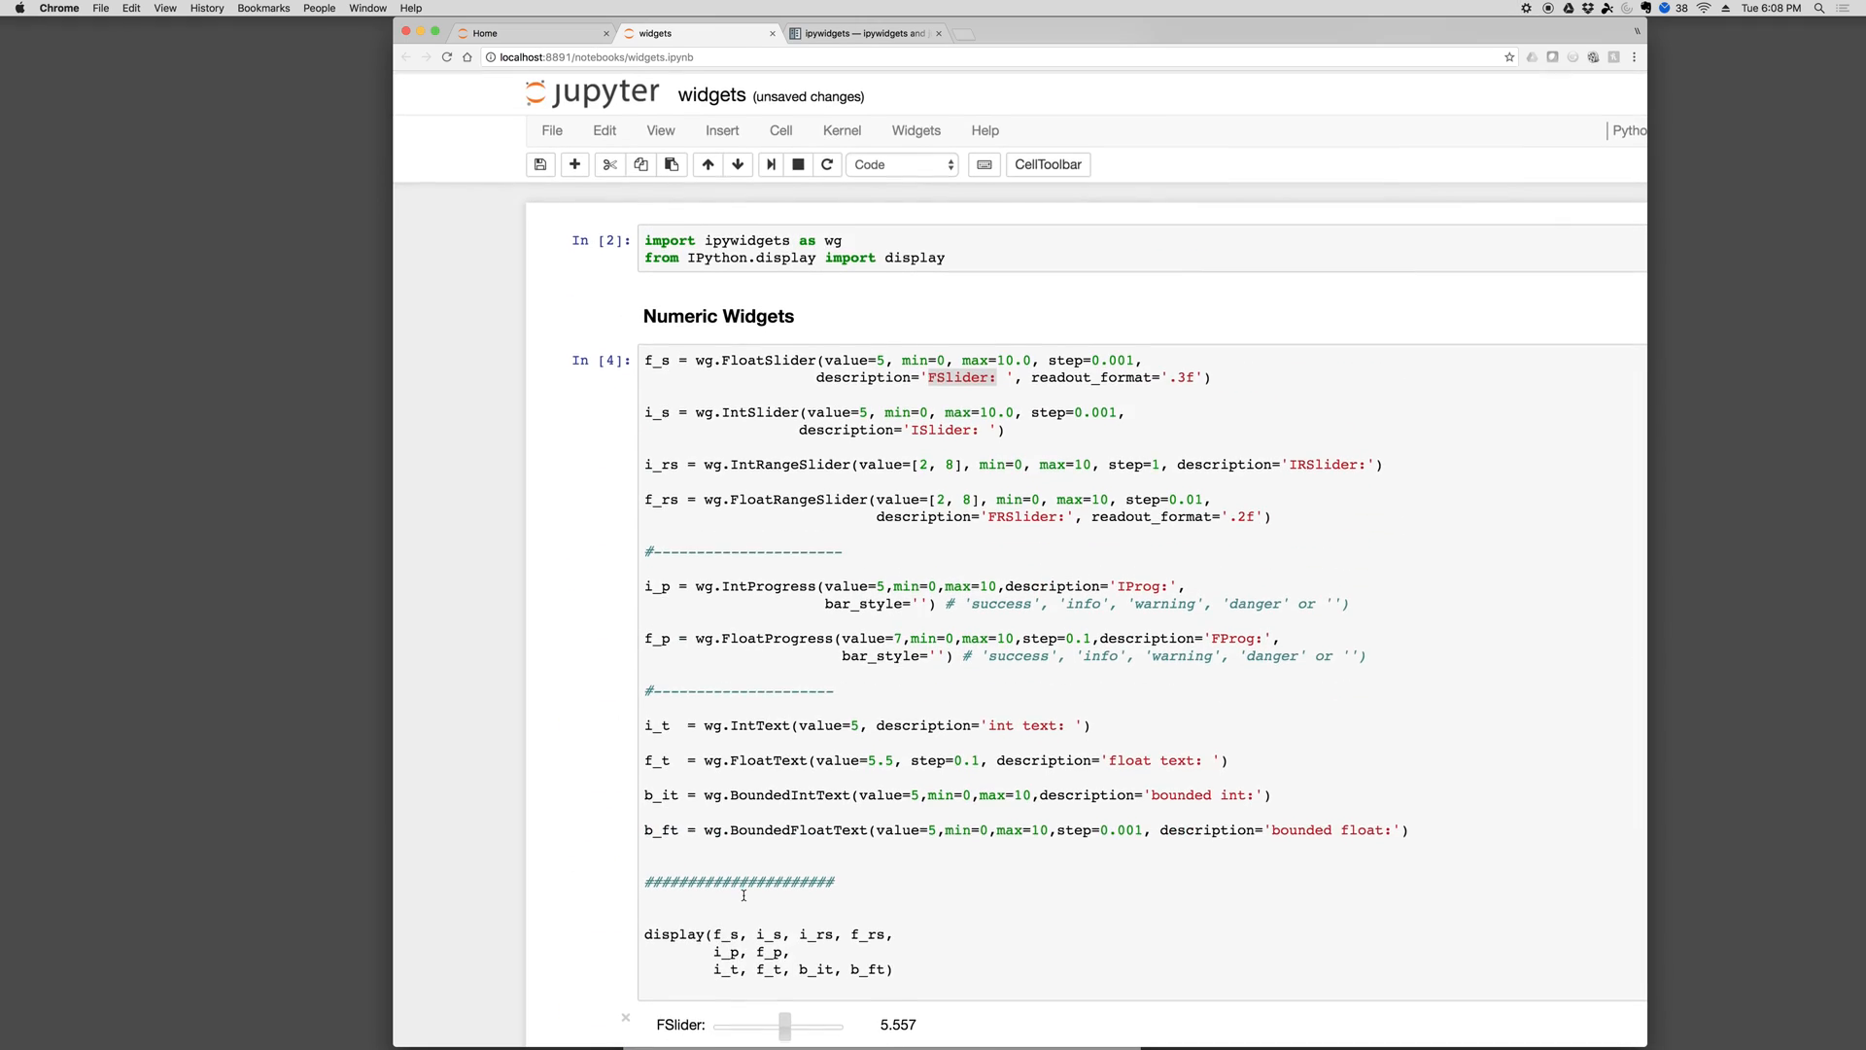
Create a new blank untitled.txt text file from the Home tab
{"action": "scroll", "scroll_direction": "down", "scroll_amount": 3}
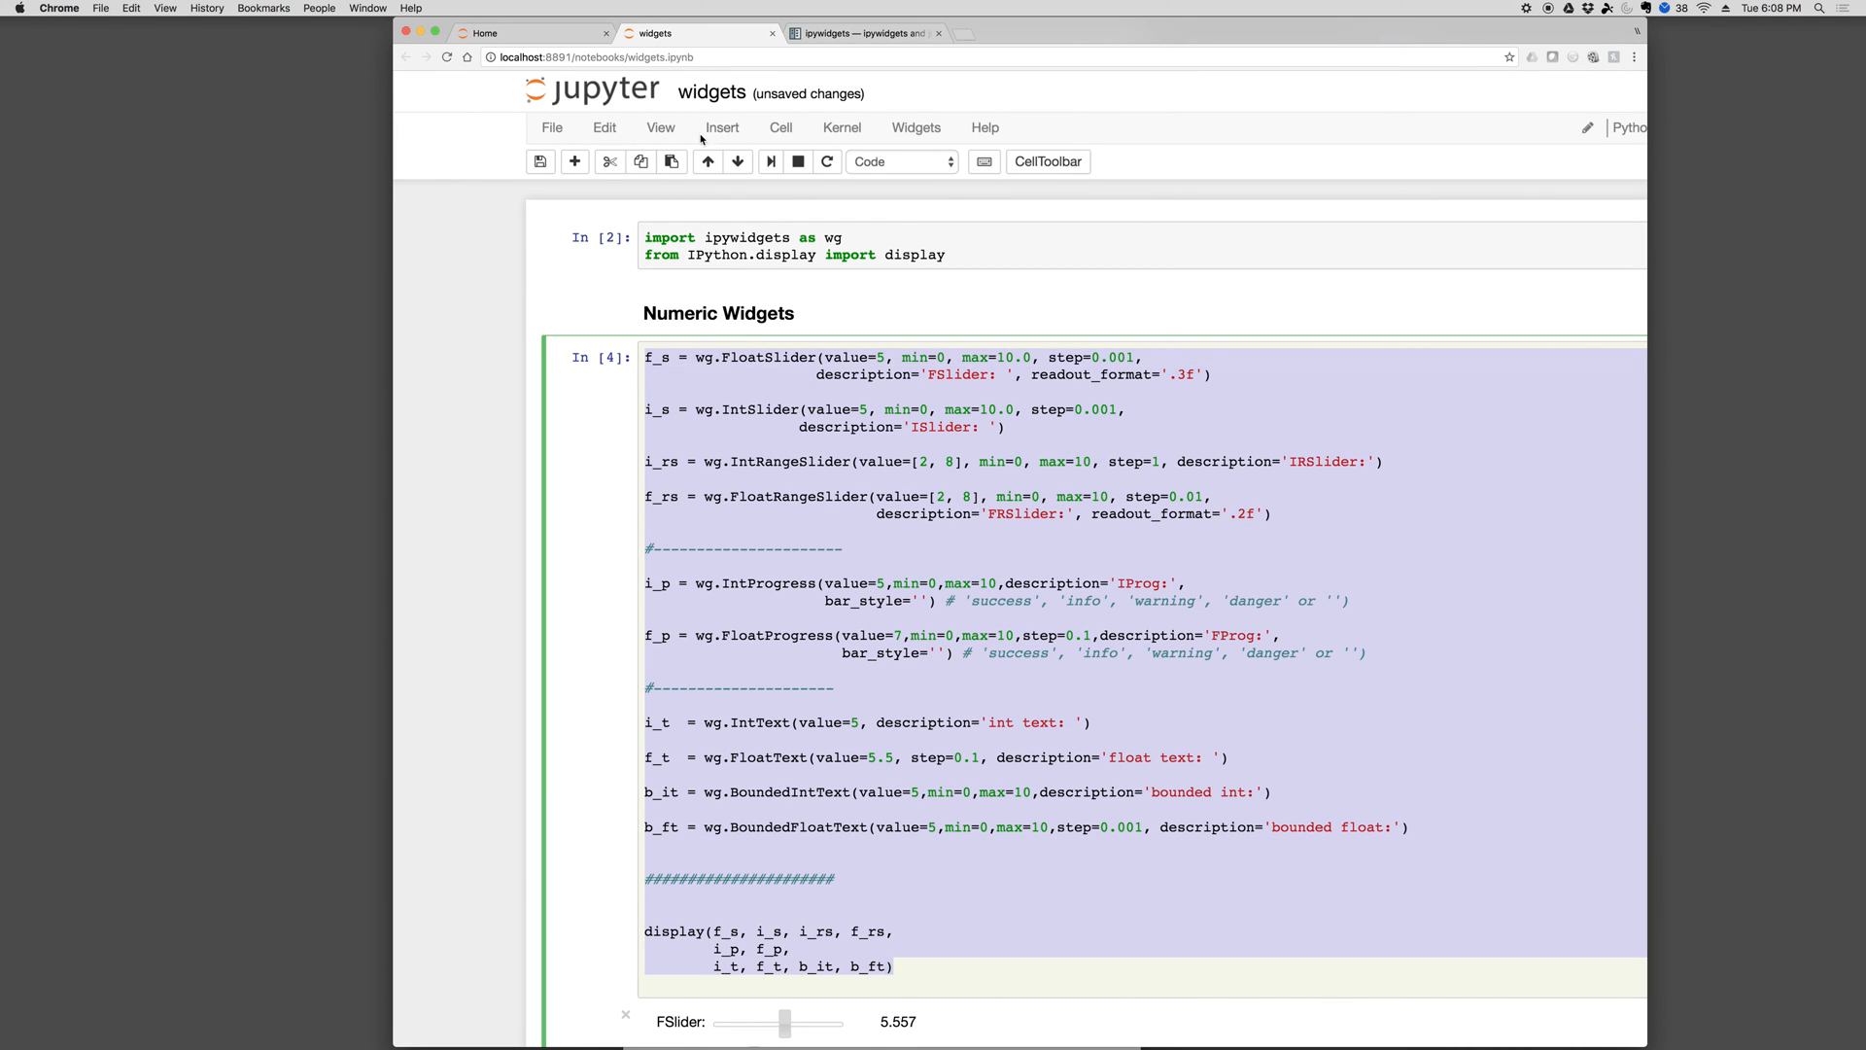
{"action": "left_click", "coordinate": [530, 32]}
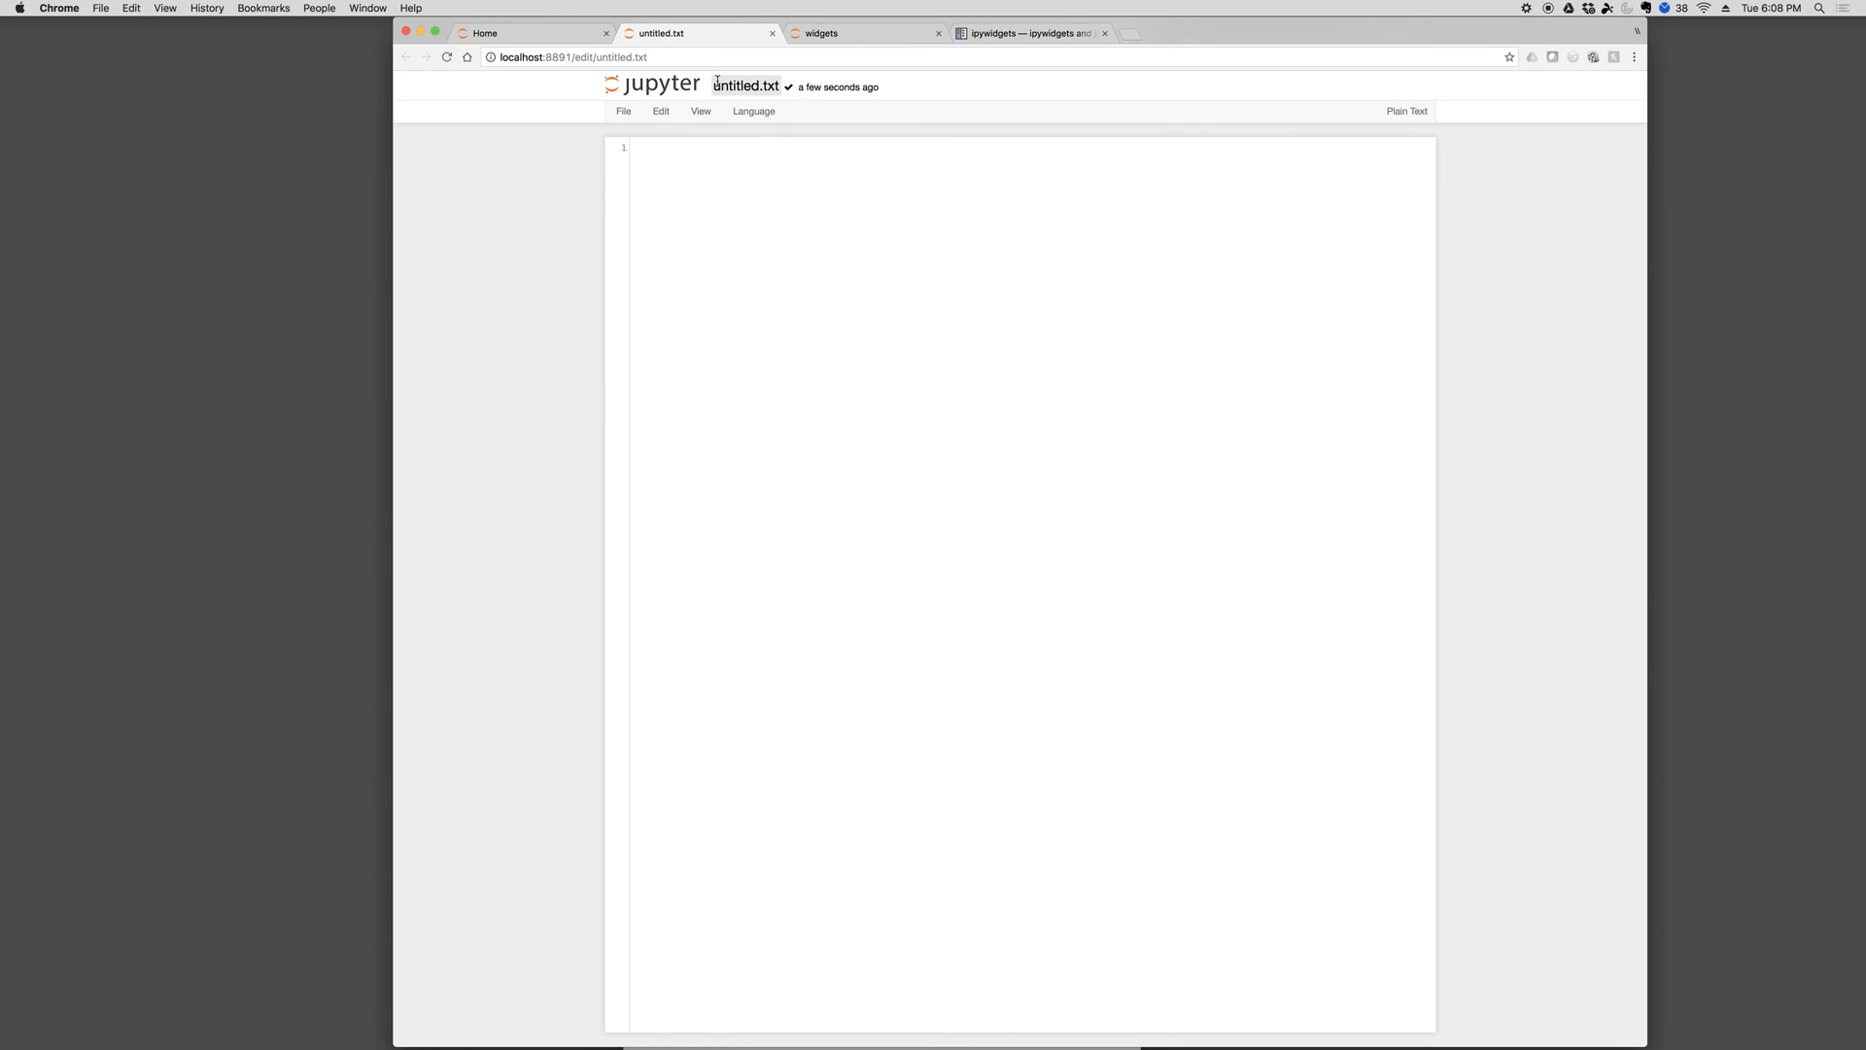
Rename the file to widg.py, fill it with the numeric widget code, and save
{"action": "type", "text": "widg"}
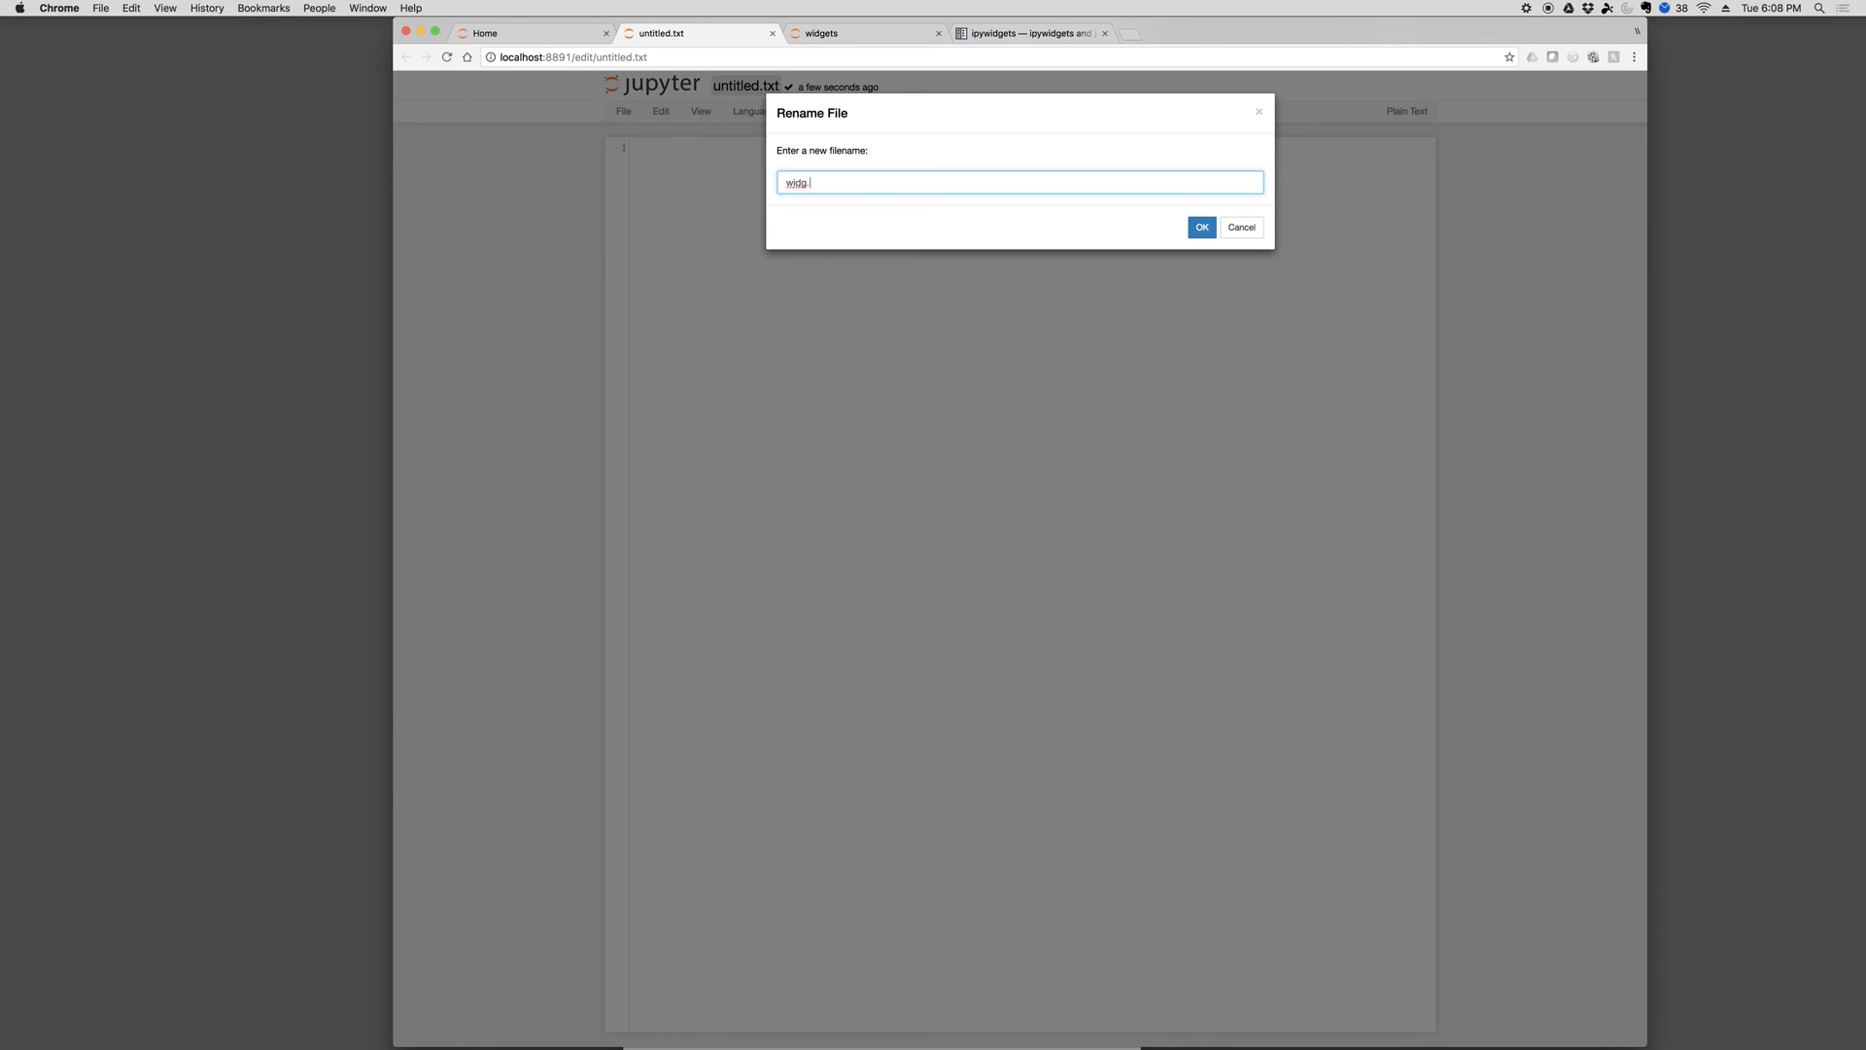
{"action": "left_click", "coordinate": [1201, 228]}
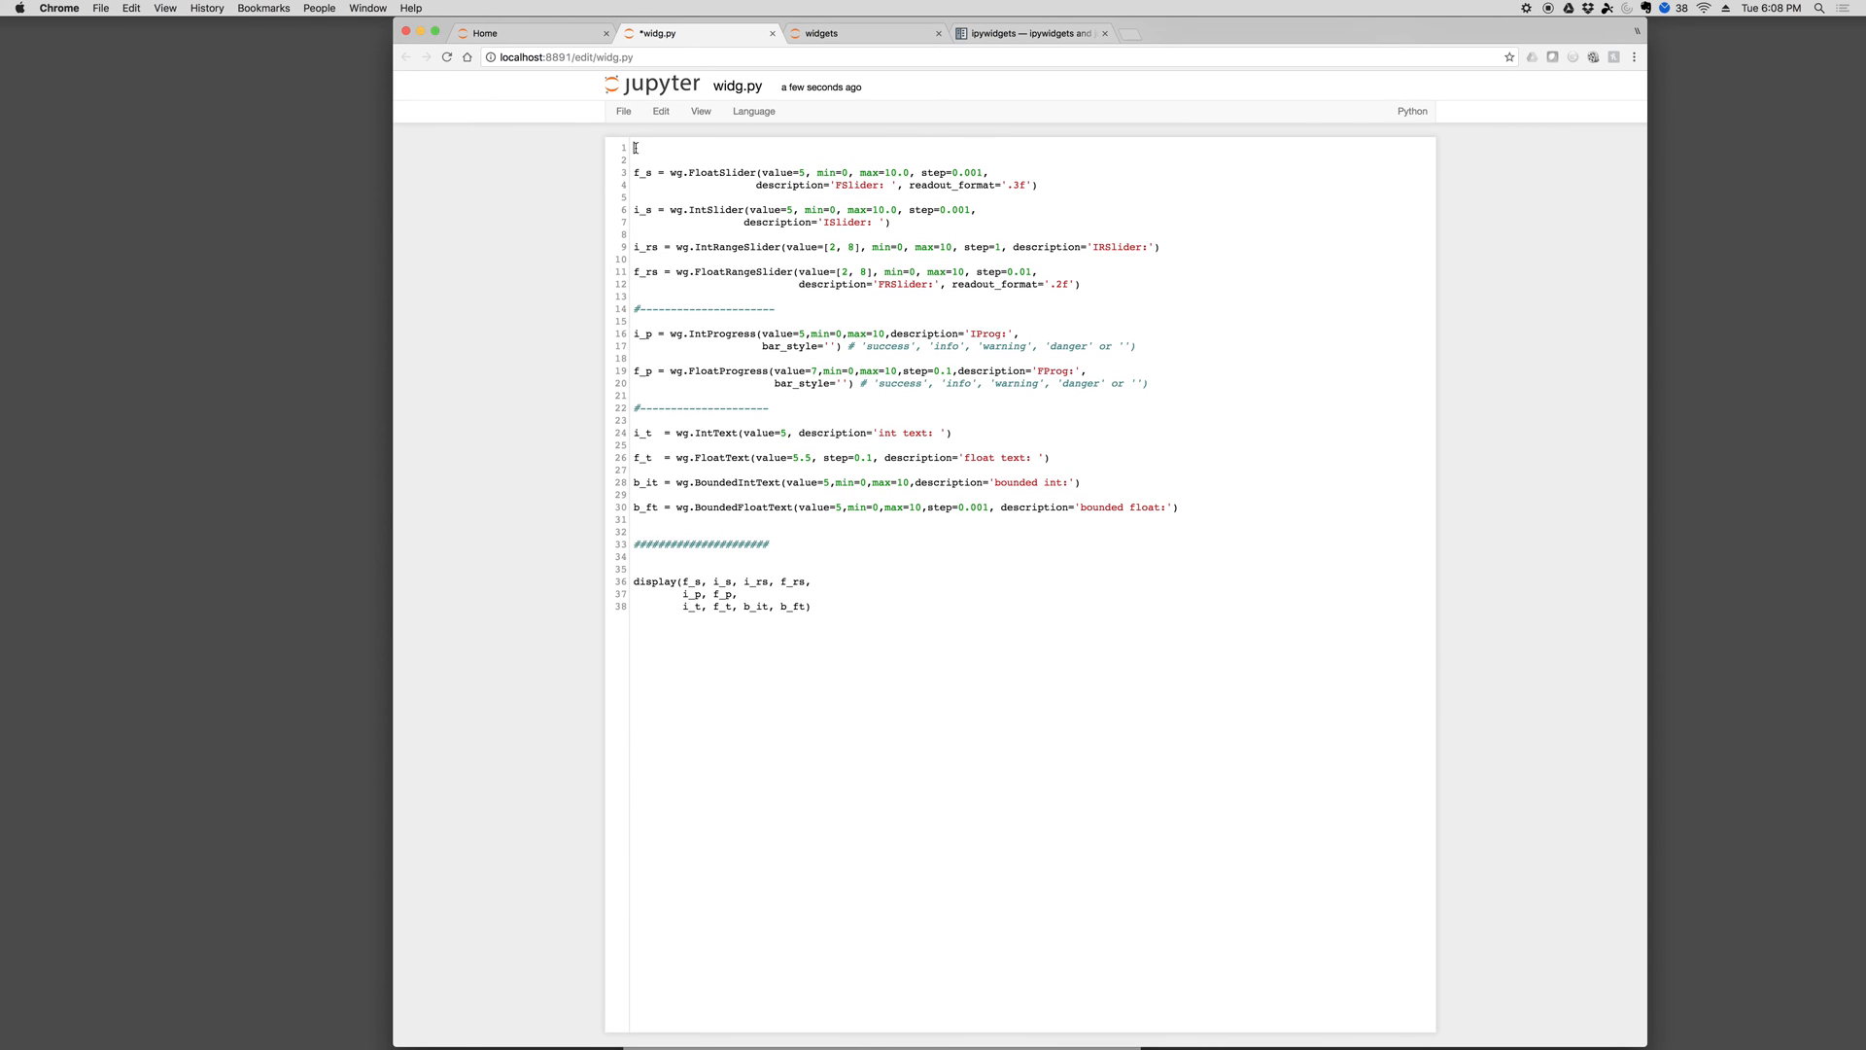
{"action": "left_click", "coordinate": [860, 32]}
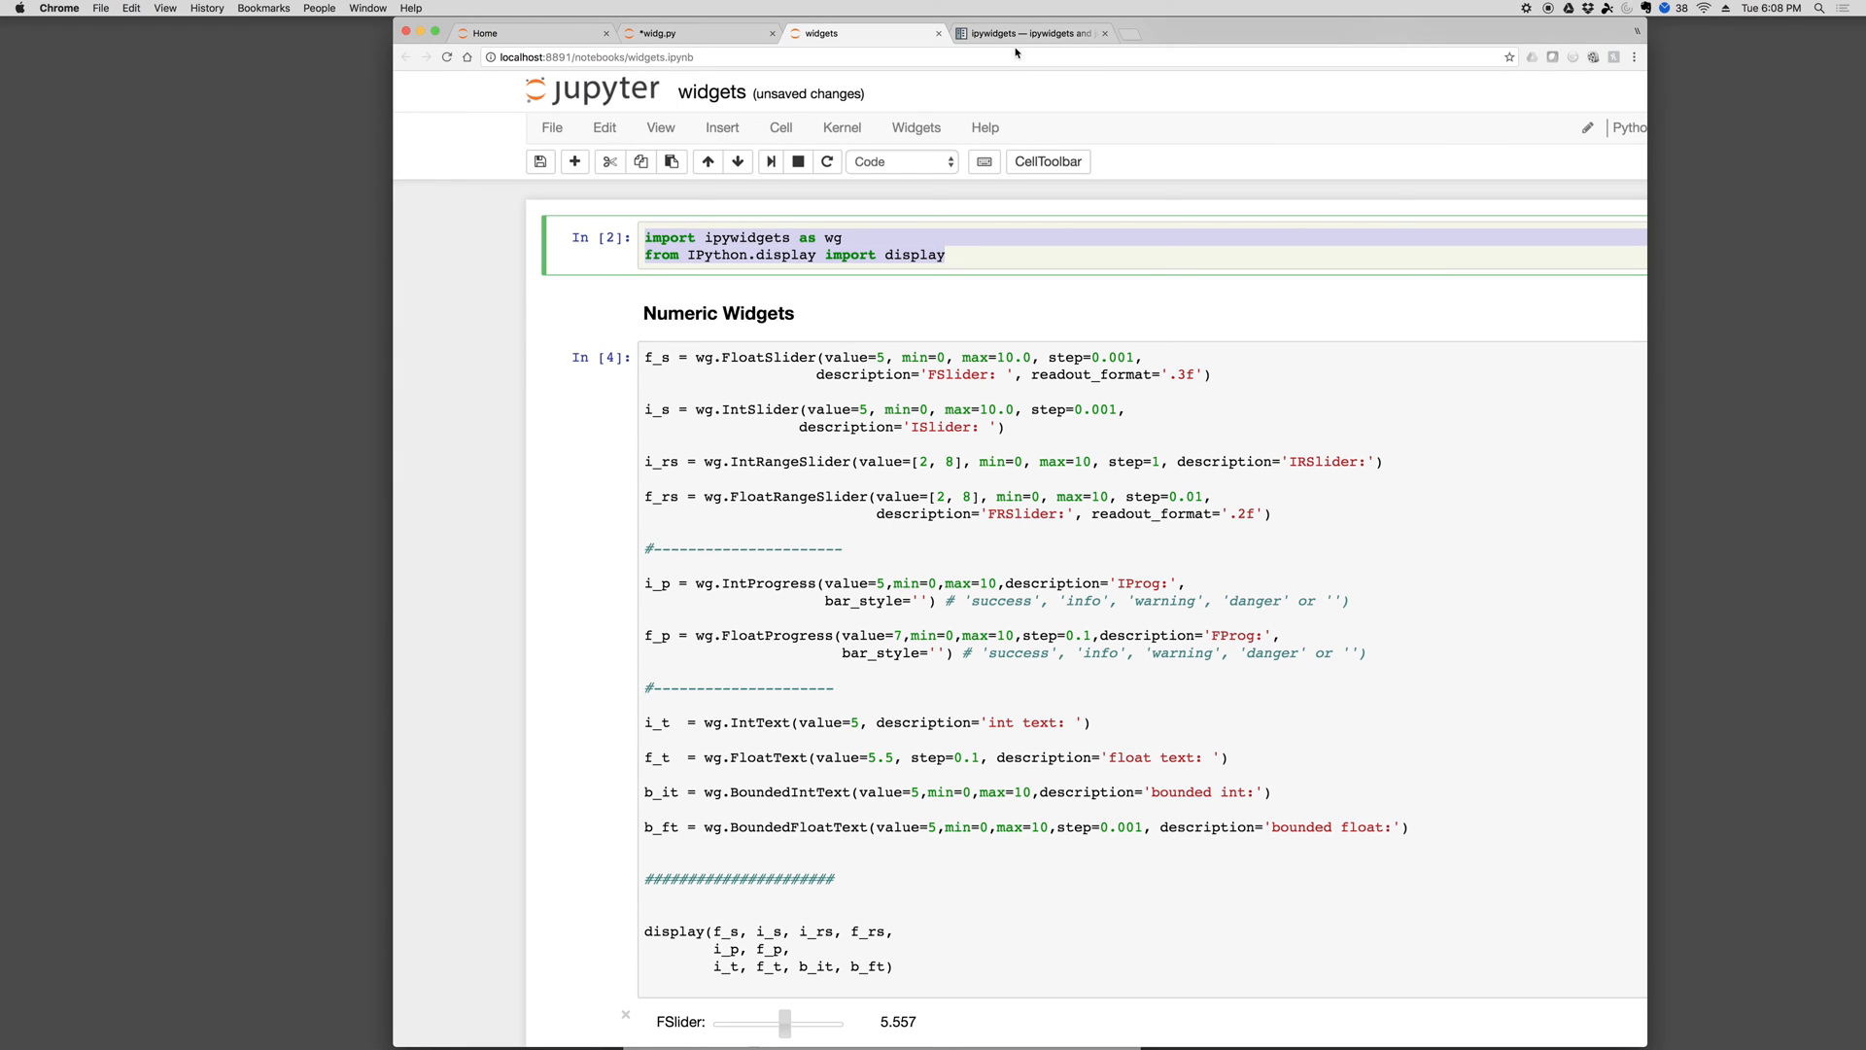
{"action": "left_click", "coordinate": [658, 32]}
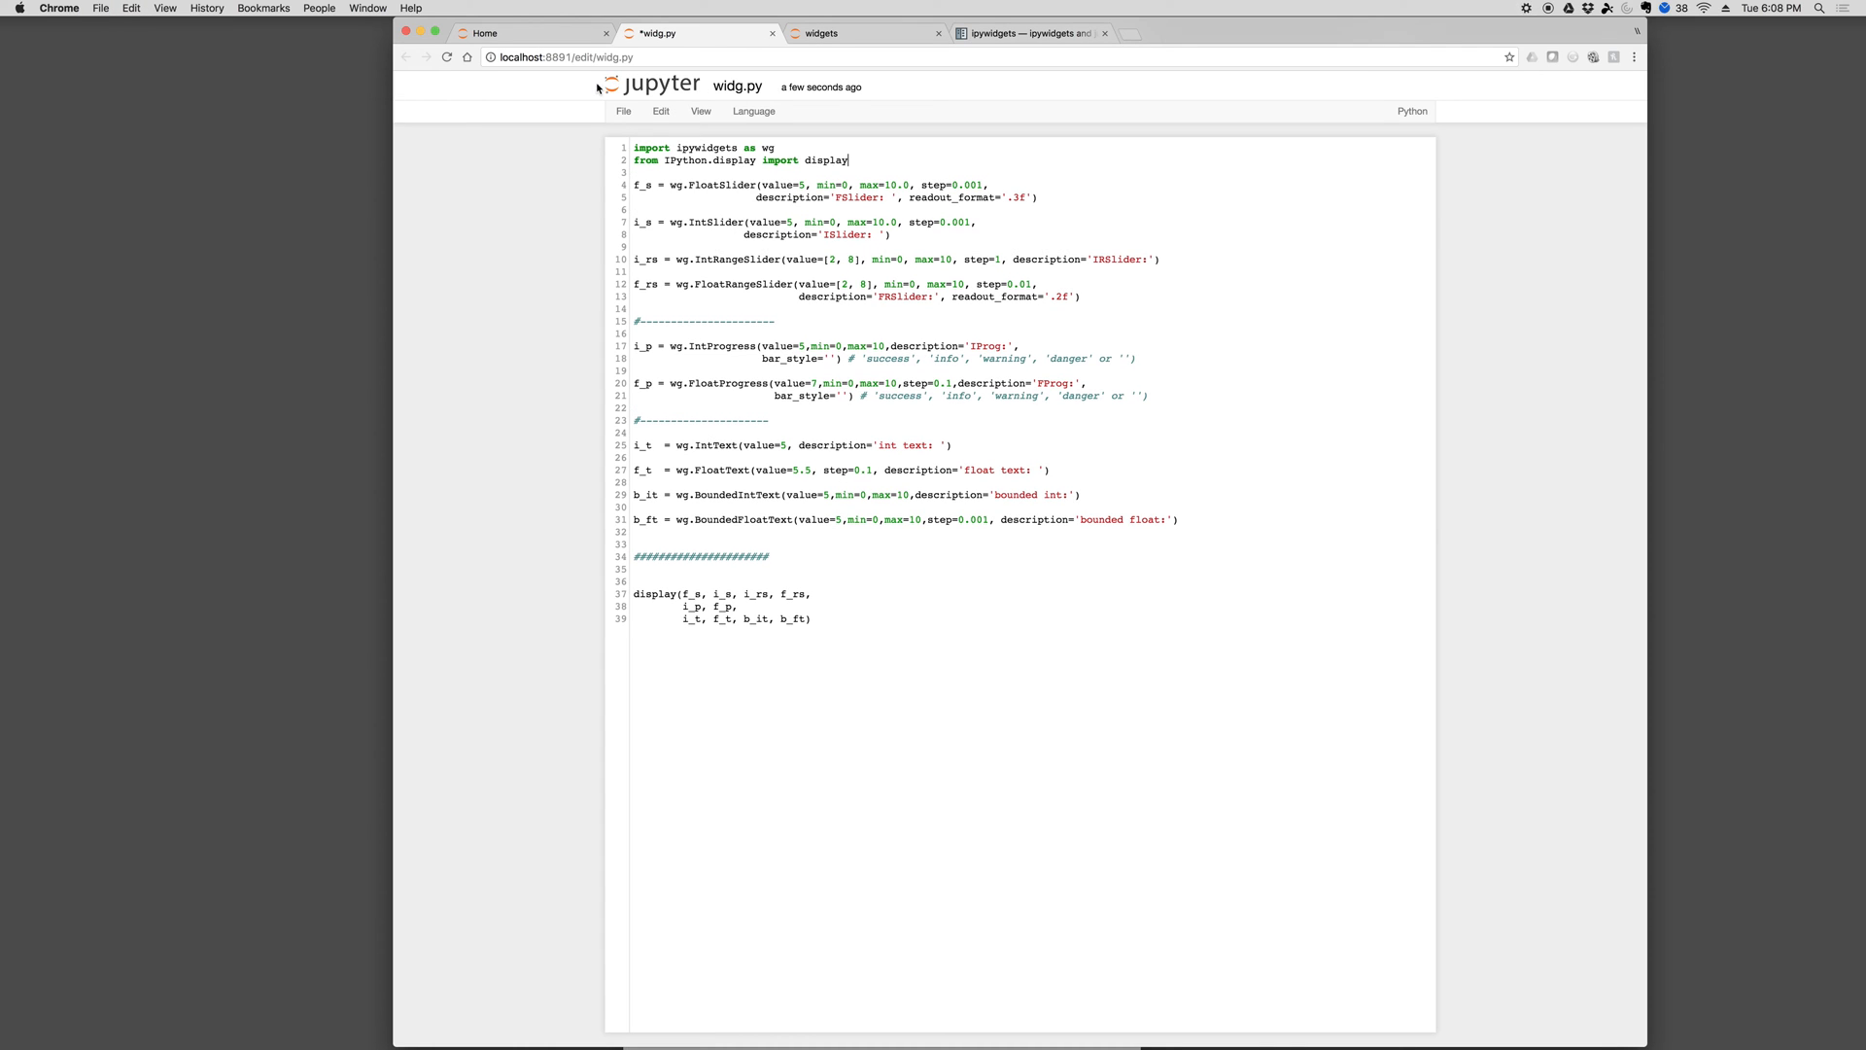
{"action": "key", "text": "cmd+s"}
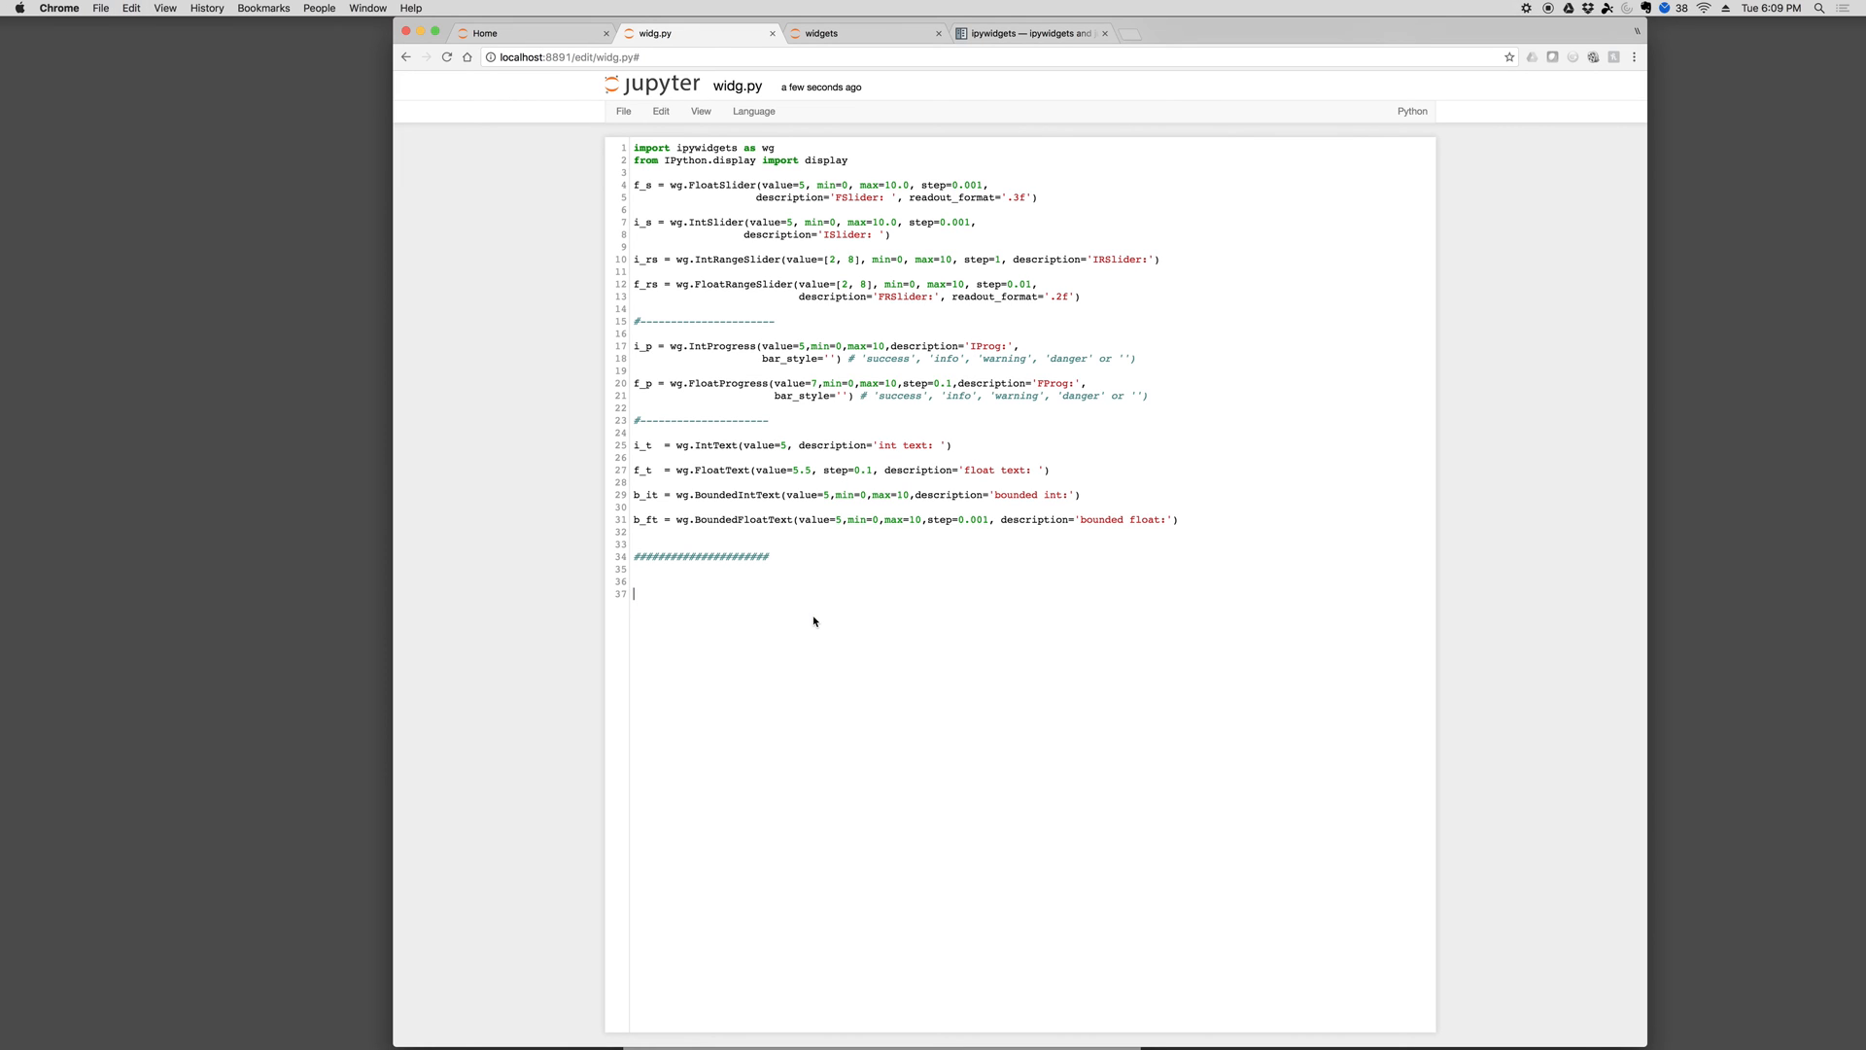
{"action": "left_click", "coordinate": [624, 111]}
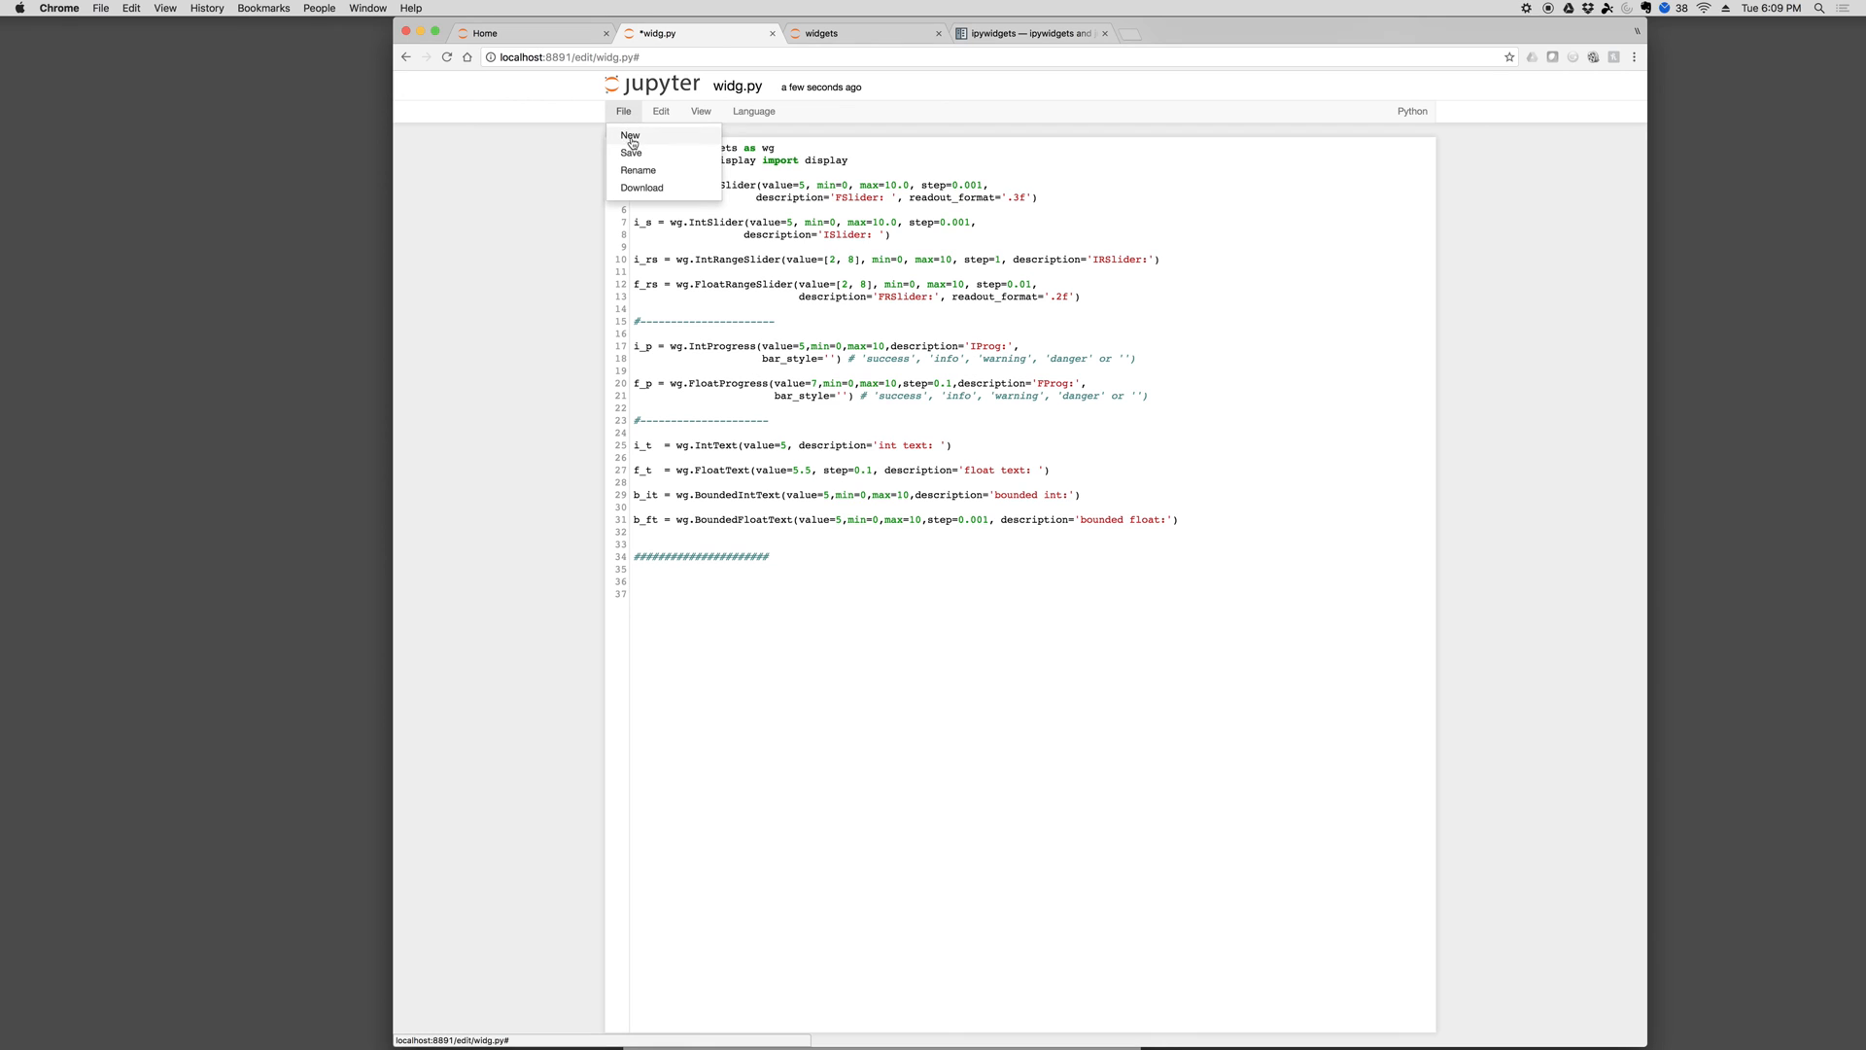
{"action": "left_click", "coordinate": [866, 33]}
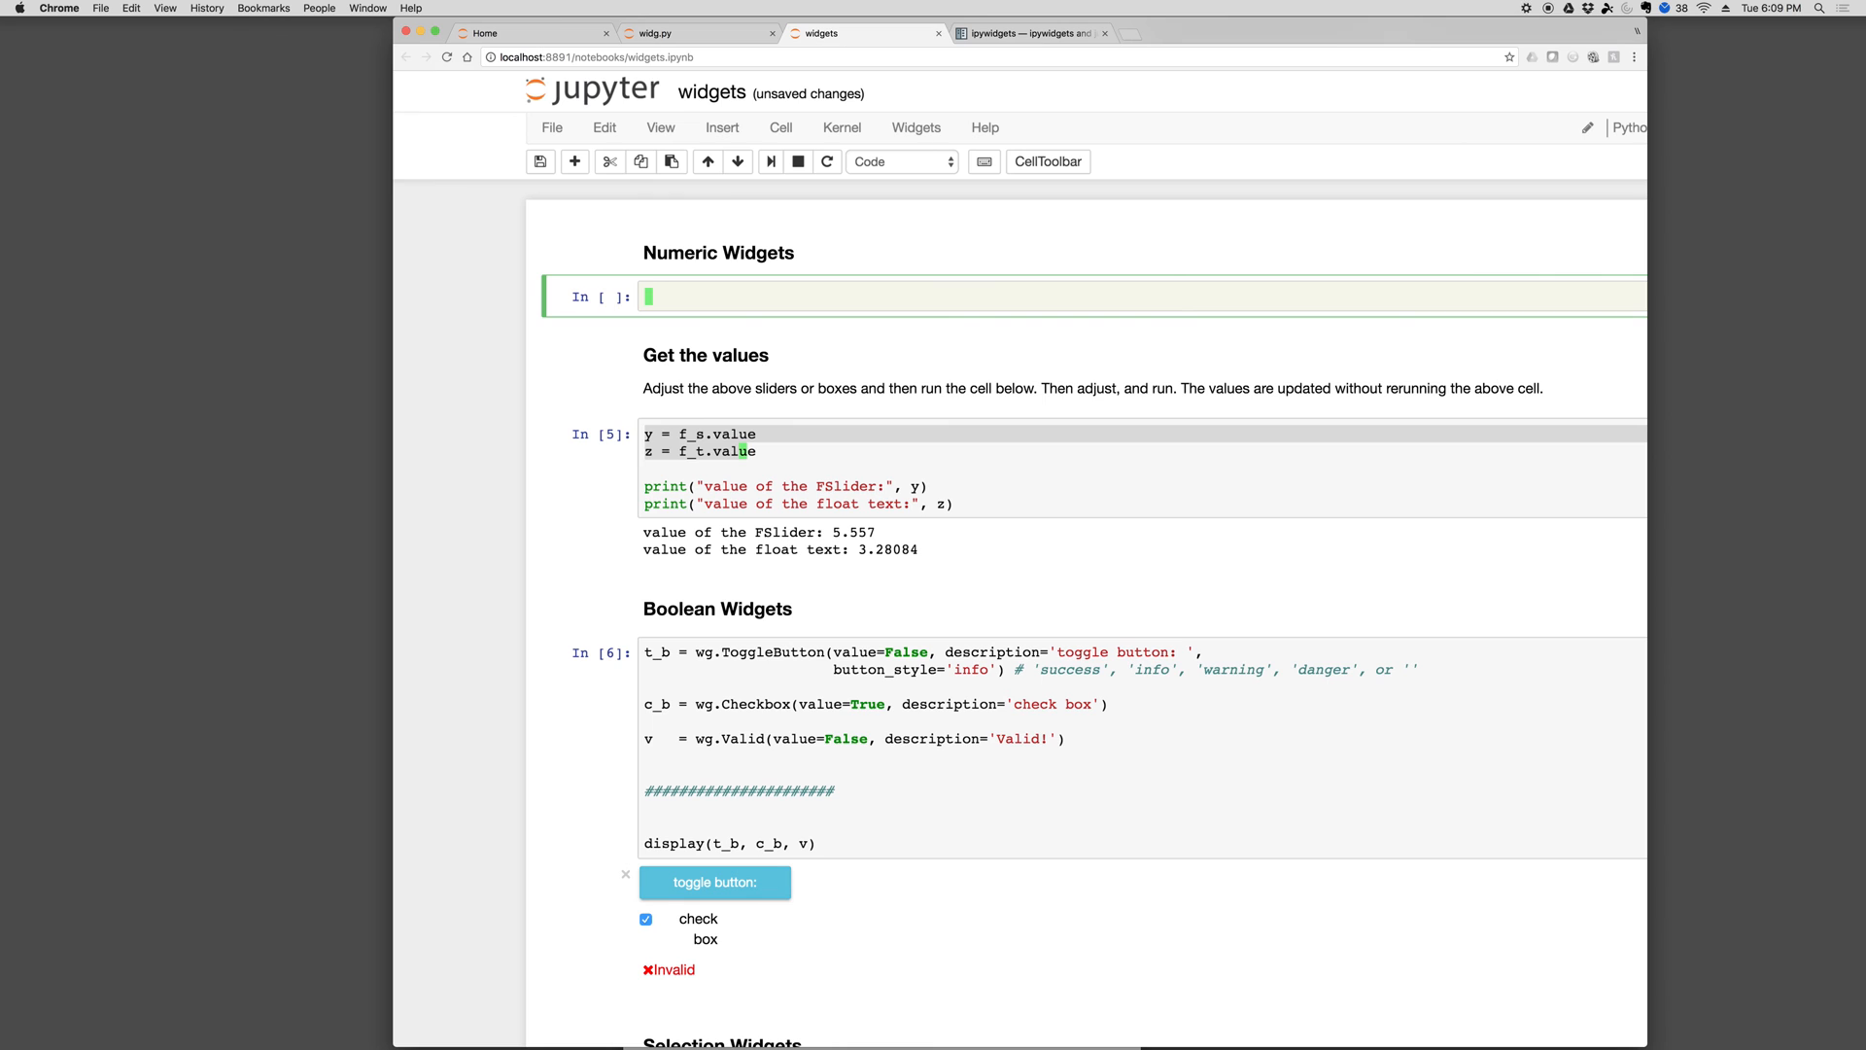
Add the display call for all ten numeric widgets, then restart the kernel and clear output
{"action": "type", "text": "display(f_s, i_s, i_rs, f_rs, i_p, f_p, i_t, f_t, b_it, b_ft)"}
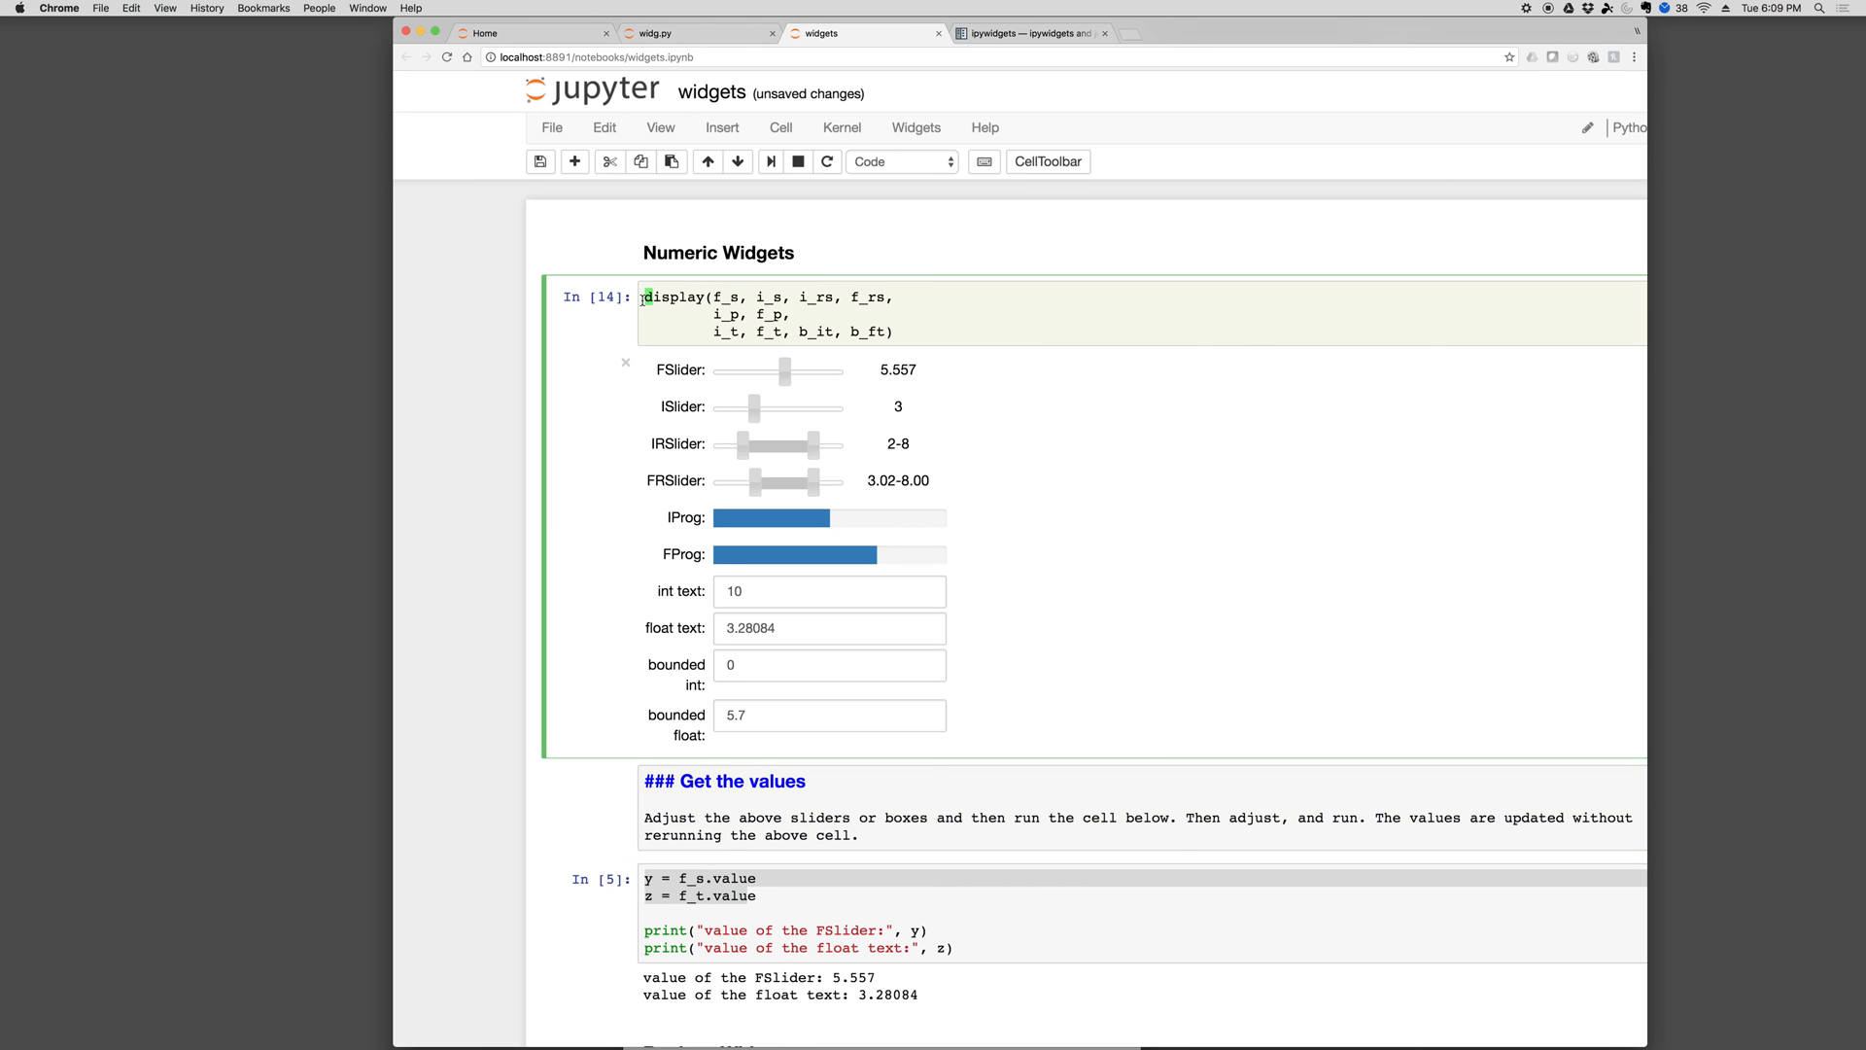
{"action": "left_click", "coordinate": [841, 127]}
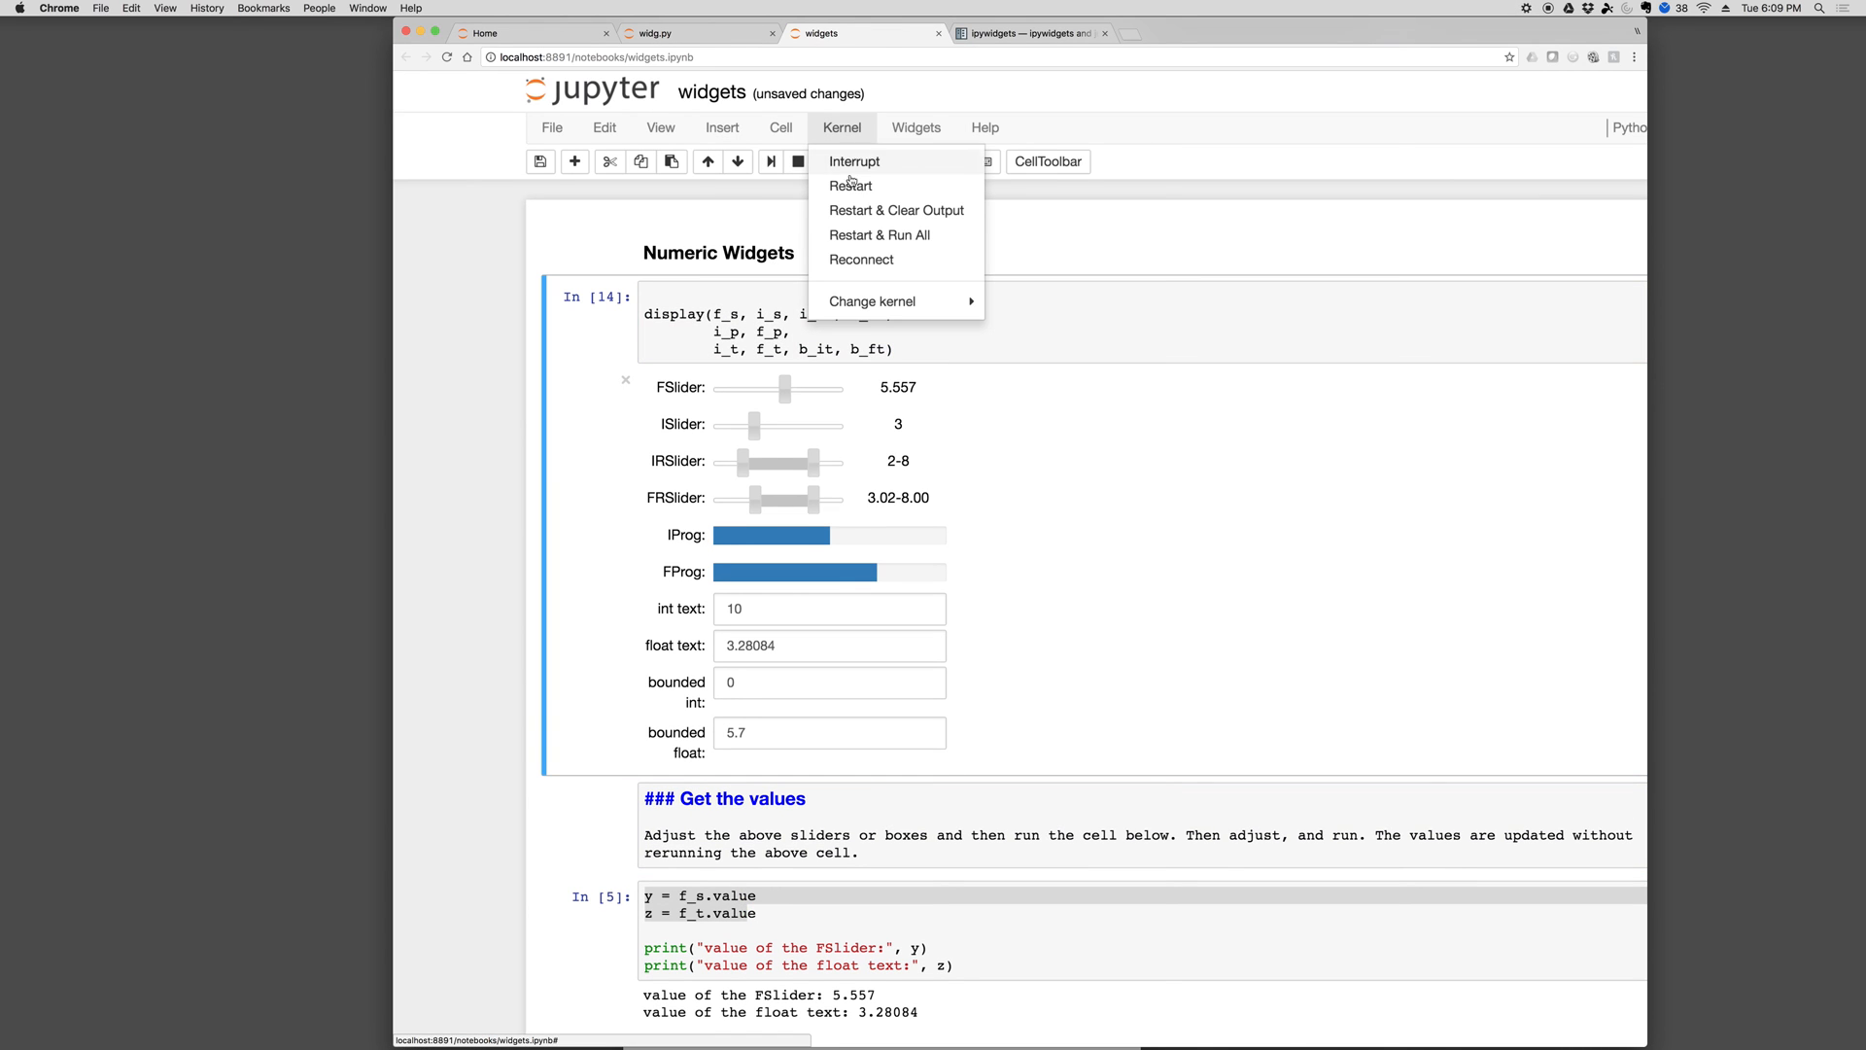
{"action": "left_click", "coordinate": [896, 210]}
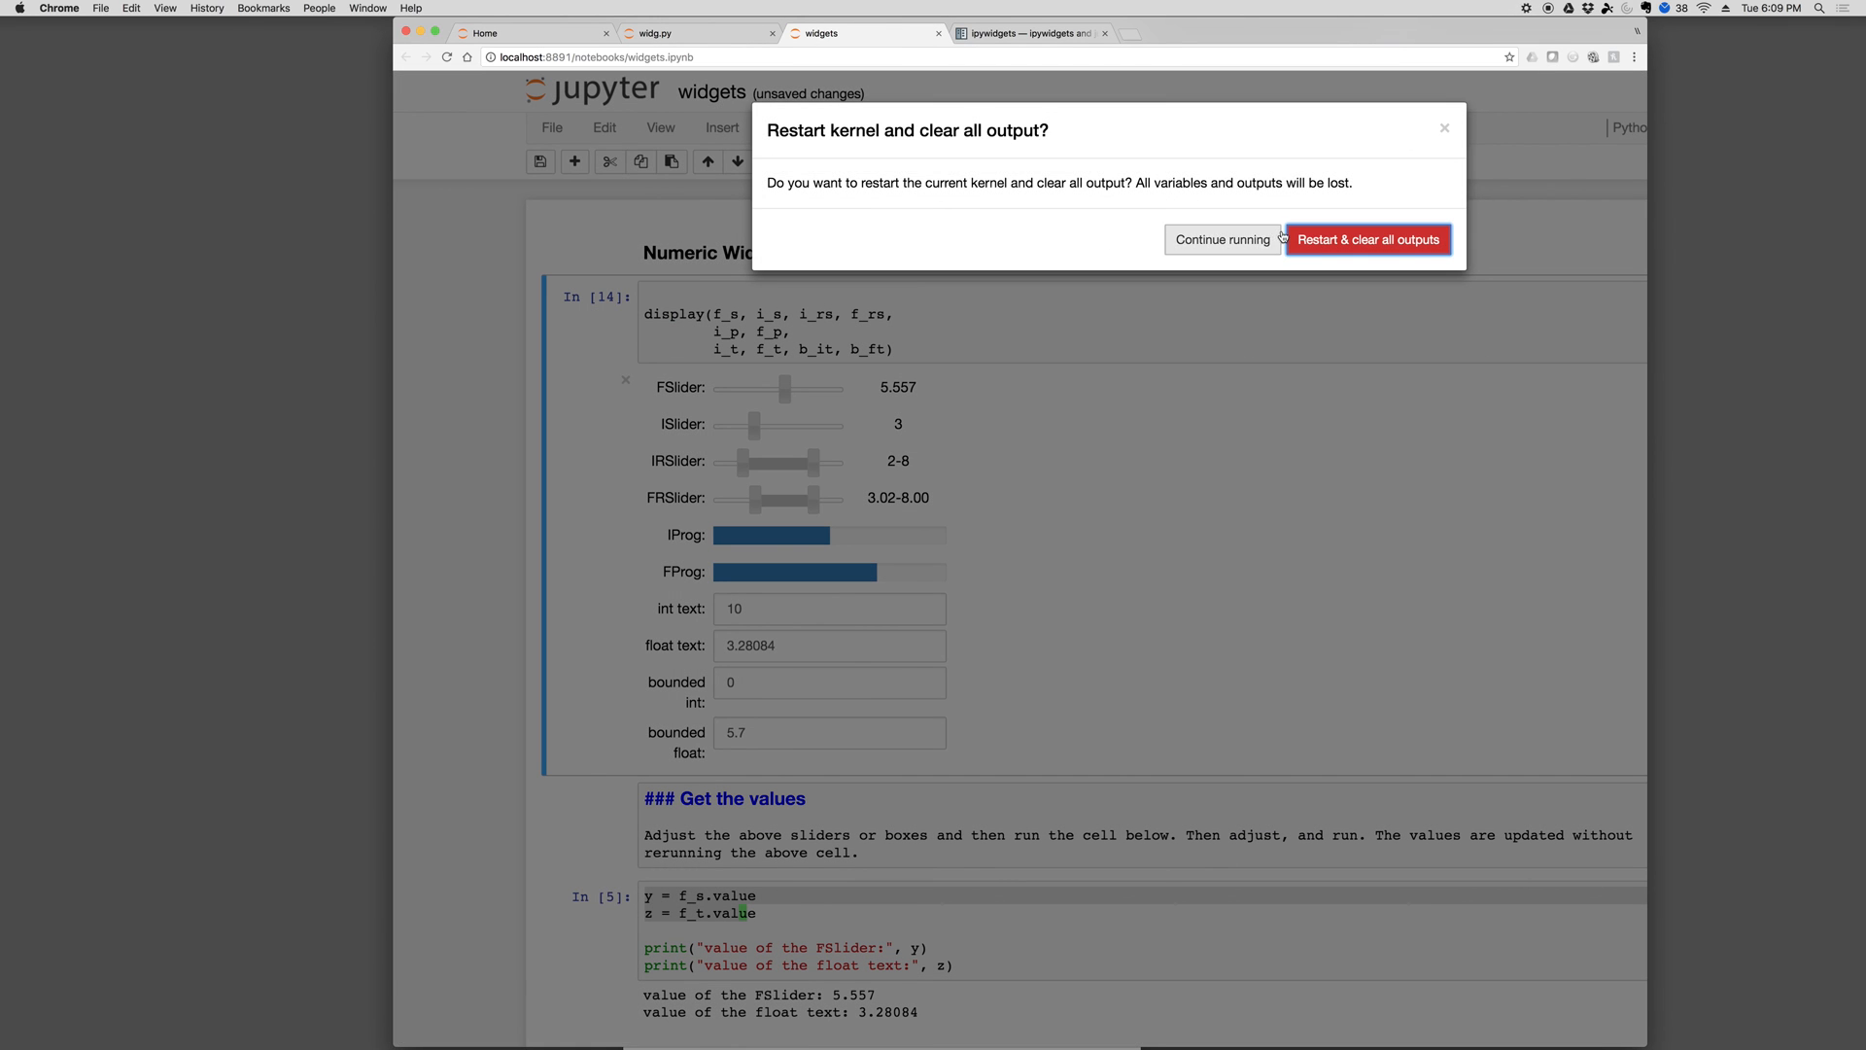
{"action": "left_click", "coordinate": [1368, 239]}
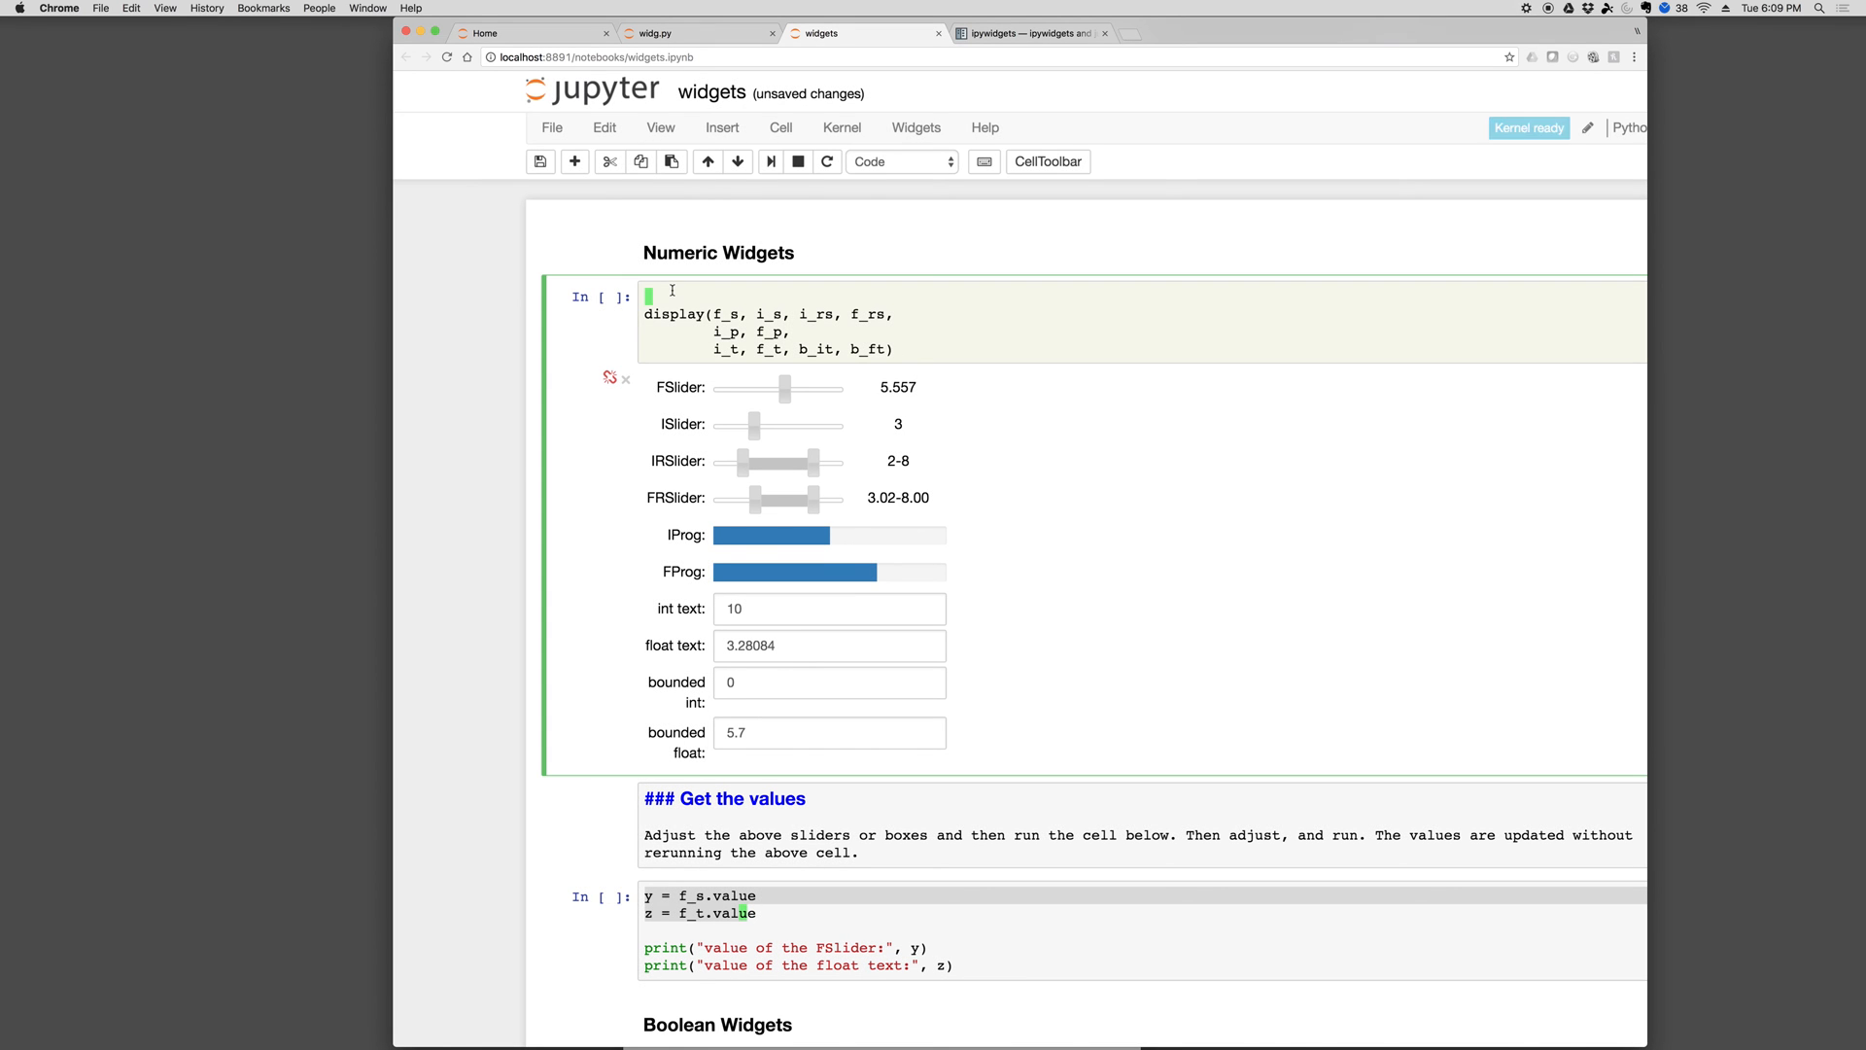
Write 'from widg import *' in the numeric cell to import the widgets
{"action": "type", "text": "import"}
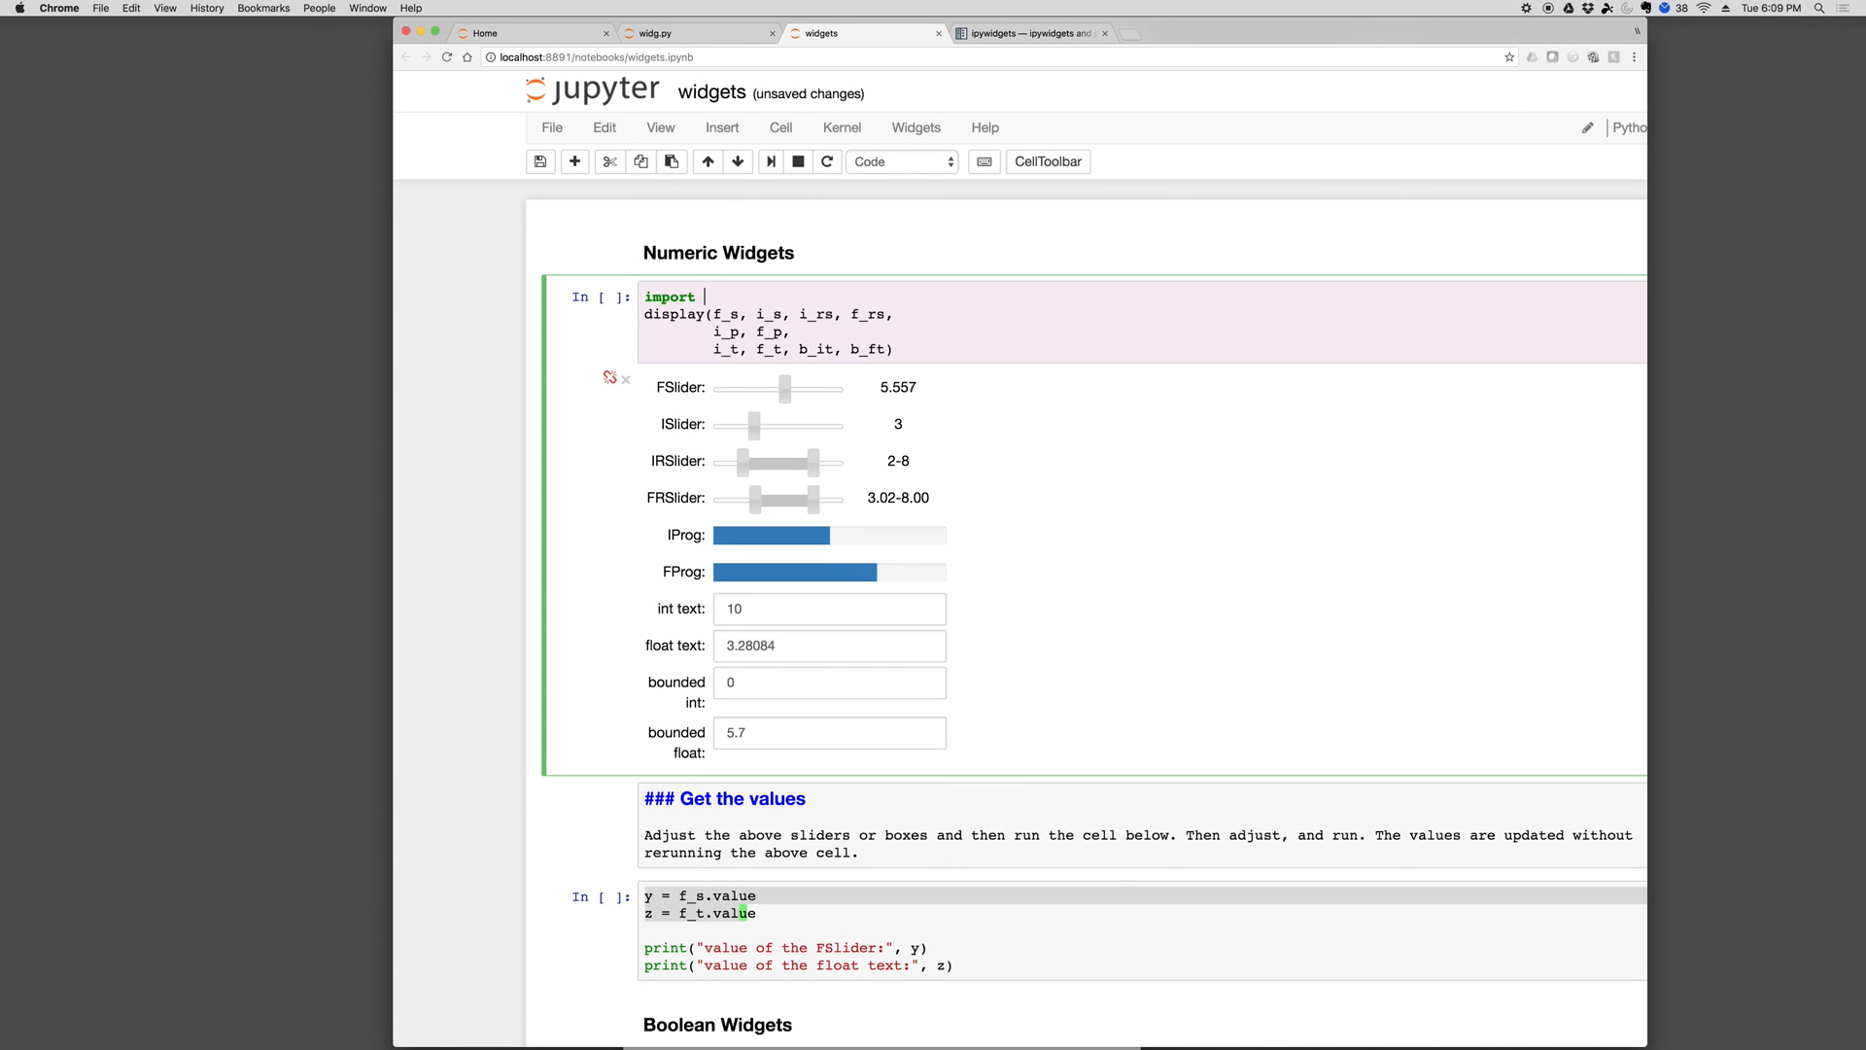
{"action": "type", "text": "fr"}
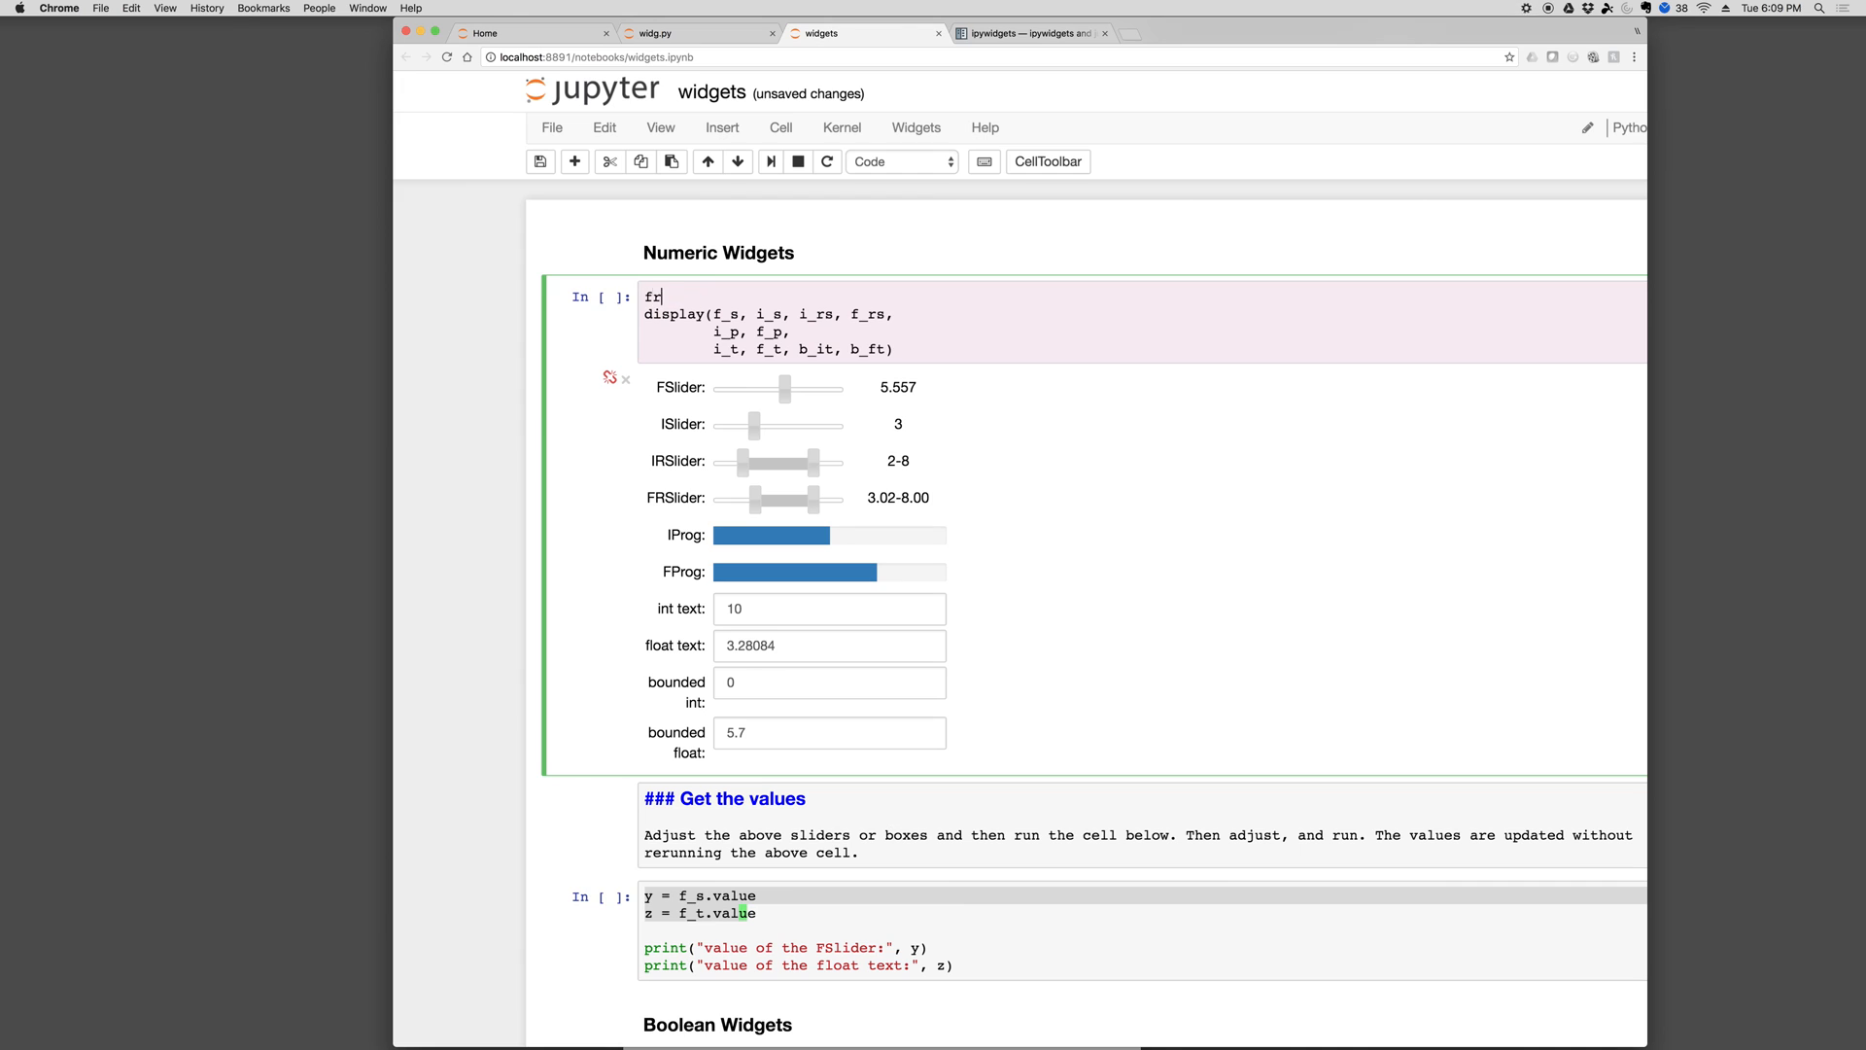
{"action": "type", "text": "om widg"}
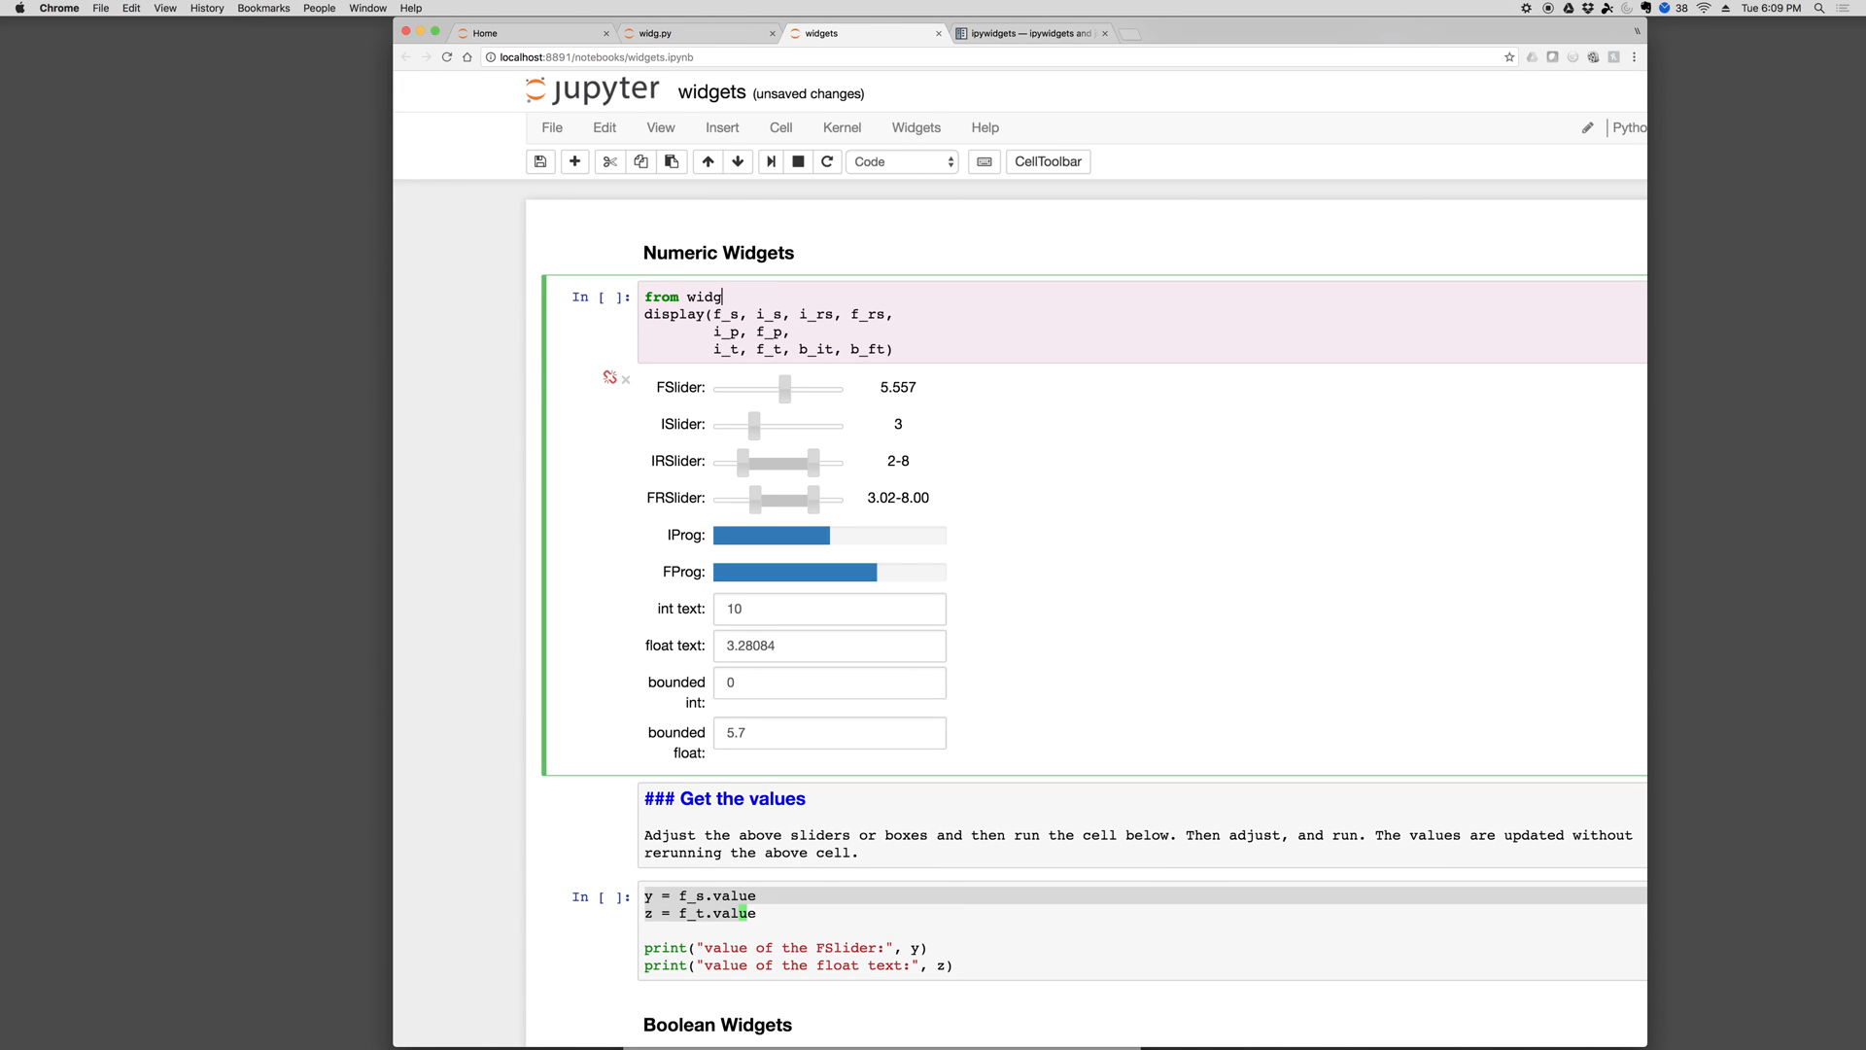
{"action": "type", "text": "import *"}
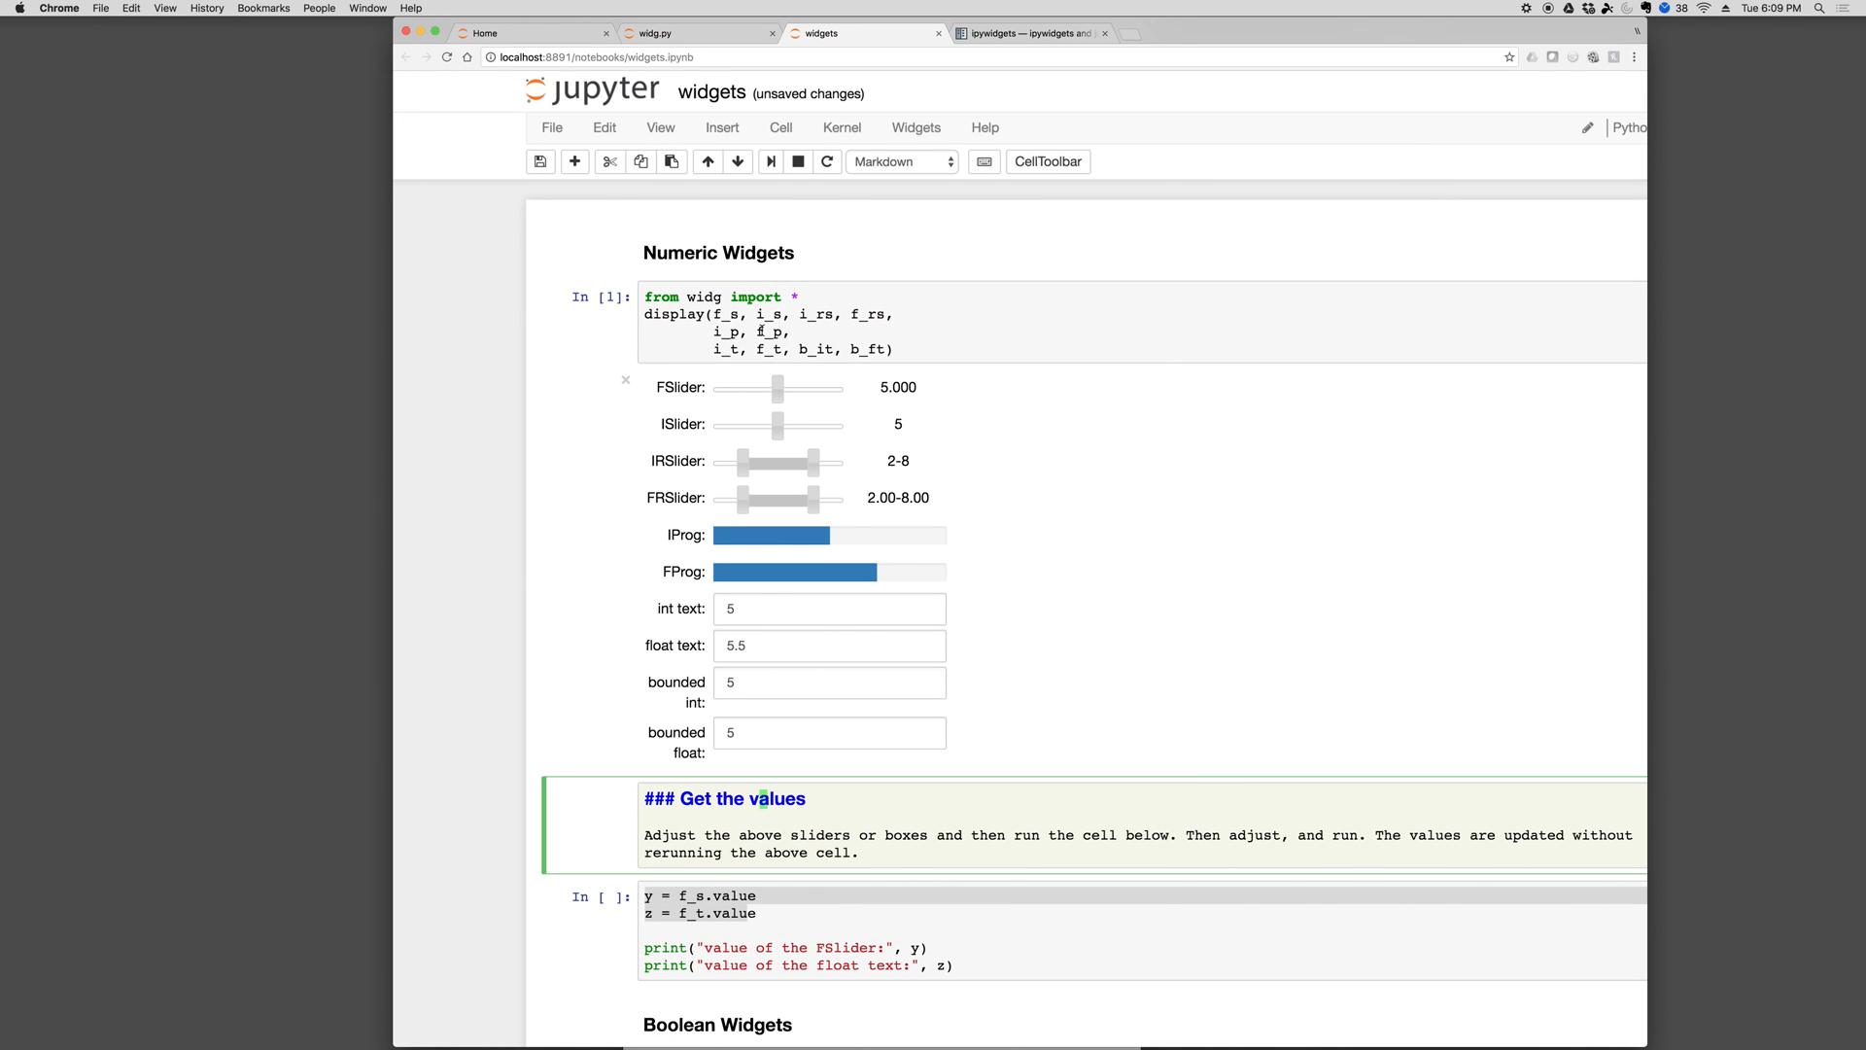
{"action": "left_click", "coordinate": [696, 32]}
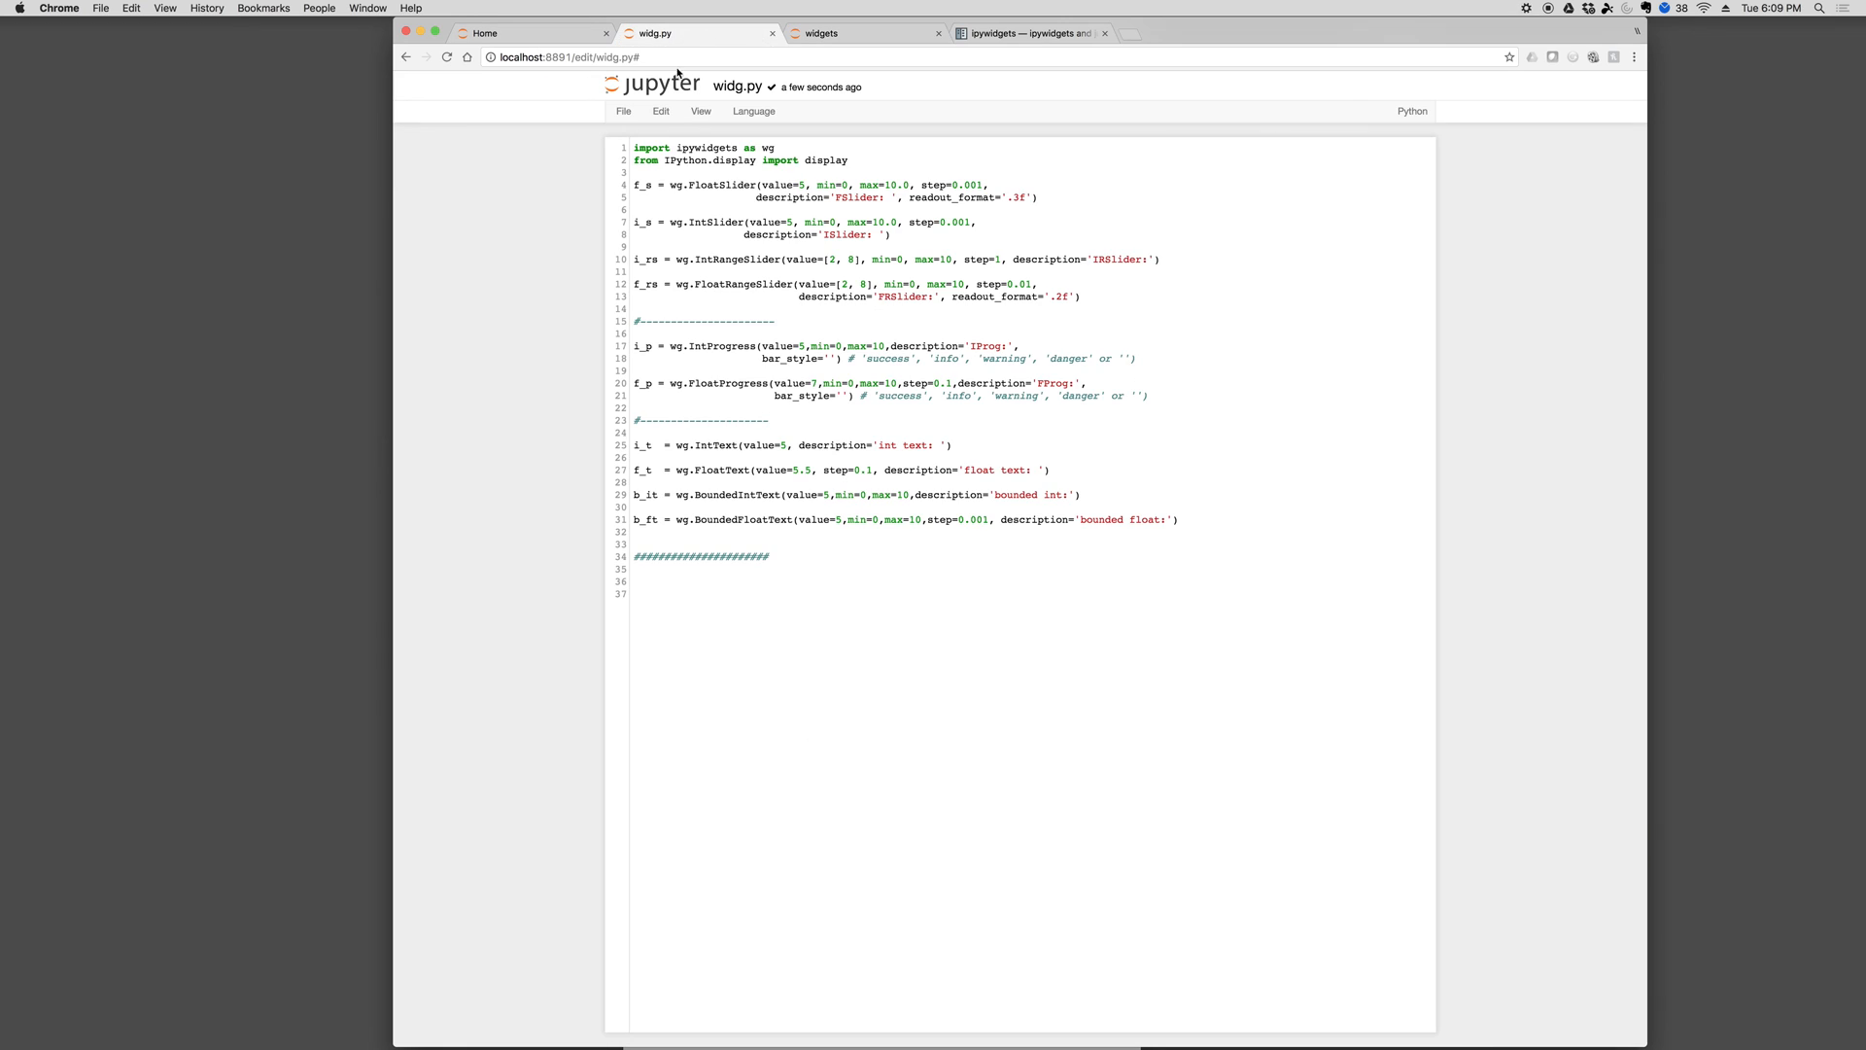
Review widg.py, return to the widgets notebook, and start editing the int text box
{"action": "left_click_drag", "start_coordinate": [638, 147], "coordinate": [777, 323]}
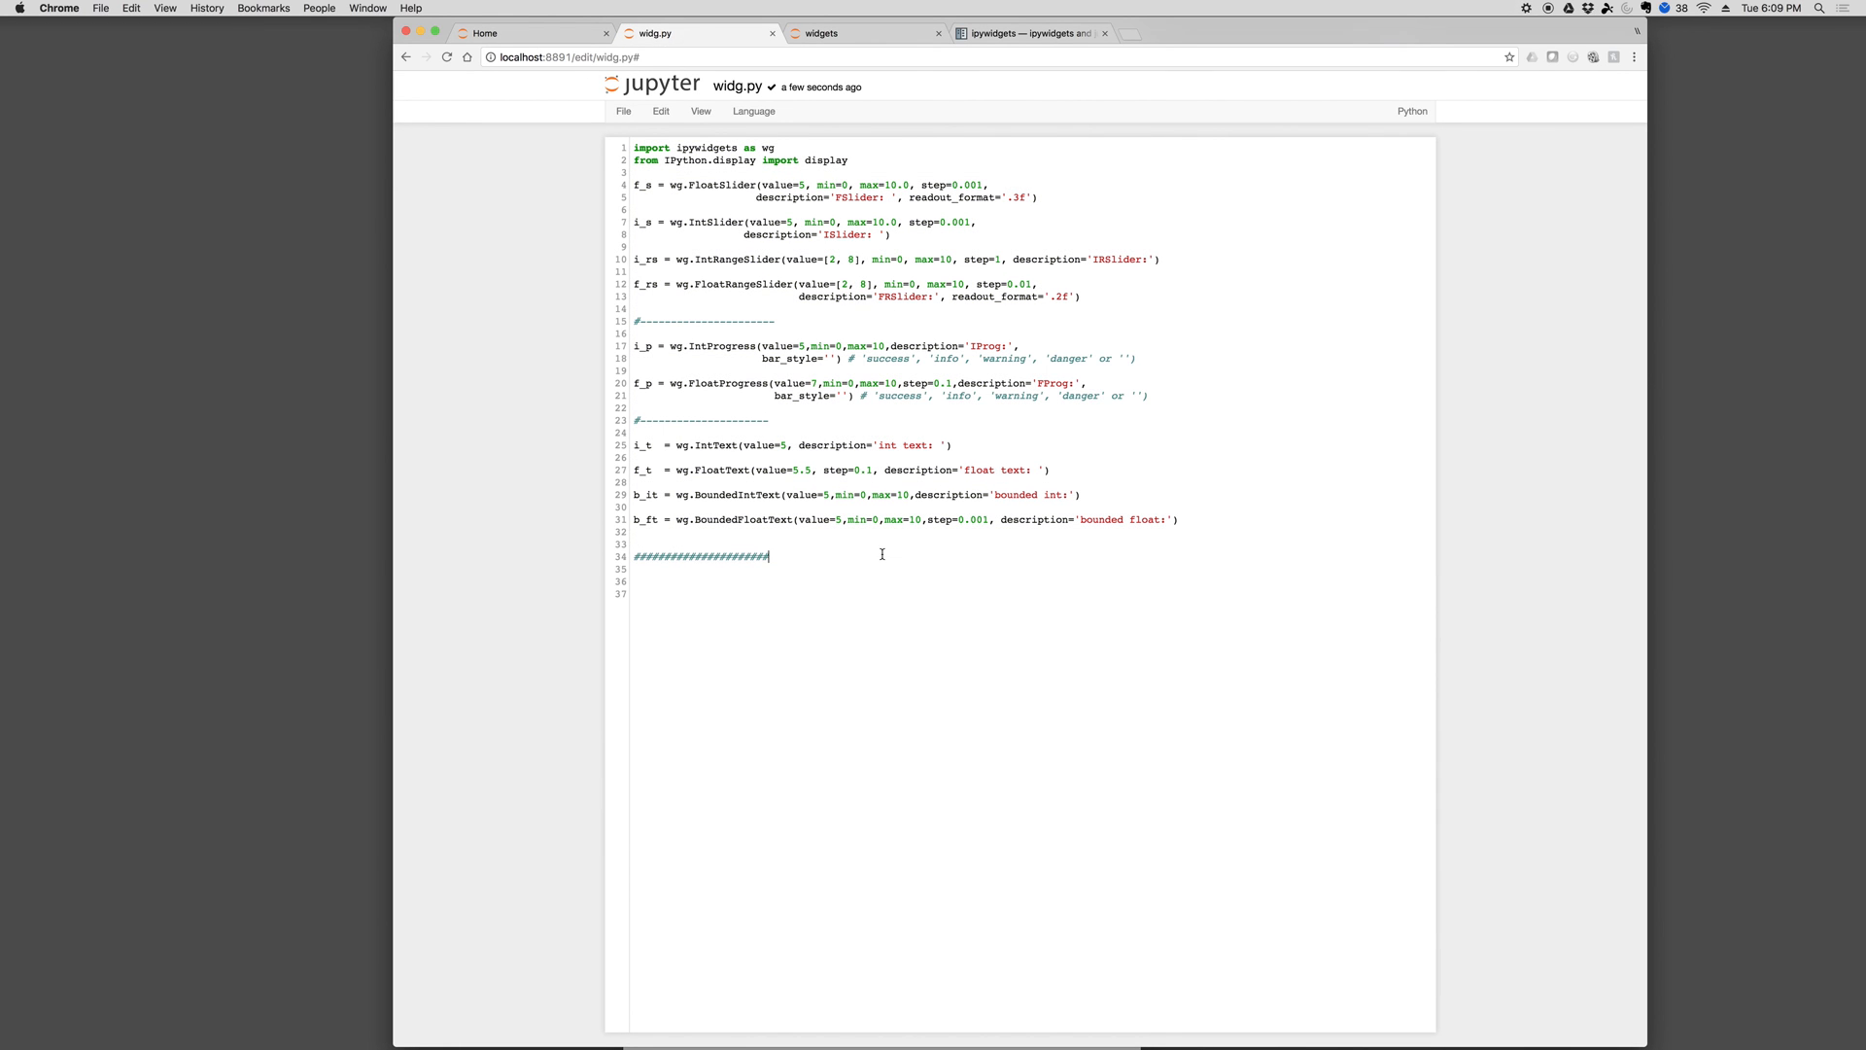
{"action": "left_click", "coordinate": [857, 32]}
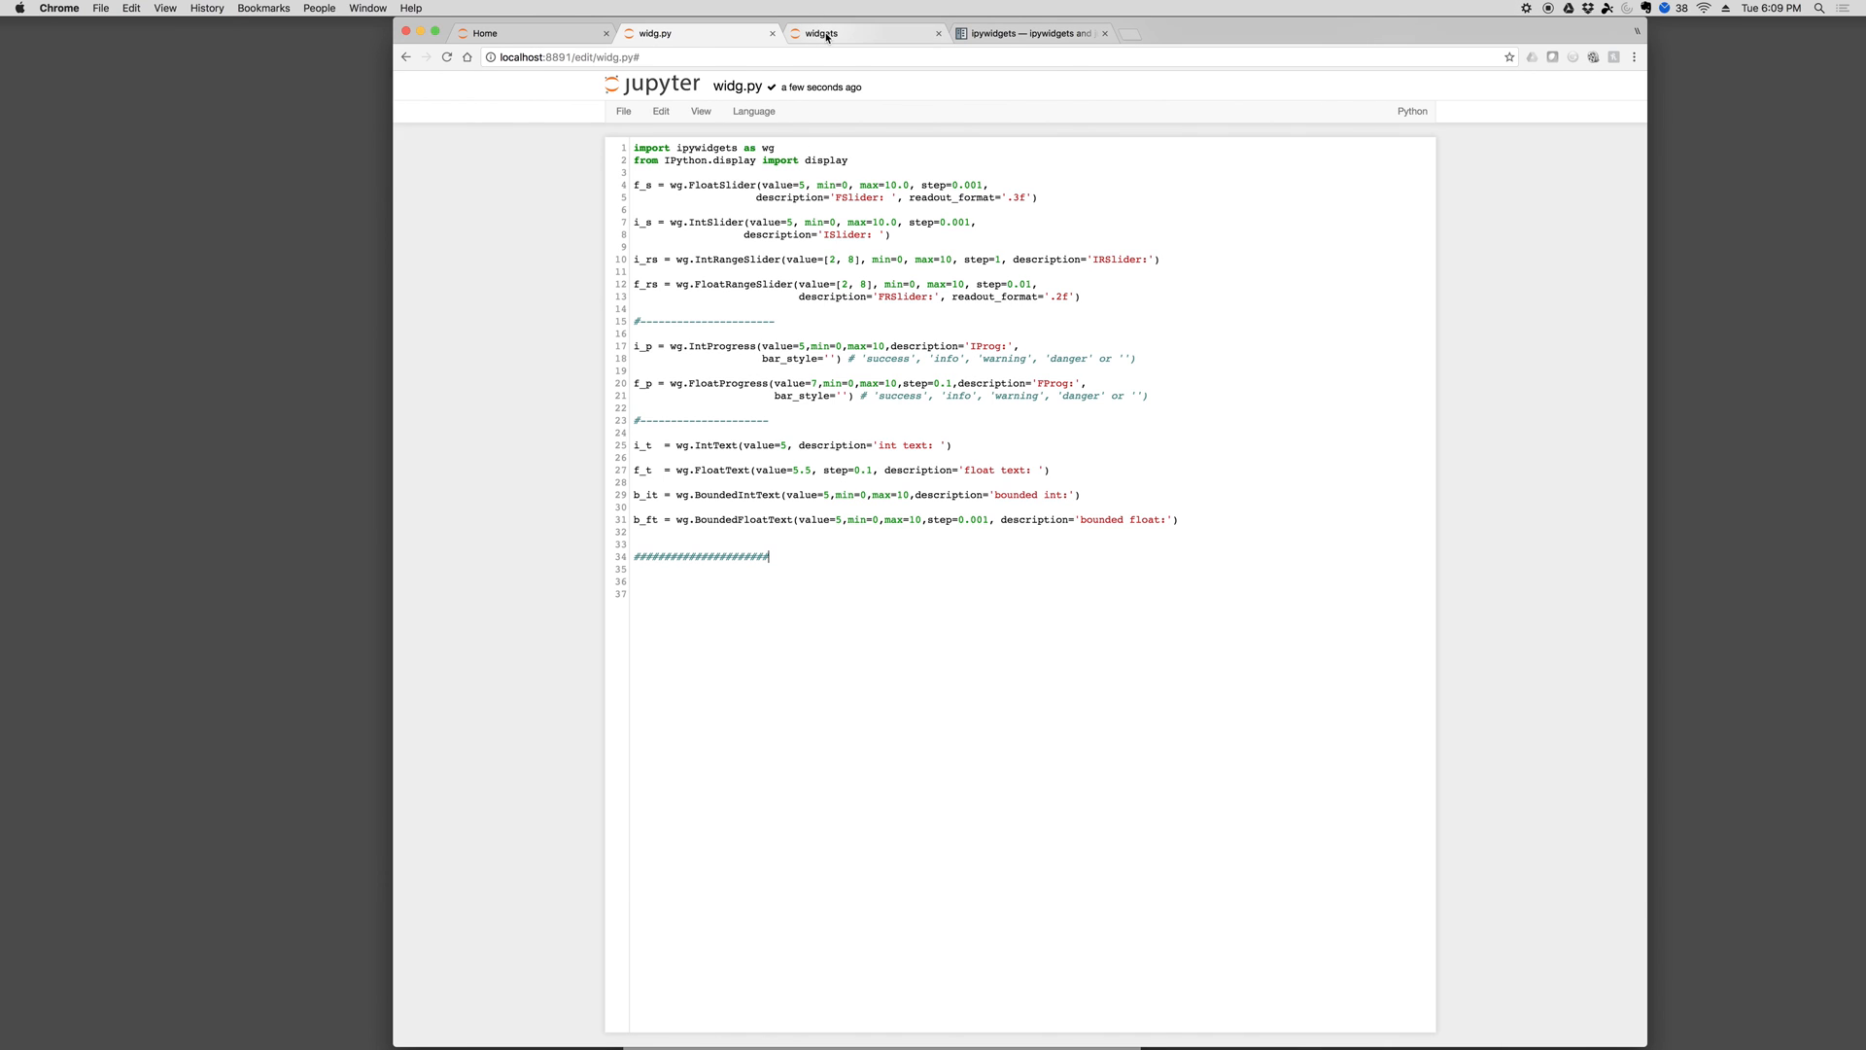
{"action": "left_click", "coordinate": [863, 32]}
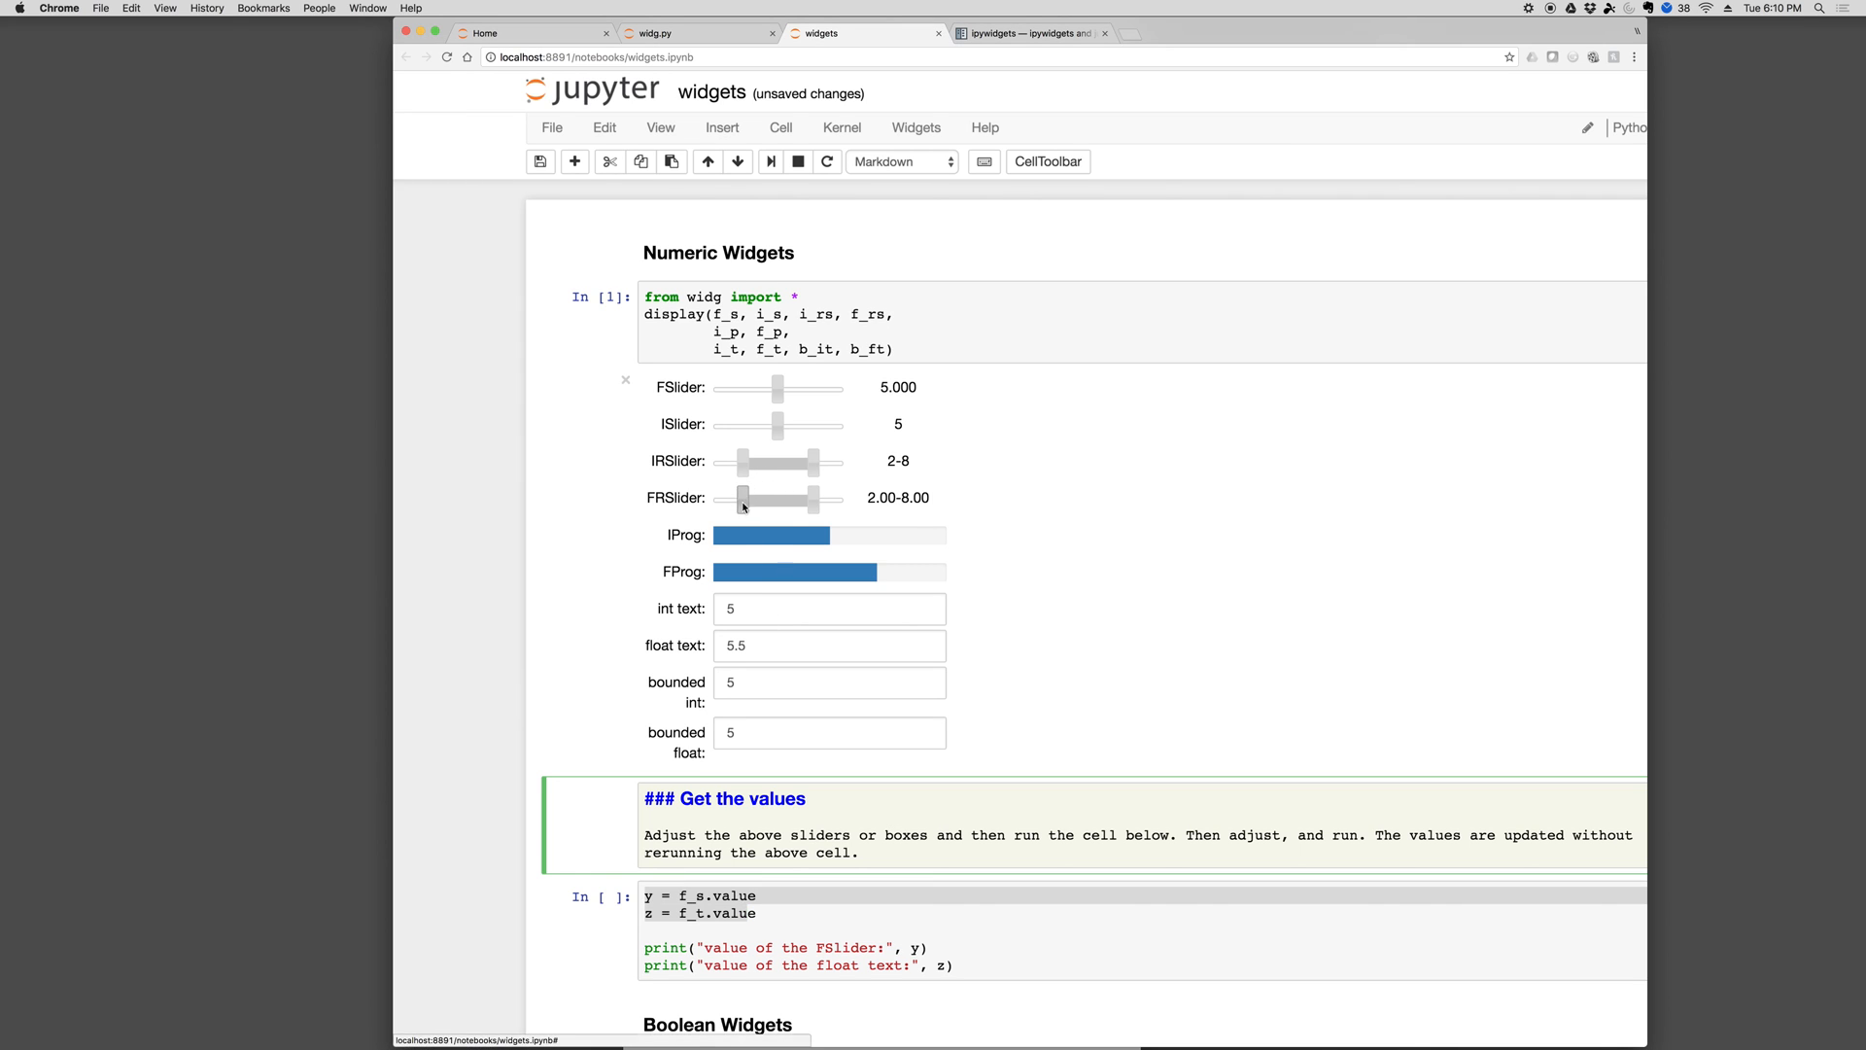
{"action": "left_click", "coordinate": [829, 609]}
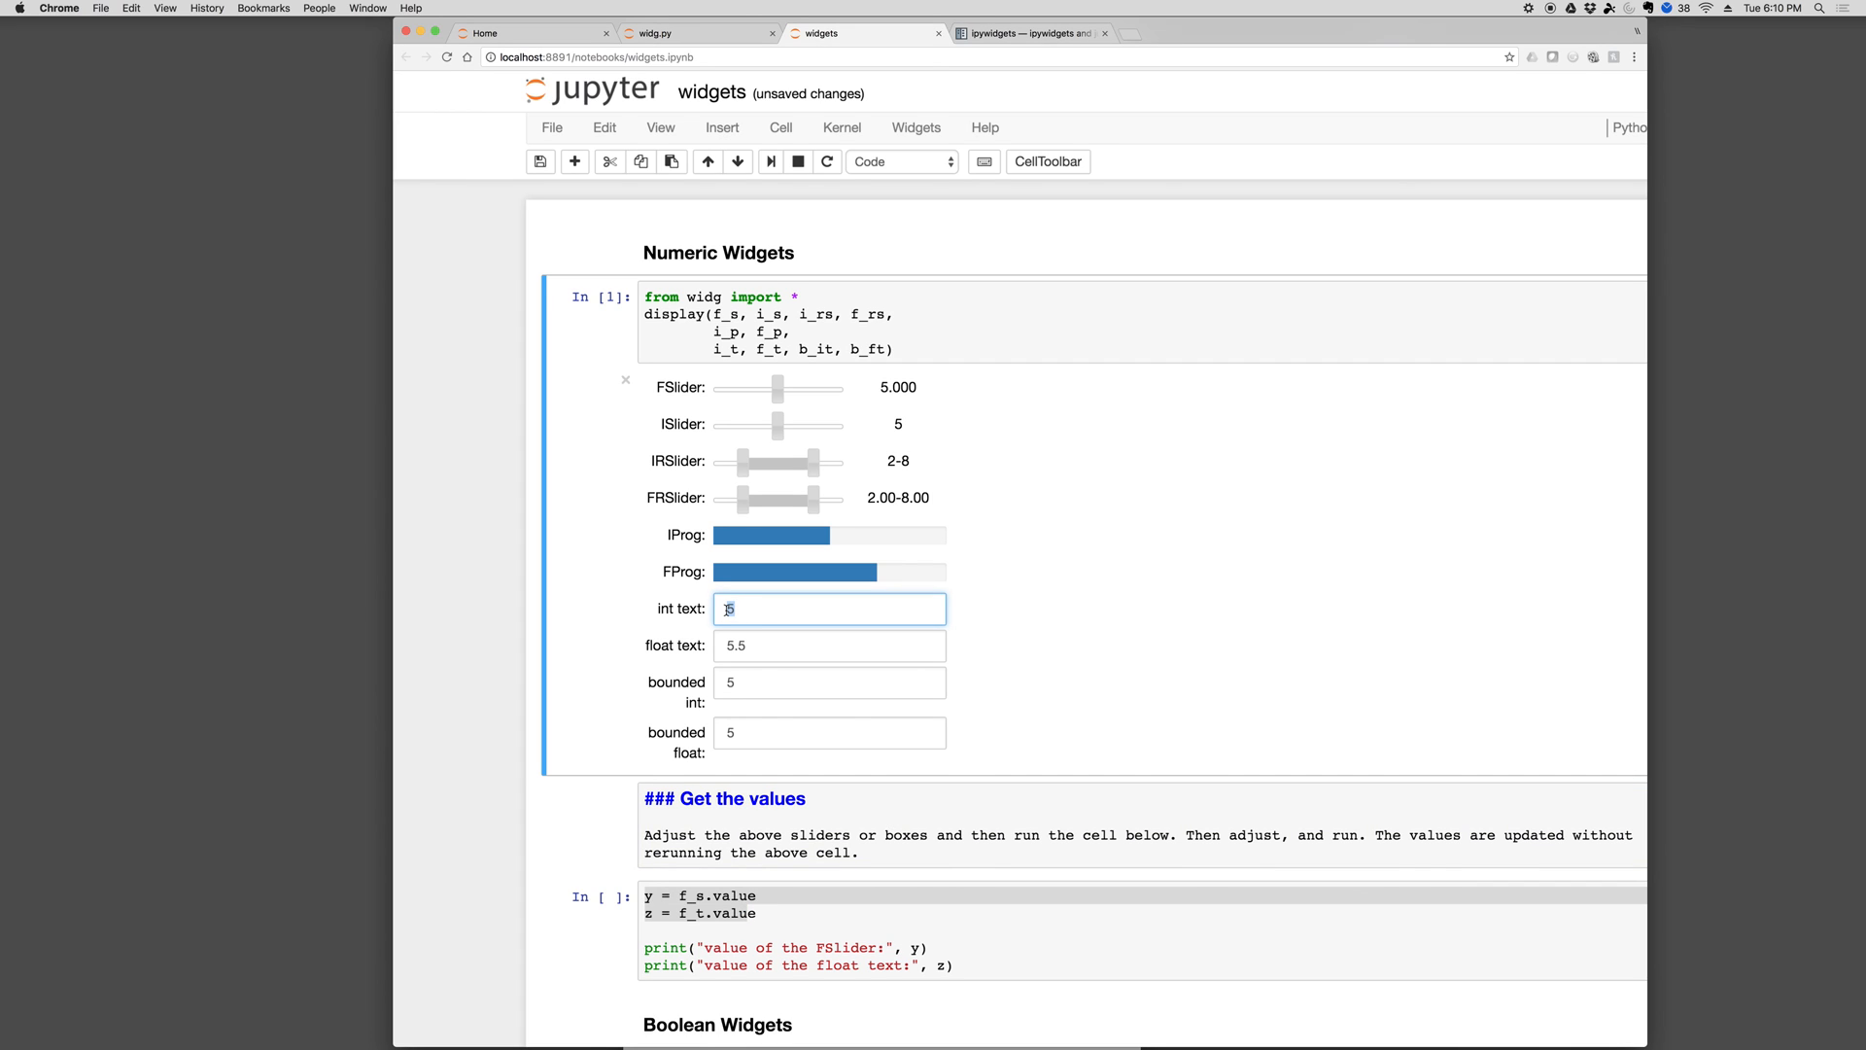